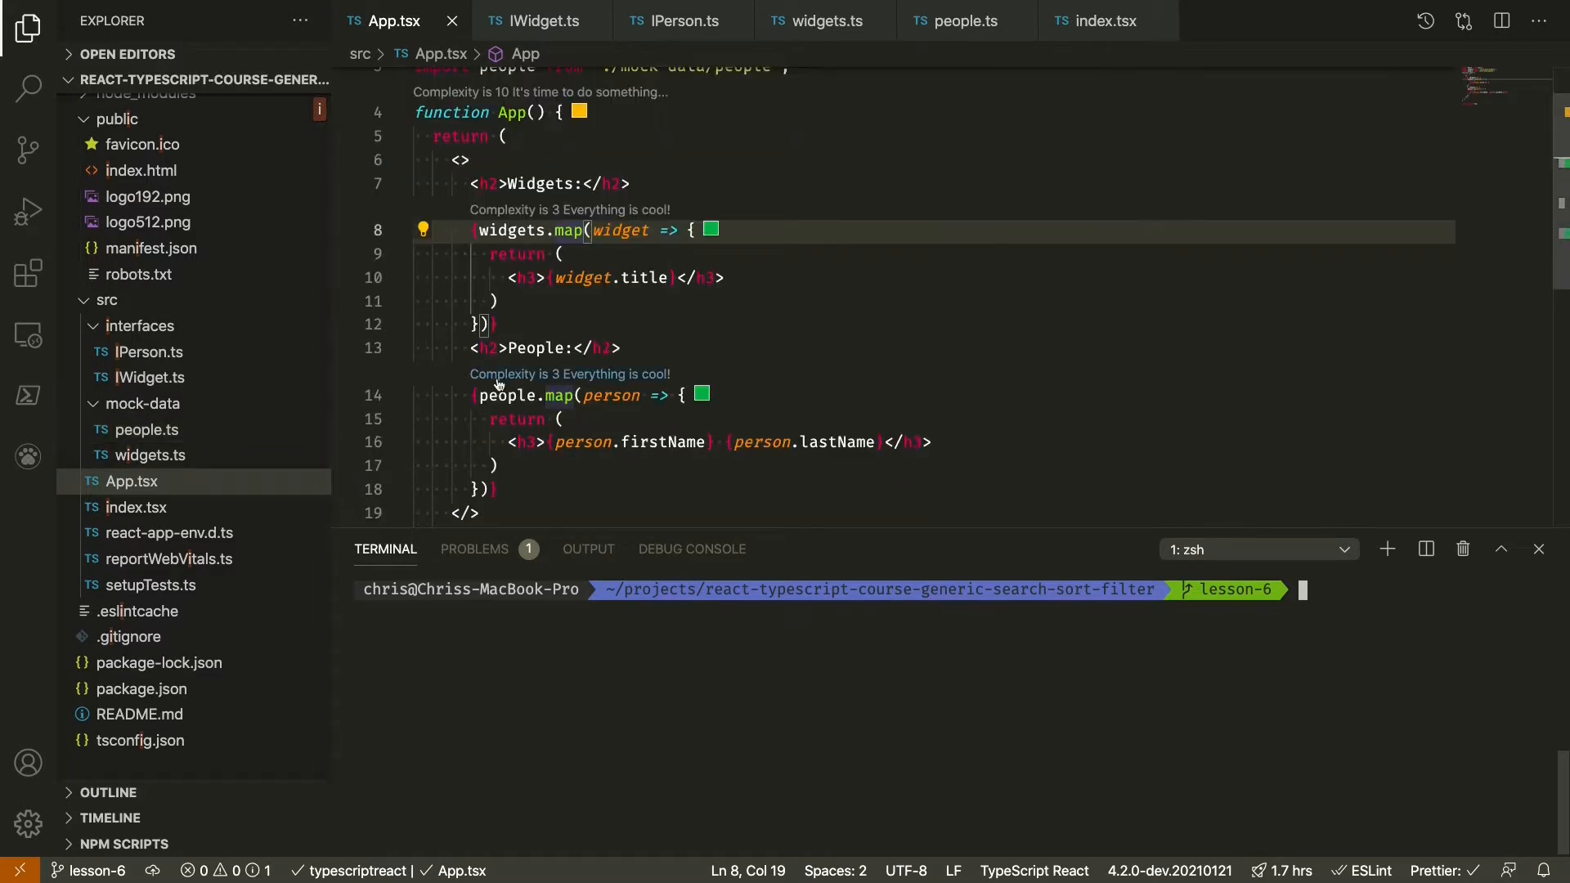
{"action": "mouse_move", "coordinate": [518, 229]}
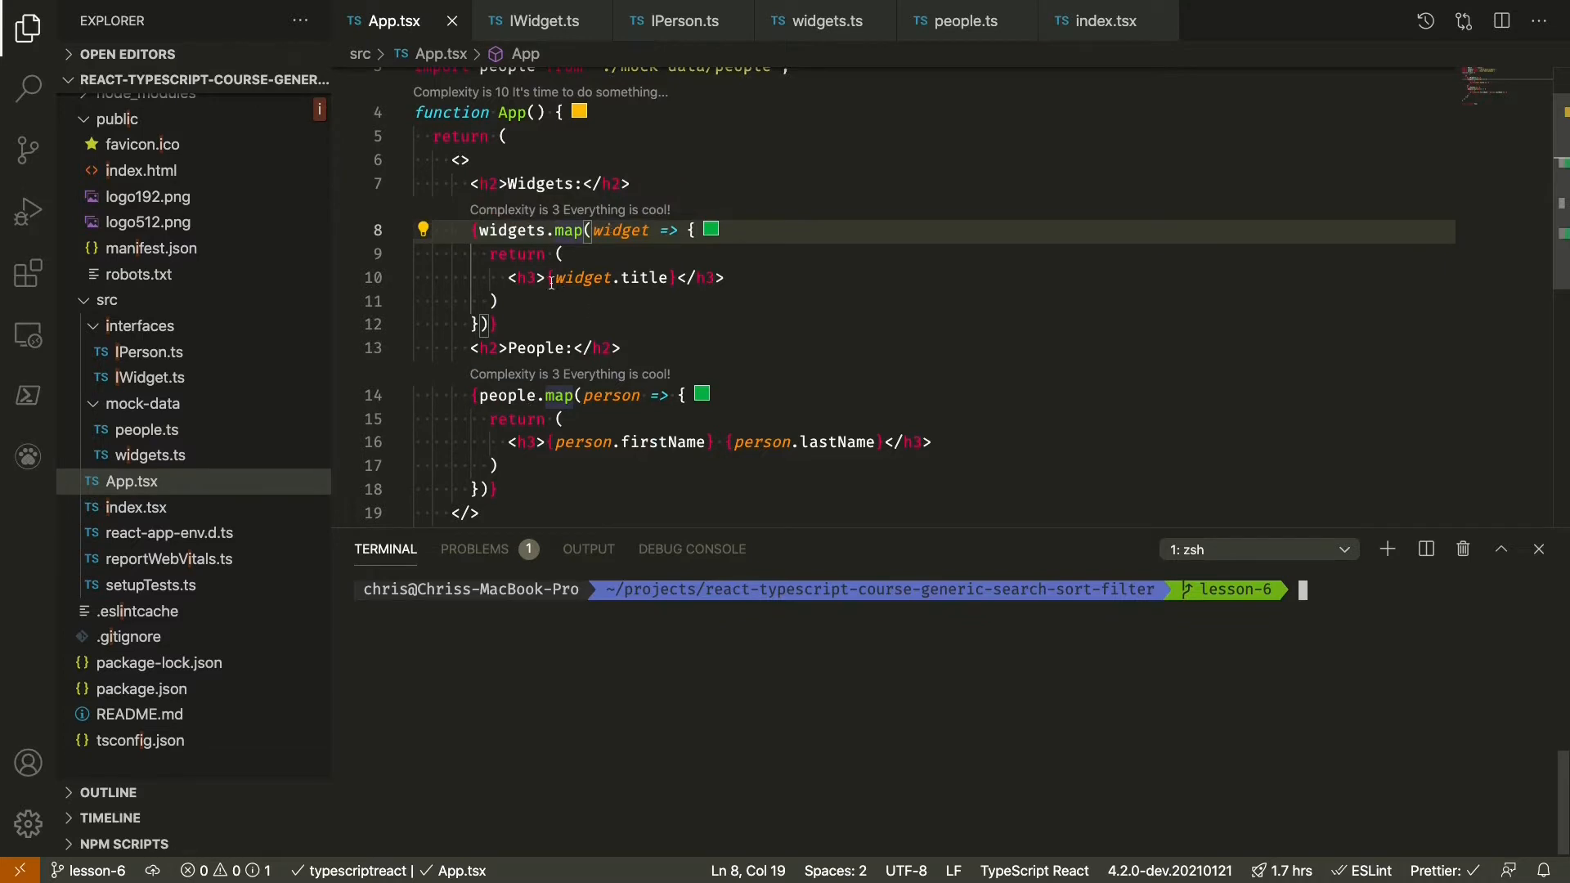
{"action": "mouse_move", "coordinate": [770, 281]}
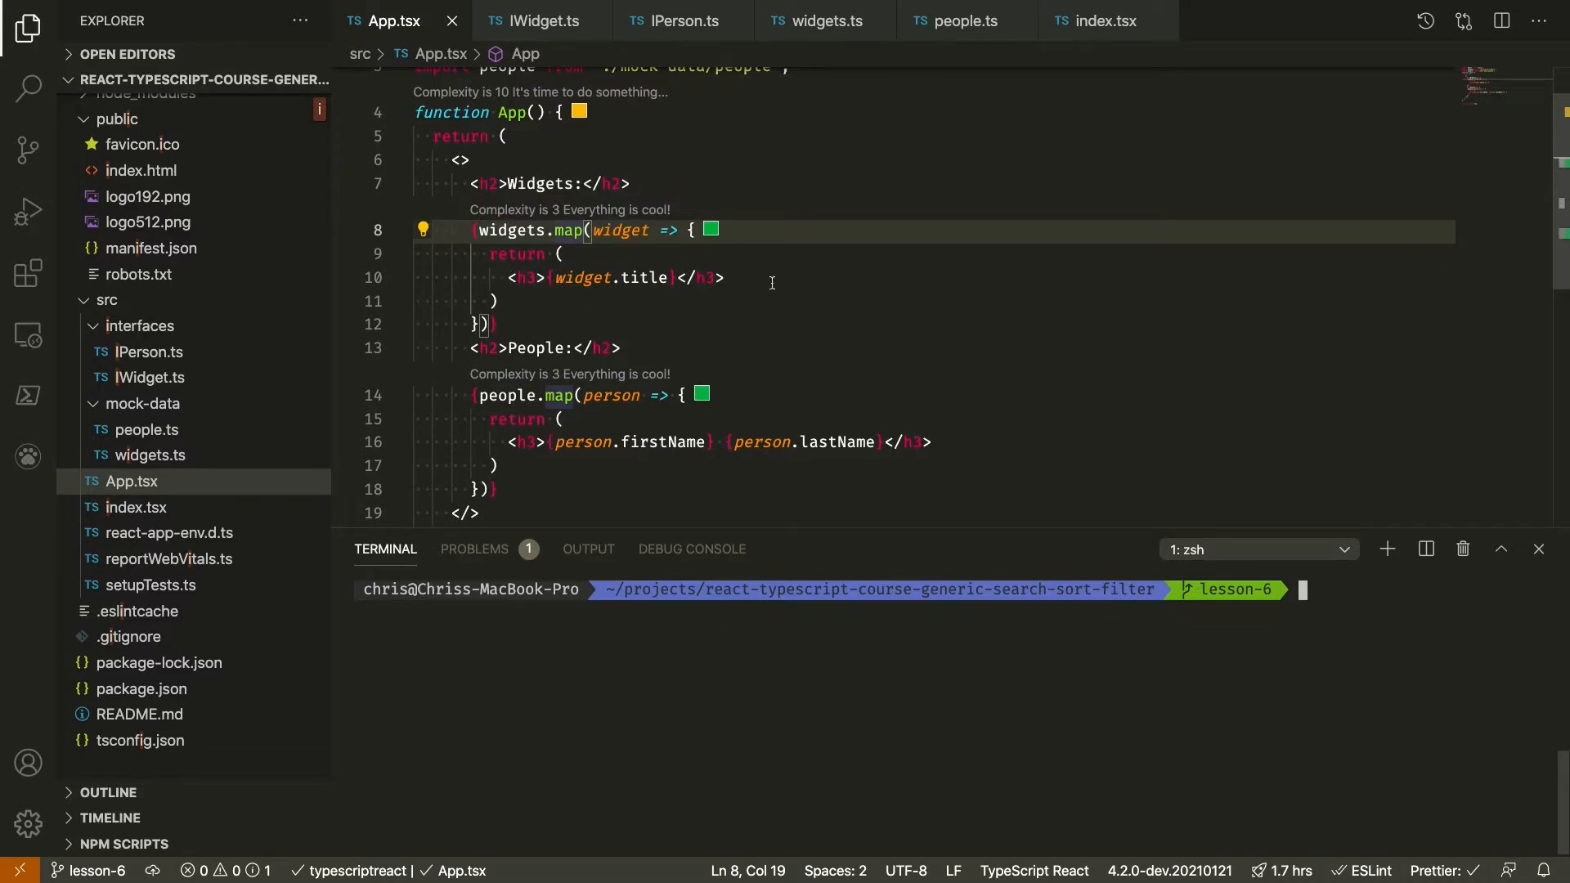
{"action": "mouse_move", "coordinate": [738, 278]}
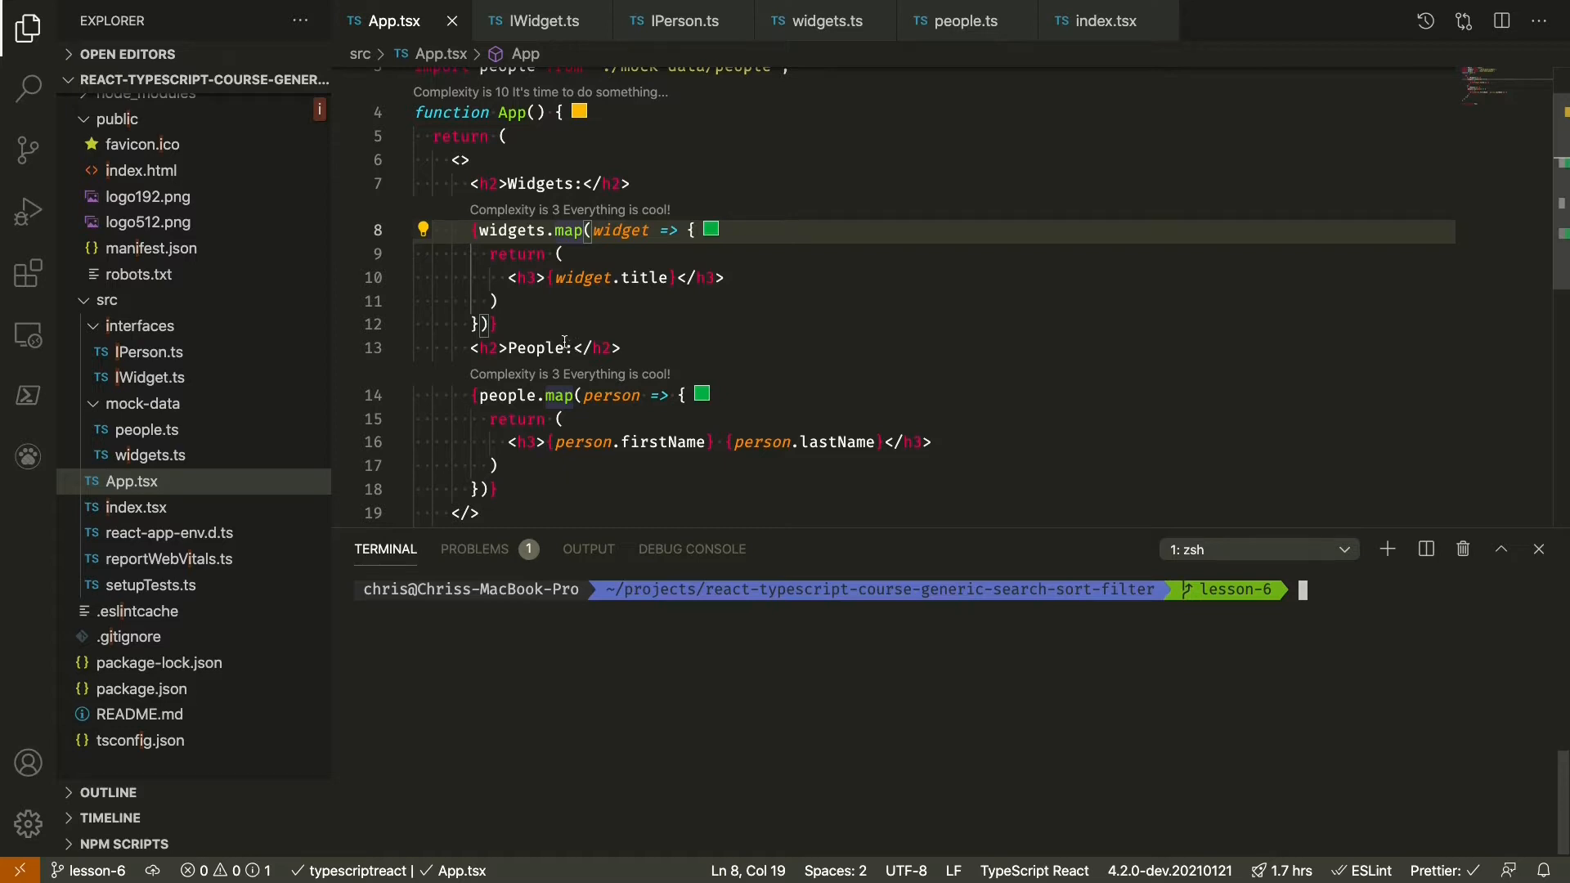
{"action": "mouse_move", "coordinate": [558, 329]}
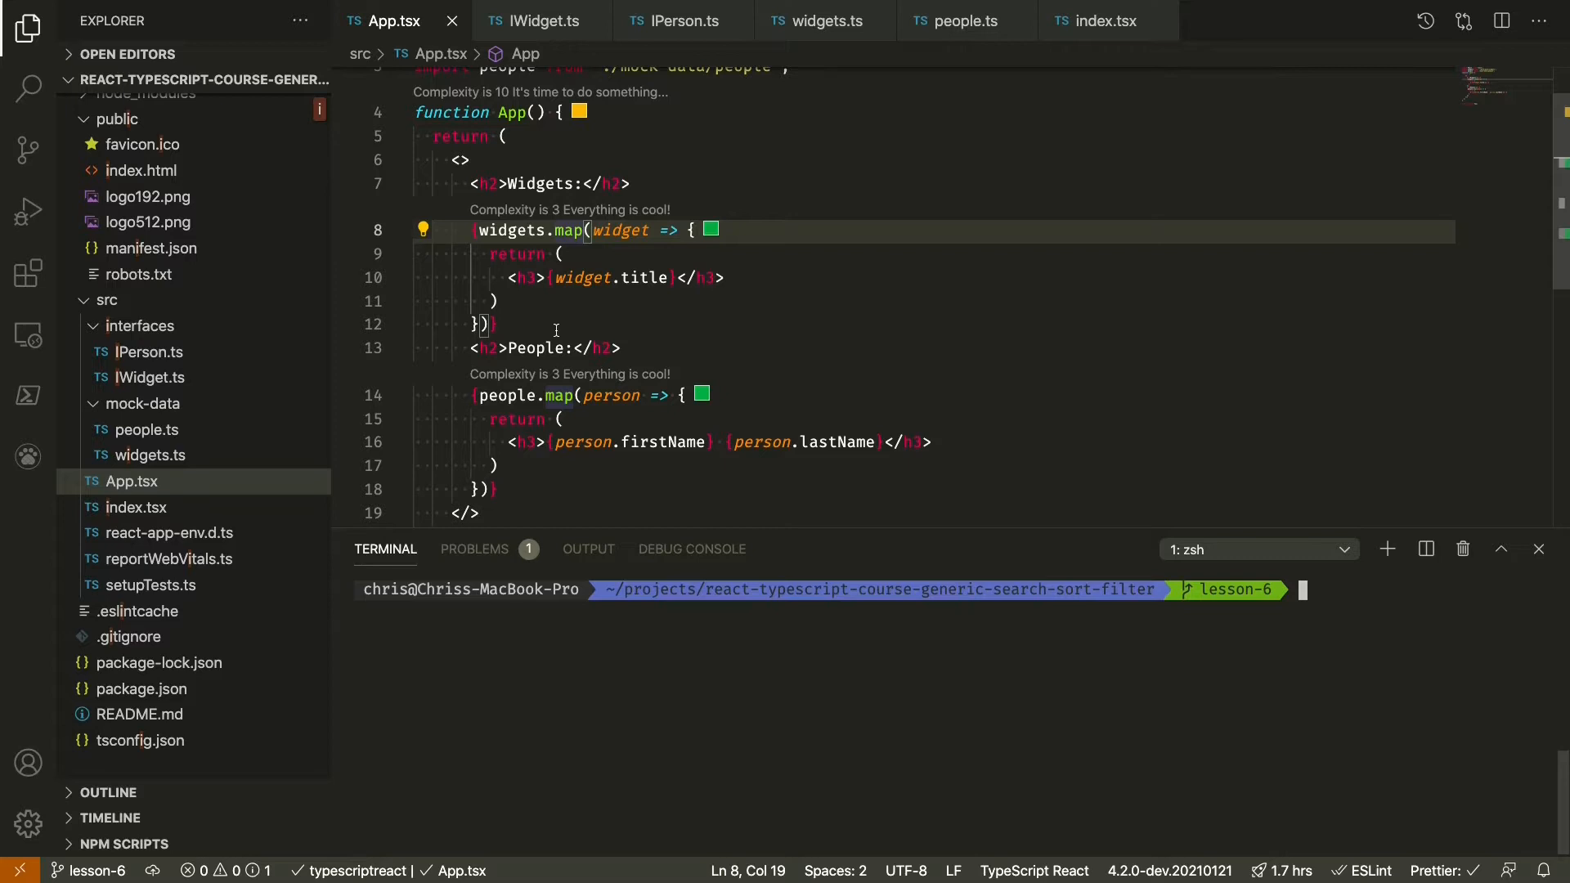
{"action": "mouse_move", "coordinate": [554, 314]}
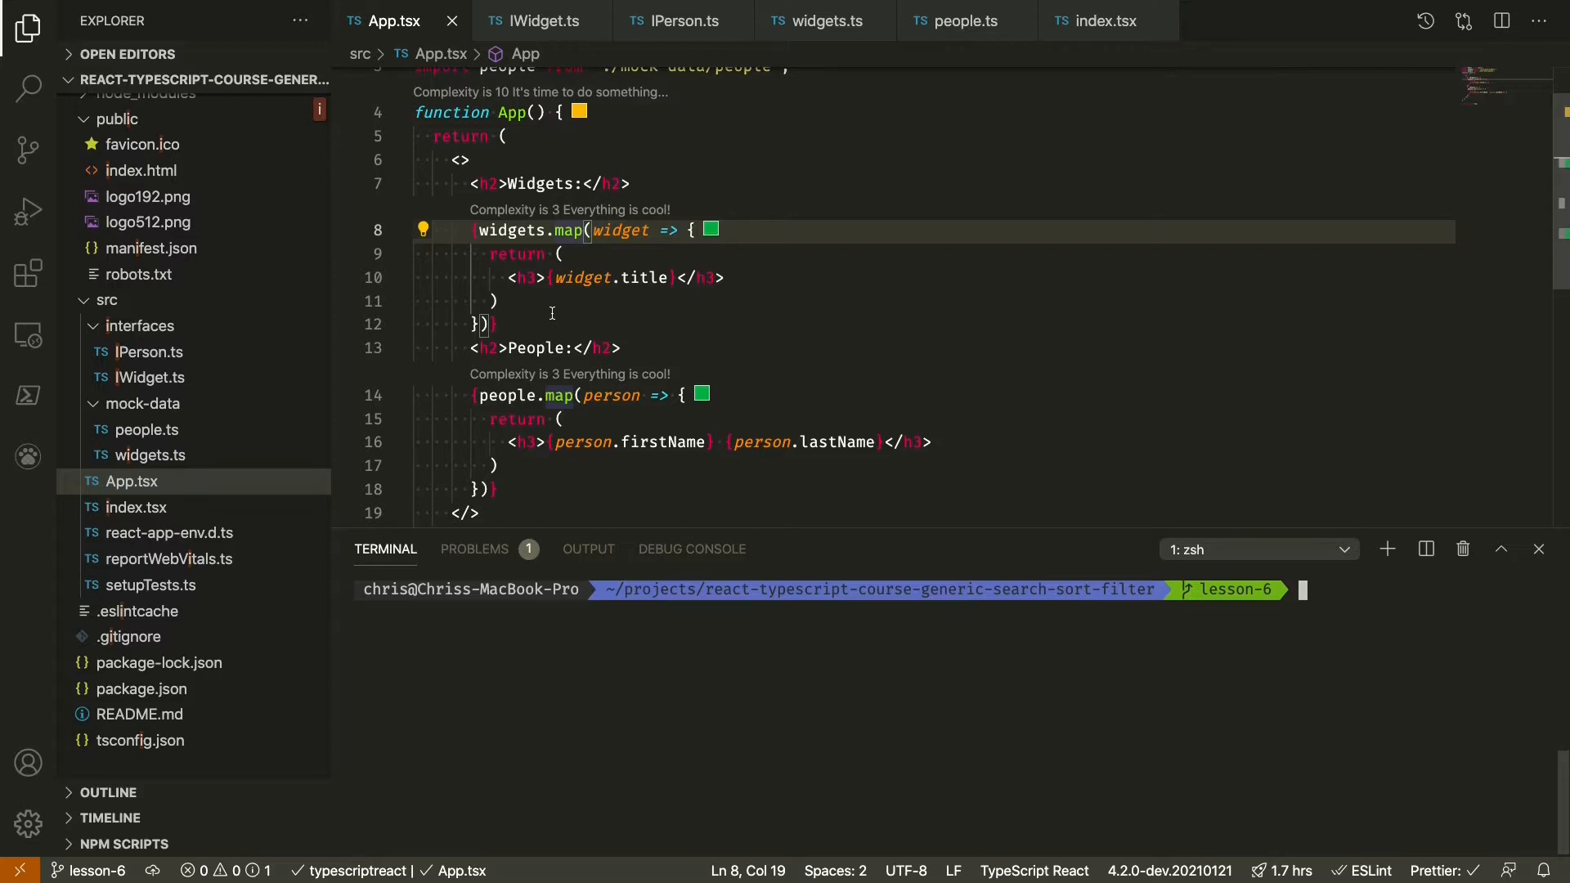
{"action": "mouse_move", "coordinate": [528, 283]}
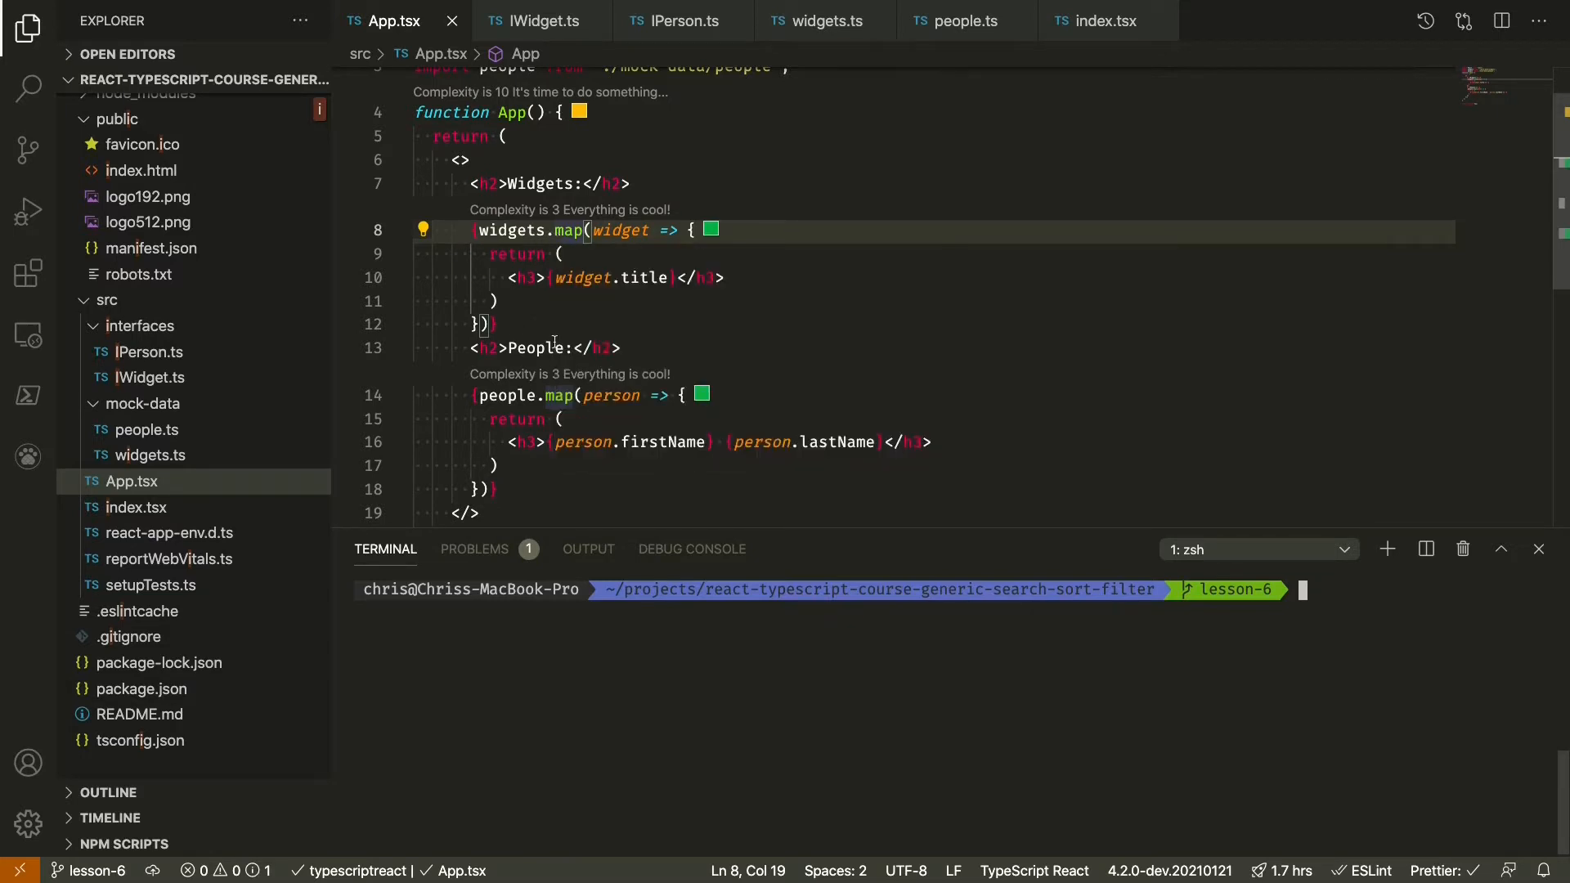
{"action": "mouse_move", "coordinate": [570, 306]}
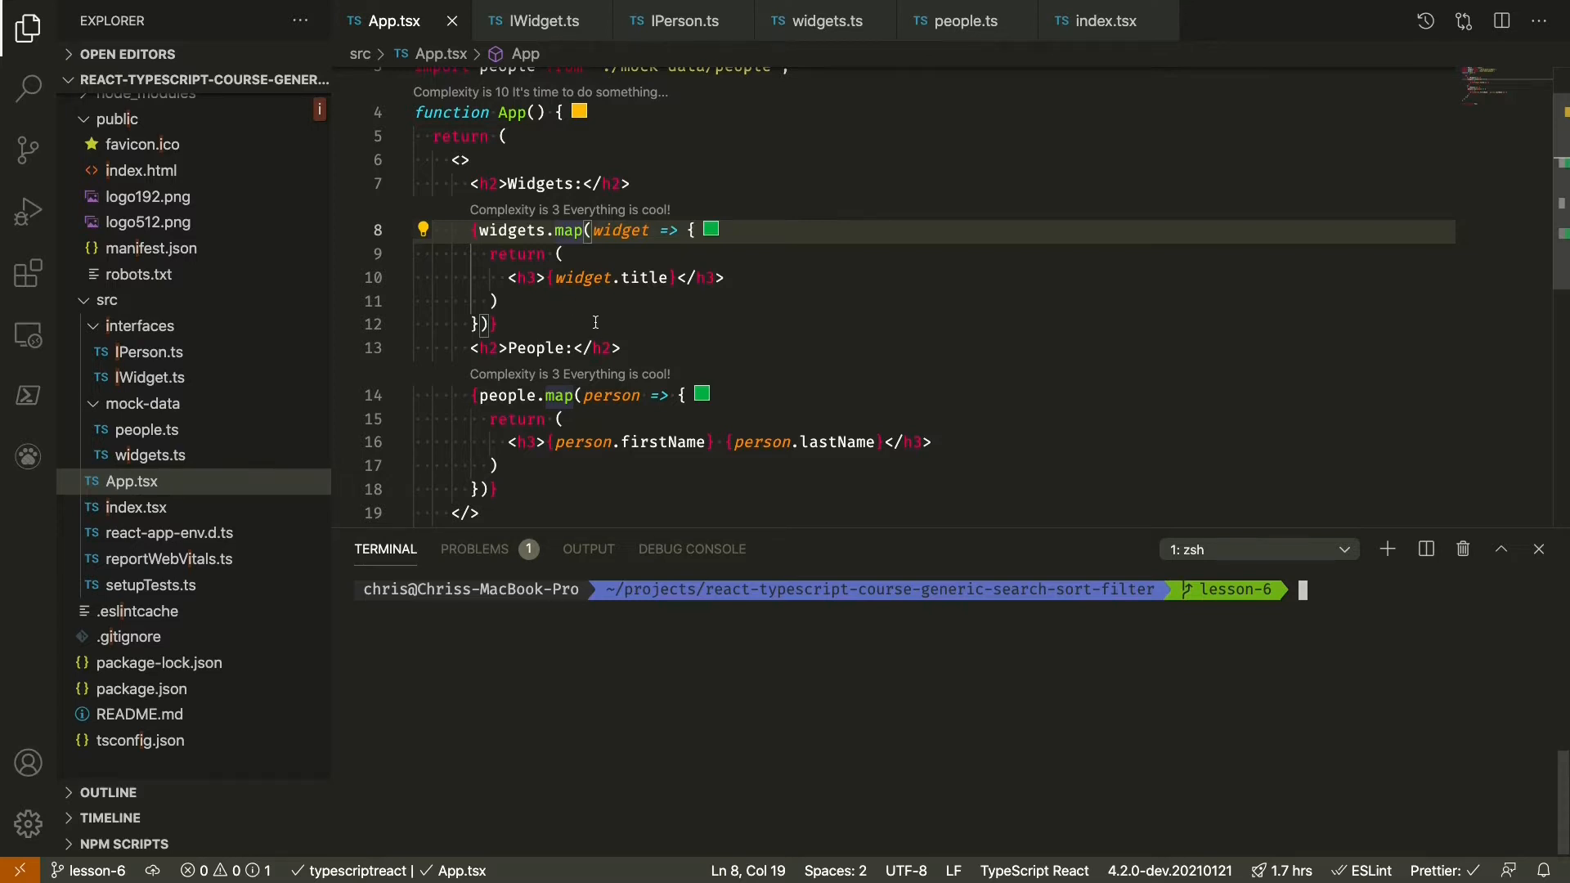
{"action": "mouse_move", "coordinate": [515, 252]}
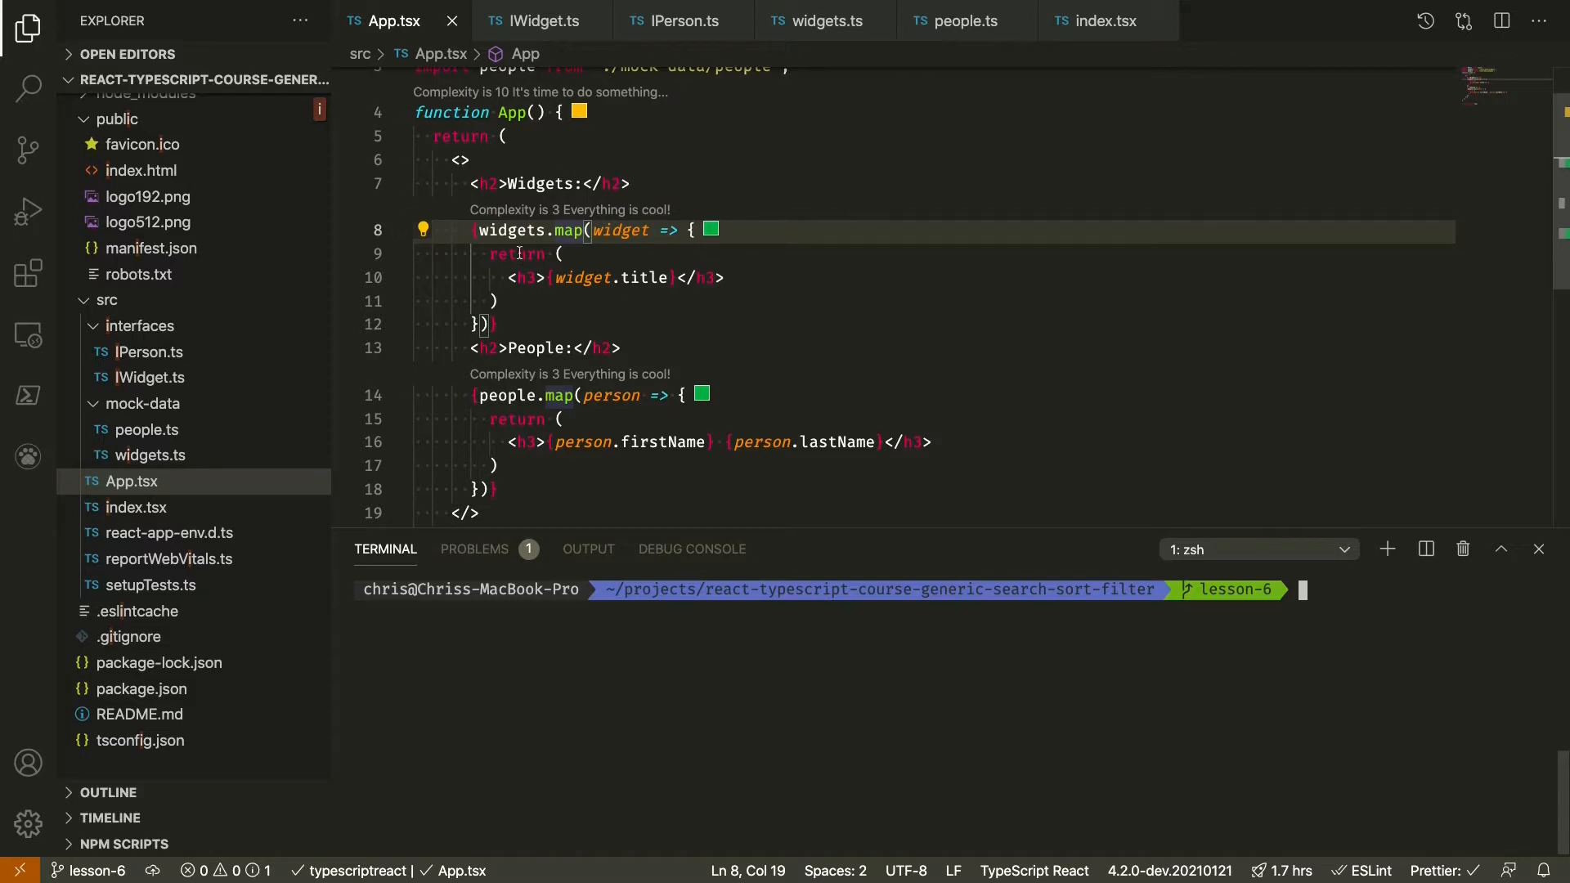
{"action": "mouse_move", "coordinate": [521, 388]}
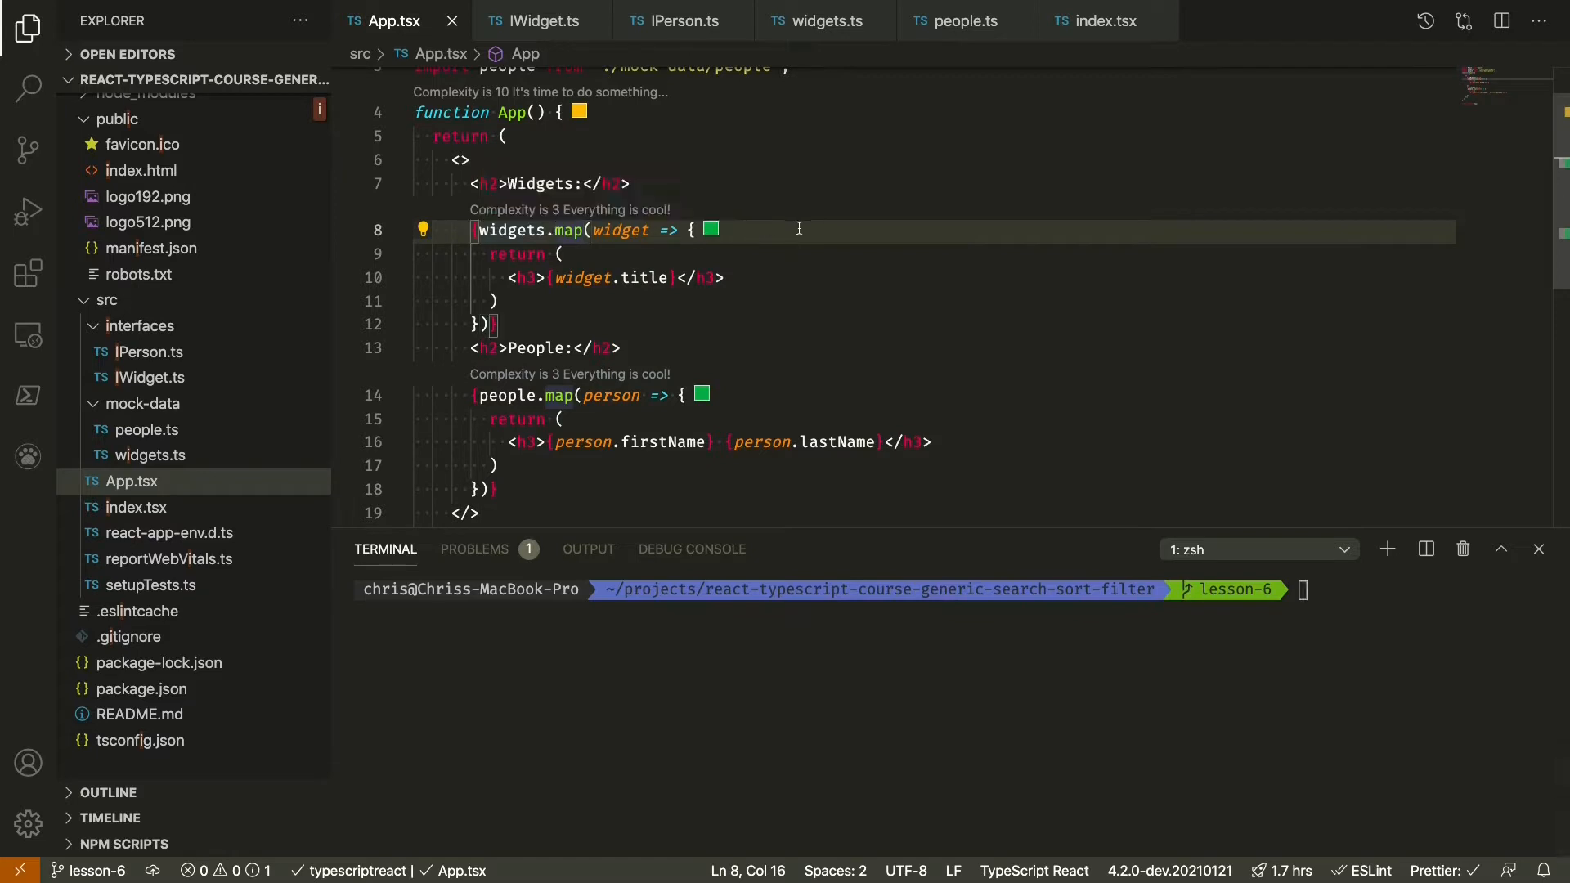
{"action": "mouse_move", "coordinate": [579, 229]}
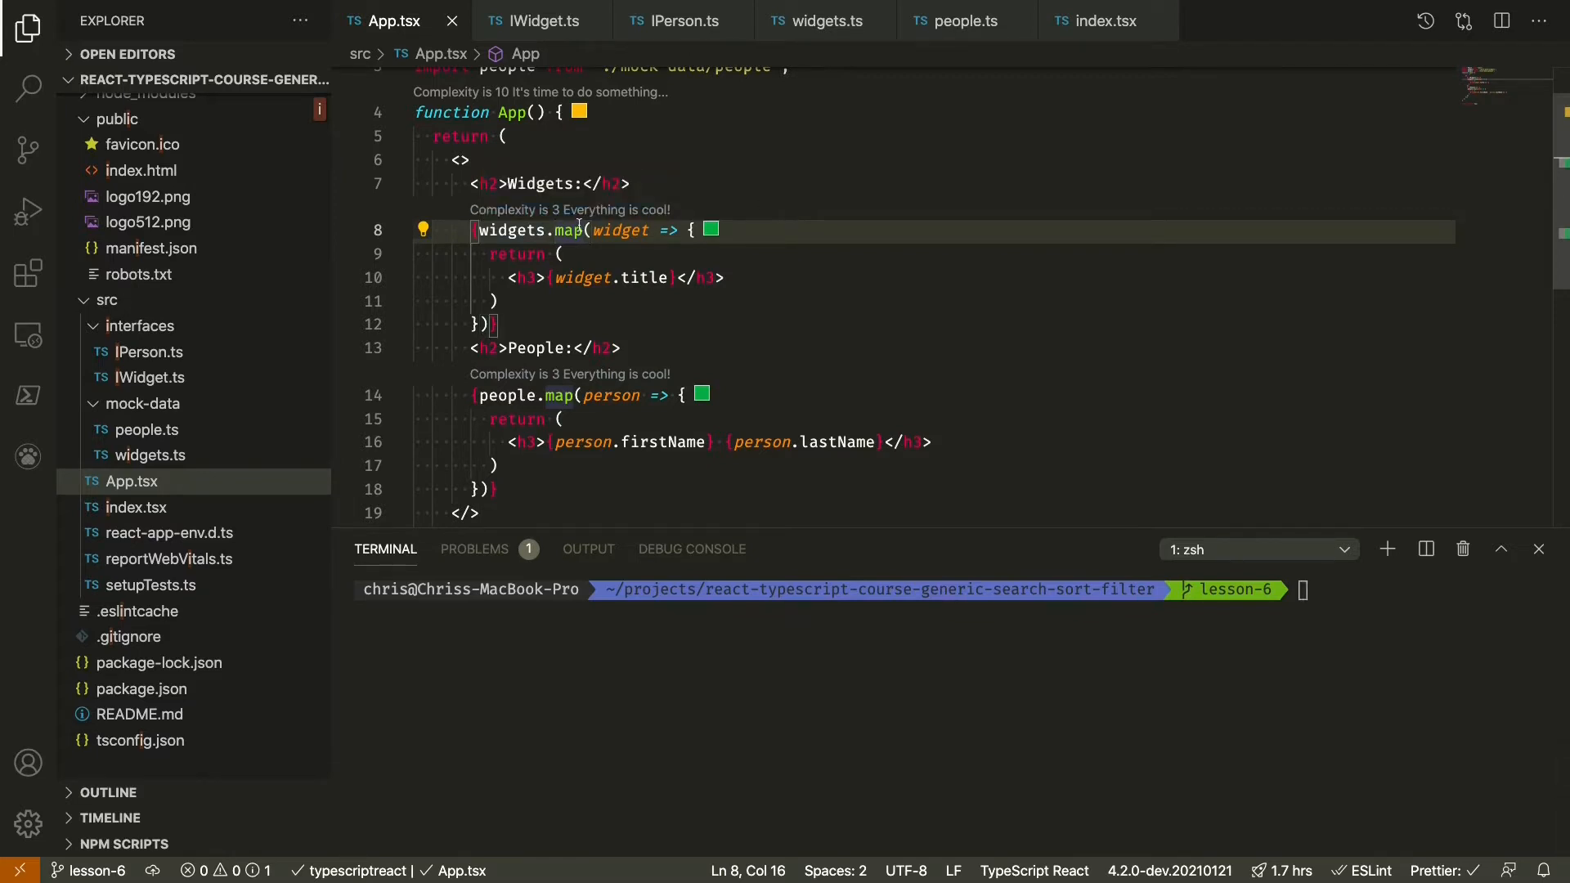
{"action": "mouse_move", "coordinate": [996, 267]}
{"action": "type", "text": ".filter(("}
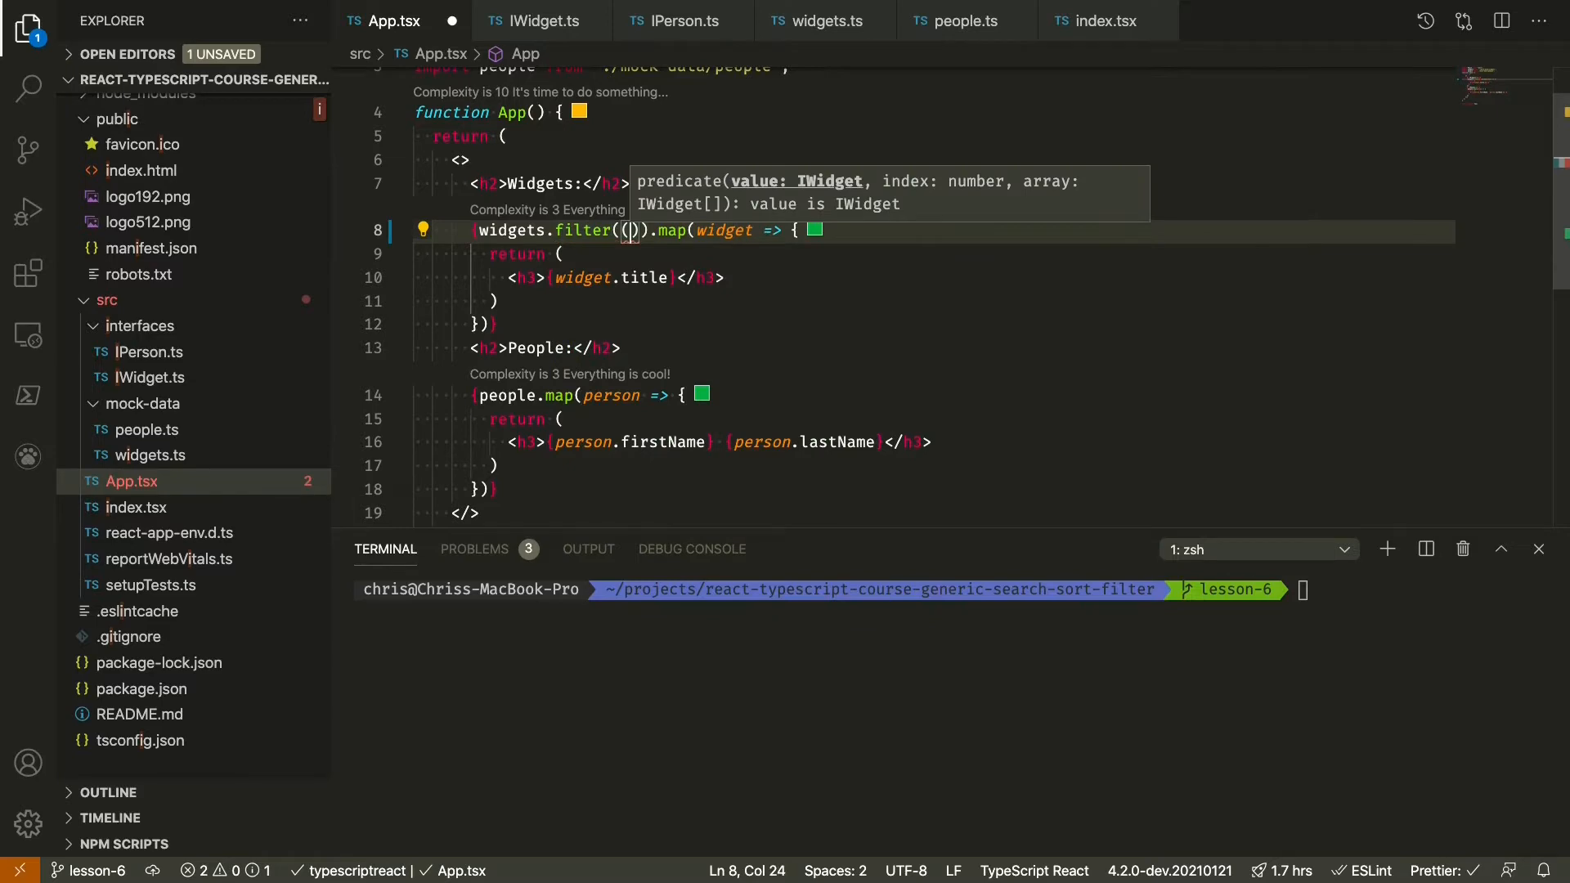
- Write the widgets filter predicate as (widget) => genericSearch(widget, query)
{"action": "type", "text": "w"}
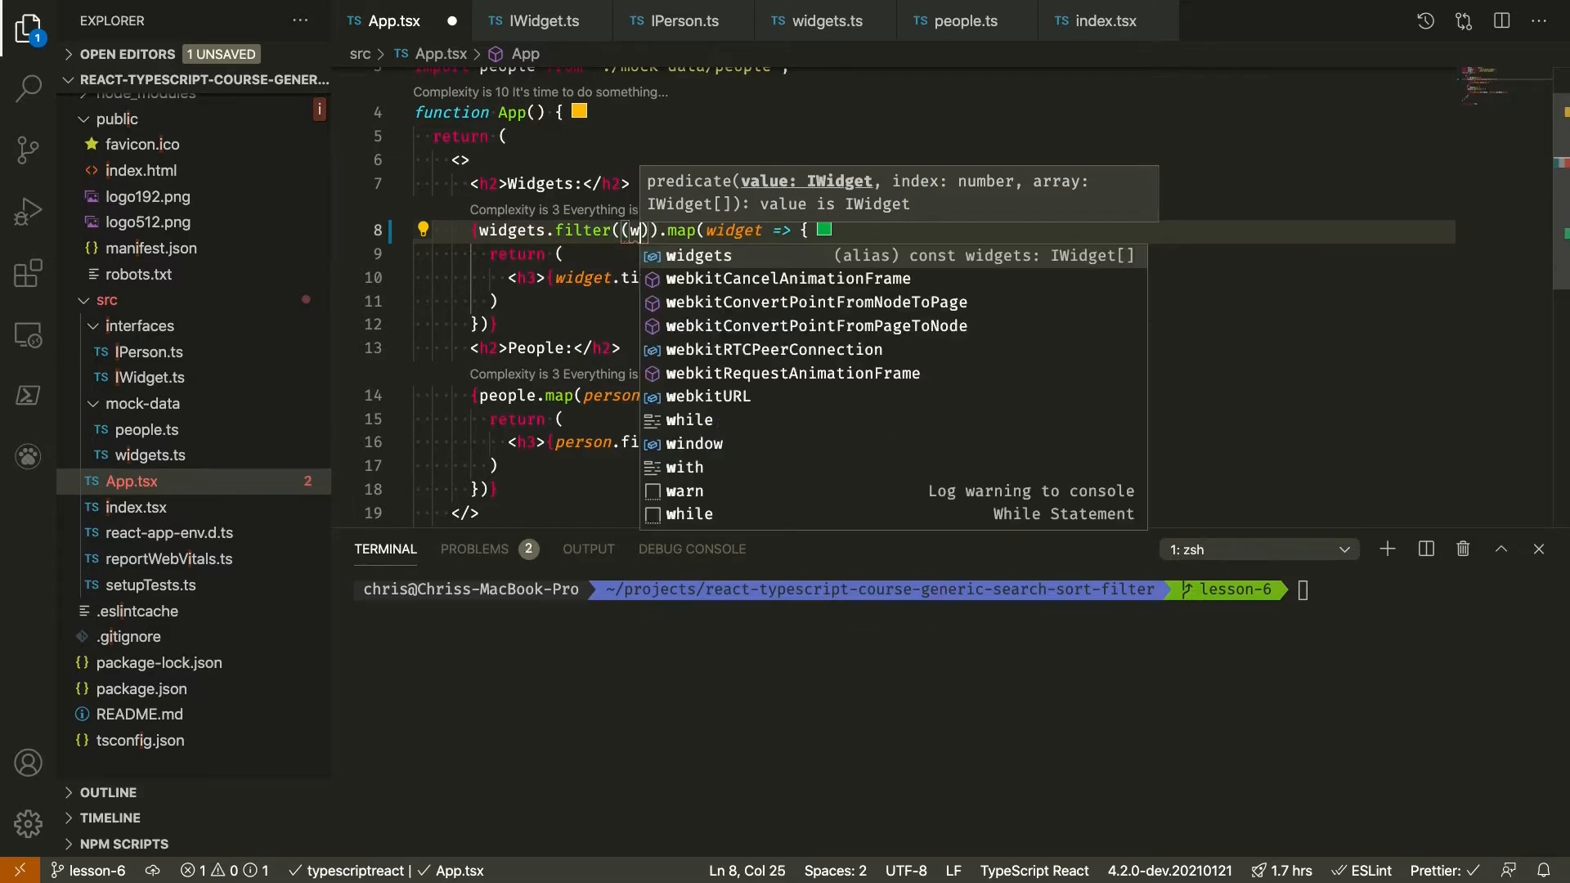
{"action": "type", "text": "idget"}
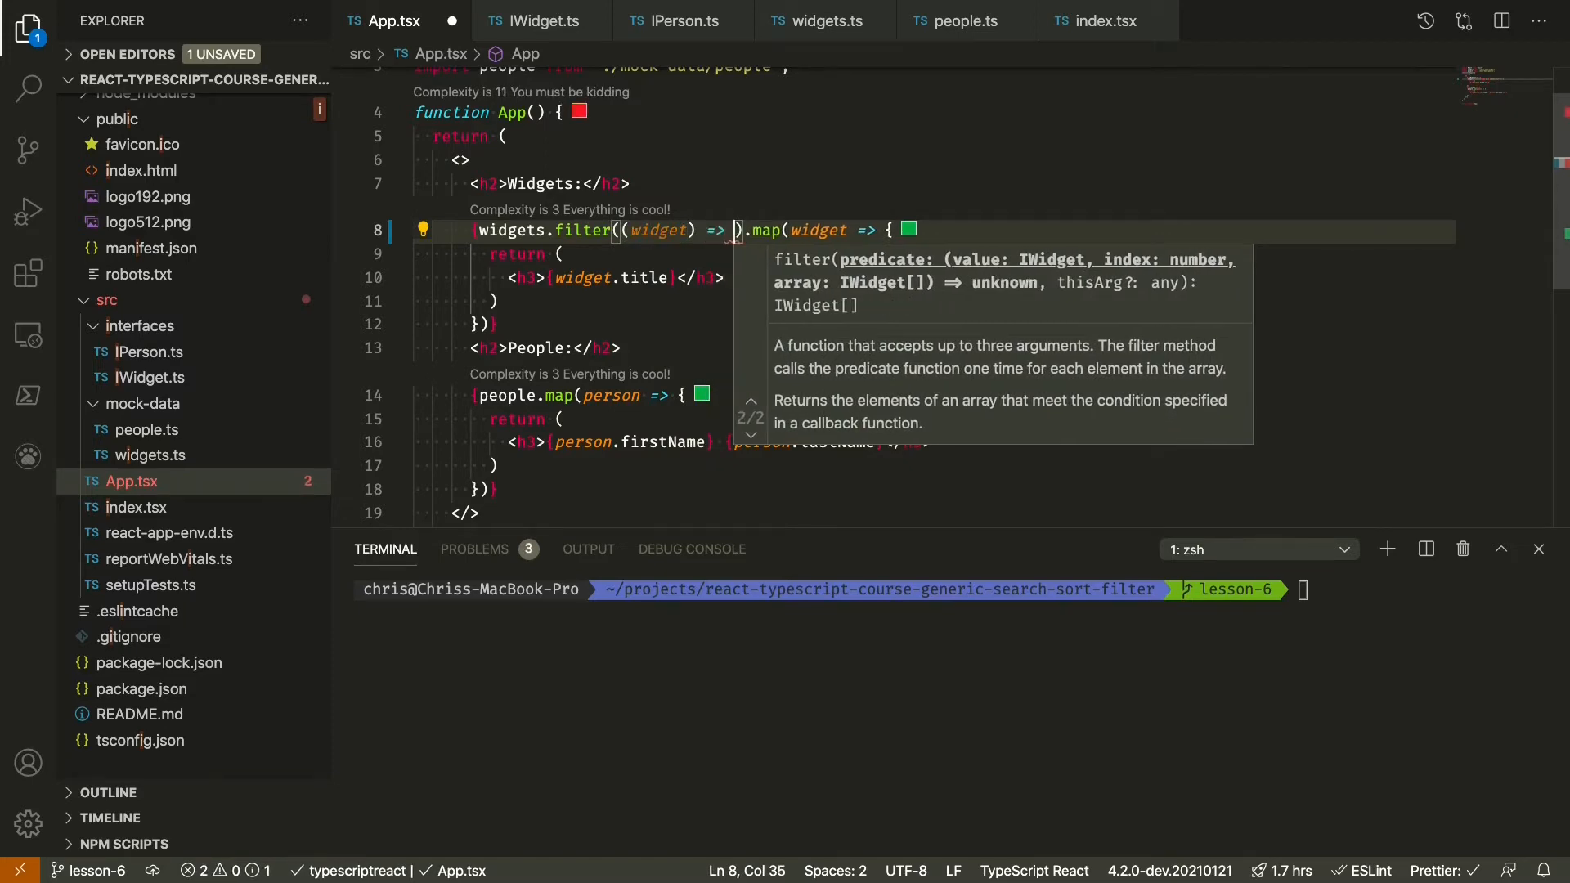
{"action": "type", "text": "genericSear"}
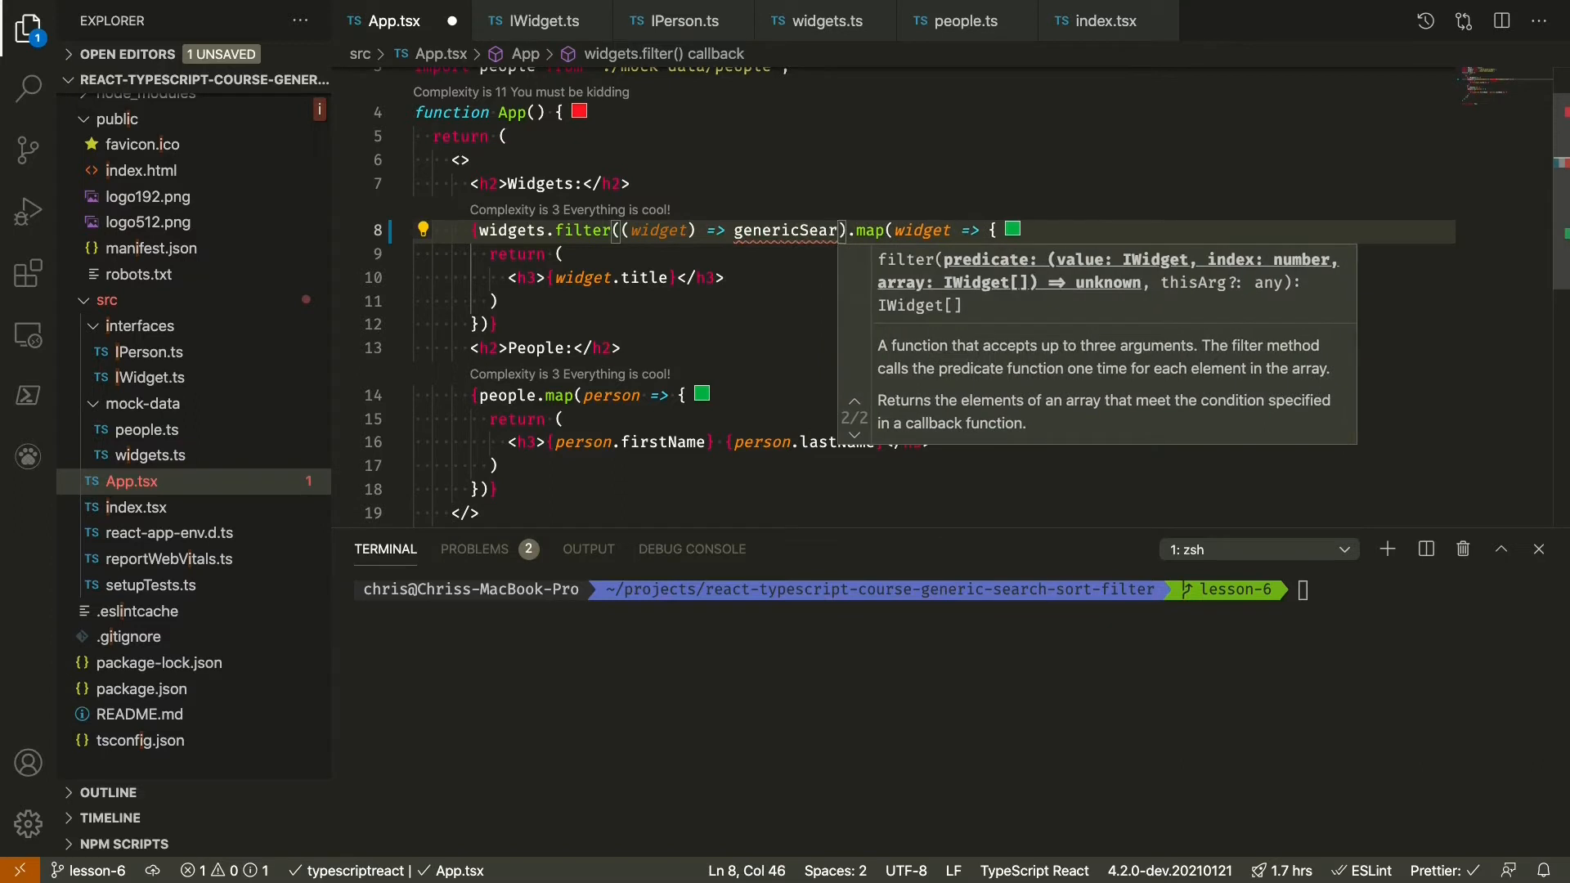
{"action": "type", "text": "(wid"}
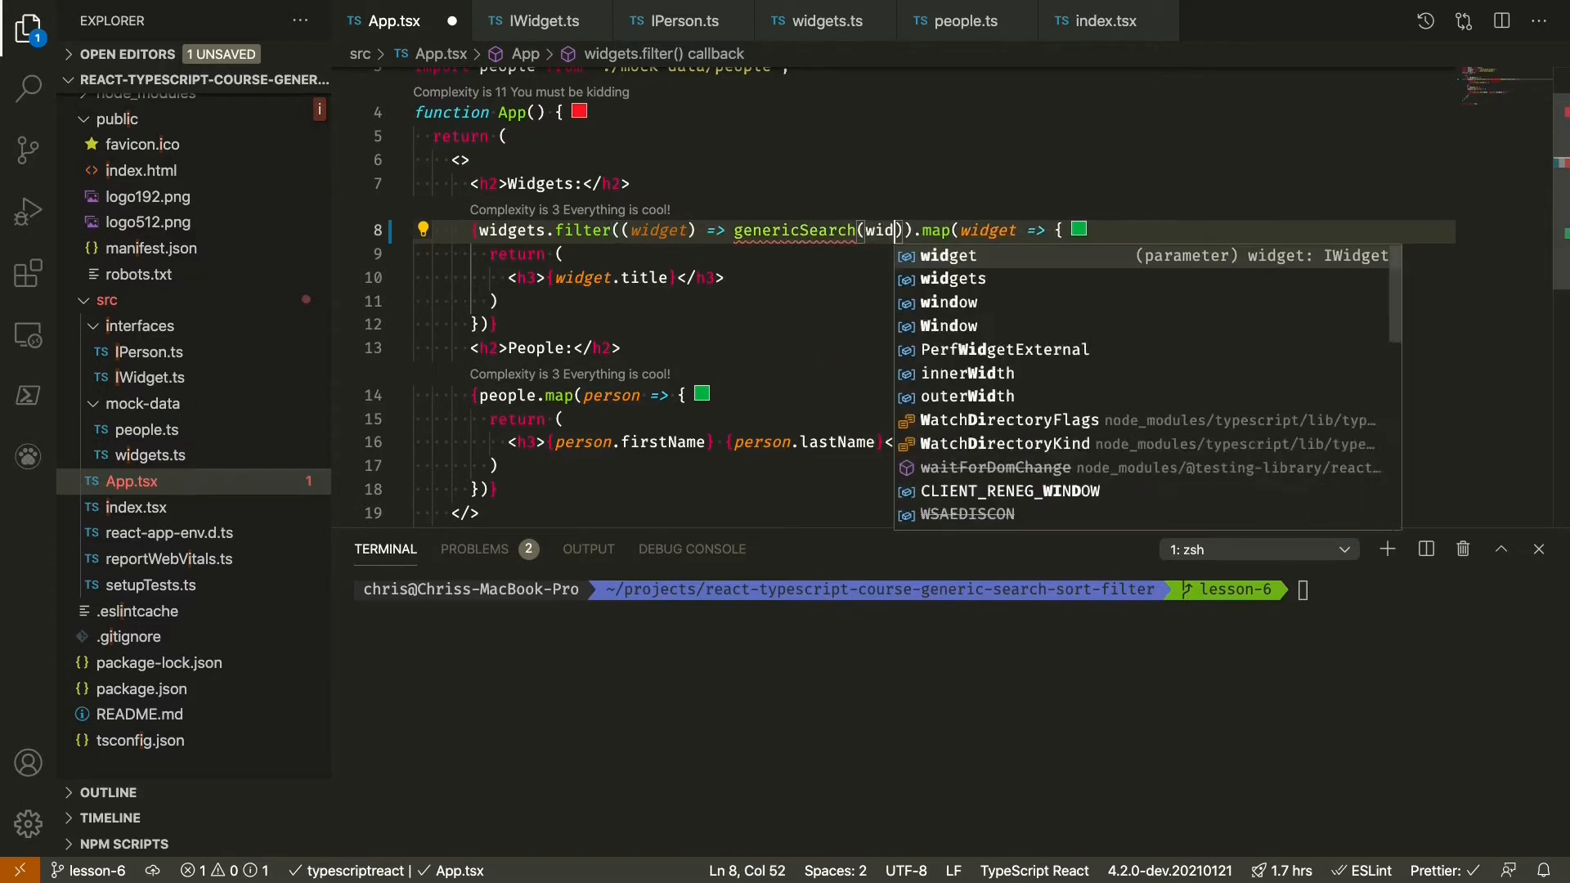
{"action": "type", "text": "get"}
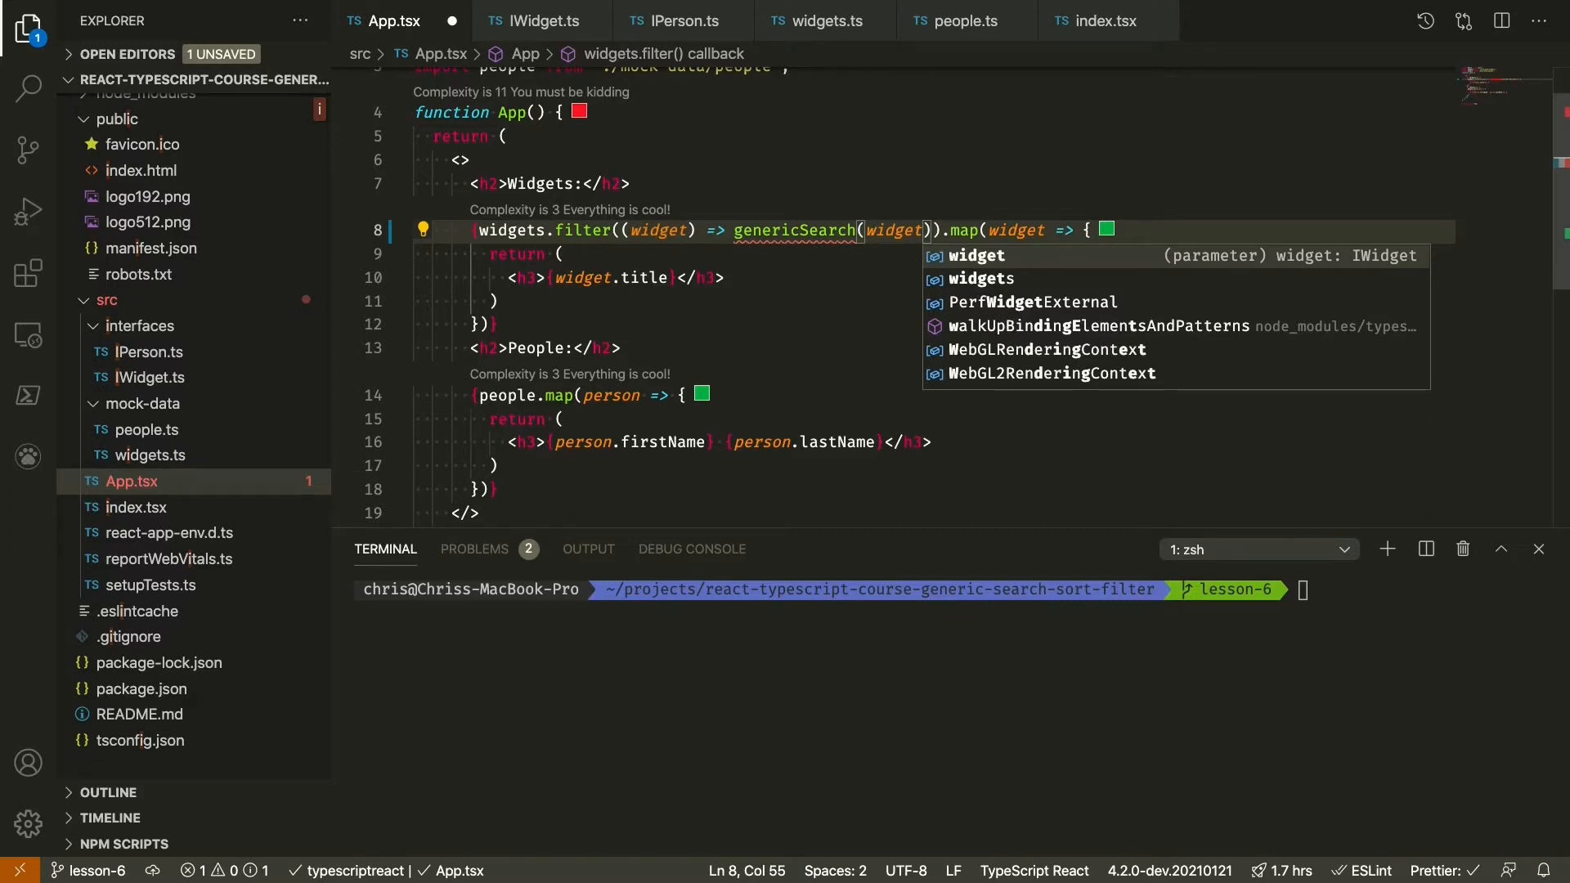
{"action": "type", "text": ", qu"}
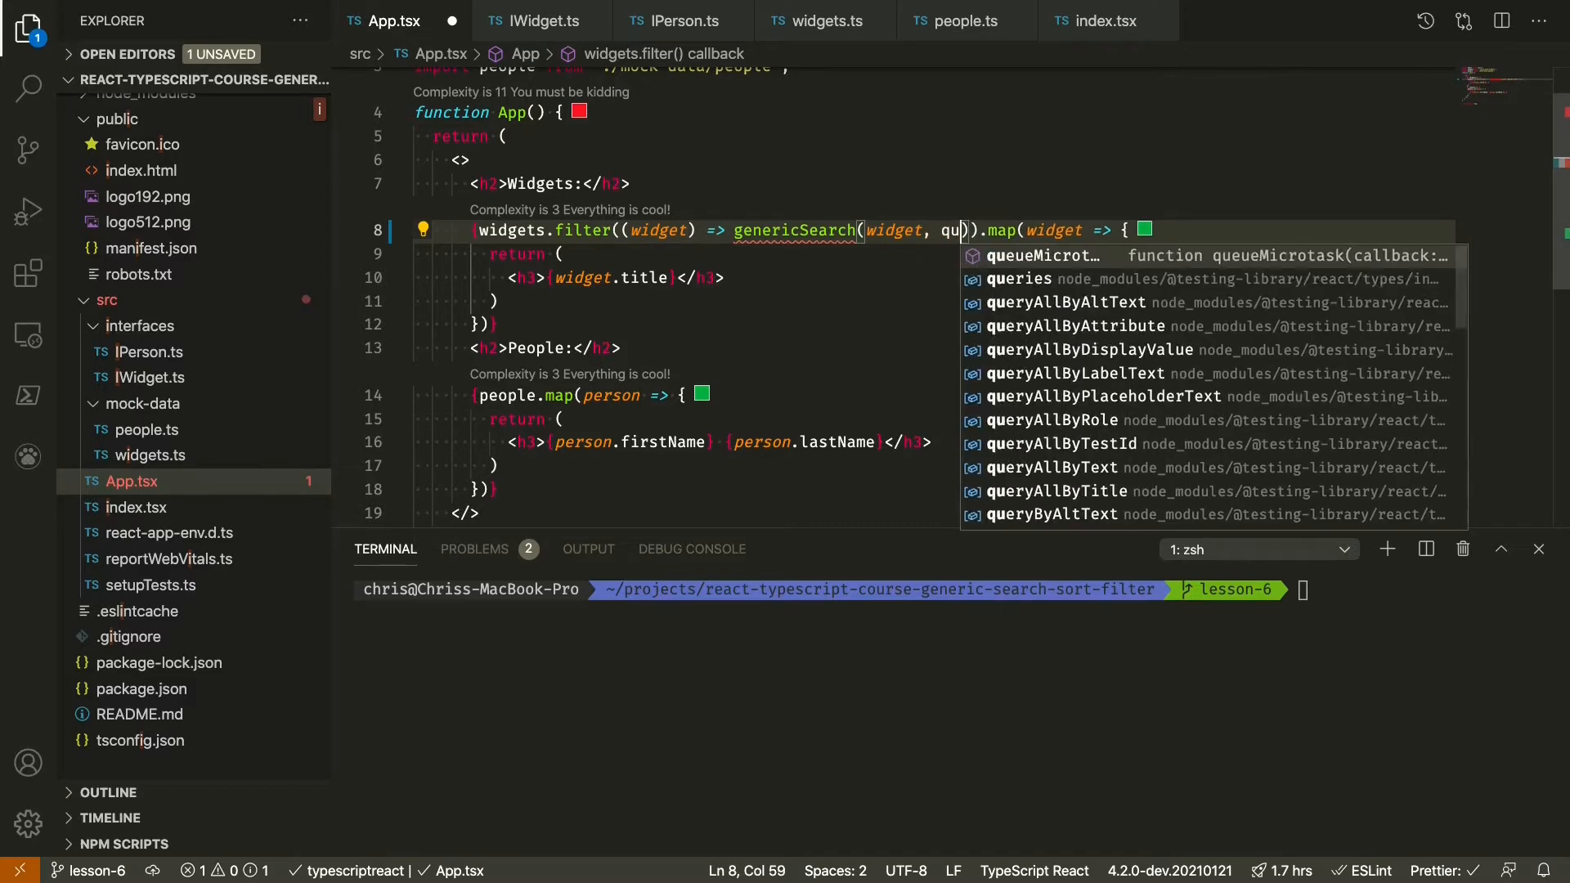
{"action": "type", "text": "ery"}
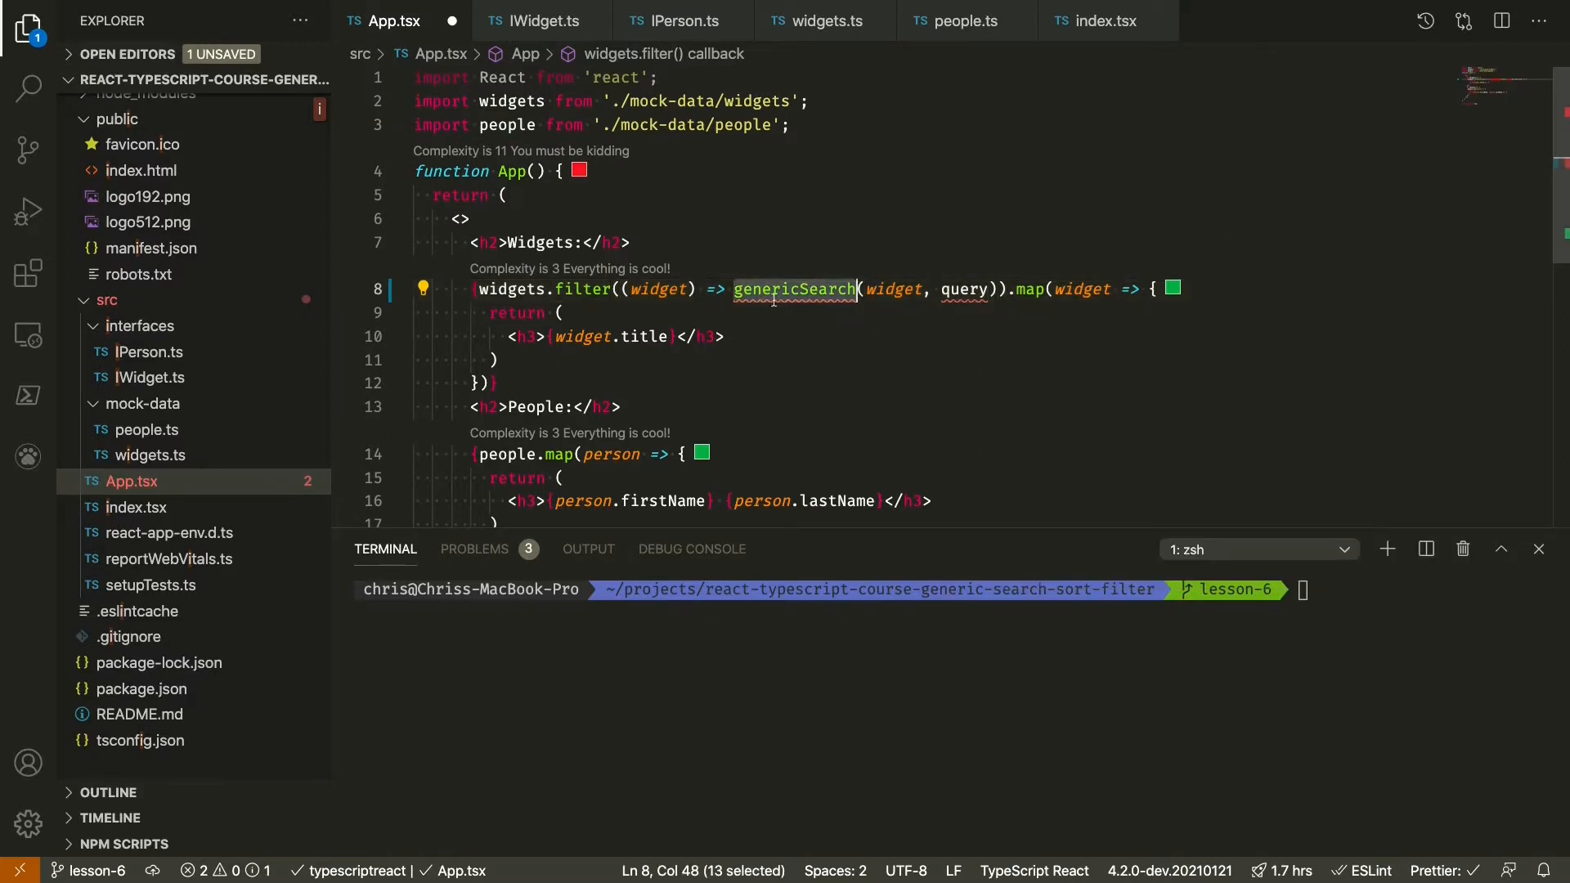
{"action": "mouse_move", "coordinate": [795, 290]}
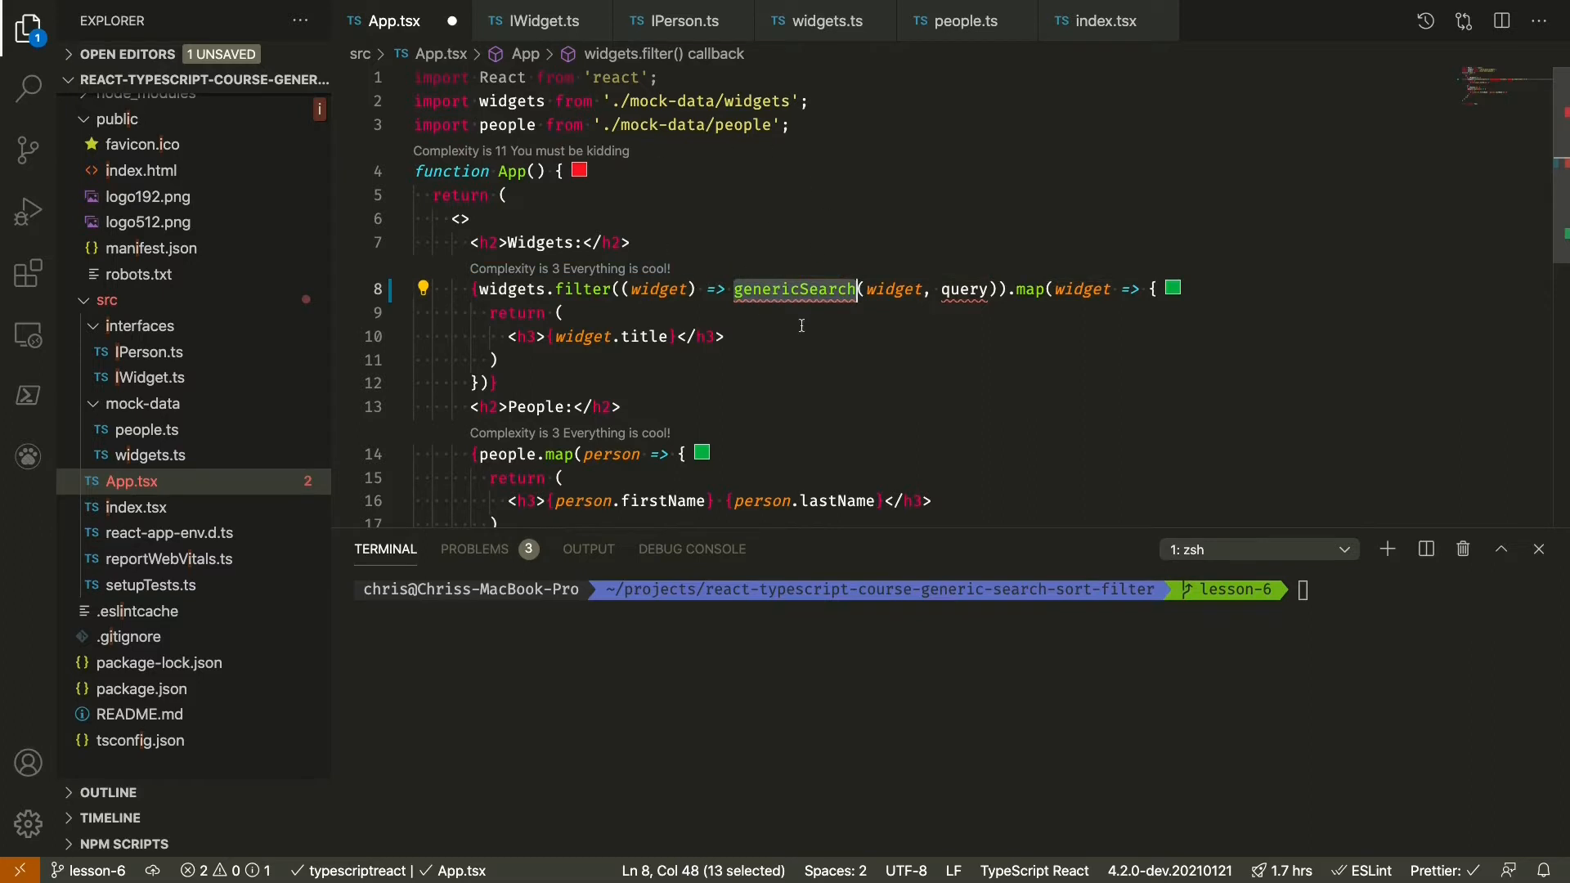
{"action": "mouse_move", "coordinate": [795, 290]}
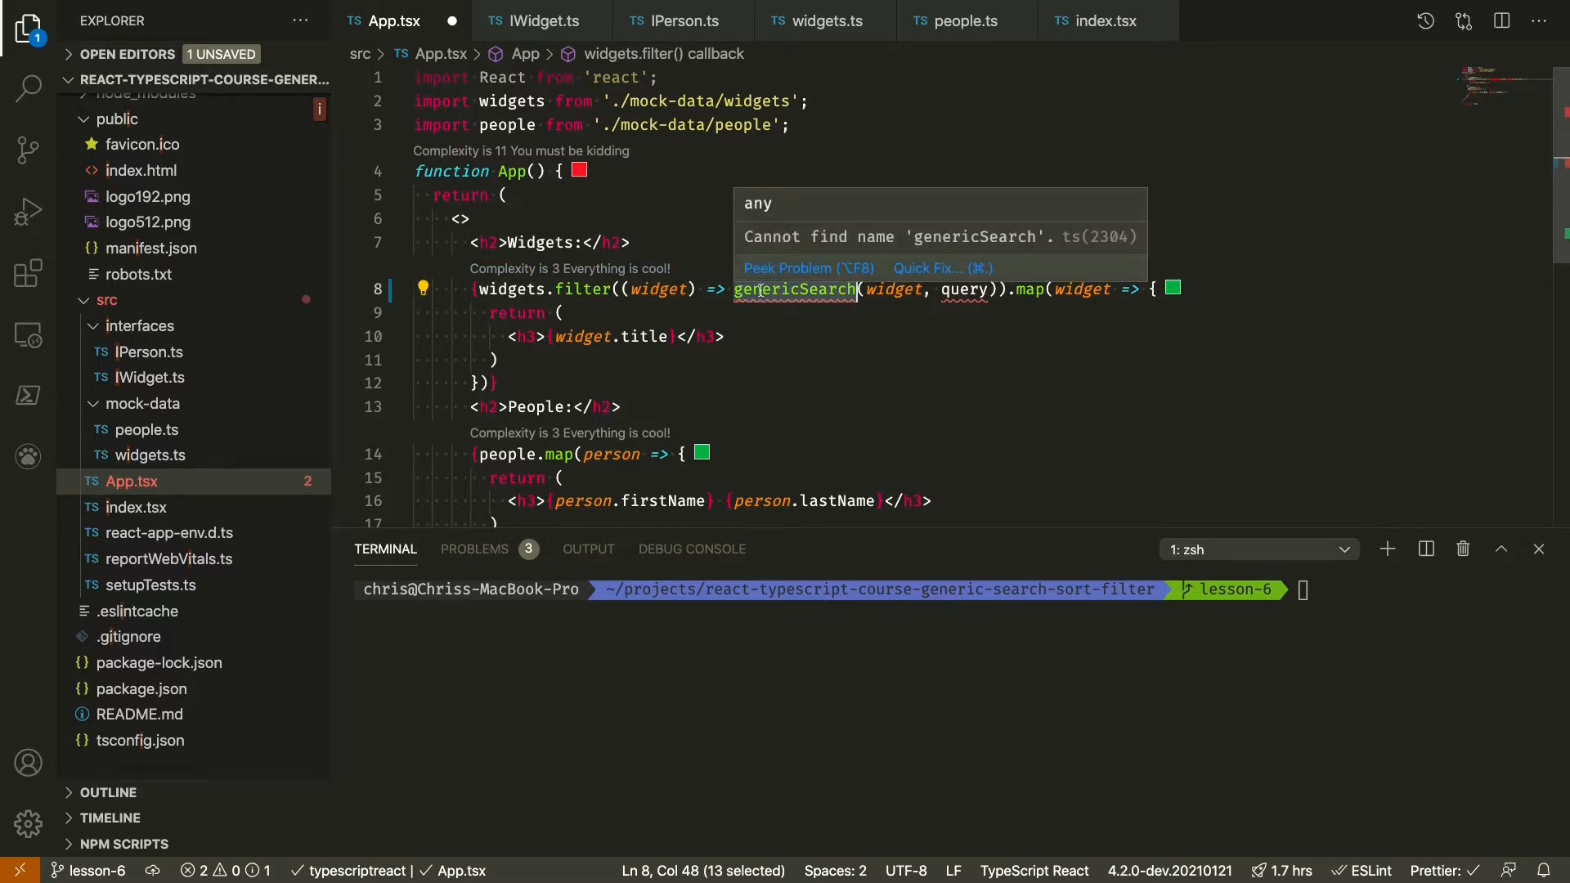
{"action": "mouse_move", "coordinate": [849, 318]}
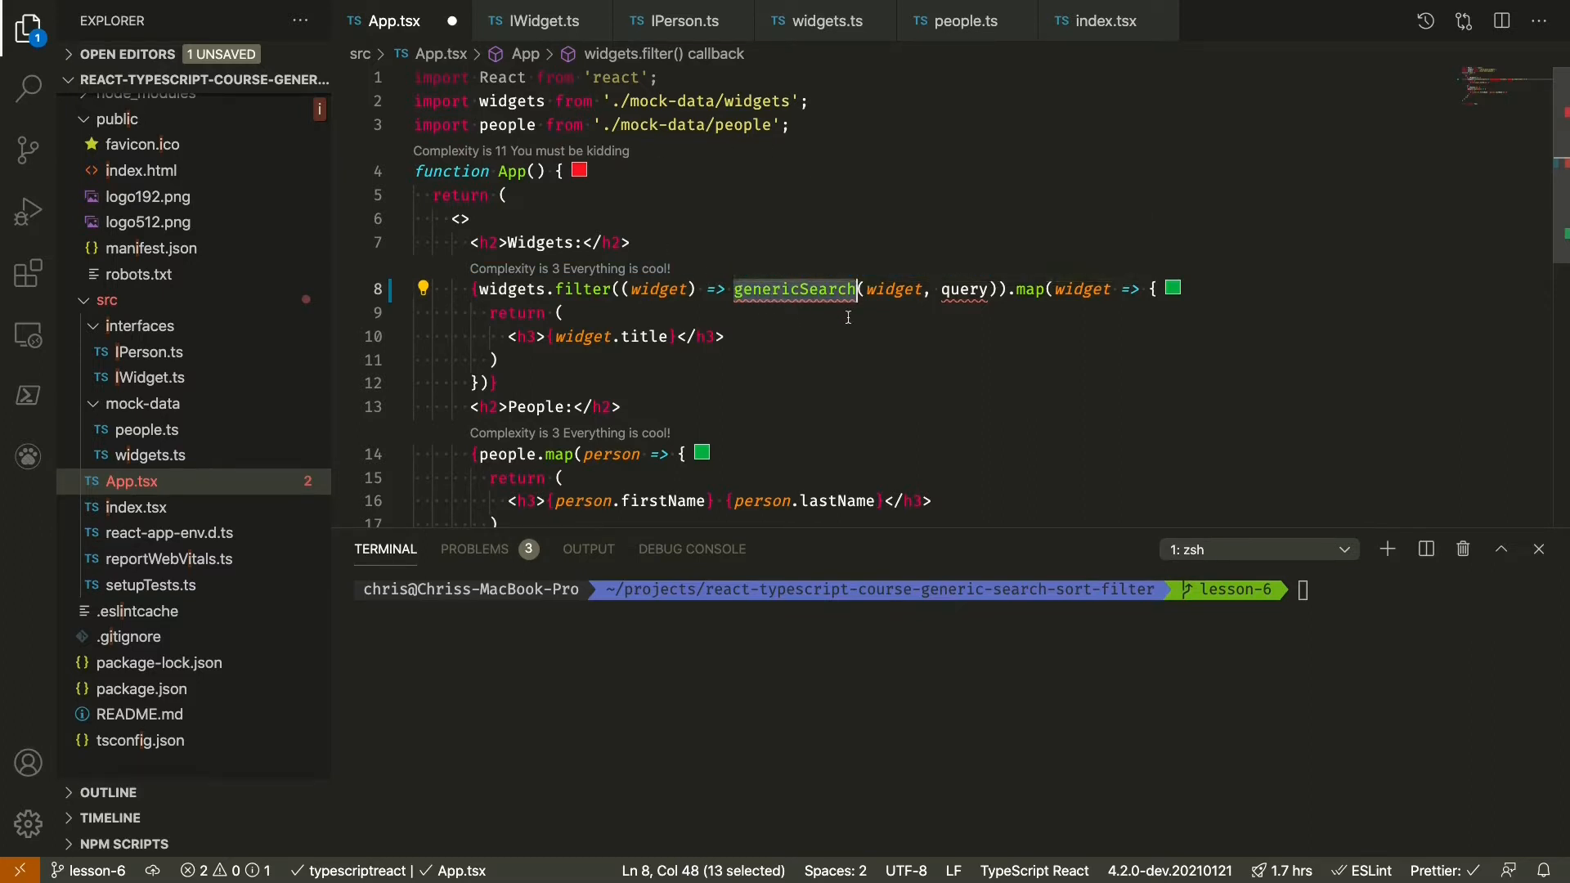
{"action": "mouse_move", "coordinate": [829, 328]}
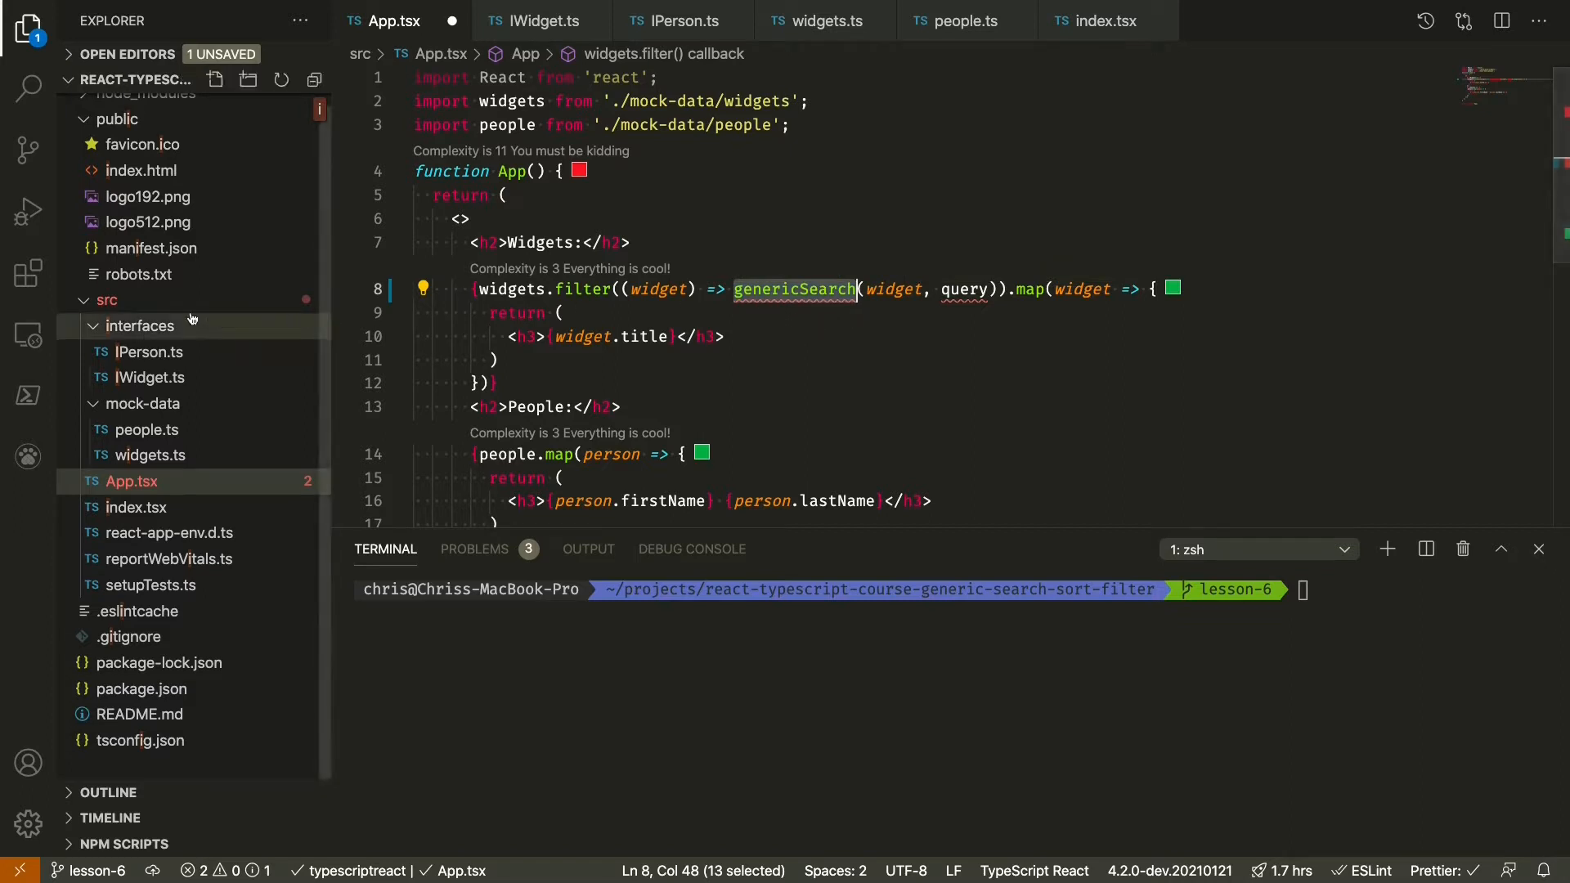
- Create a utils folder under src holding a new genericSearch.ts file
{"action": "left_click", "coordinate": [247, 78]}
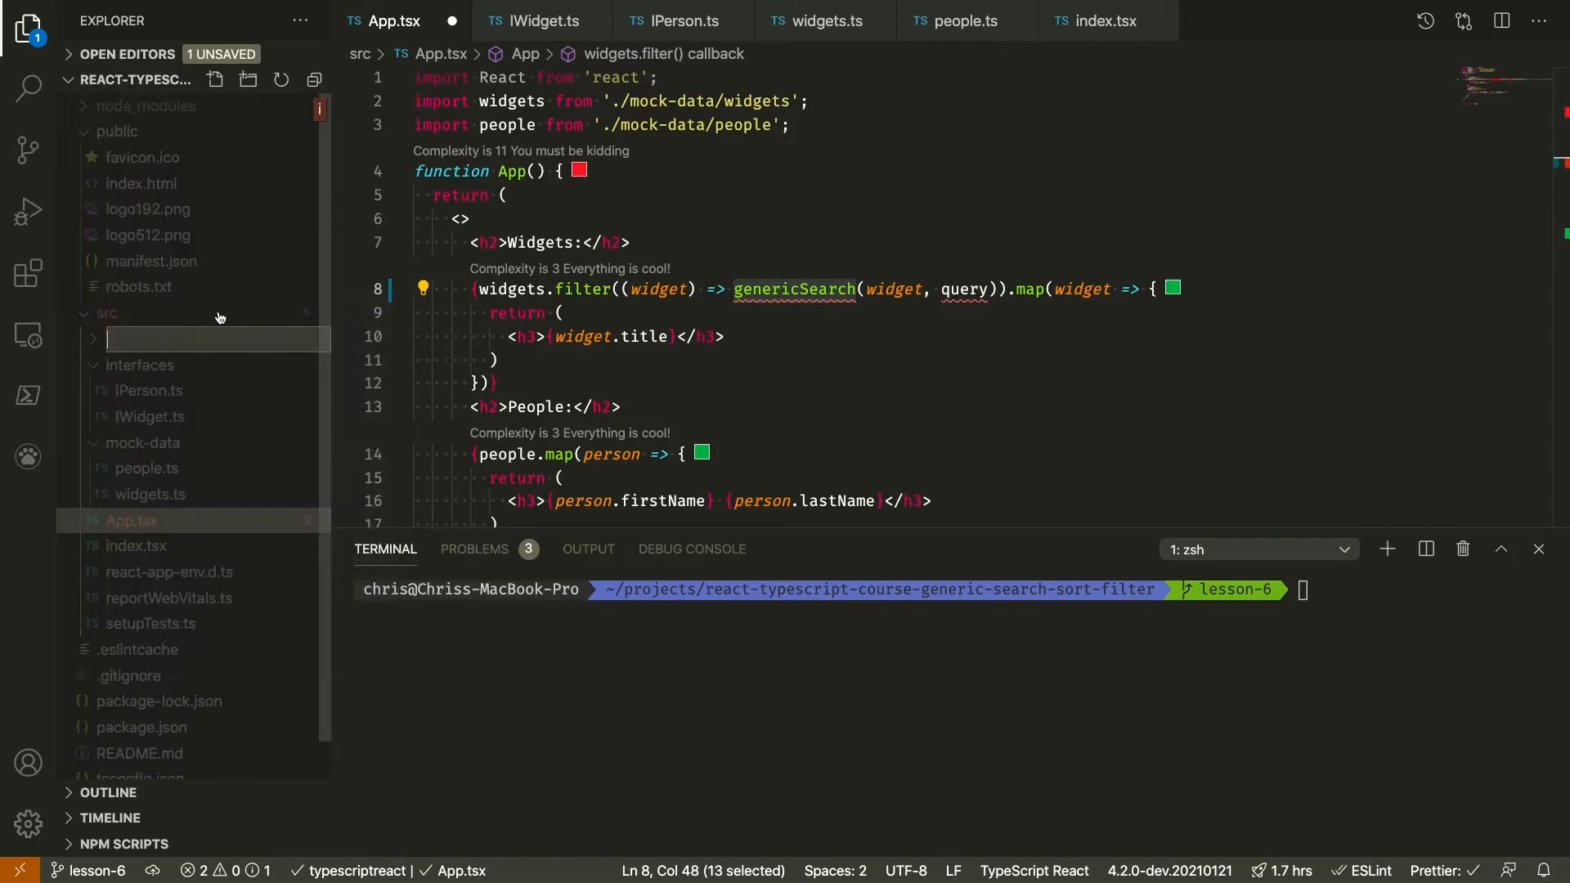
{"action": "right_click", "coordinate": [119, 456]}
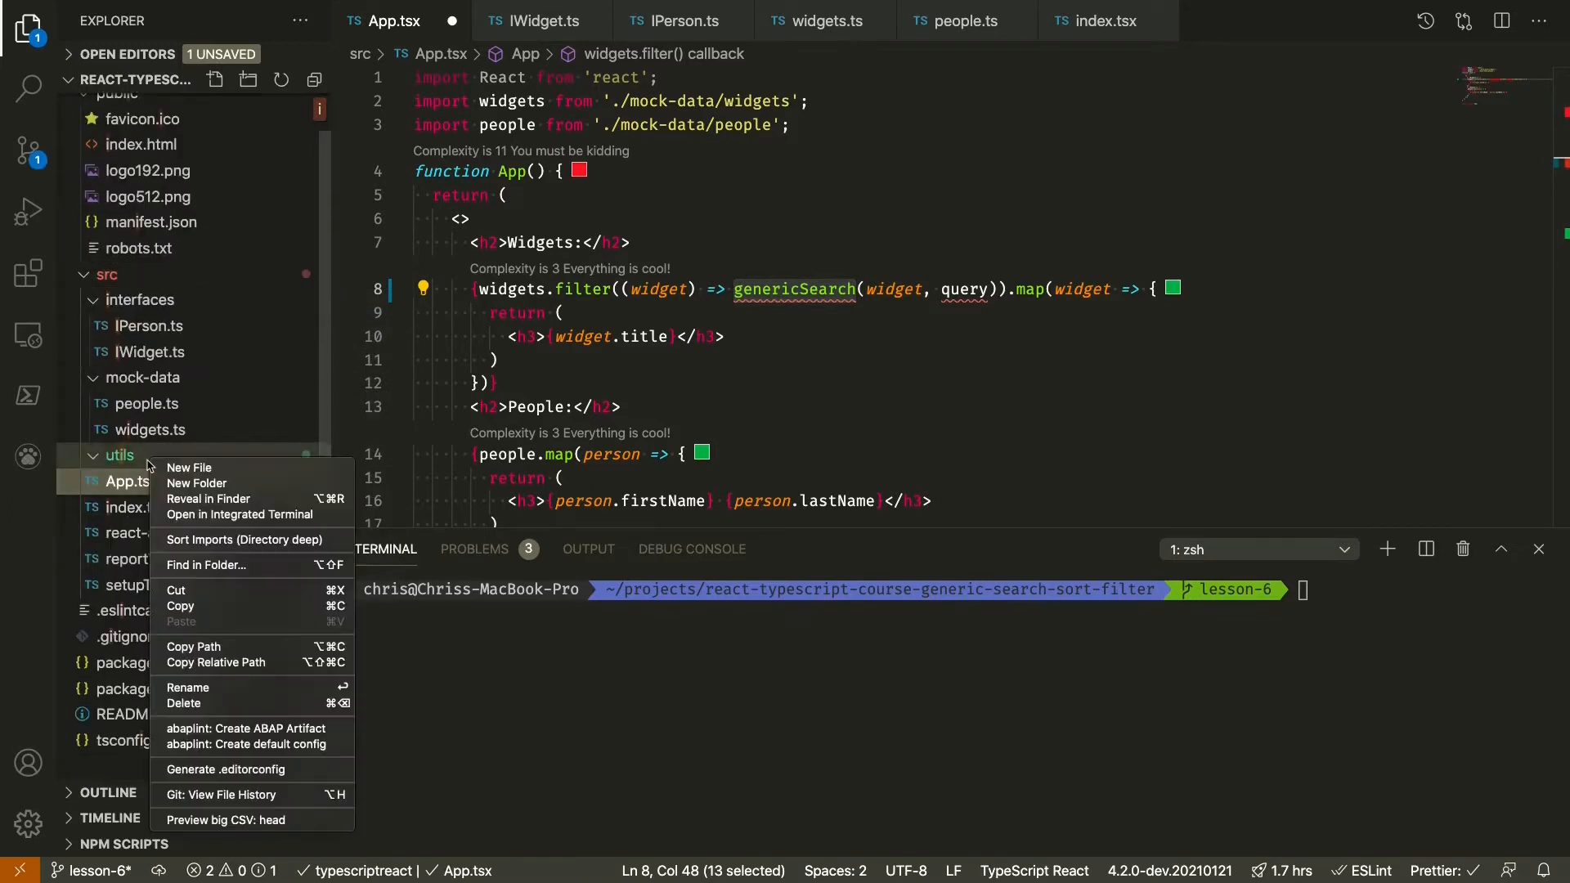
{"action": "left_click", "coordinate": [190, 468]}
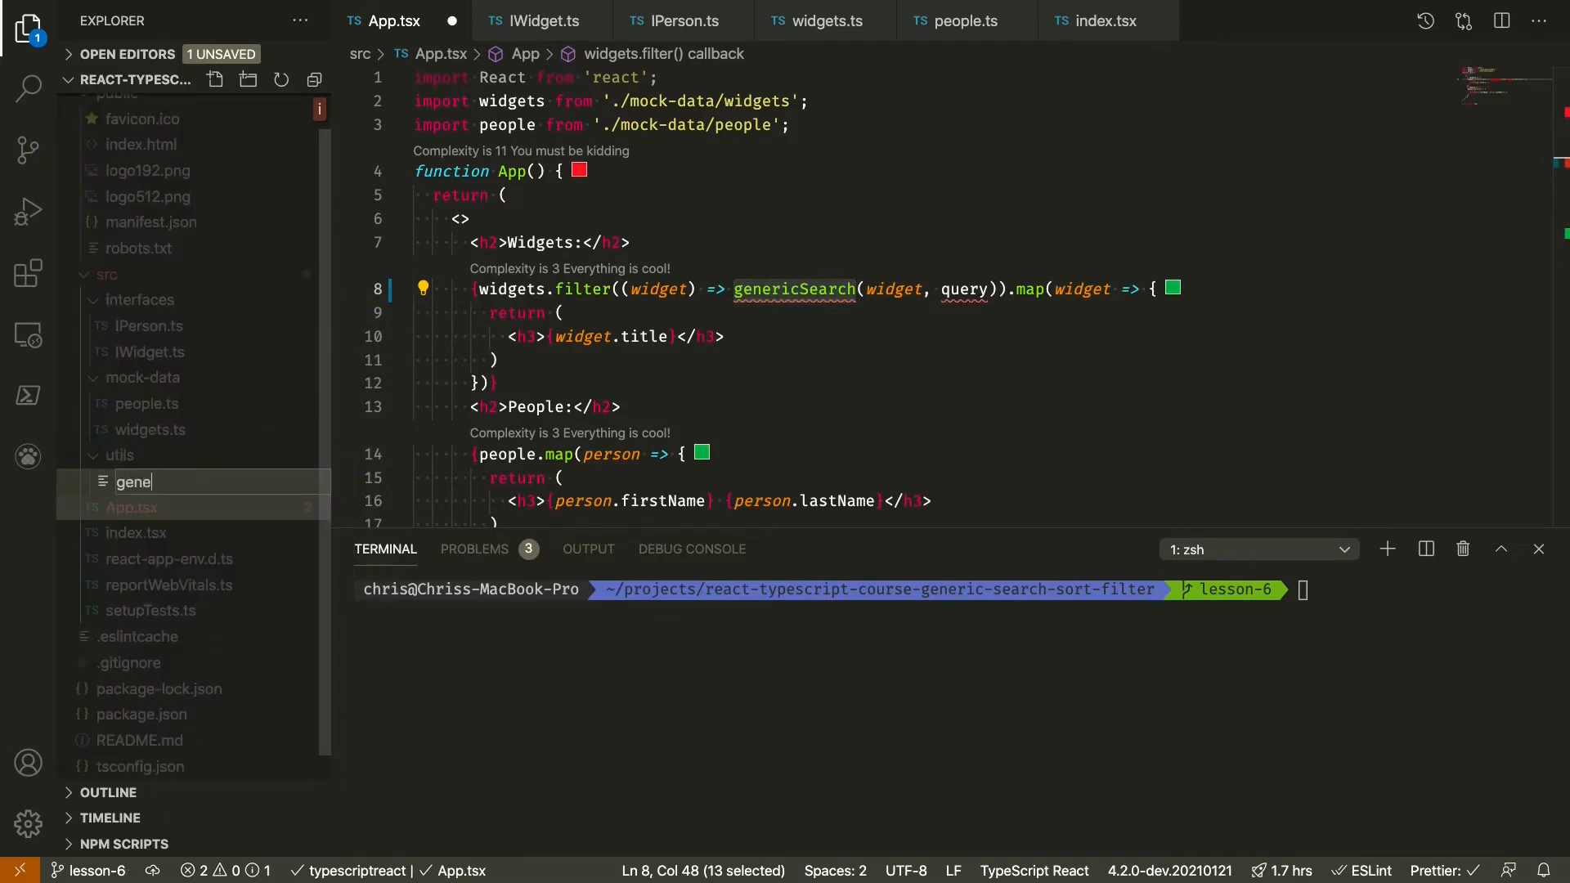
{"action": "type", "text": "ricSearch.ts"}
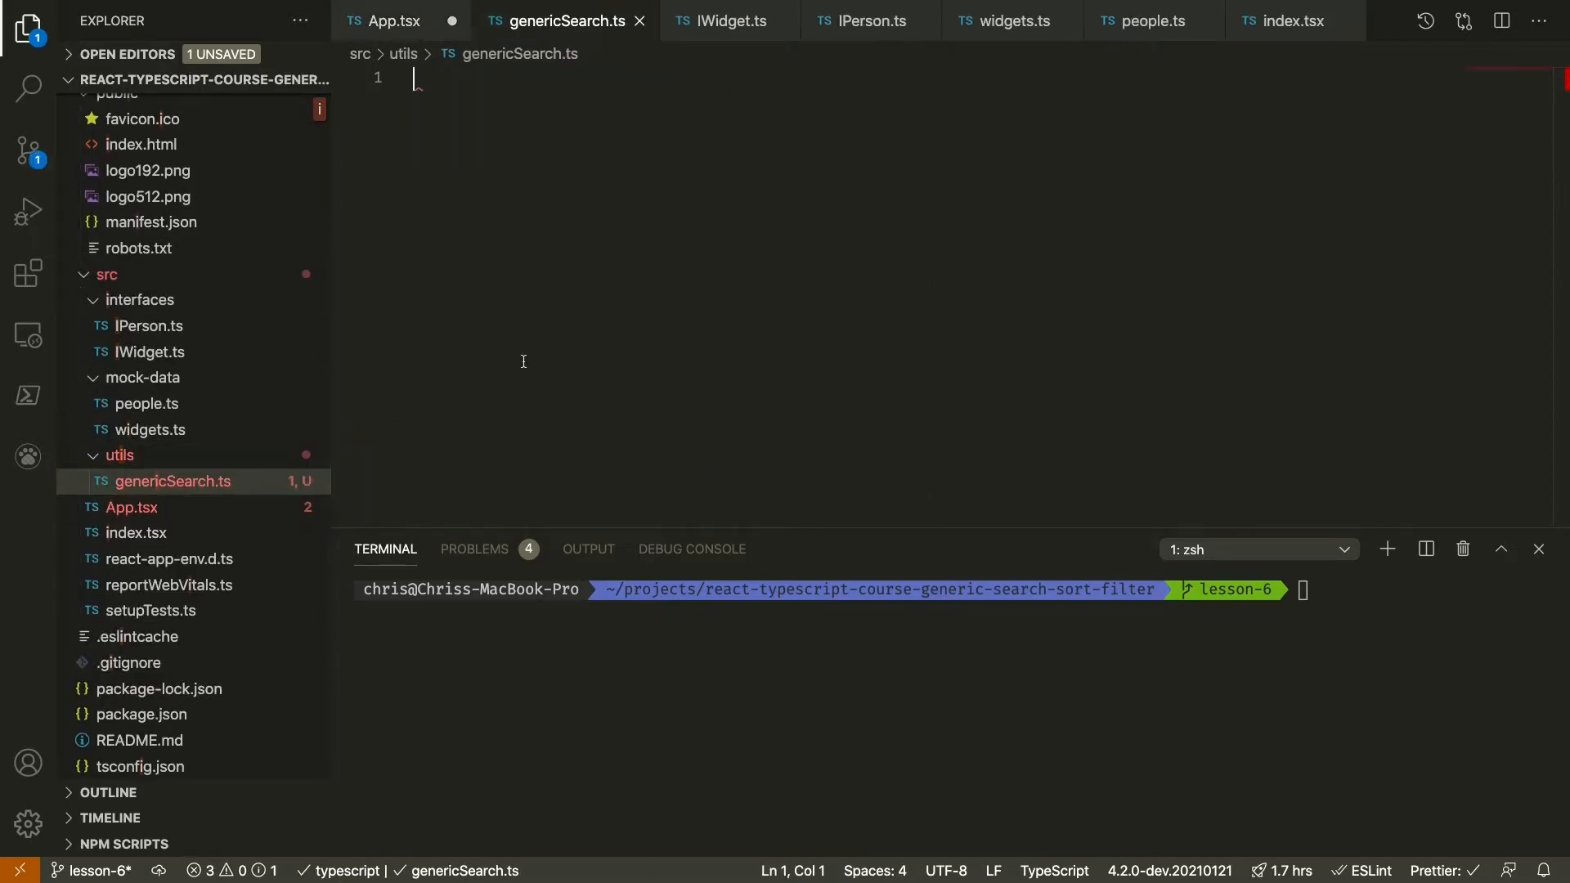
- Declare an exported generic function genericSearch<T>() in genericSearch.ts
{"action": "type", "text": "export default function genericS"}
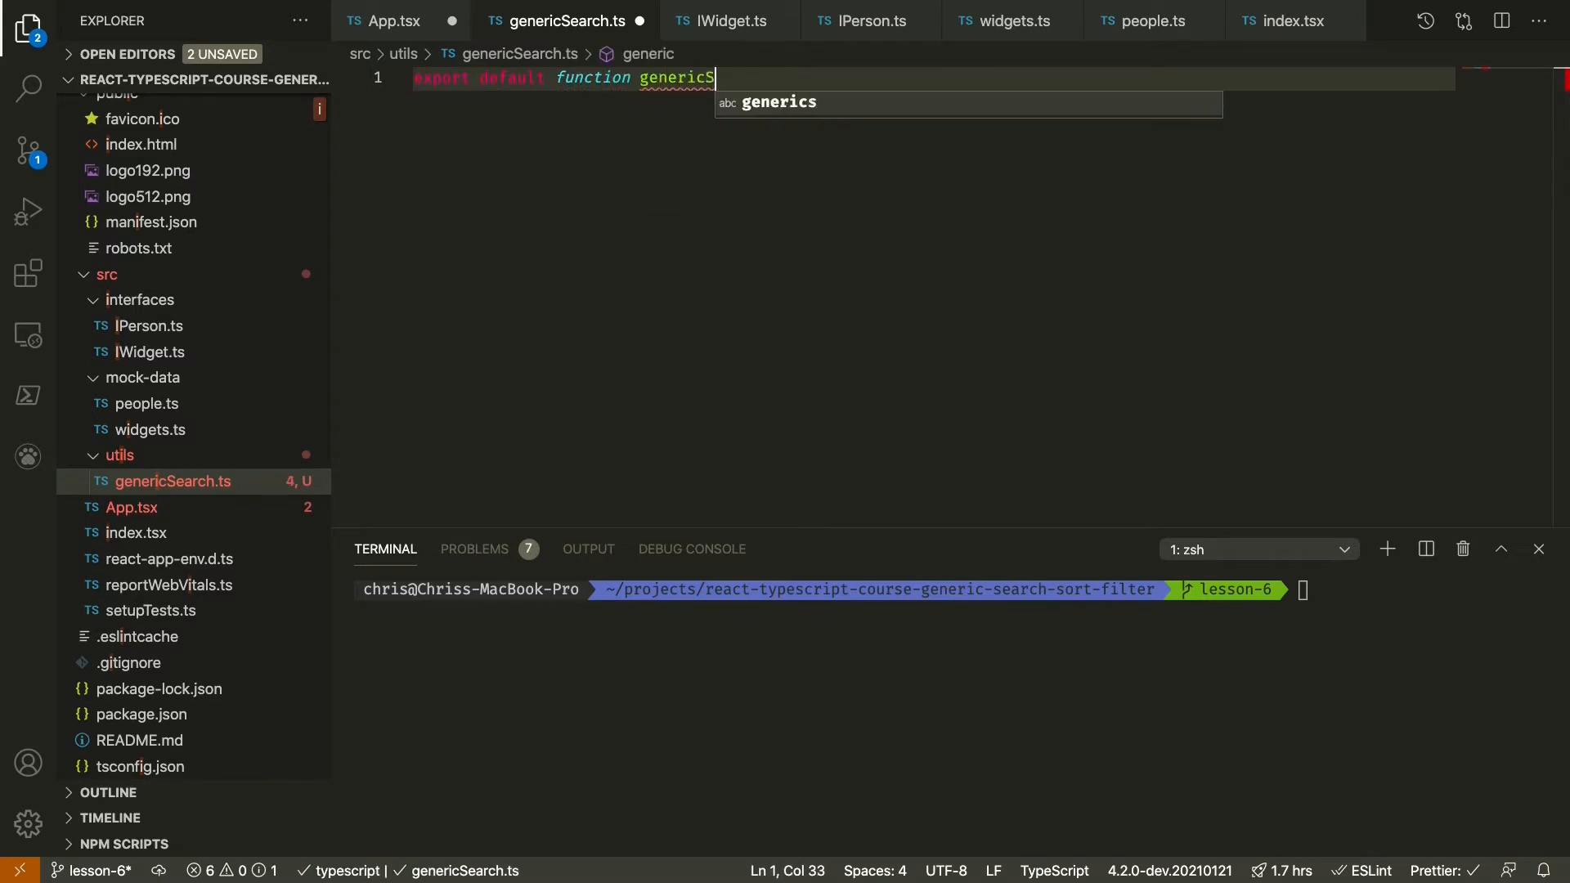
{"action": "type", "text": "earch"}
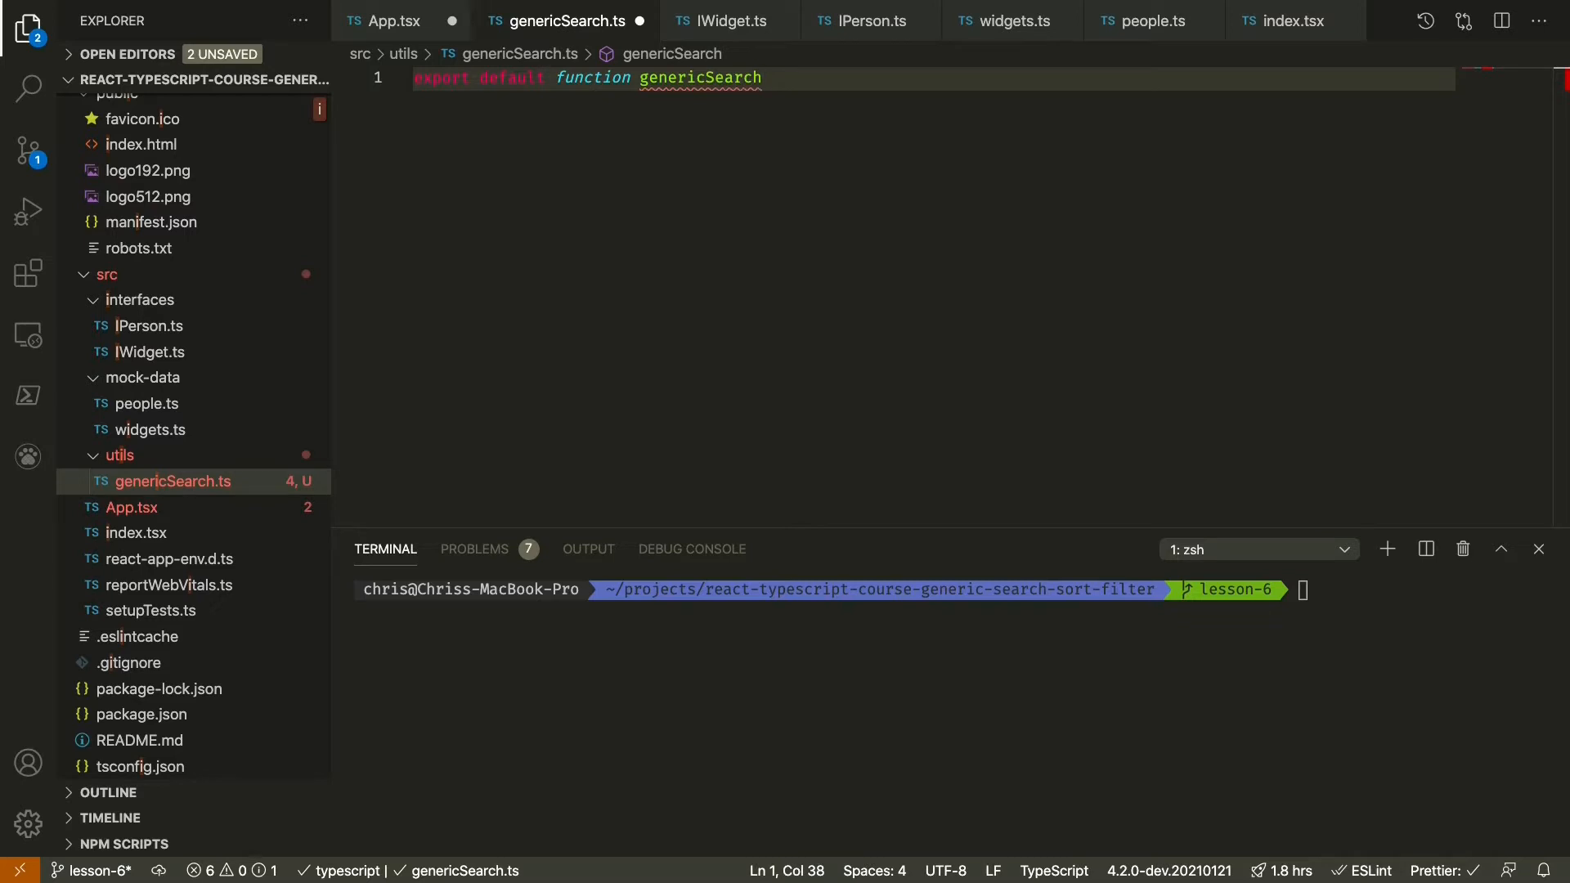
{"action": "type", "text": "<"}
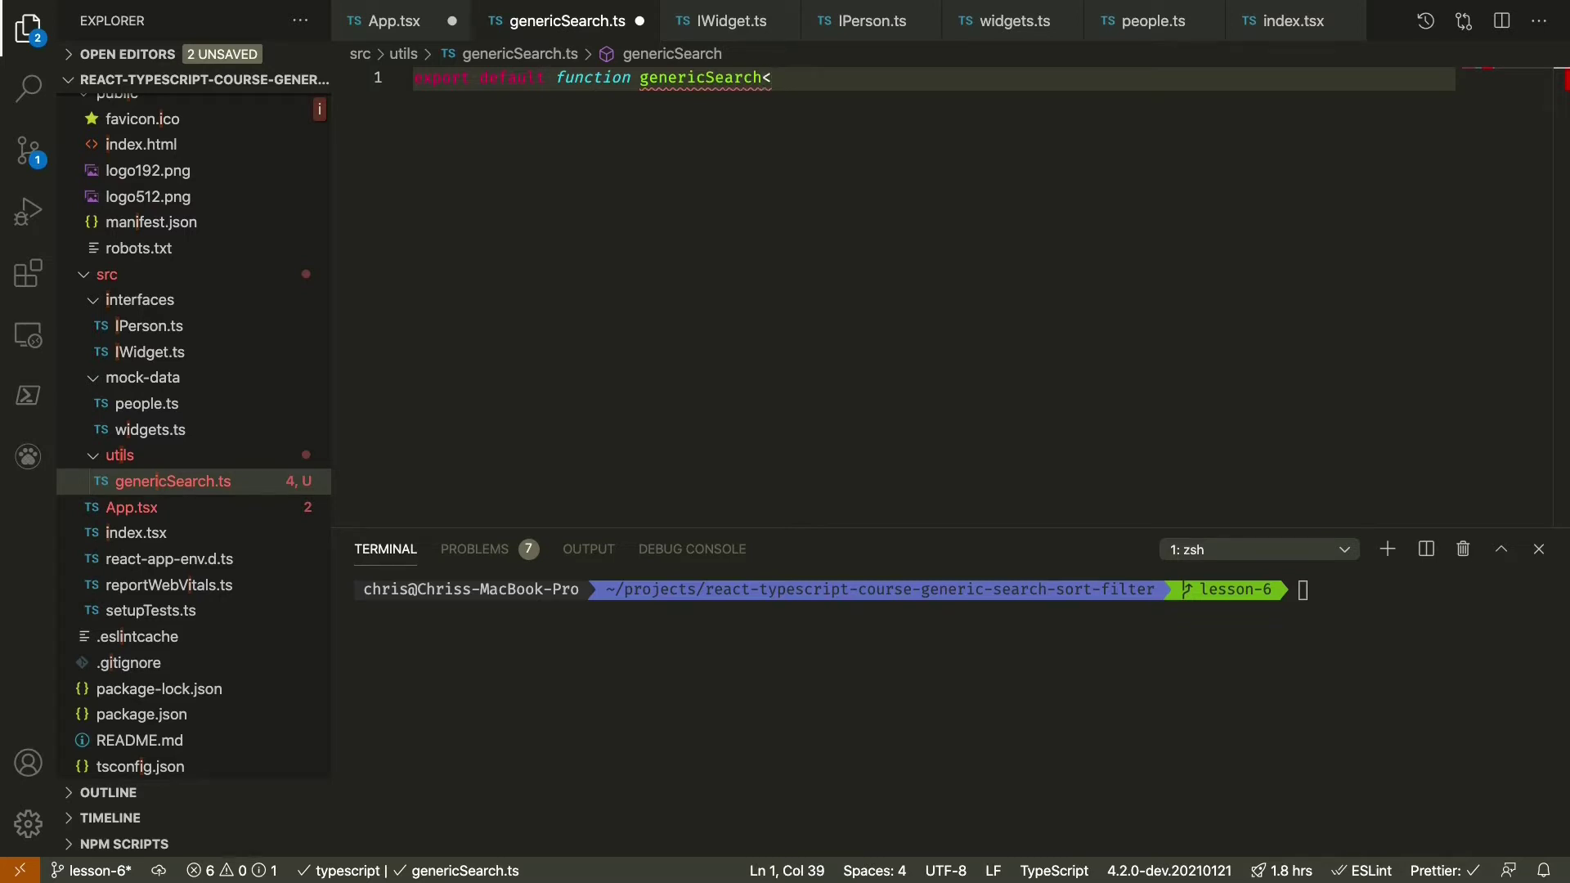
{"action": "type", "text": "T>"}
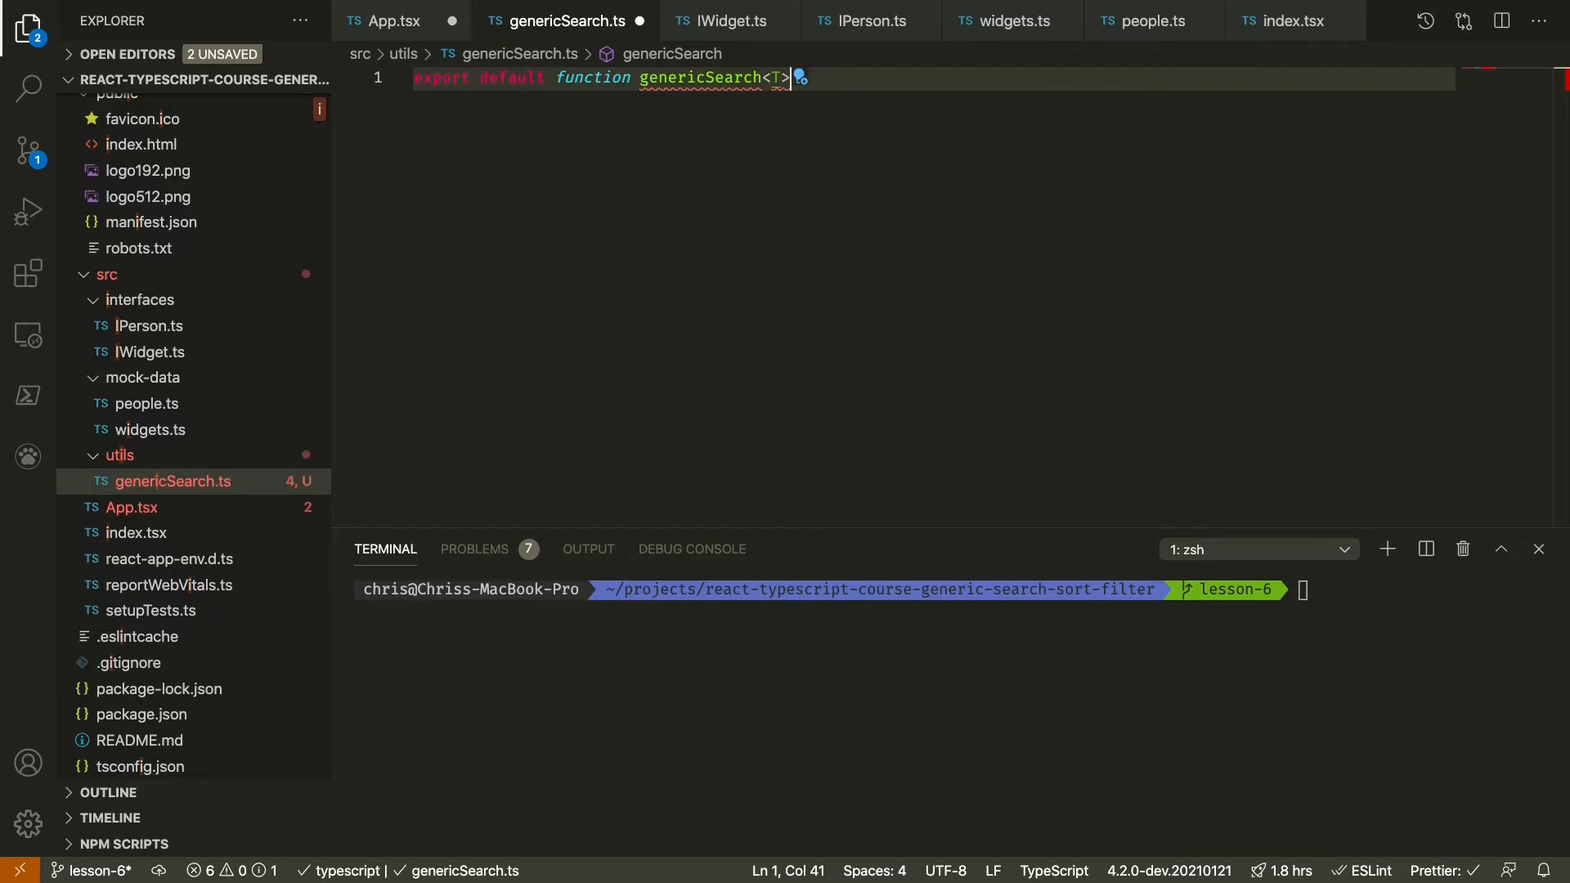
{"action": "type", "text": "()"}
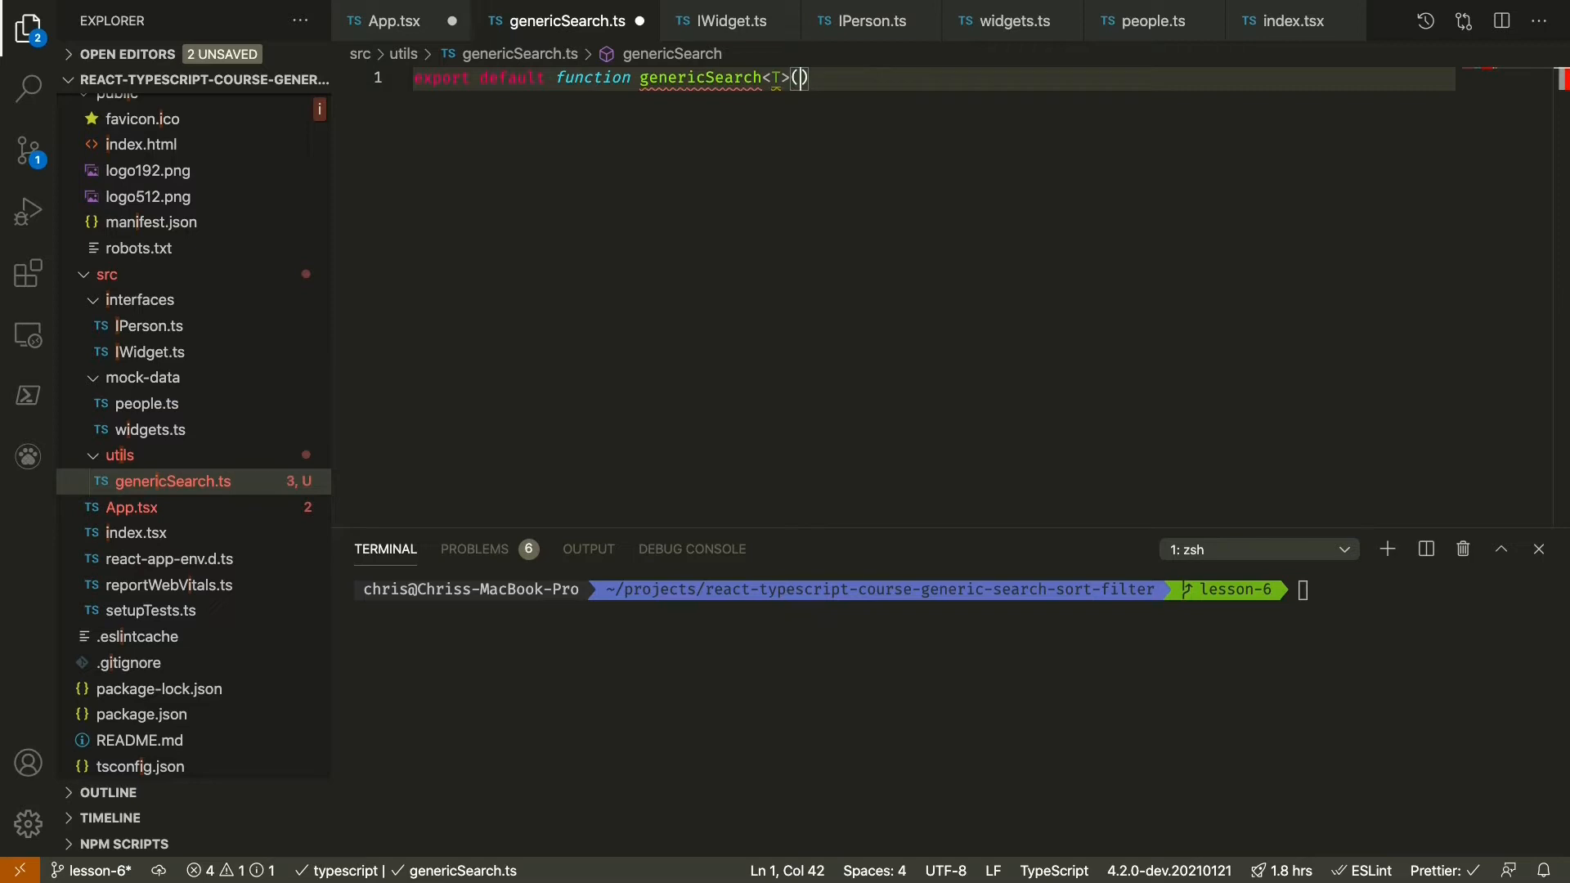
{"action": "left_click", "coordinate": [389, 20]}
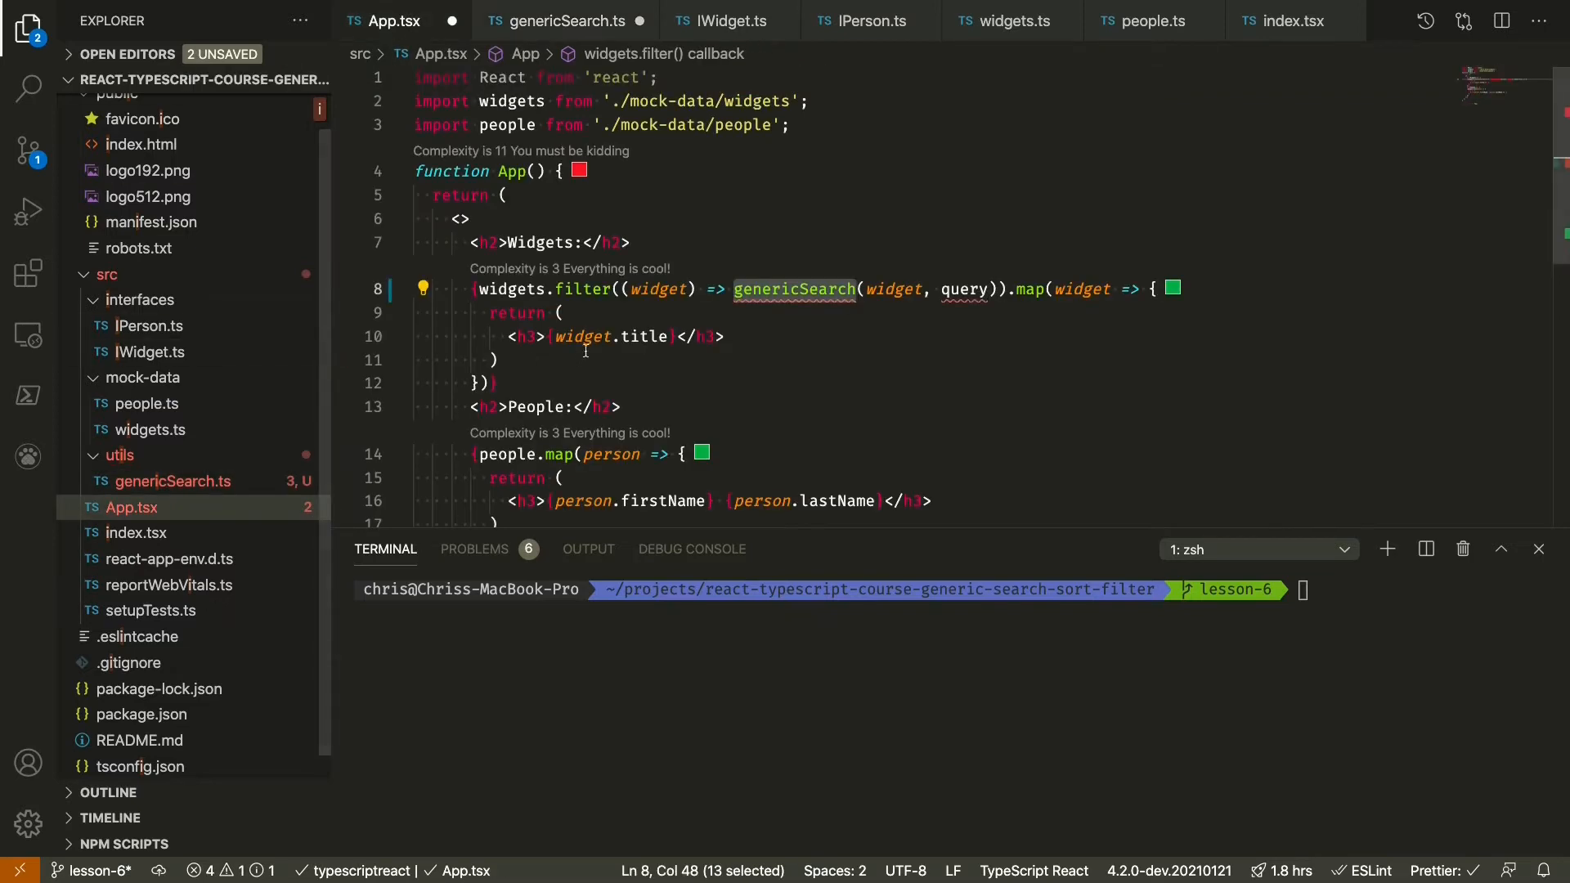
{"action": "mouse_move", "coordinate": [713, 304]}
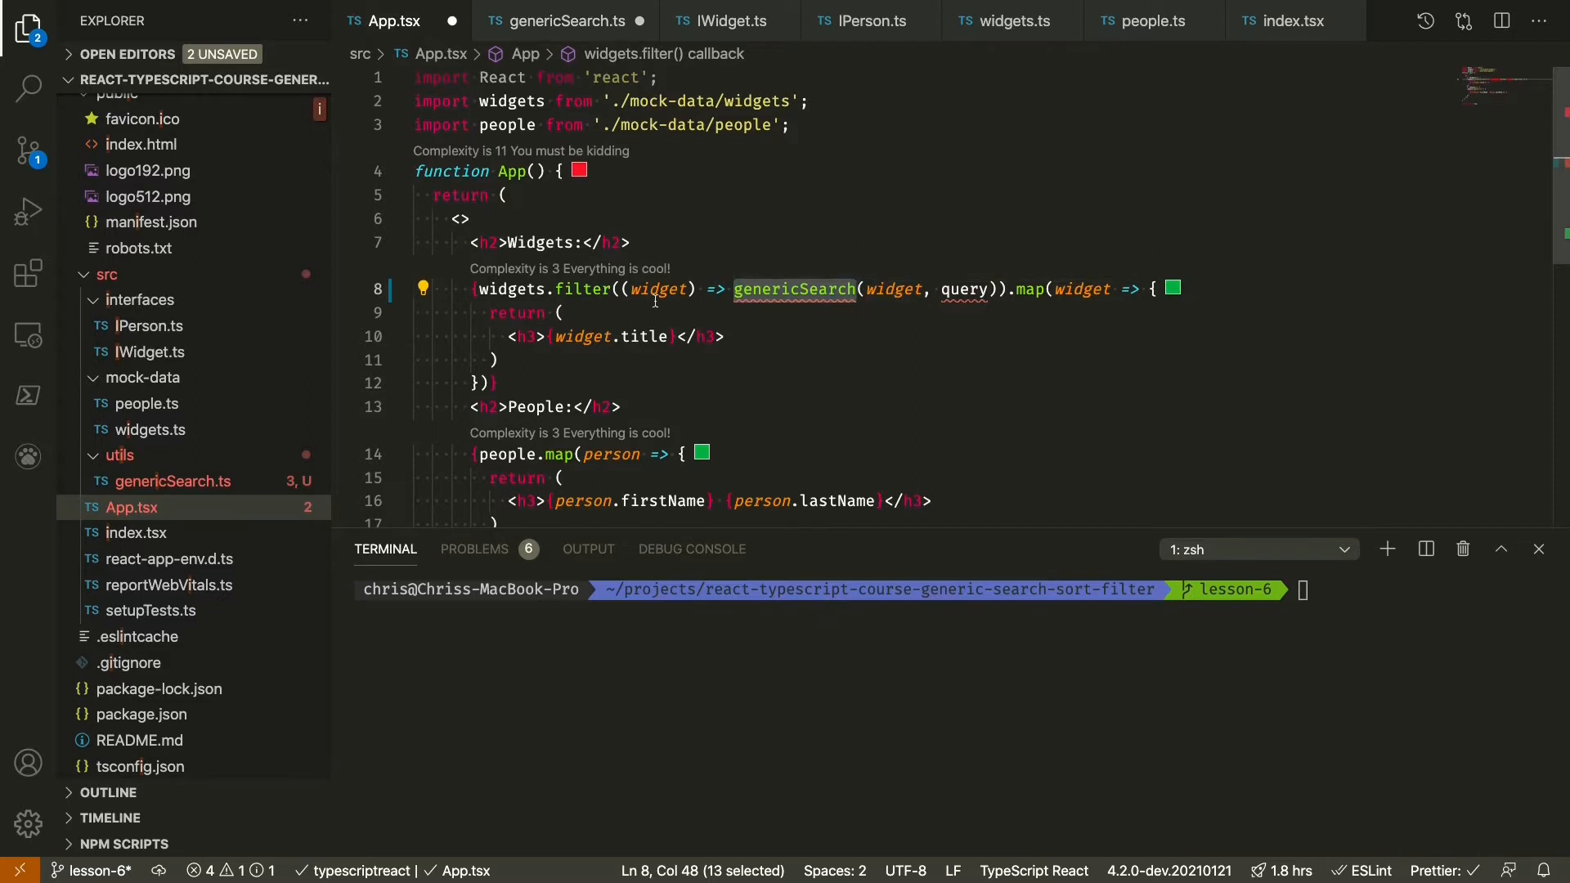
- Add the first parameter object: T to genericSearch and return to App.tsx
{"action": "left_click", "coordinate": [564, 20]}
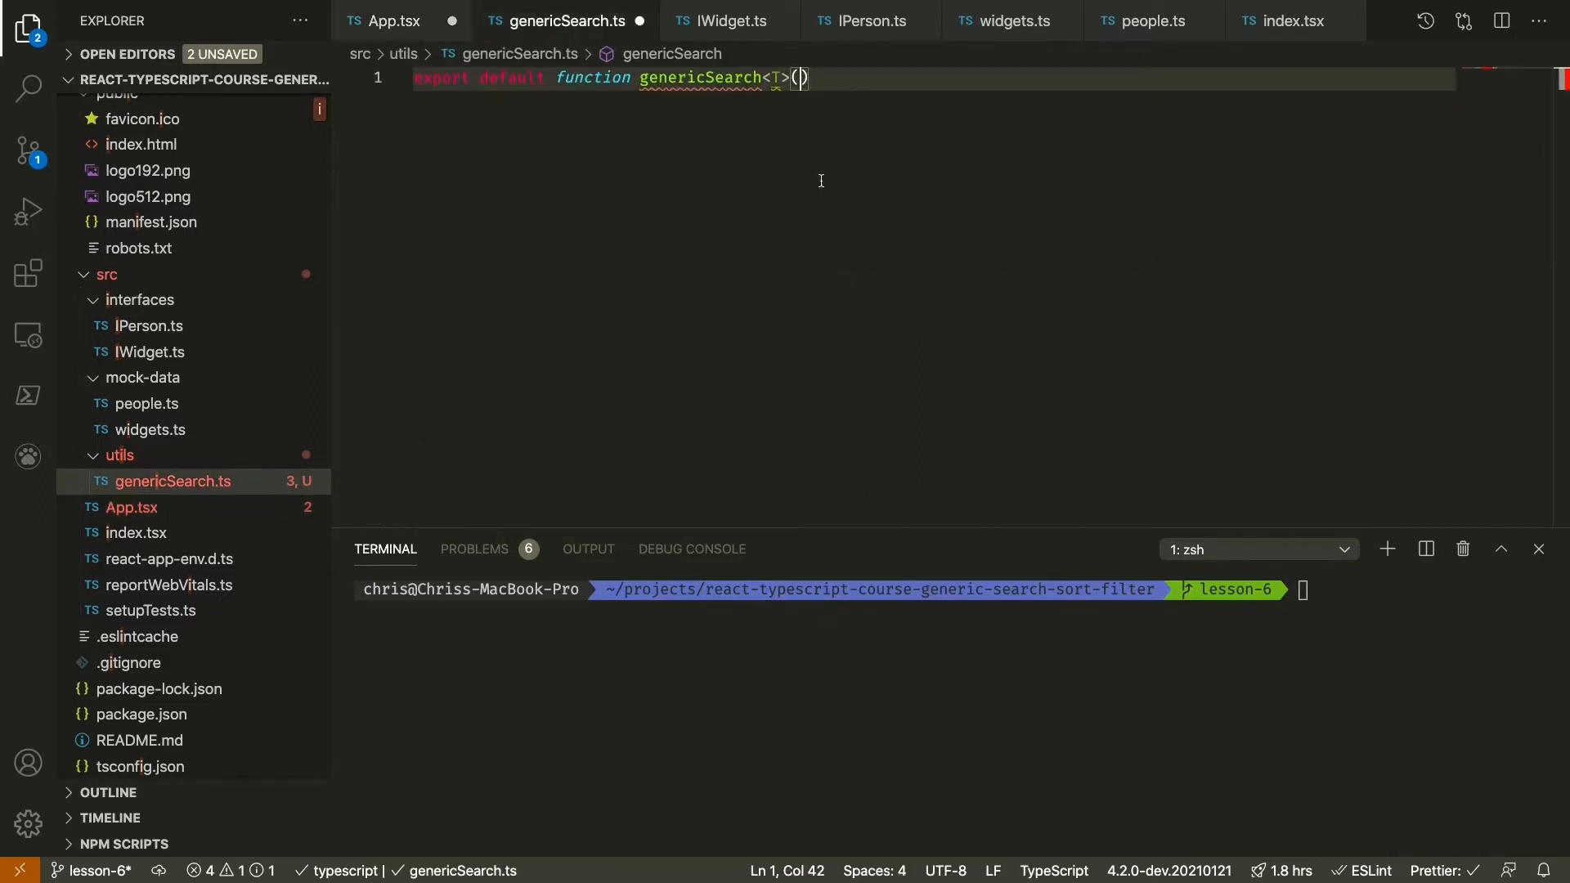
{"action": "type", "text": "objec"}
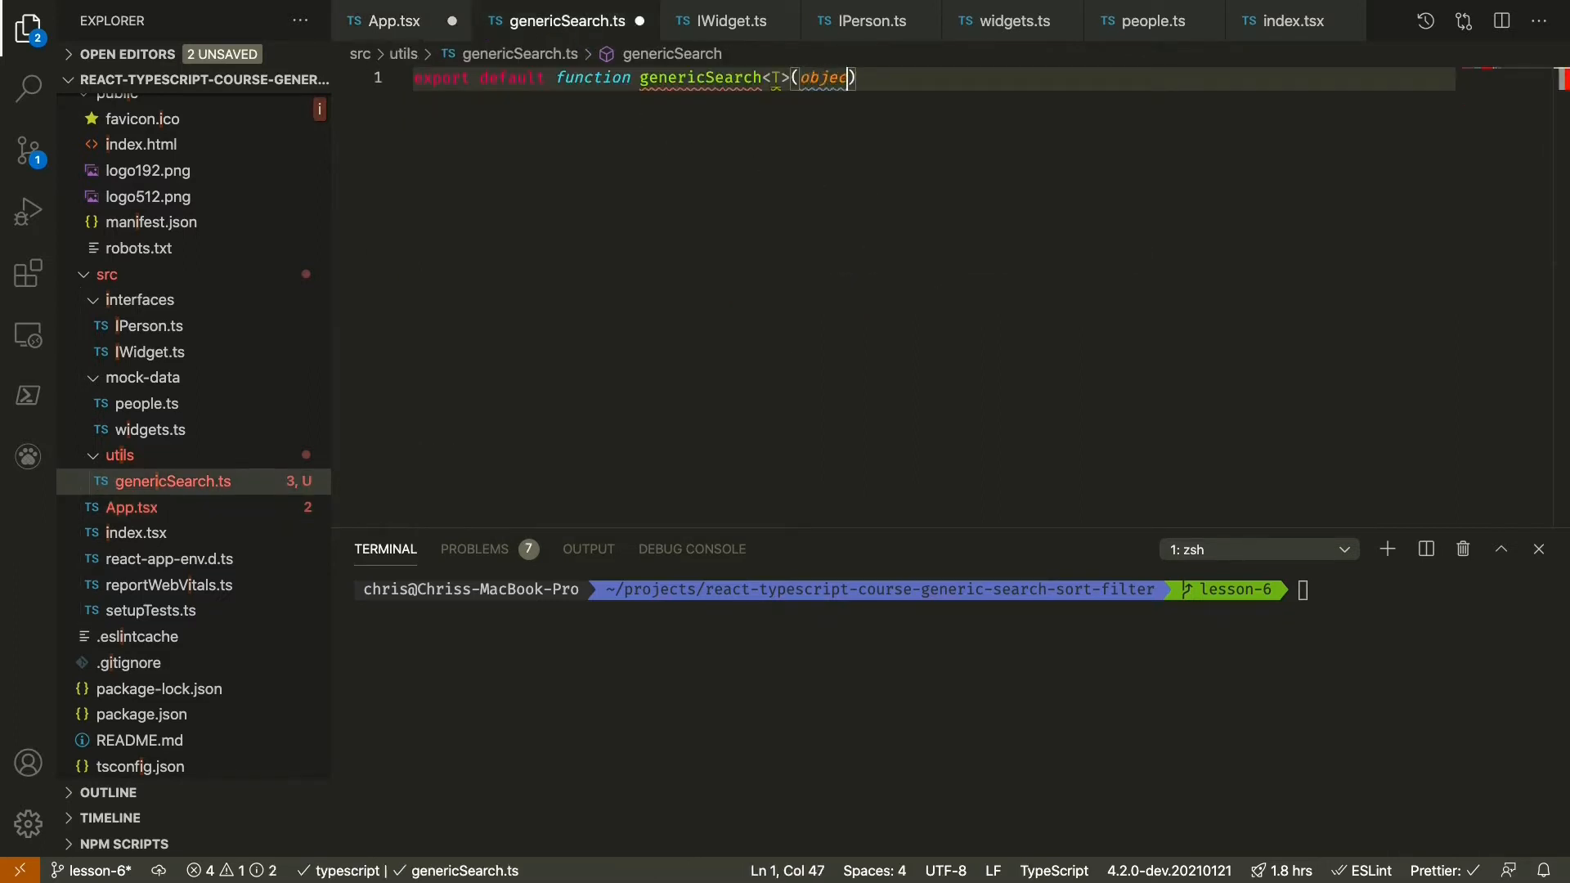
{"action": "type", "text": ": T"}
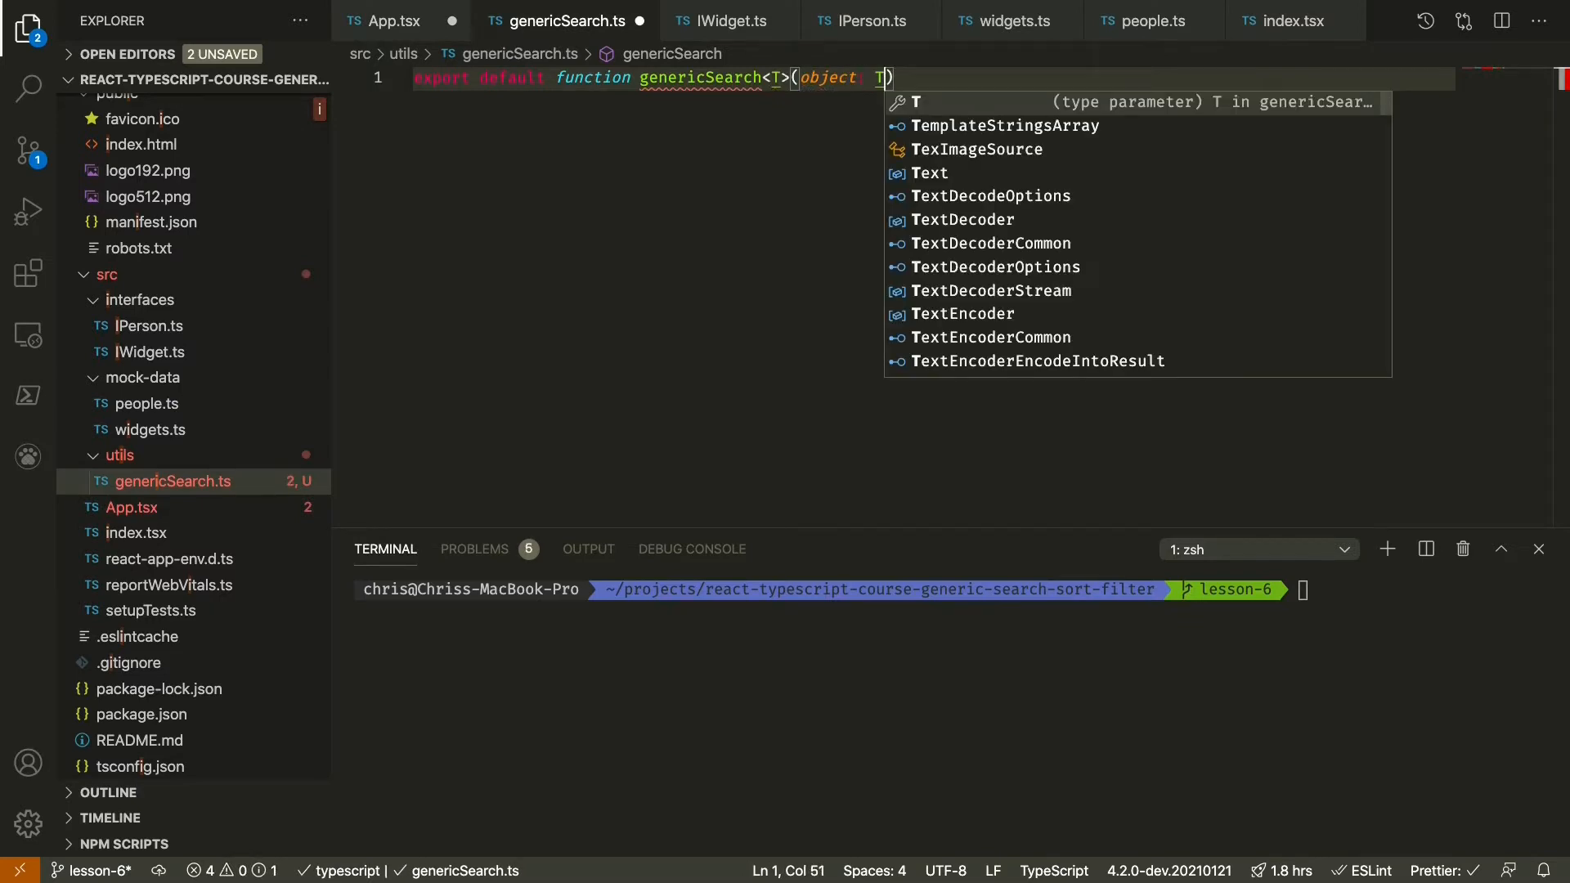
{"action": "type", "text": ","}
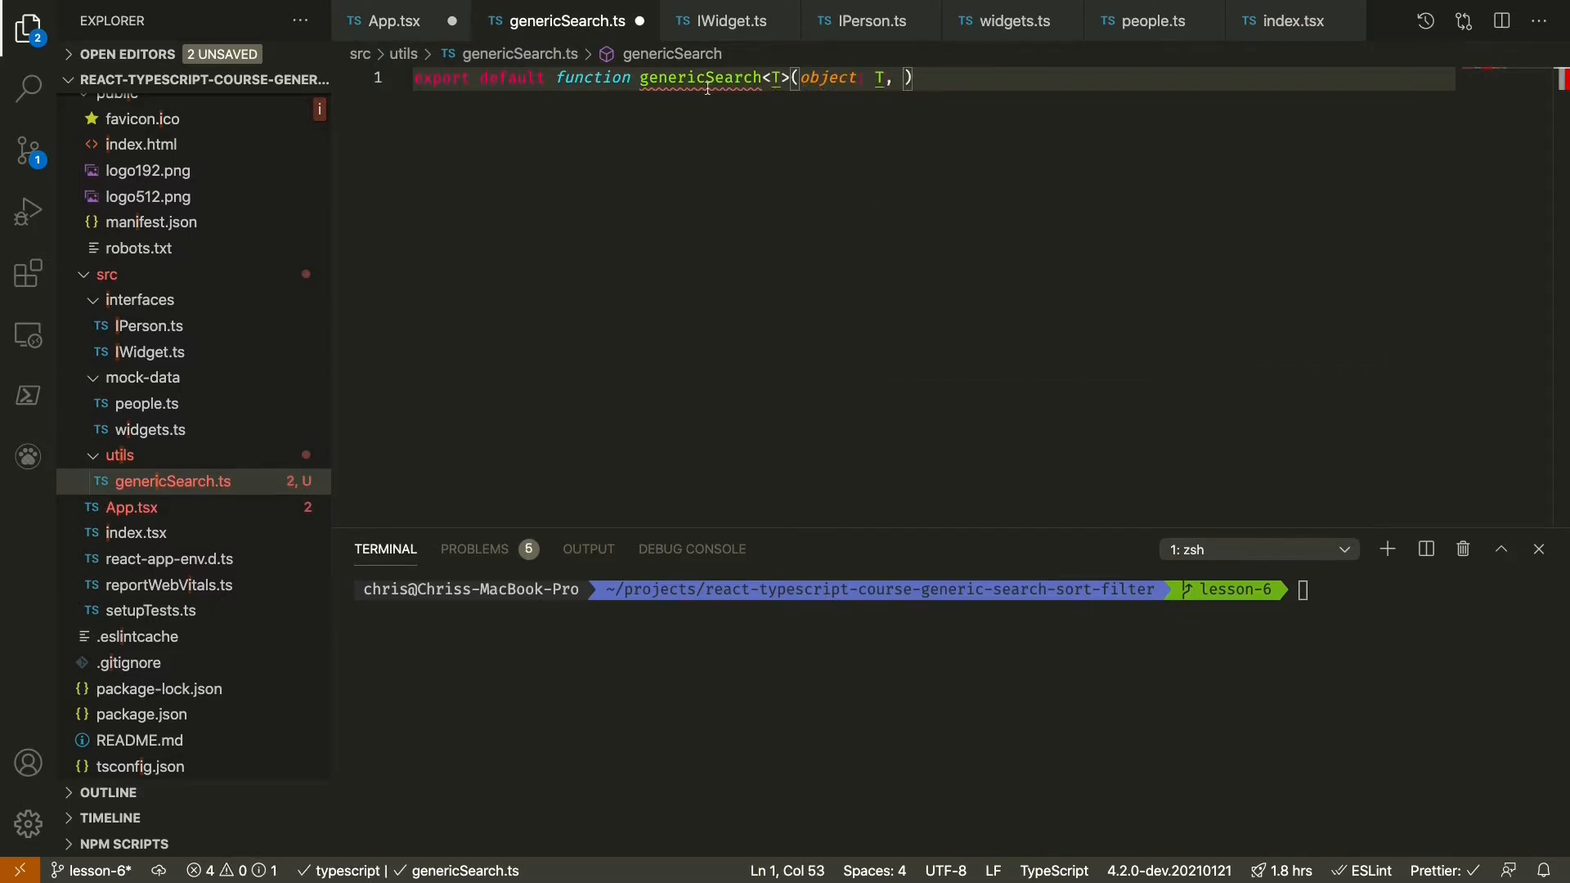
{"action": "left_click", "coordinate": [391, 20]}
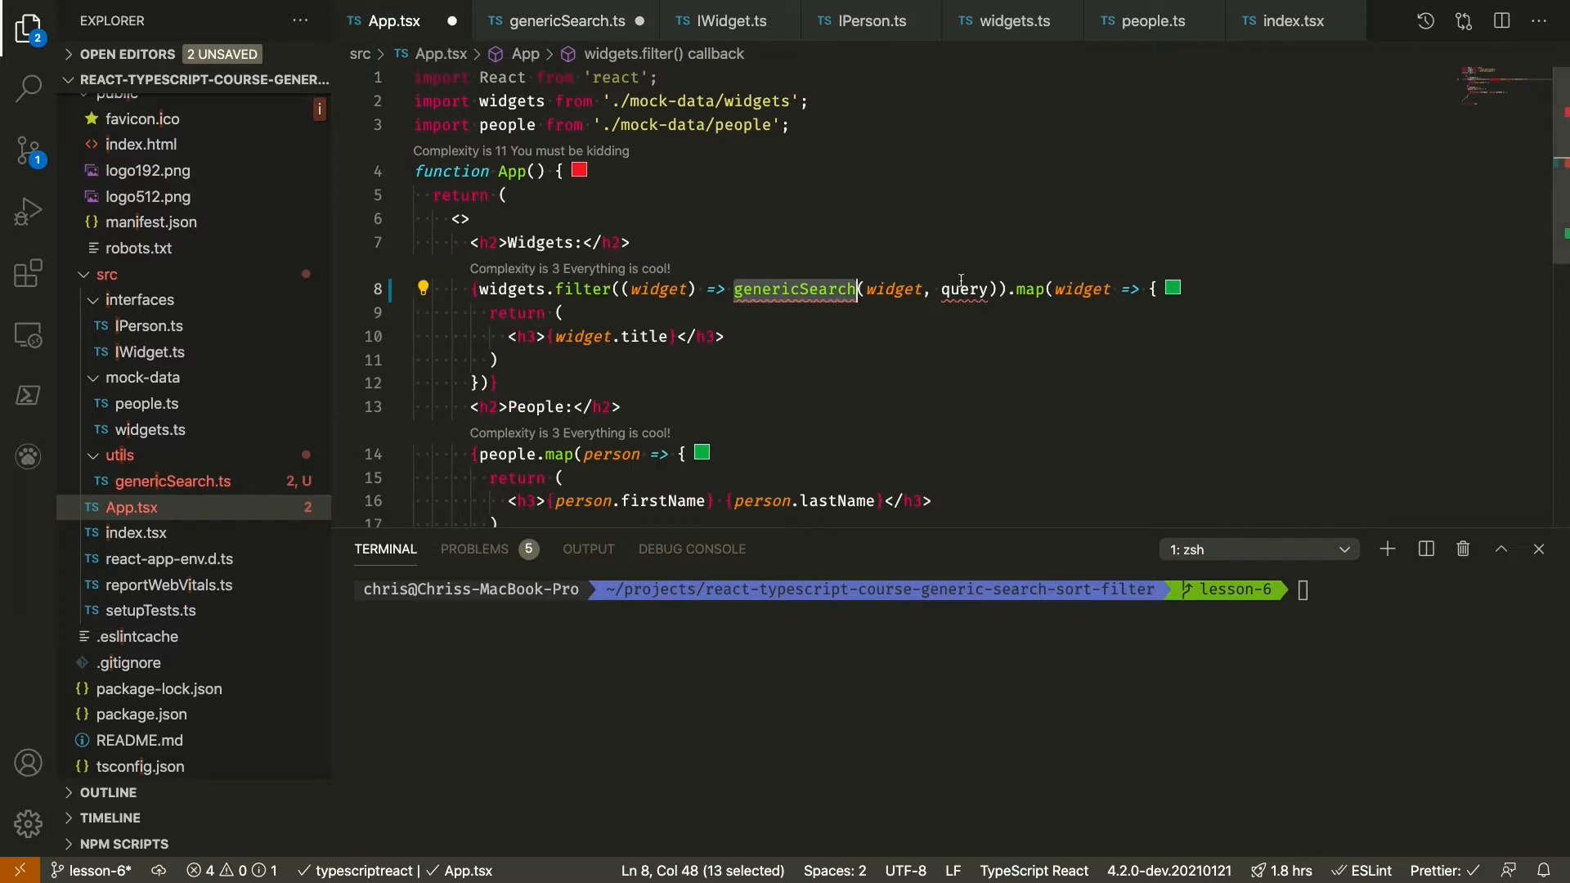
- Declare const query = '' at the top of App's body in App.tsx
{"action": "left_click", "coordinate": [655, 171]}
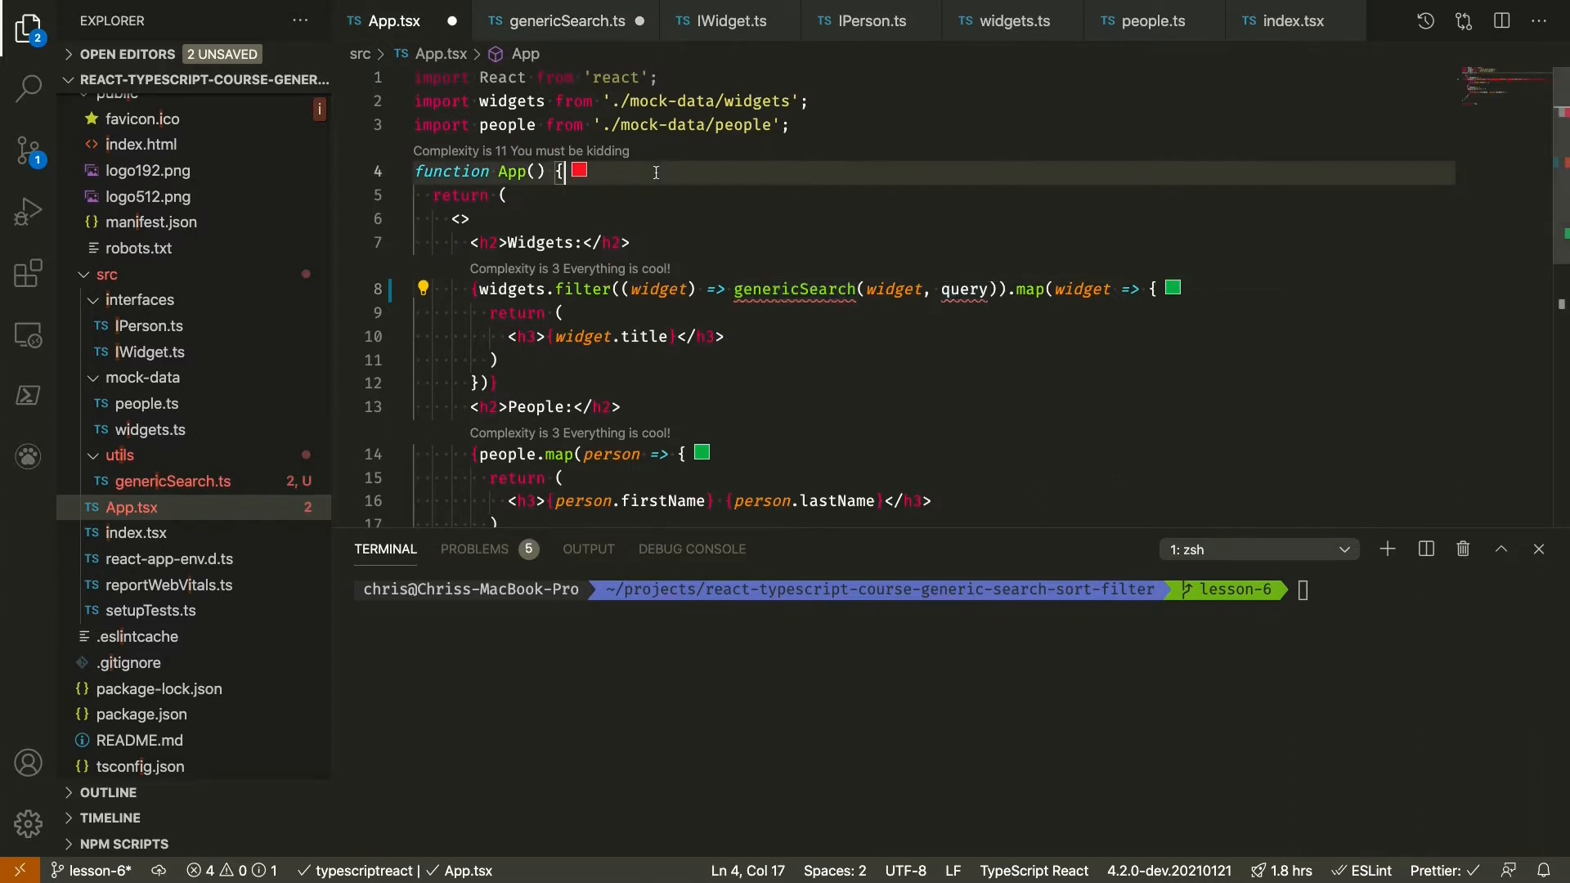
{"action": "type", "text": "const query"}
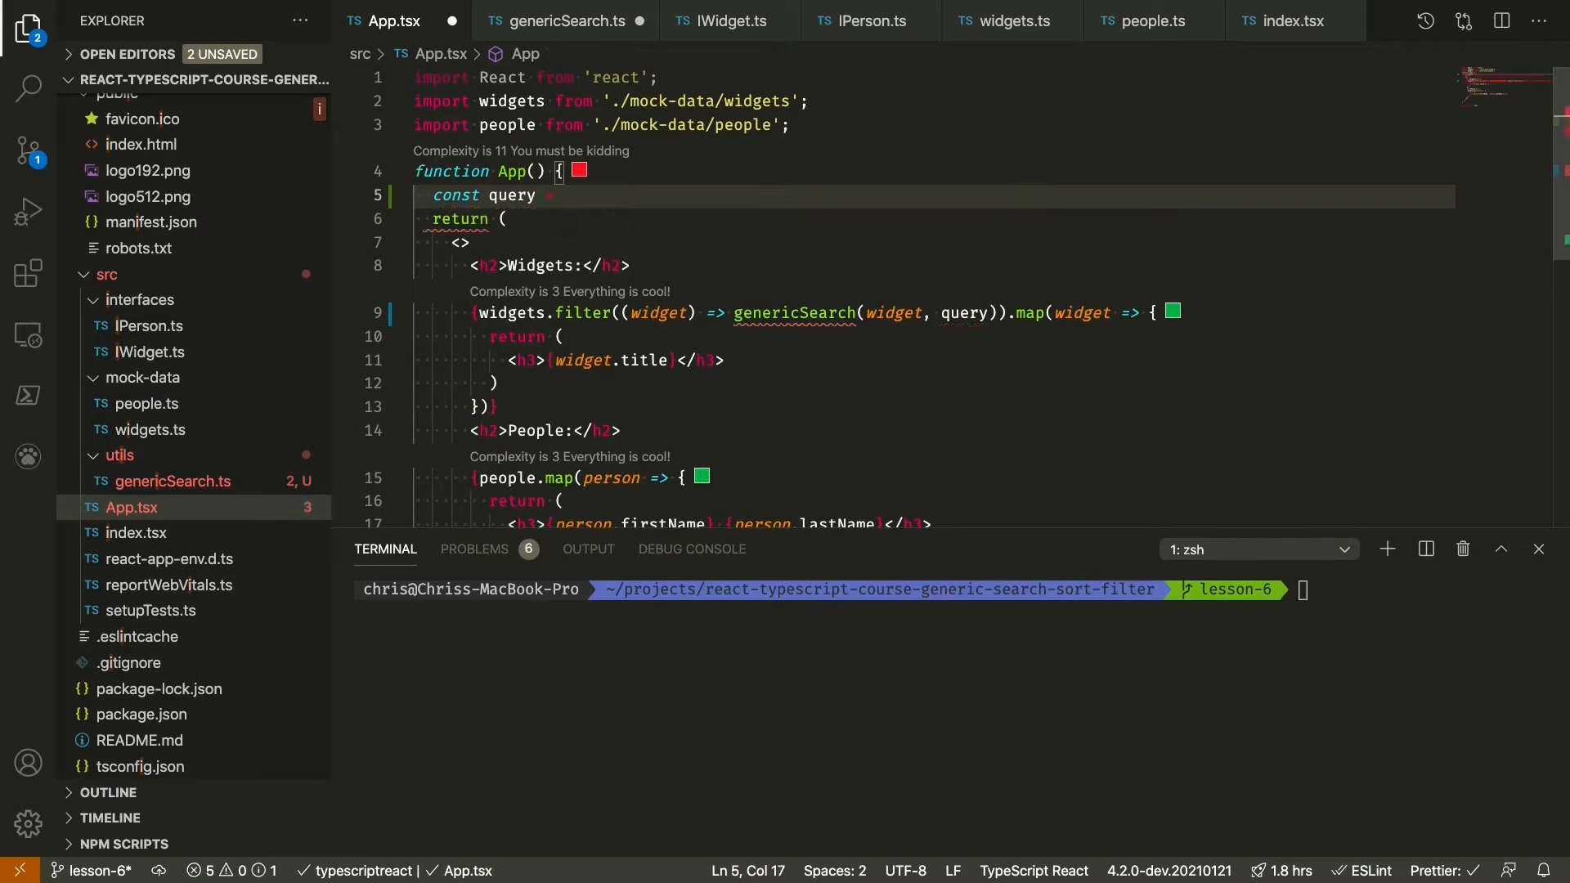
{"action": "type", "text": "= '';"}
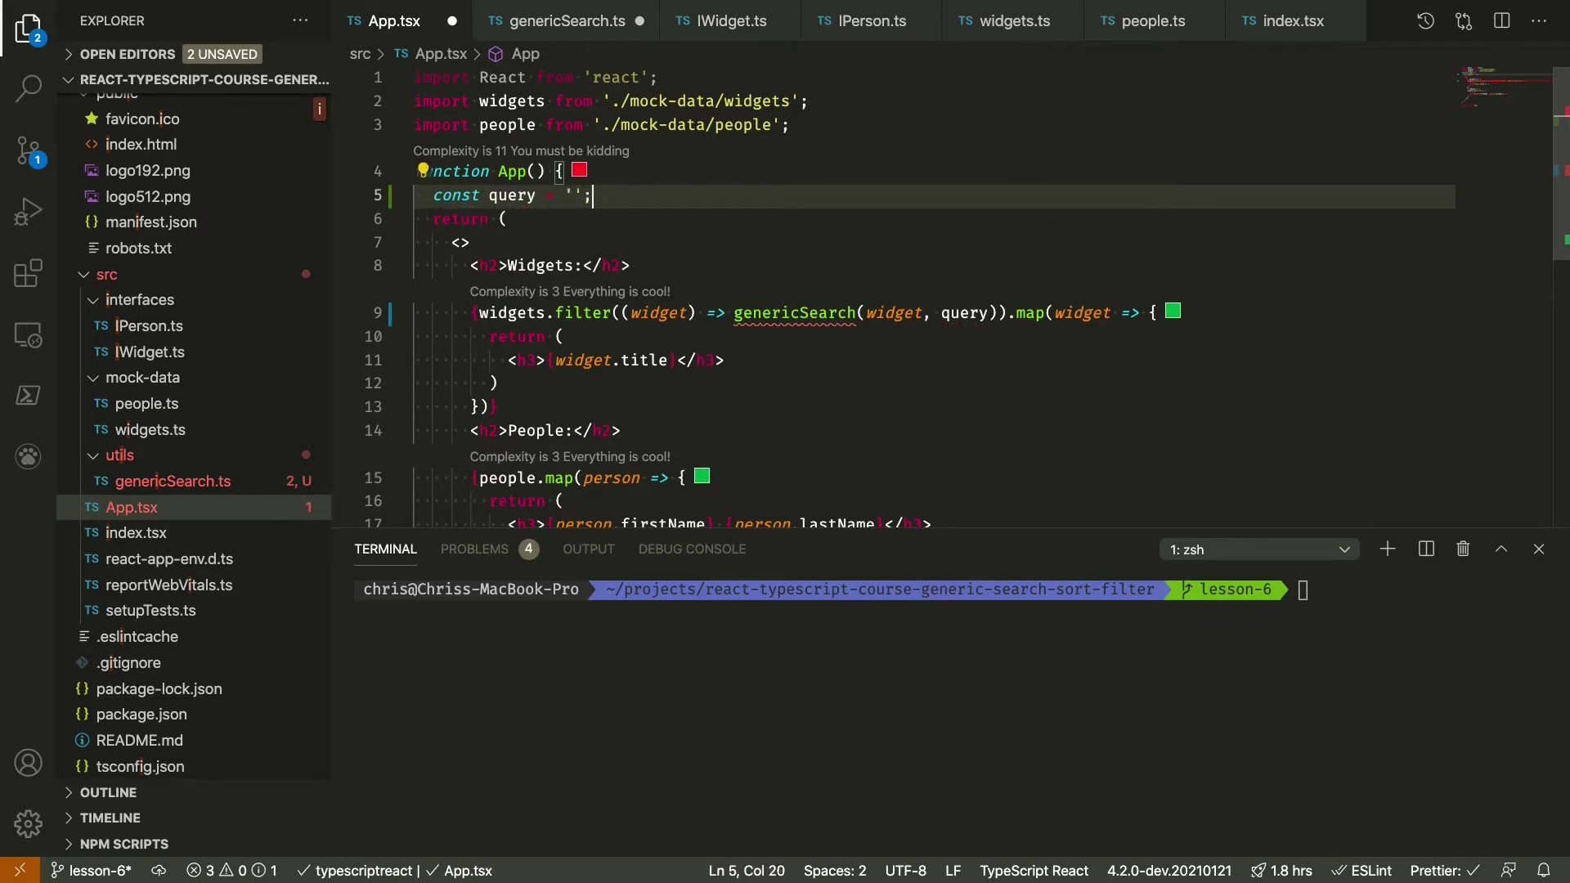
{"action": "left_click", "coordinate": [561, 20]}
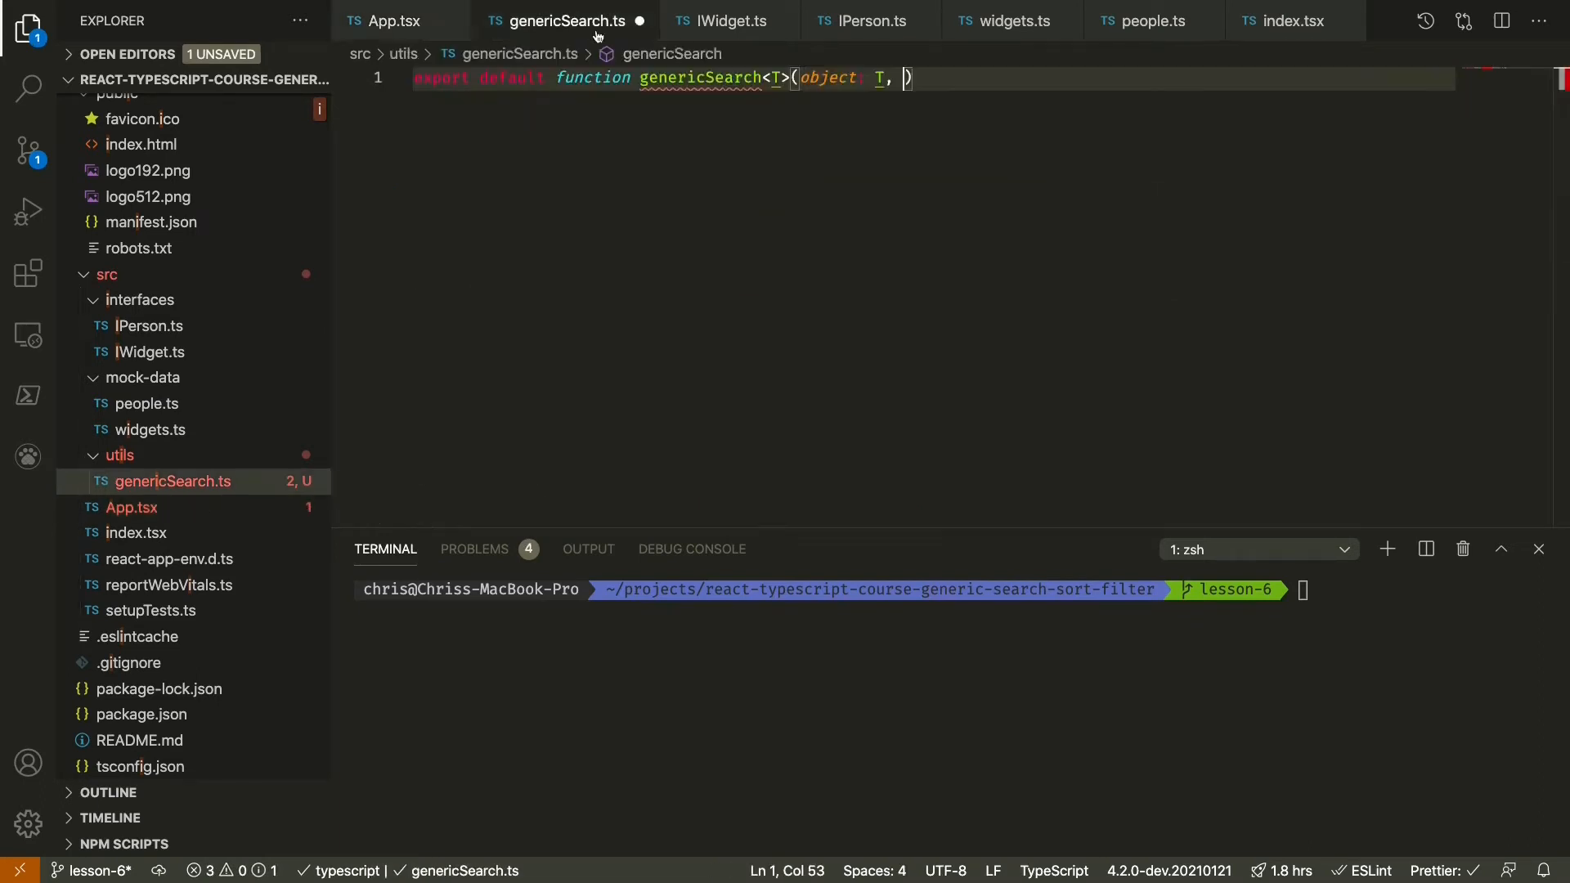
- Add a query: string parameter and an empty body to genericSearch
{"action": "type", "text": "query: string"}
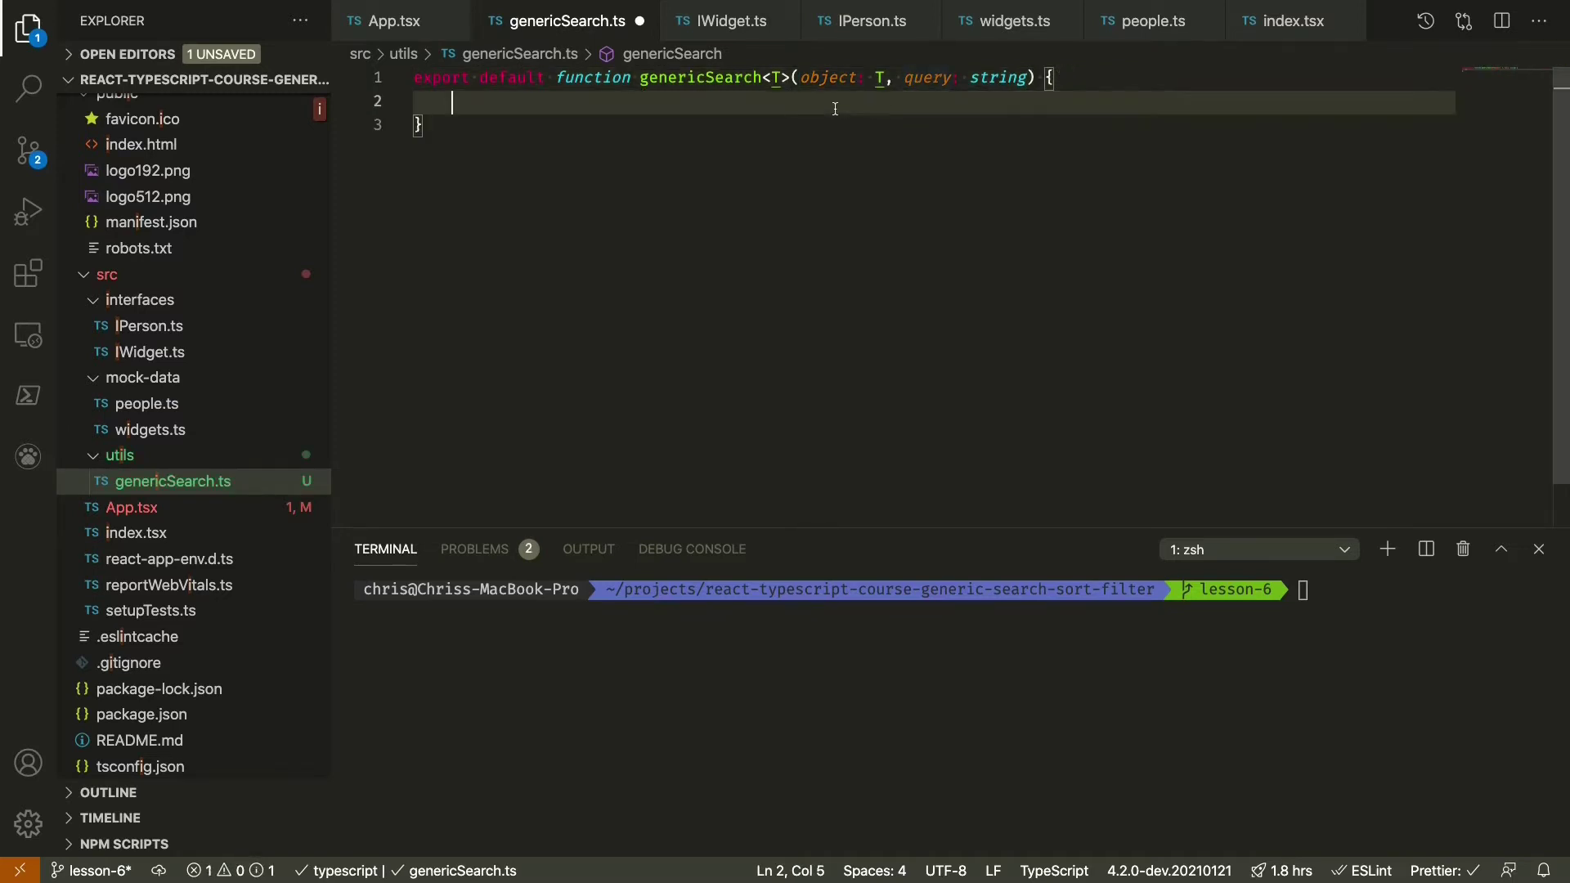
{"action": "mouse_move", "coordinate": [830, 79]}
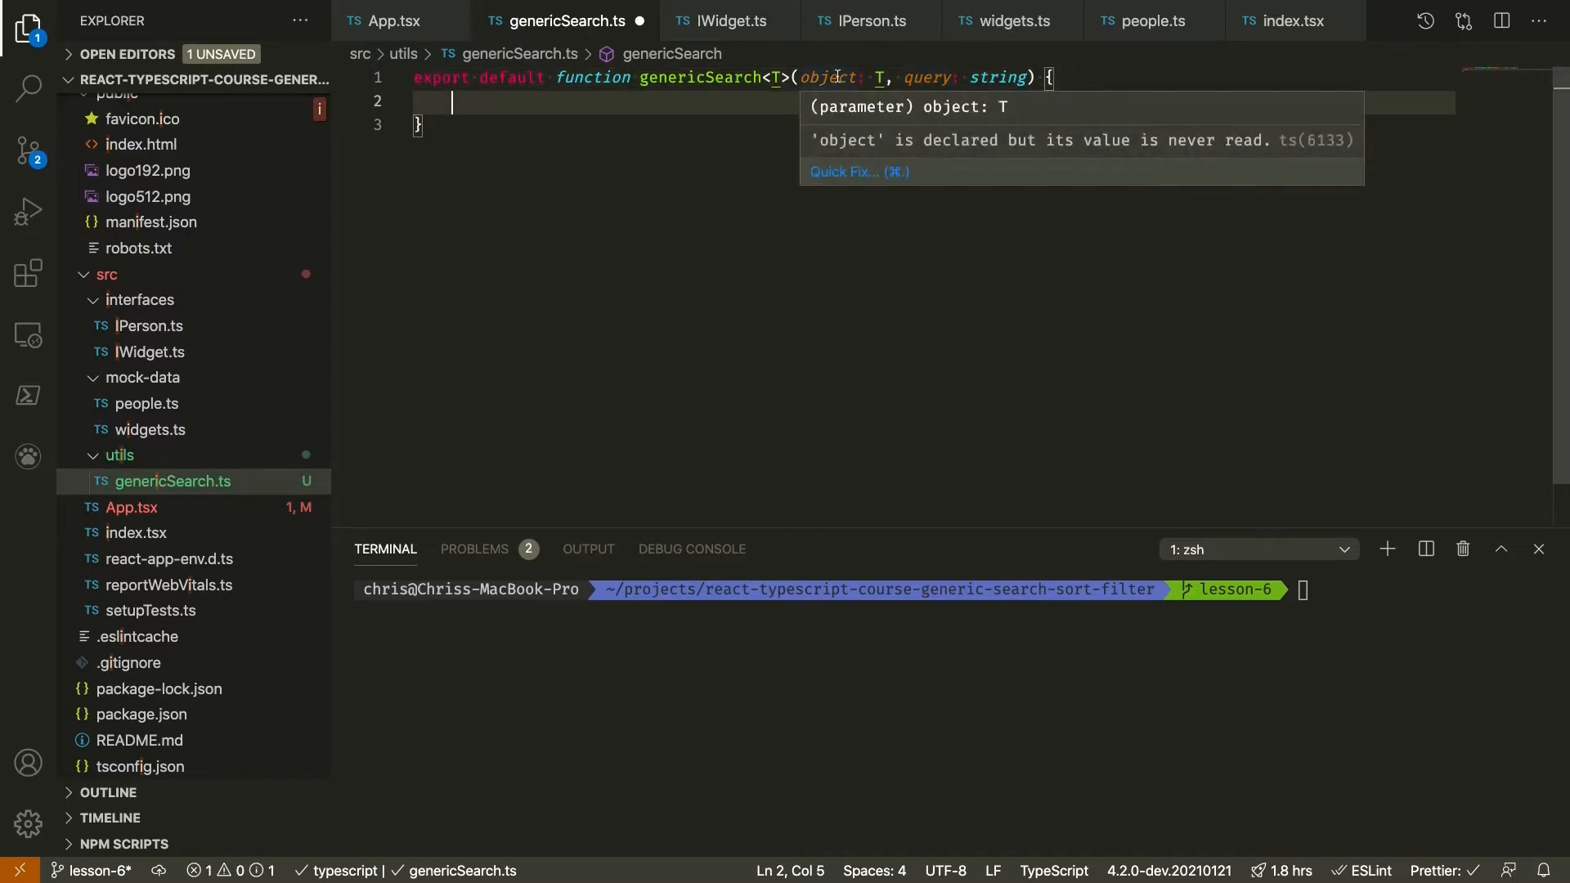
{"action": "mouse_move", "coordinate": [929, 78]}
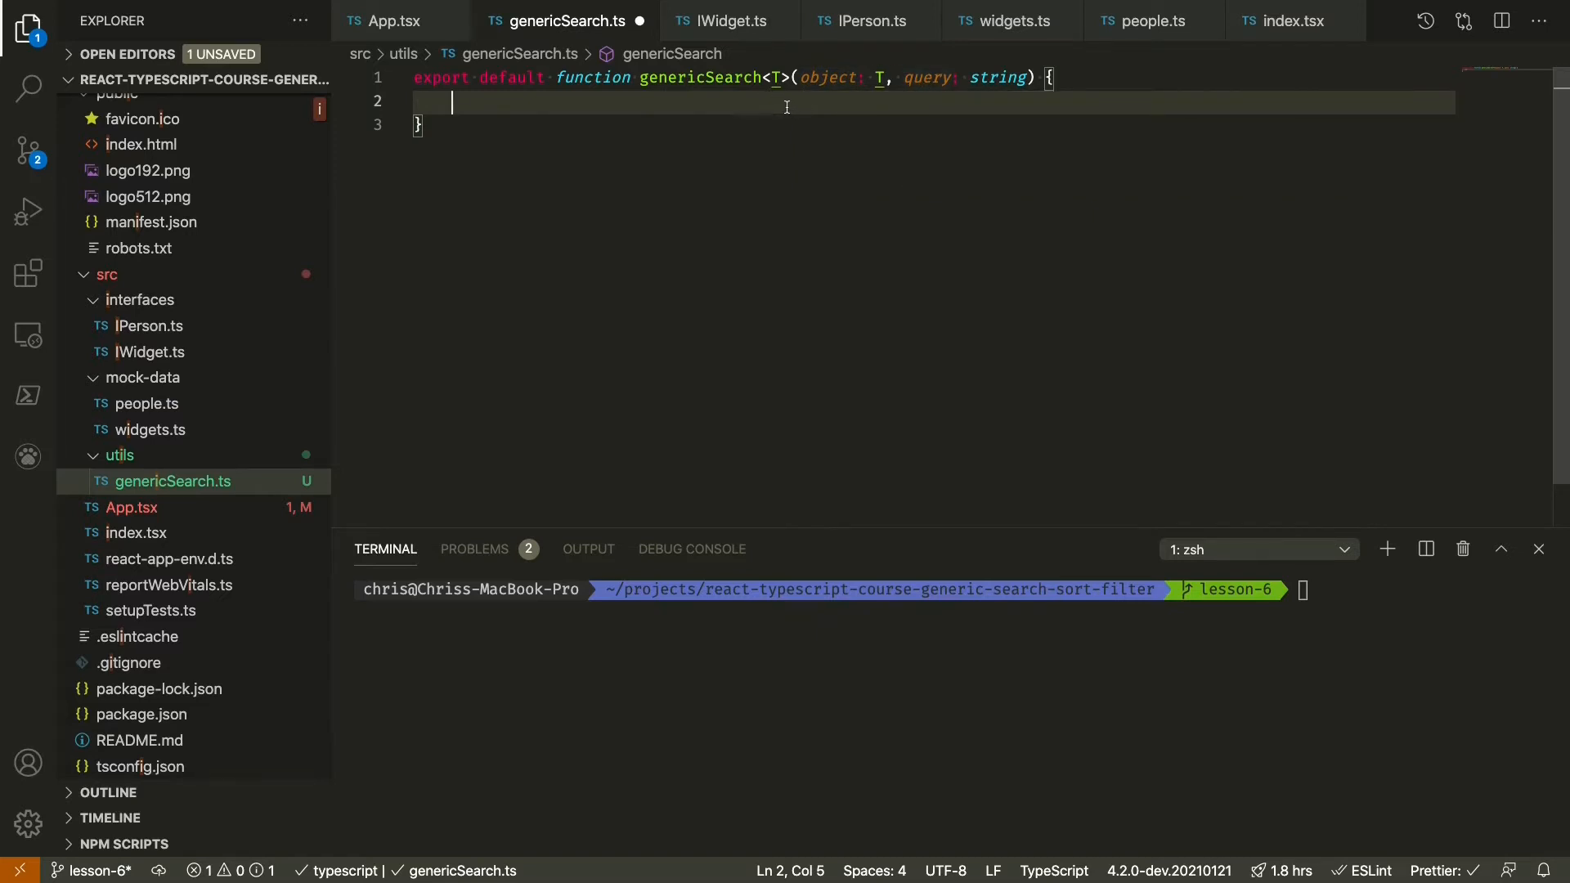
{"action": "left_click", "coordinate": [391, 22]}
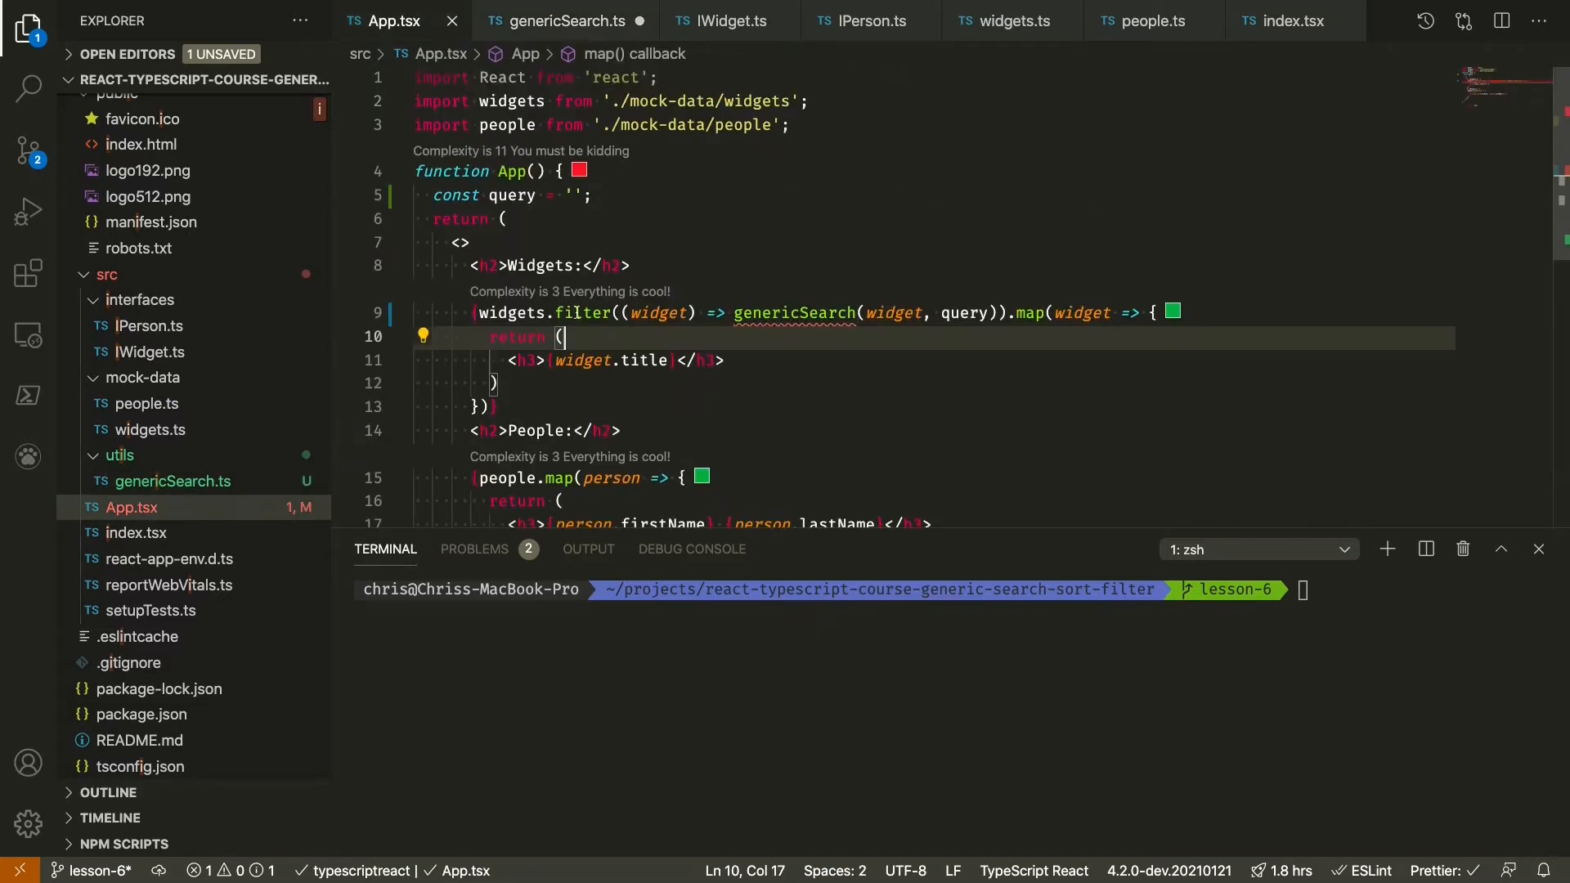
{"action": "mouse_move", "coordinate": [733, 345]}
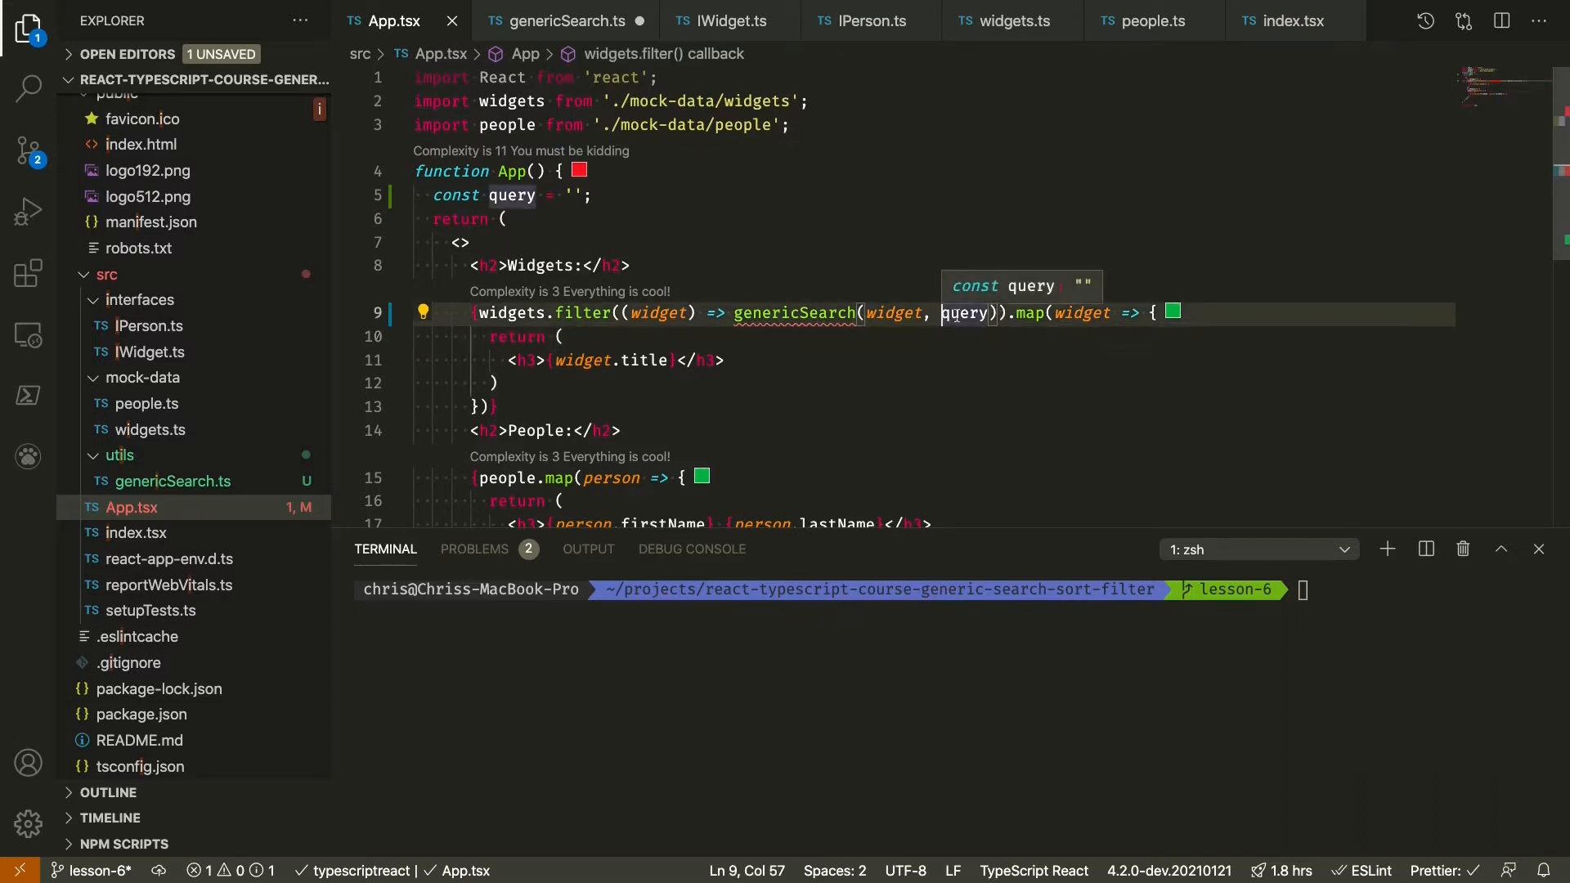
{"action": "mouse_move", "coordinate": [551, 38]}
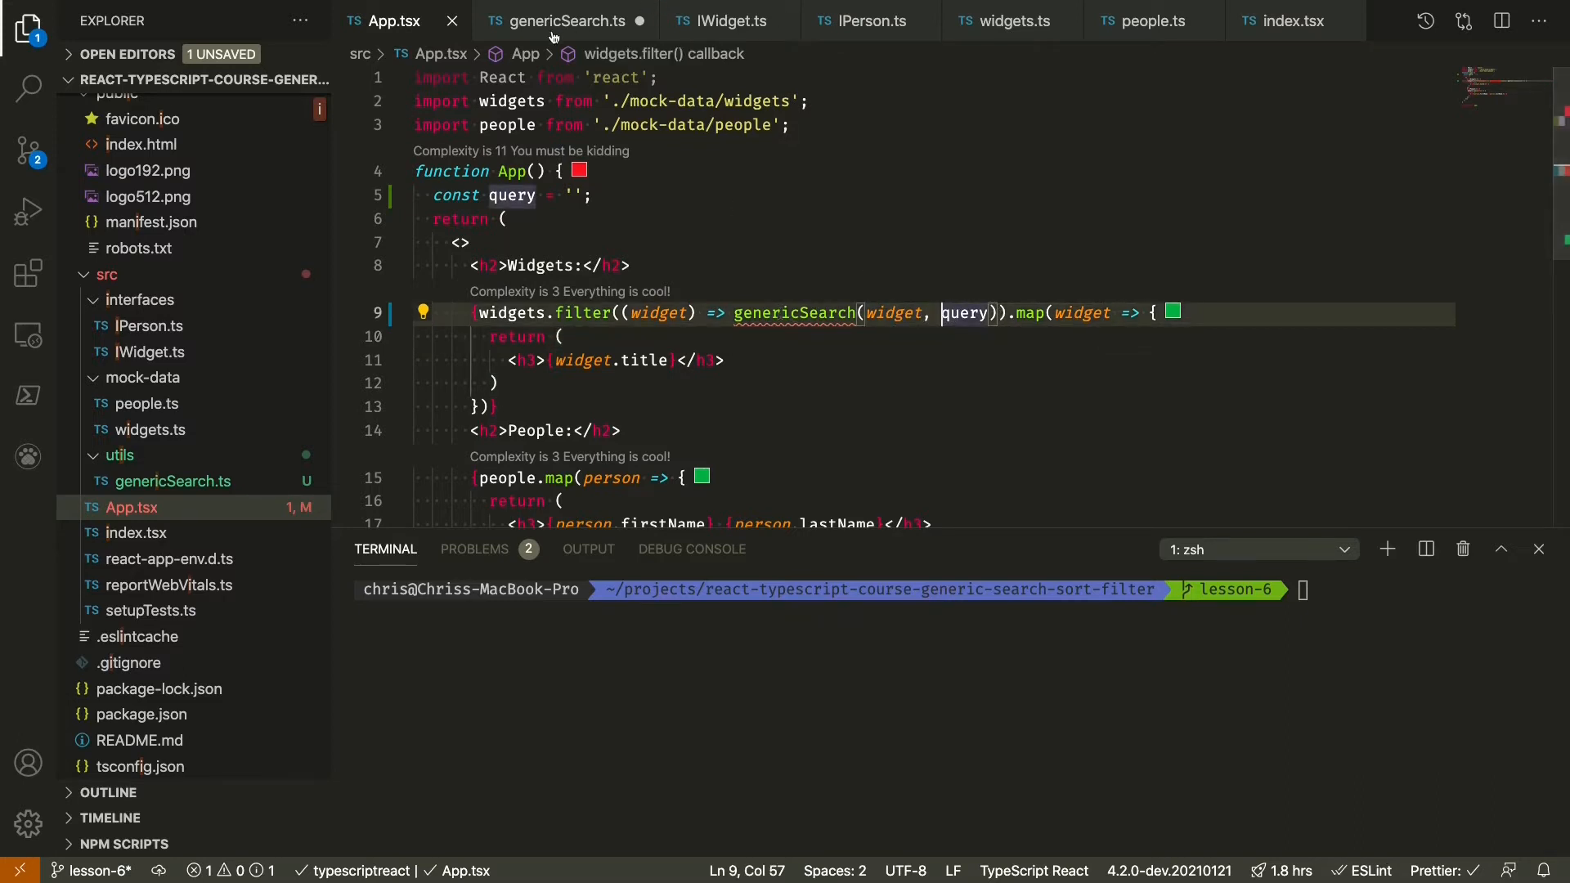
- Give genericSearch a boolean return type
{"action": "left_click", "coordinate": [565, 21]}
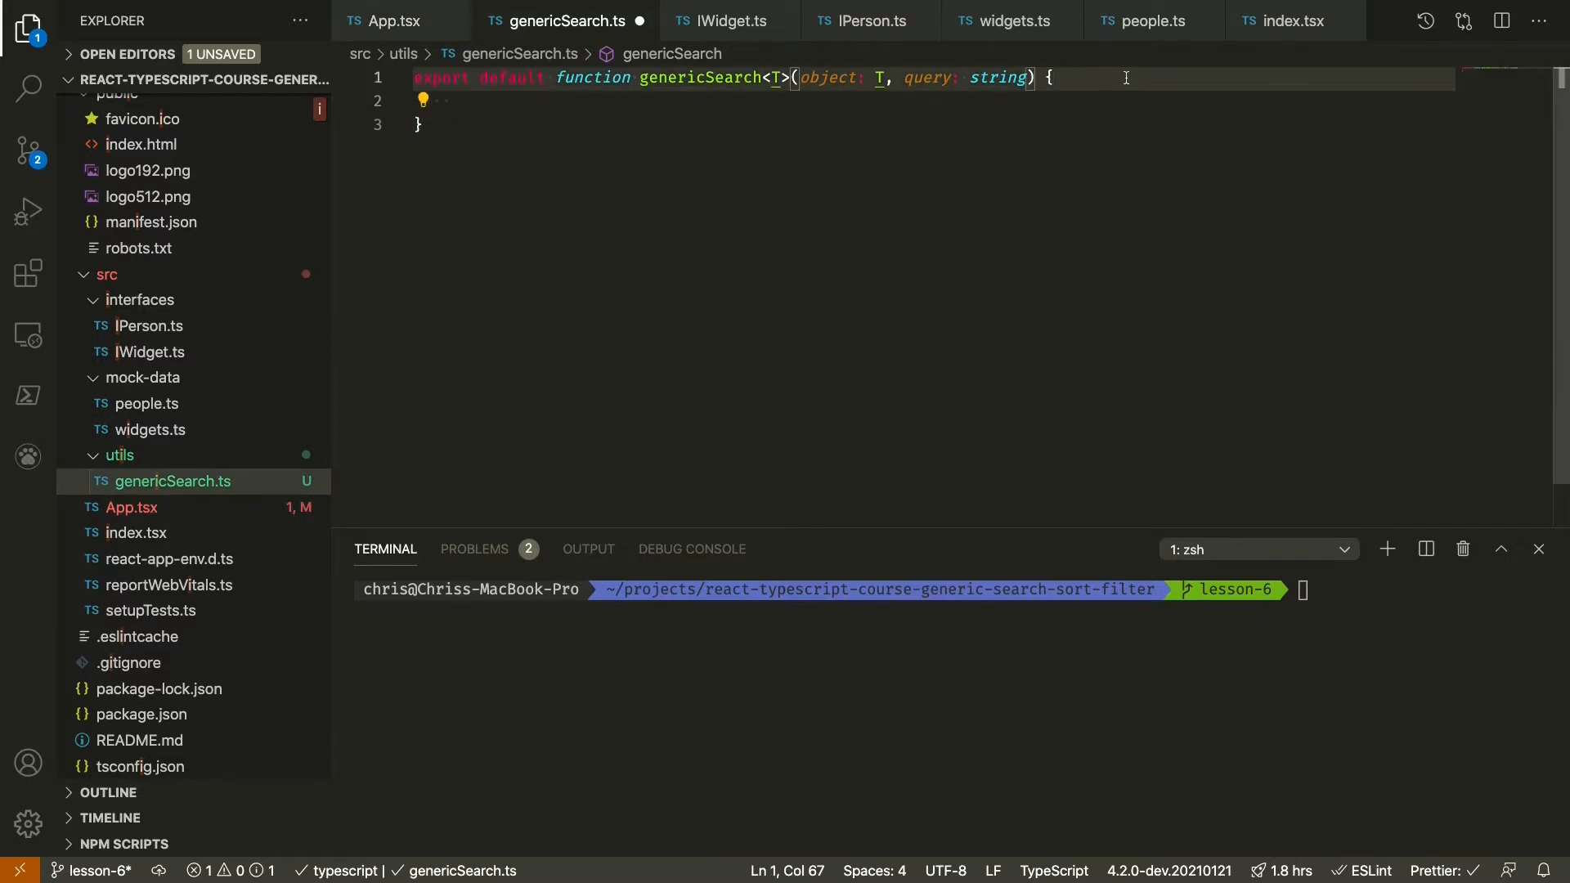
{"action": "type", "text": "boole"}
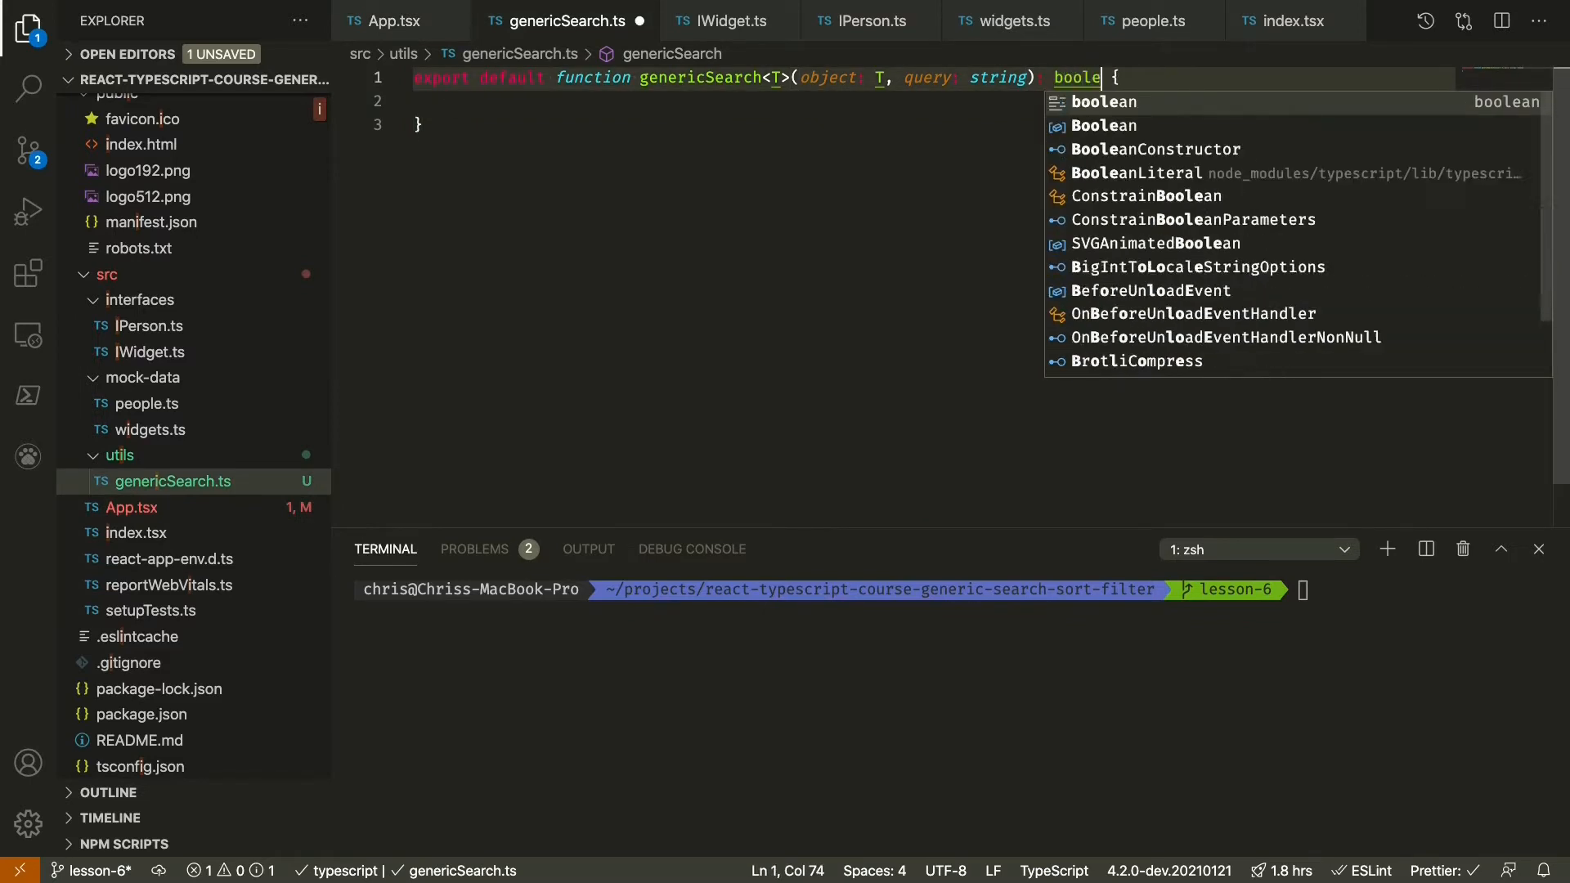
{"action": "type", "text": "an"}
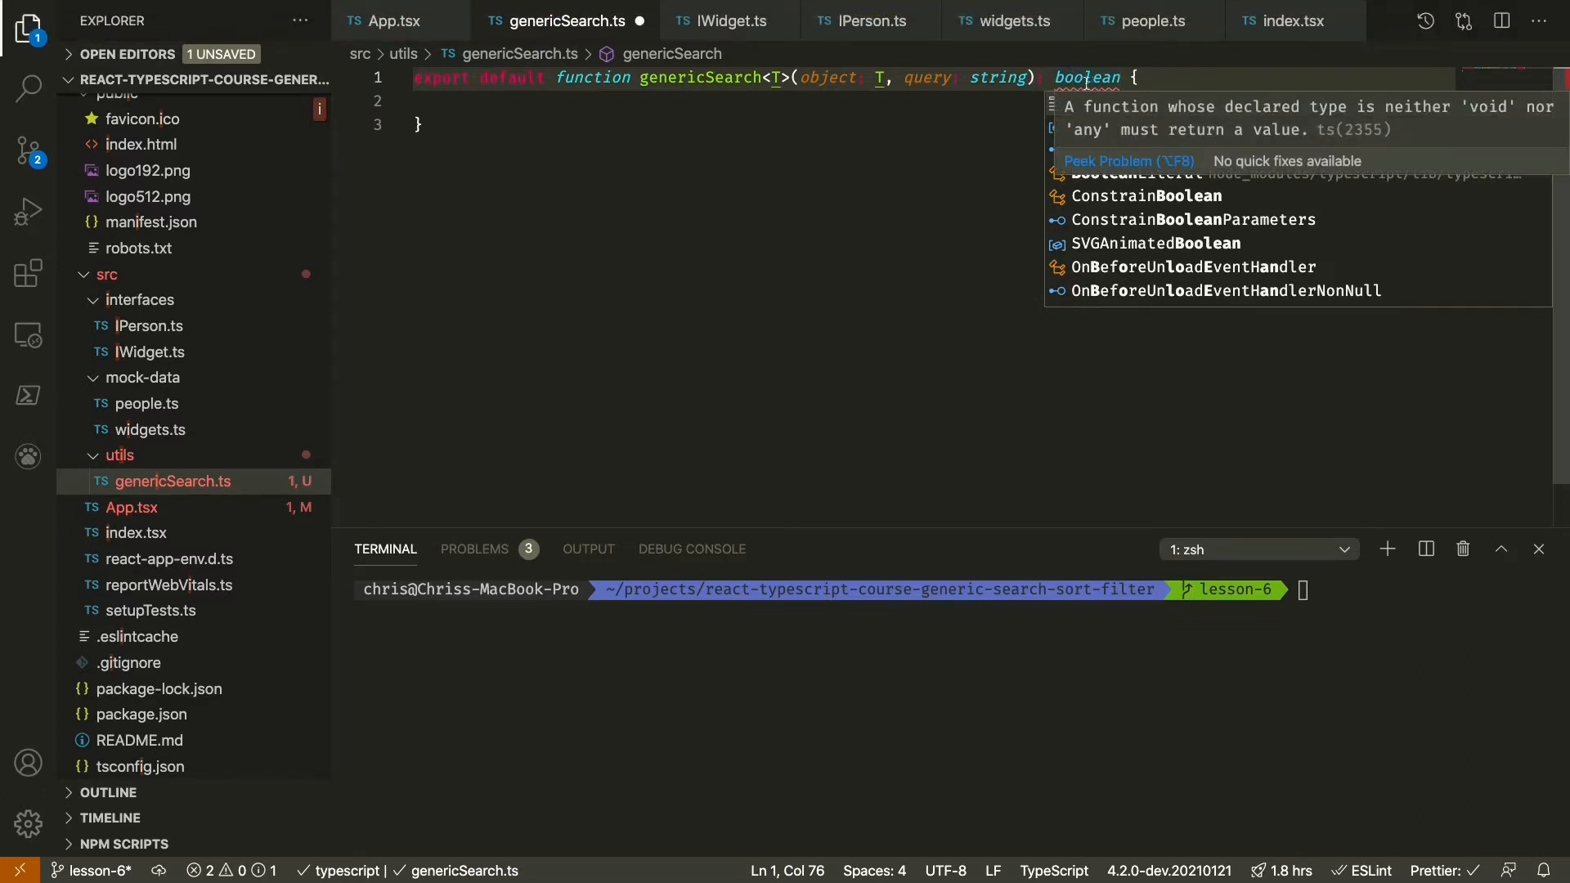
{"action": "left_click", "coordinate": [712, 100]}
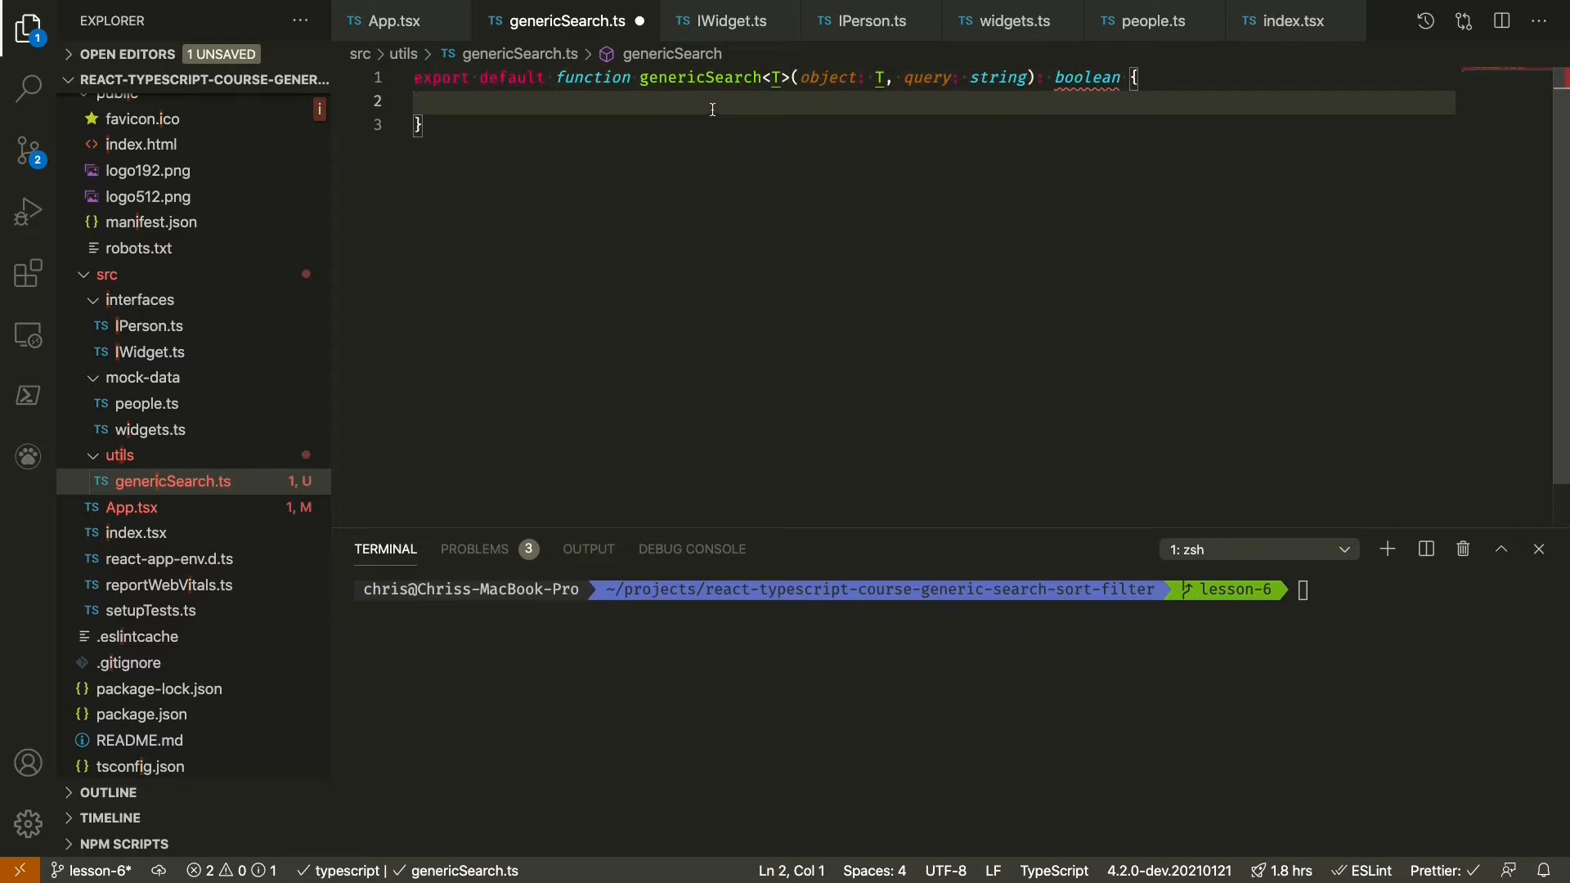
{"action": "mouse_move", "coordinate": [769, 186]}
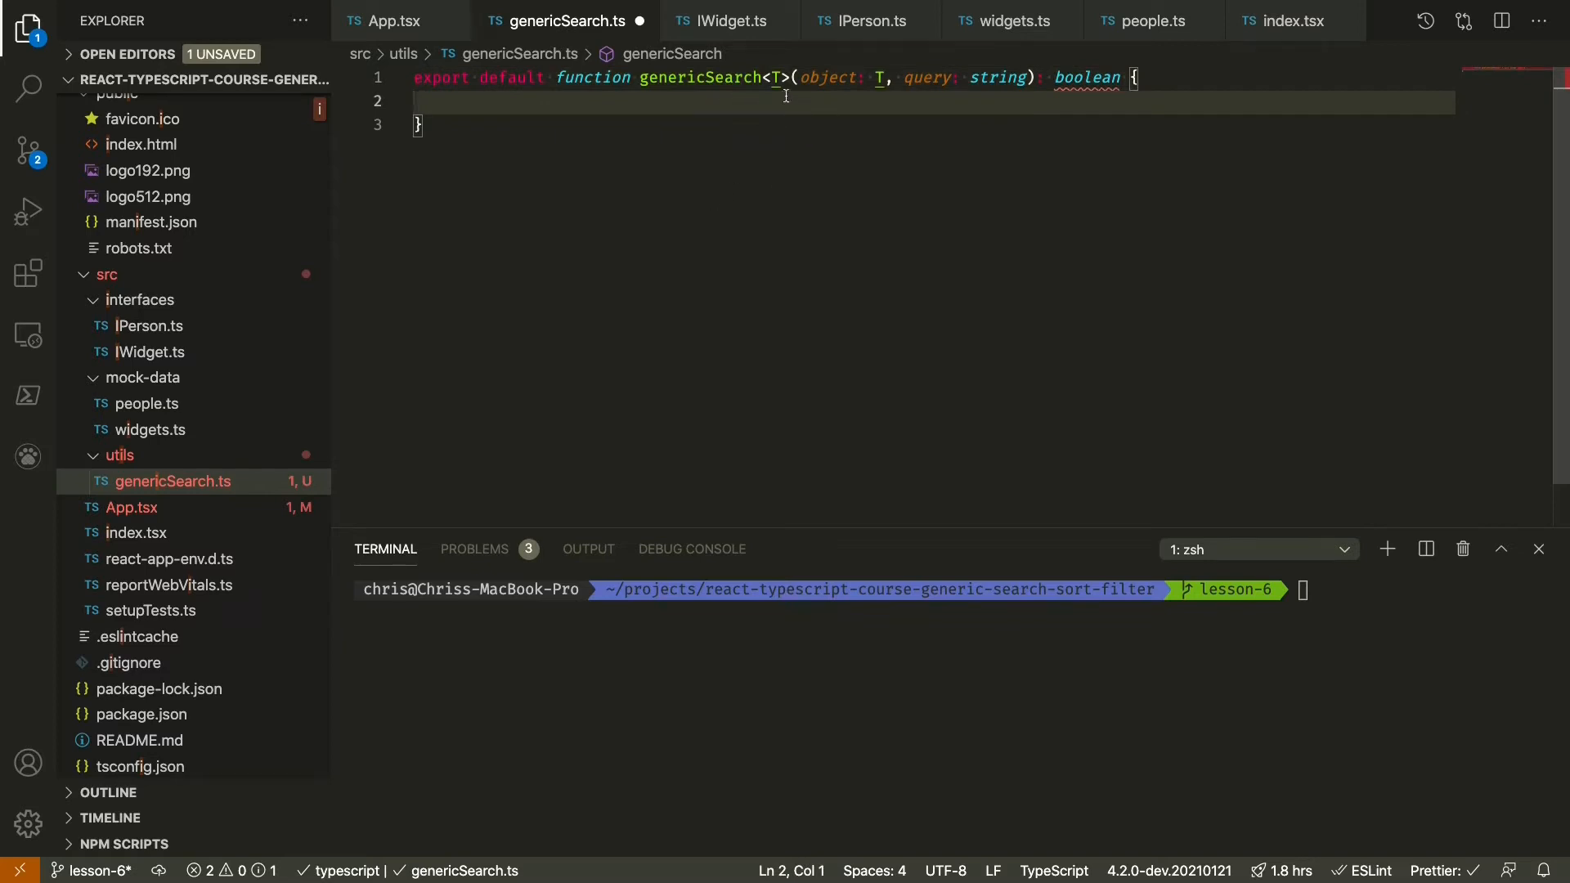
{"action": "mouse_move", "coordinate": [646, 108]}
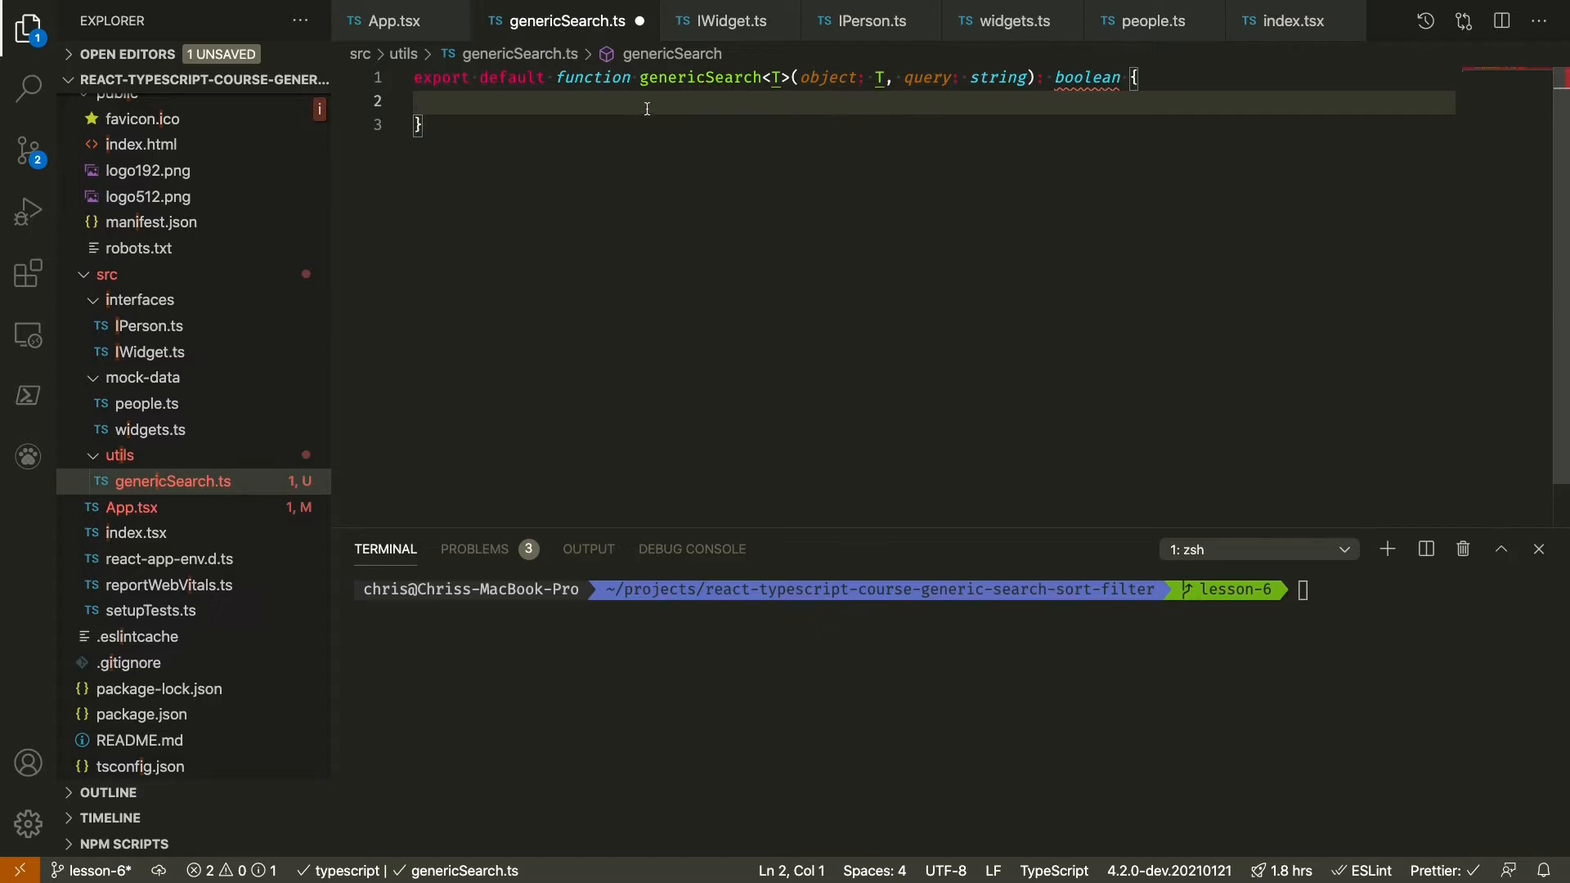
- Insert a property: keyof T parameter after object: T and switch to App.tsx
{"action": "left_click", "coordinate": [1137, 79]}
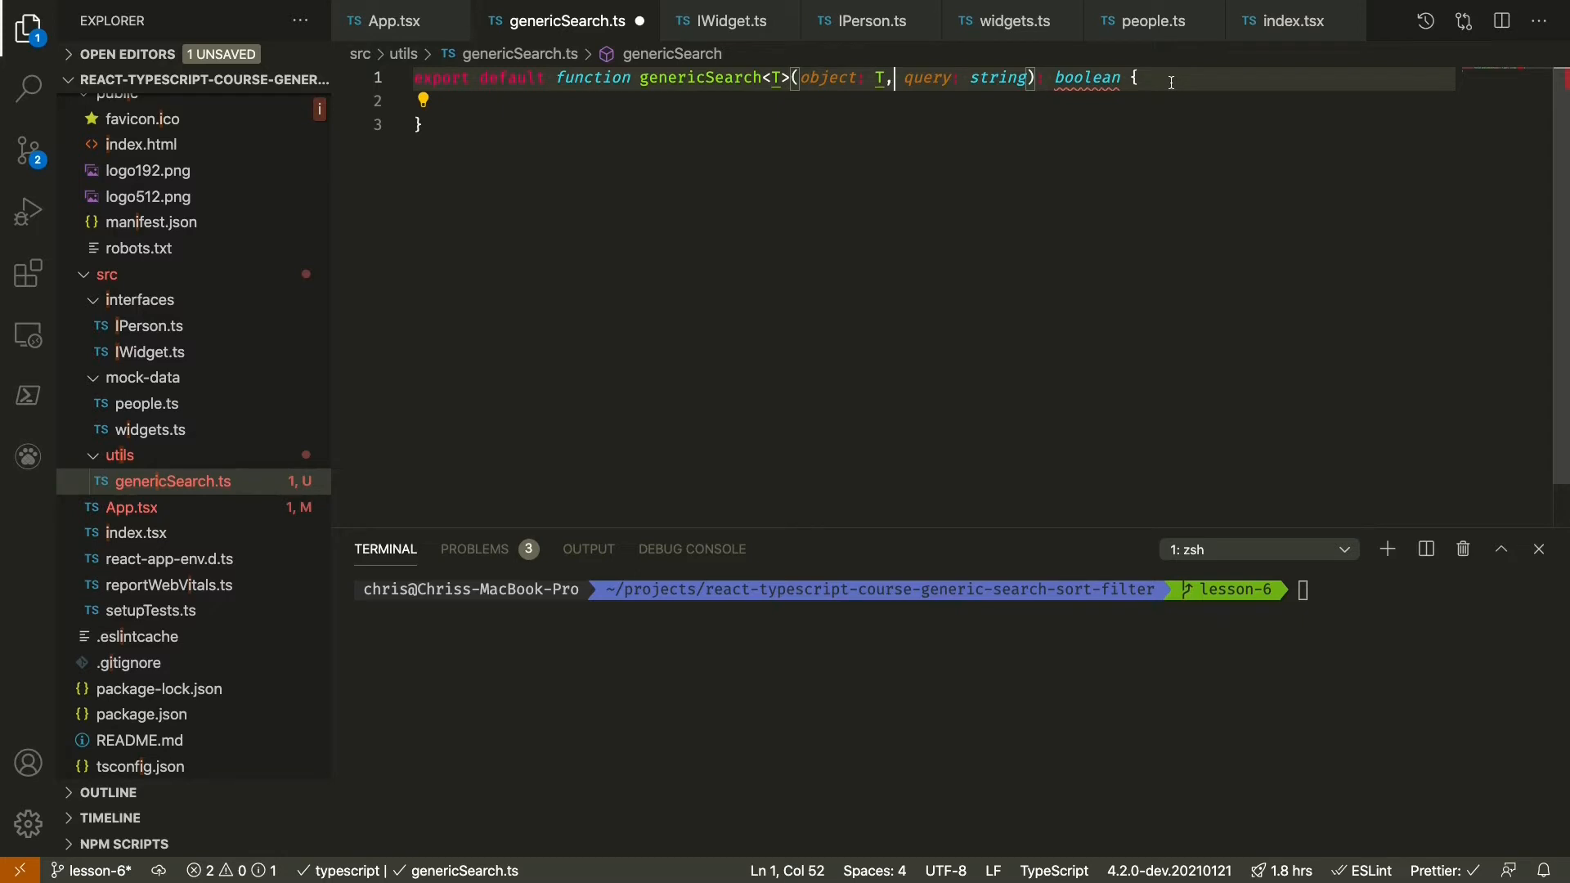
{"action": "type", "text": "property: keyof T,"}
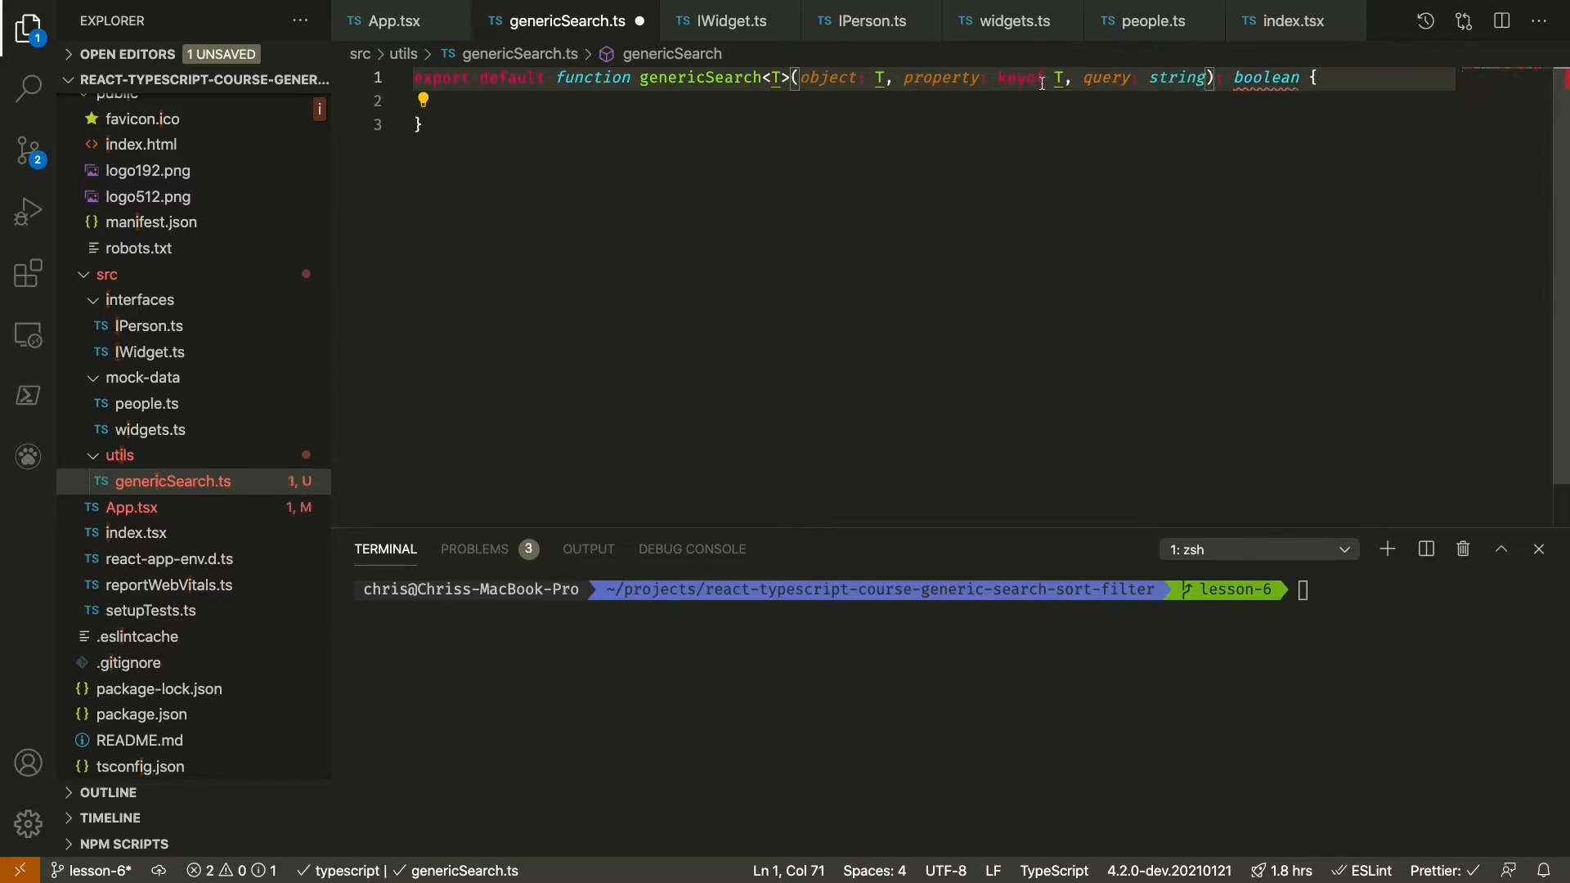
{"action": "left_click", "coordinate": [392, 22]}
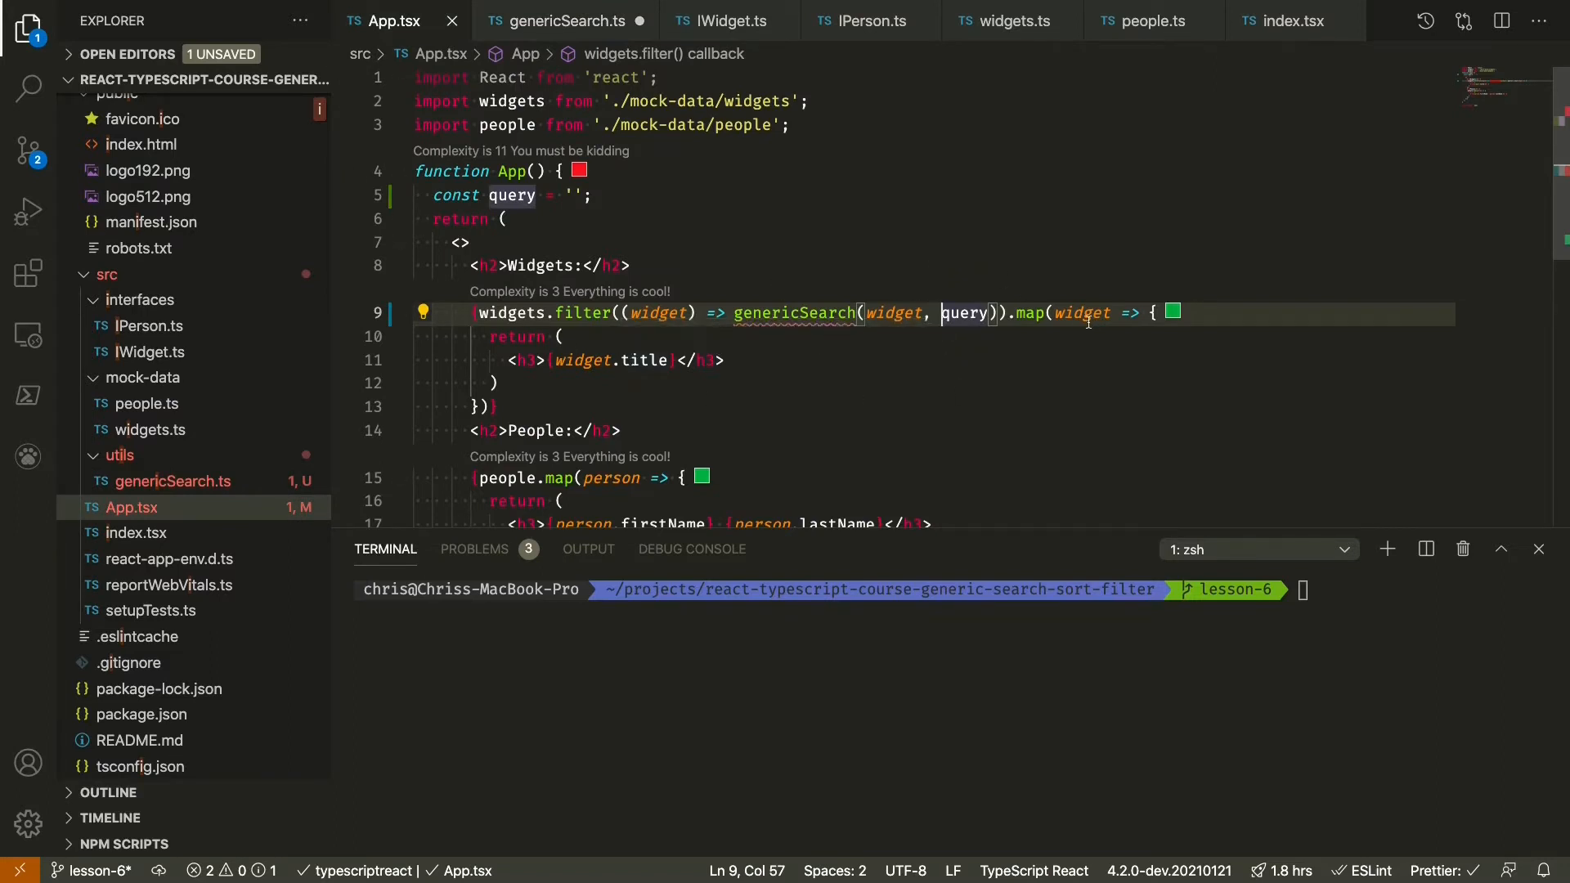
- Pass "title" as the property argument in the widgets genericSearch call
{"action": "type", "text": "\"title\","}
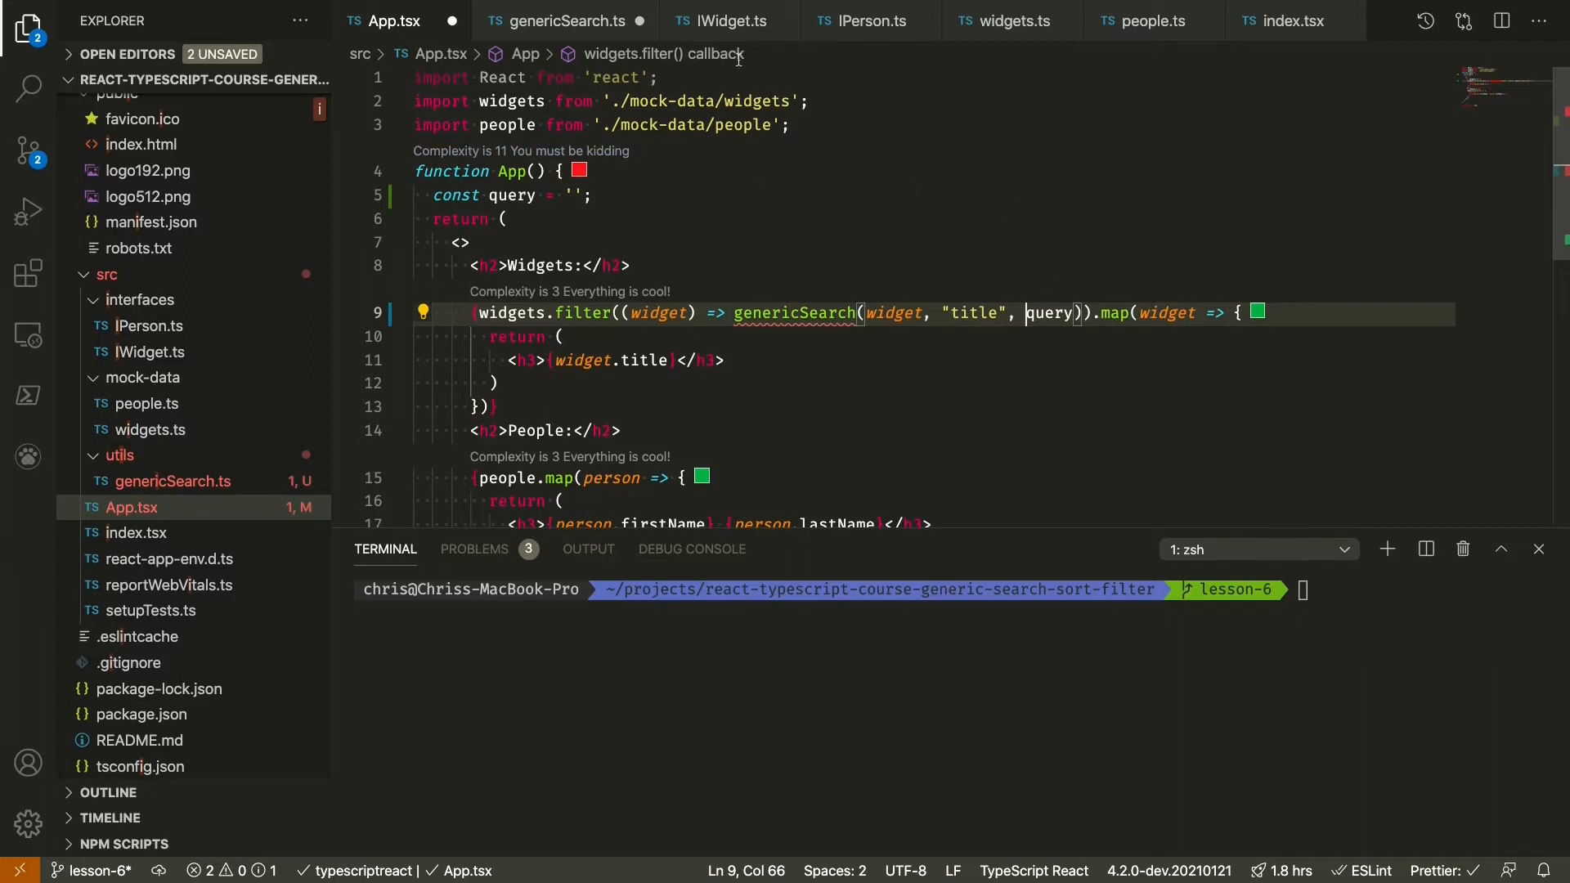
{"action": "left_click", "coordinate": [556, 20]}
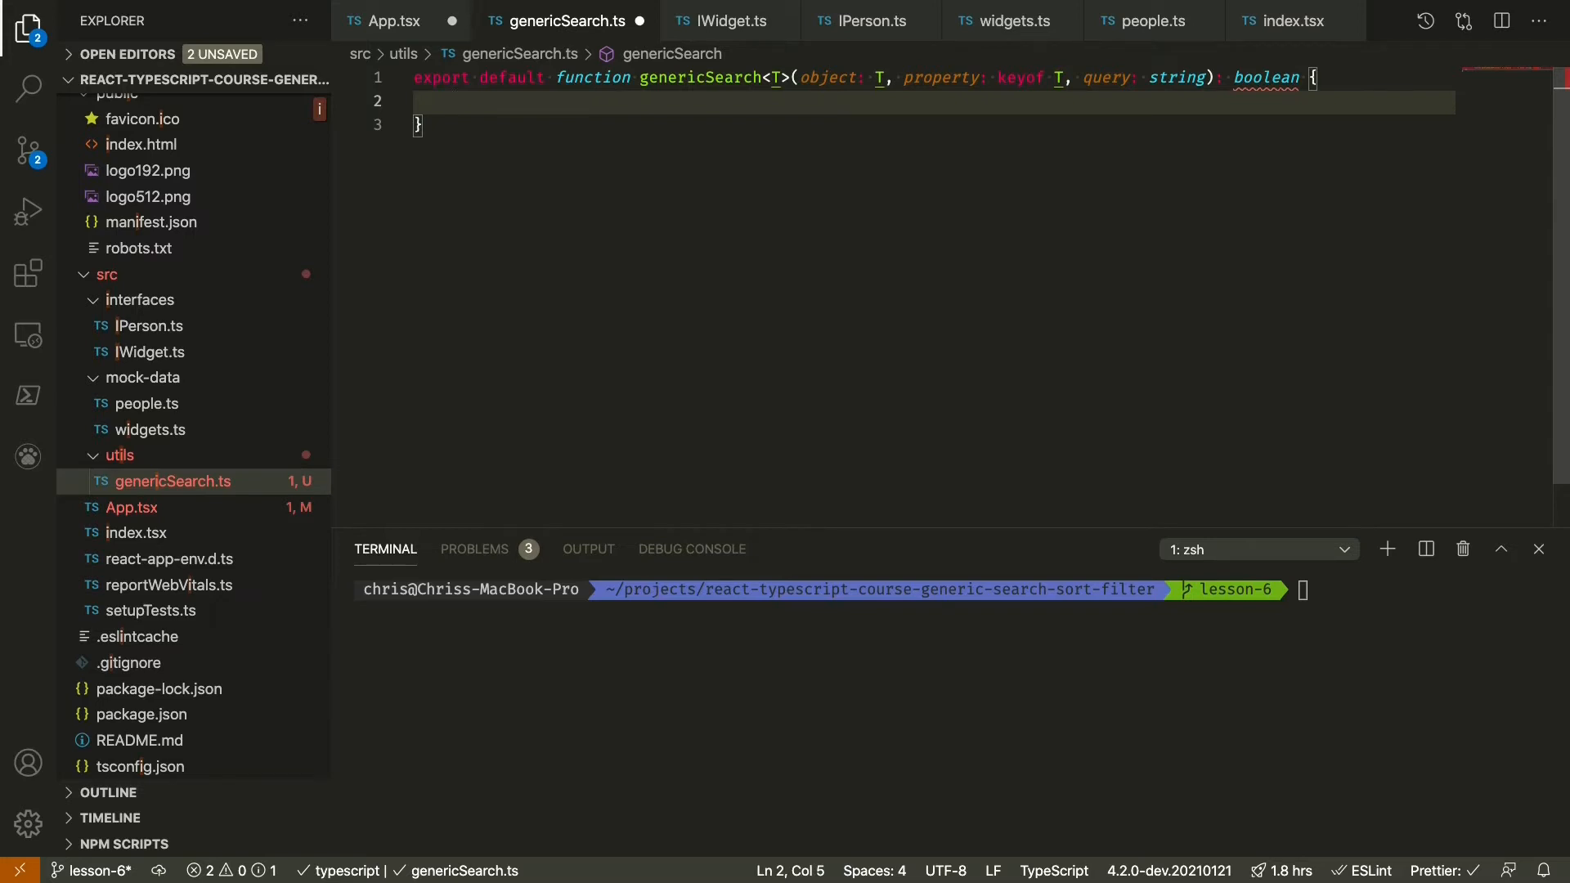
- Read object[property] into a value constant inside genericSearch
{"action": "type", "text": "const value ="}
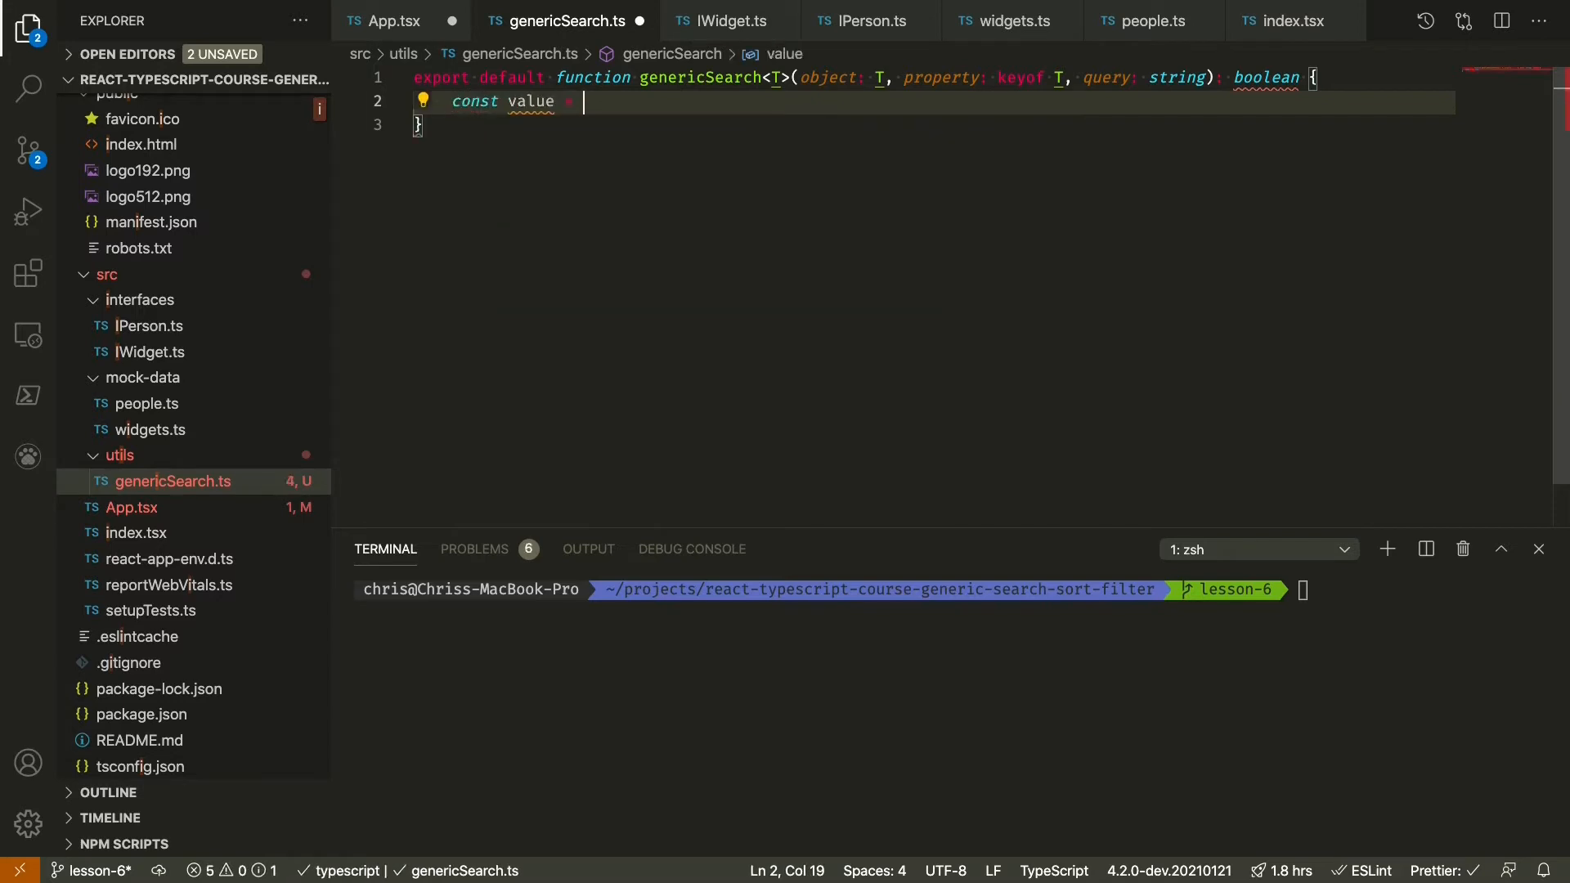
{"action": "type", "text": "object"}
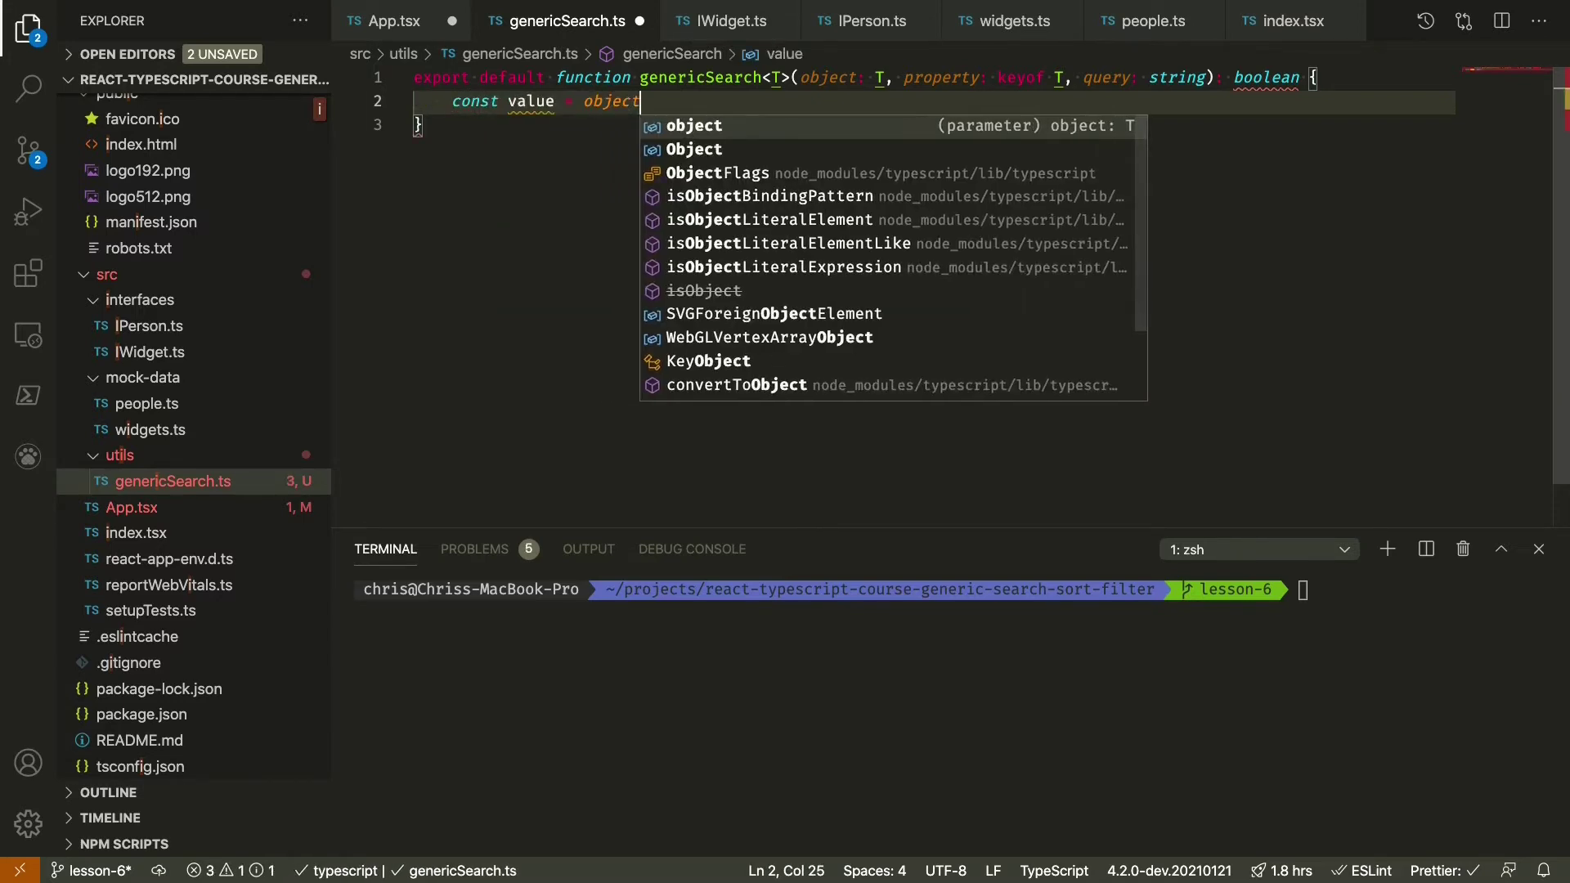
{"action": "type", "text": "[prop]"}
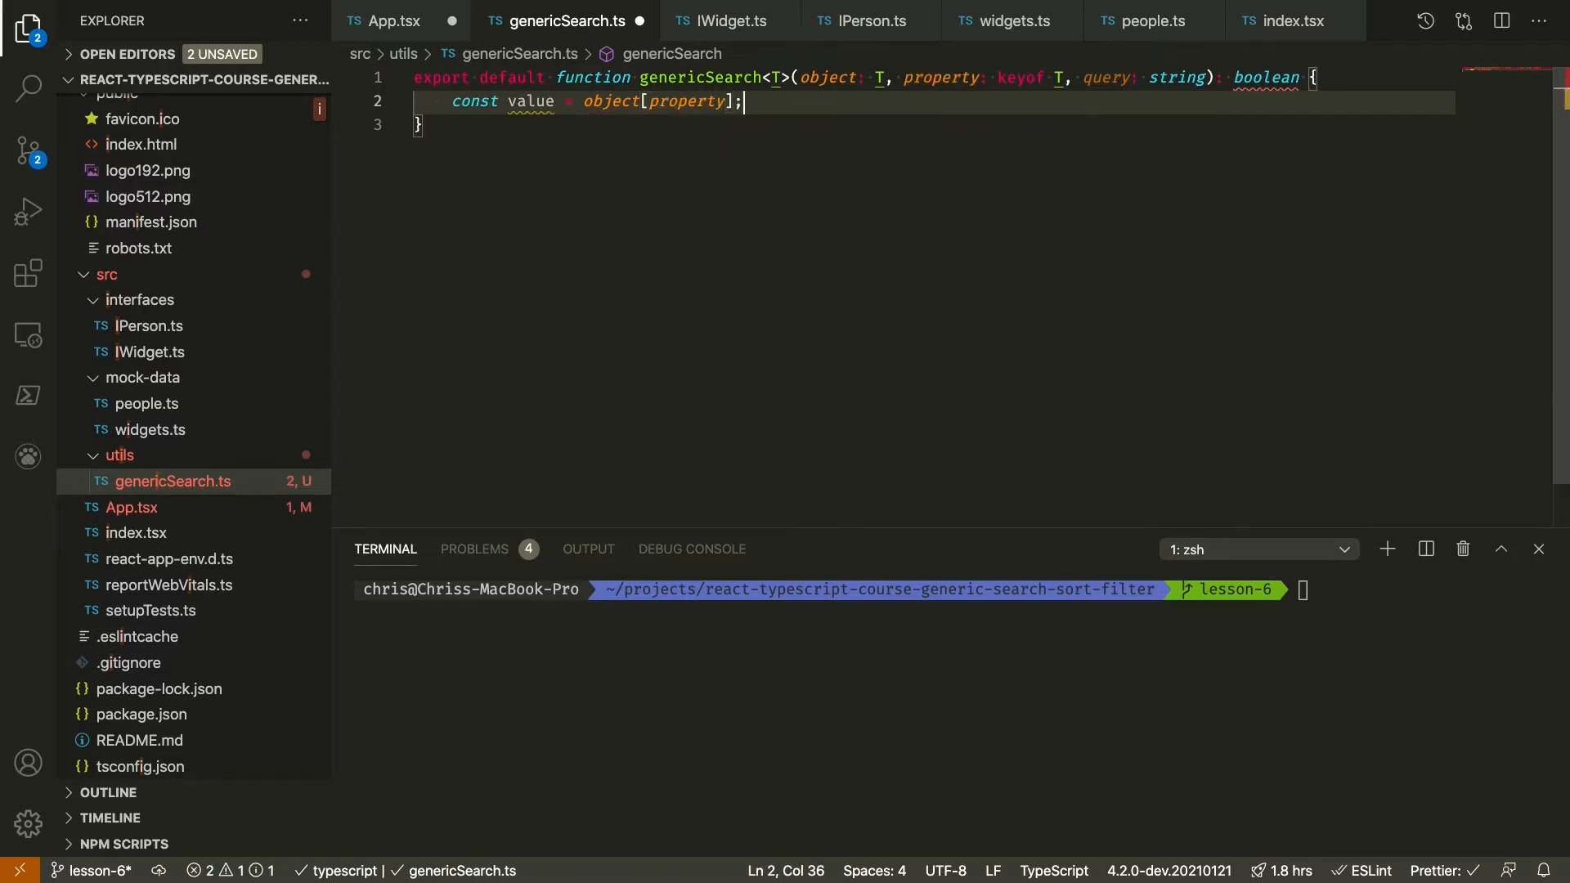
{"action": "mouse_move", "coordinate": [690, 101]}
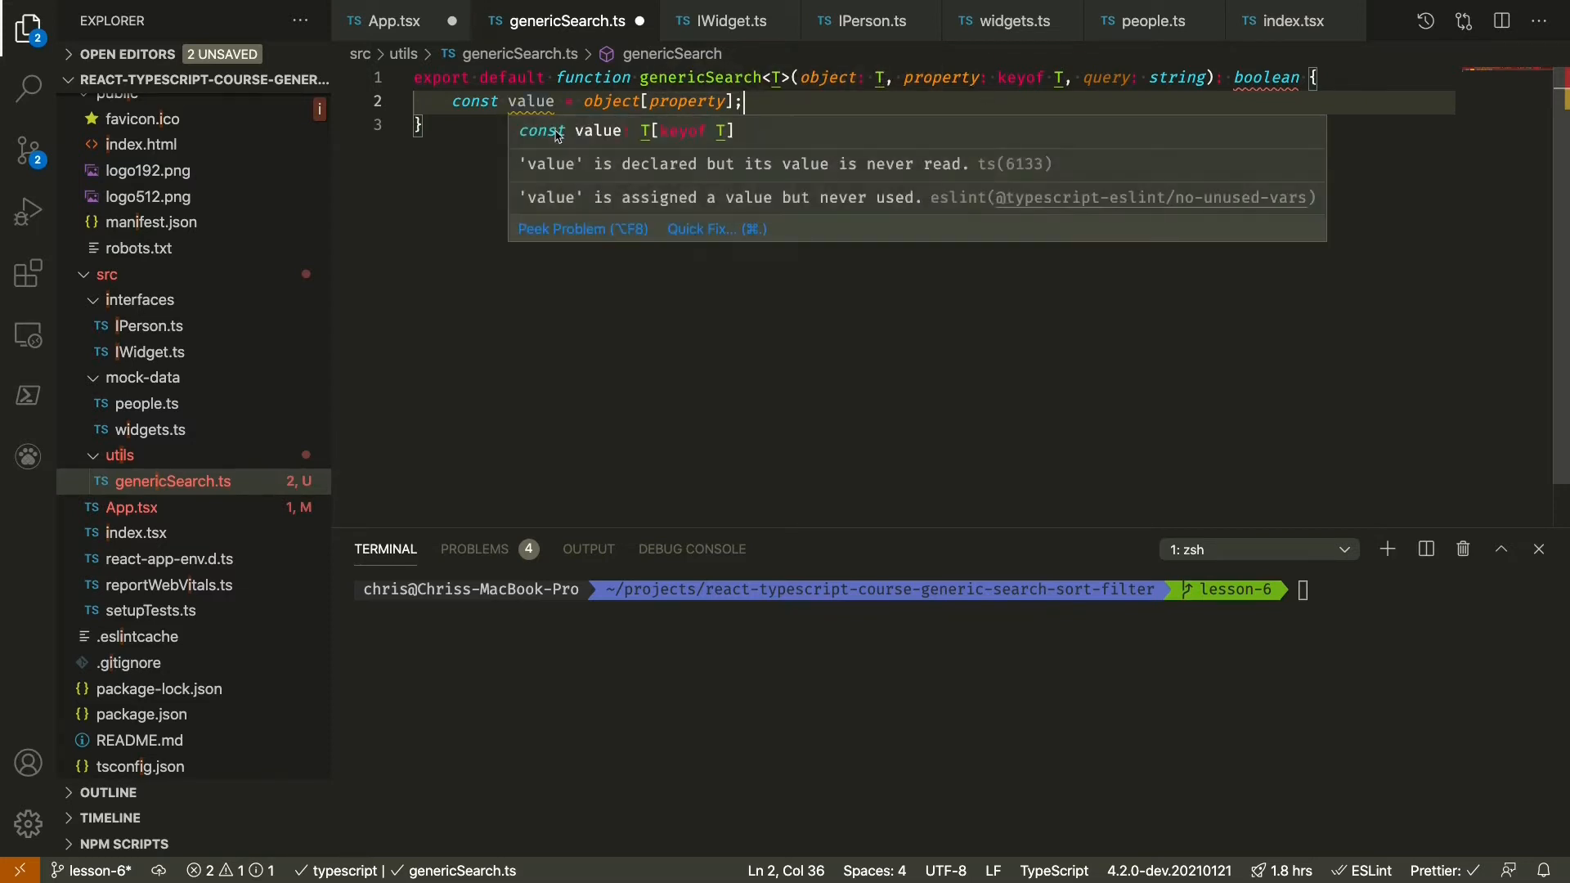
{"action": "key", "text": "enter"}
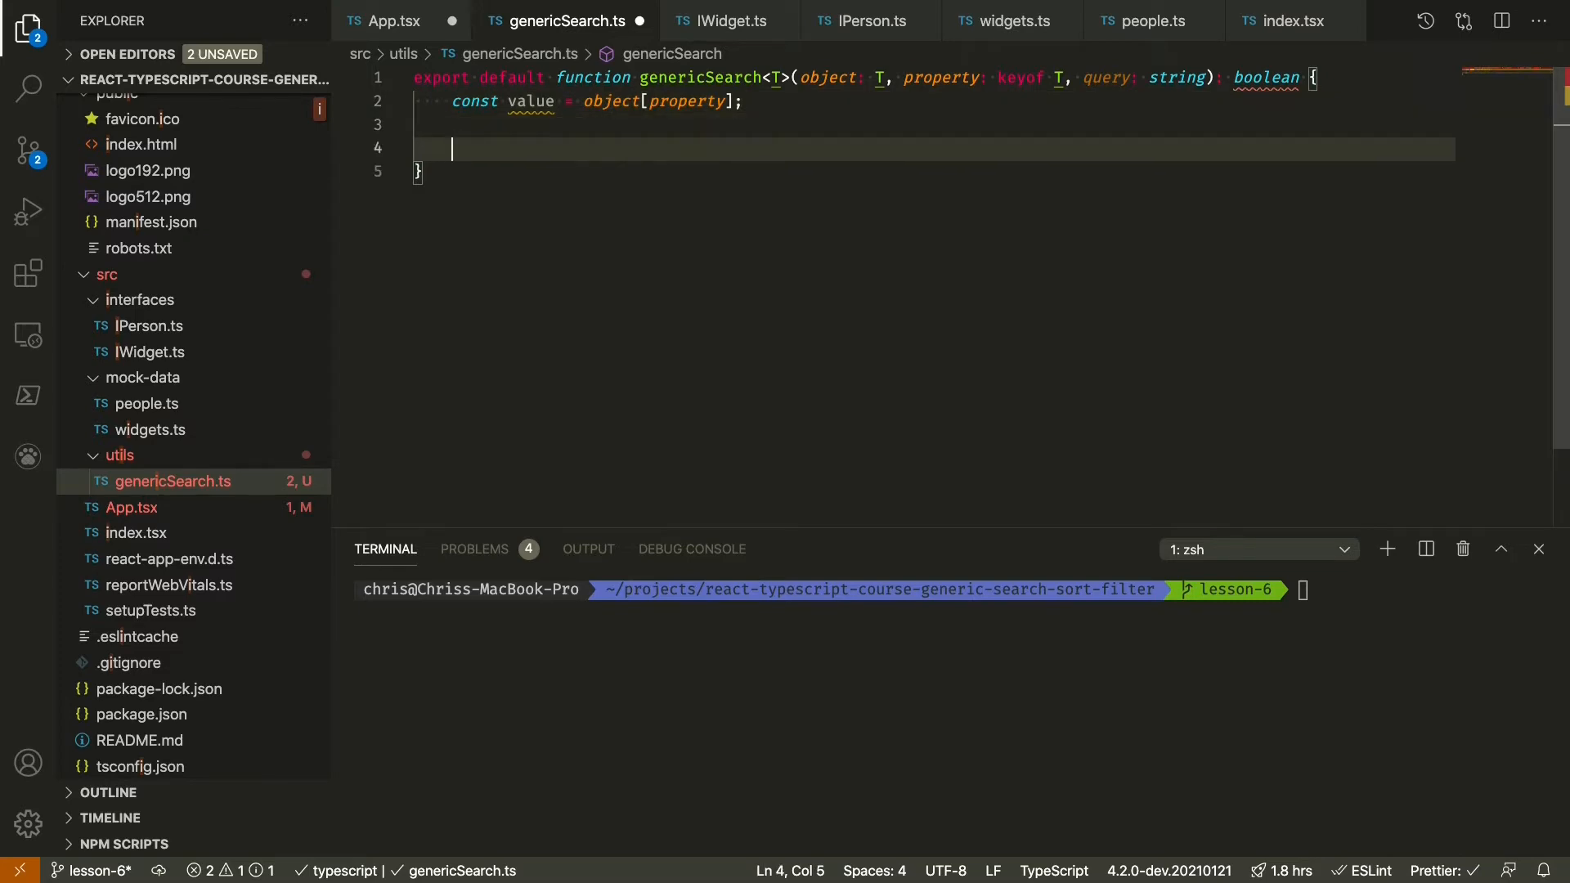
- Return value.toString().include(query) and inspect the flagged toString error
{"action": "type", "text": "return"}
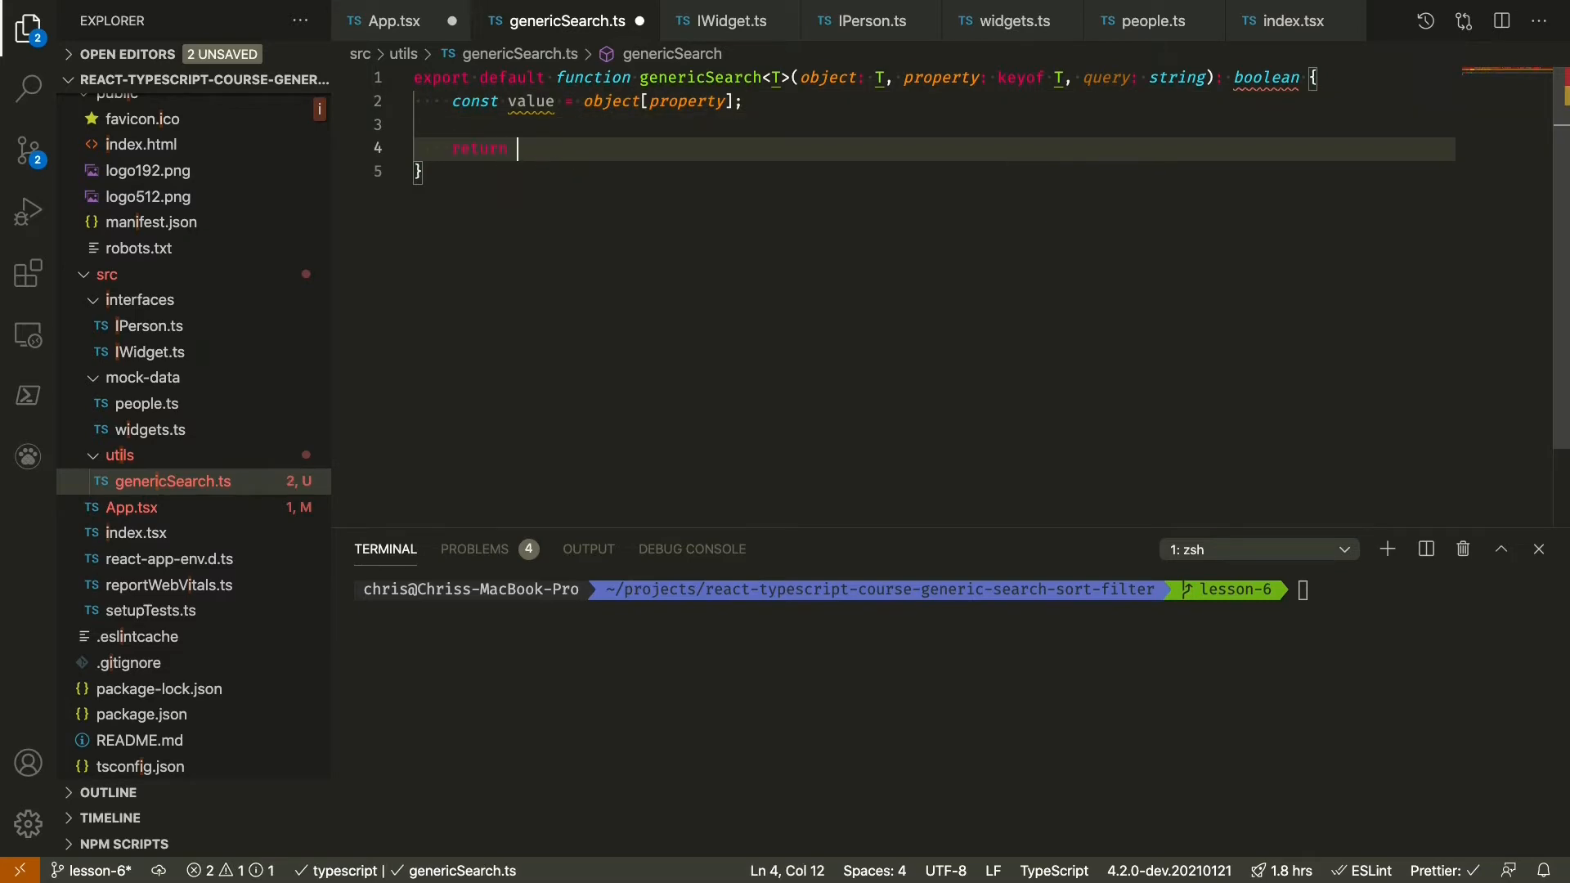
{"action": "type", "text": "value."}
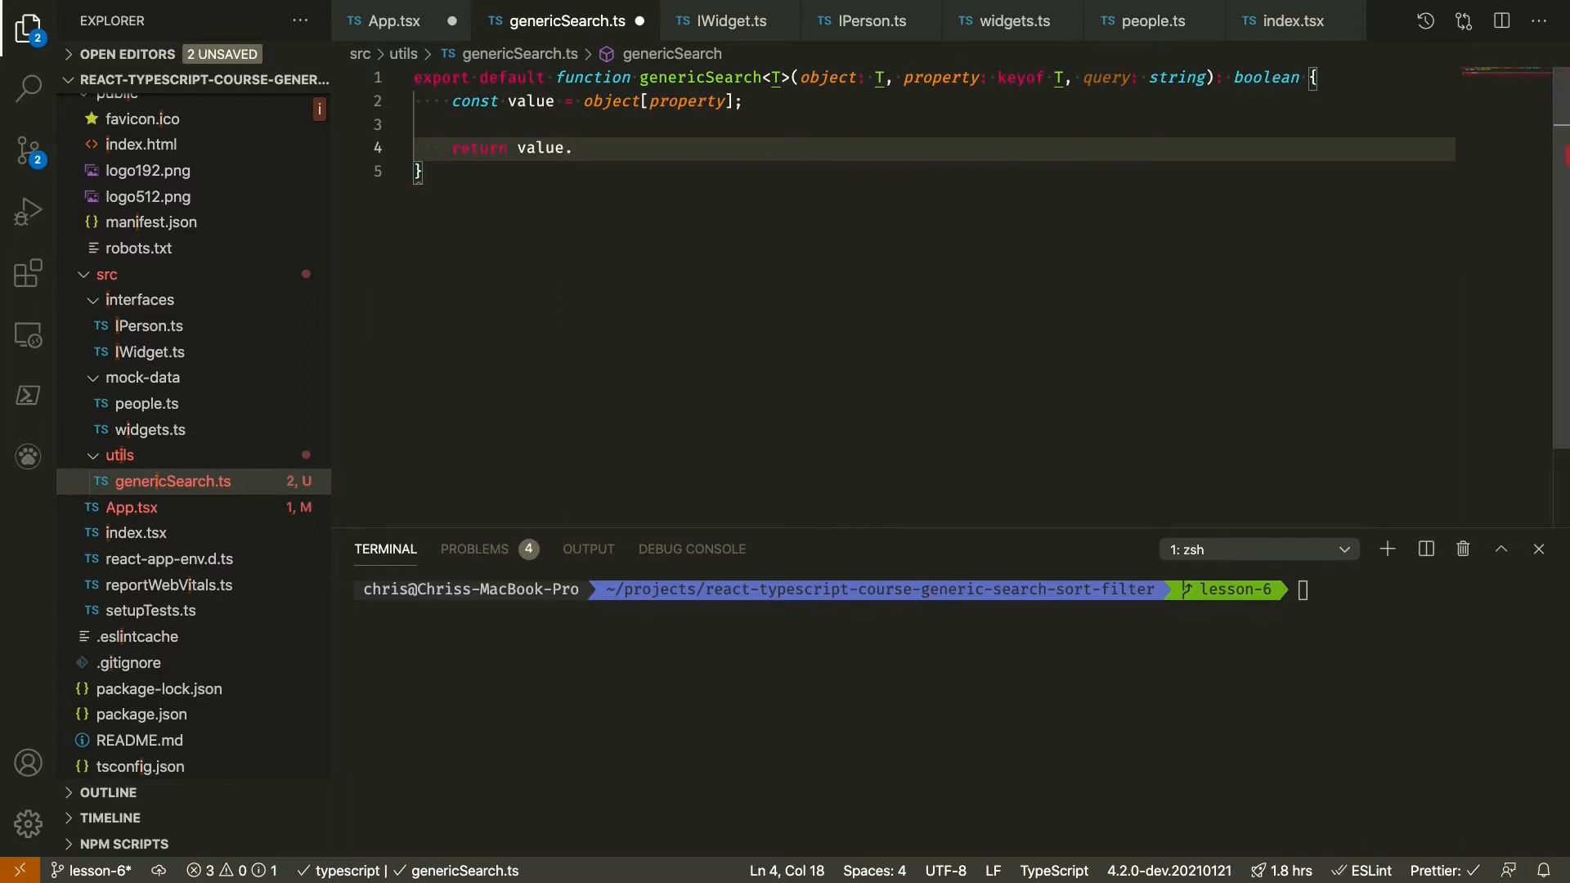
{"action": "type", "text": "toString()"}
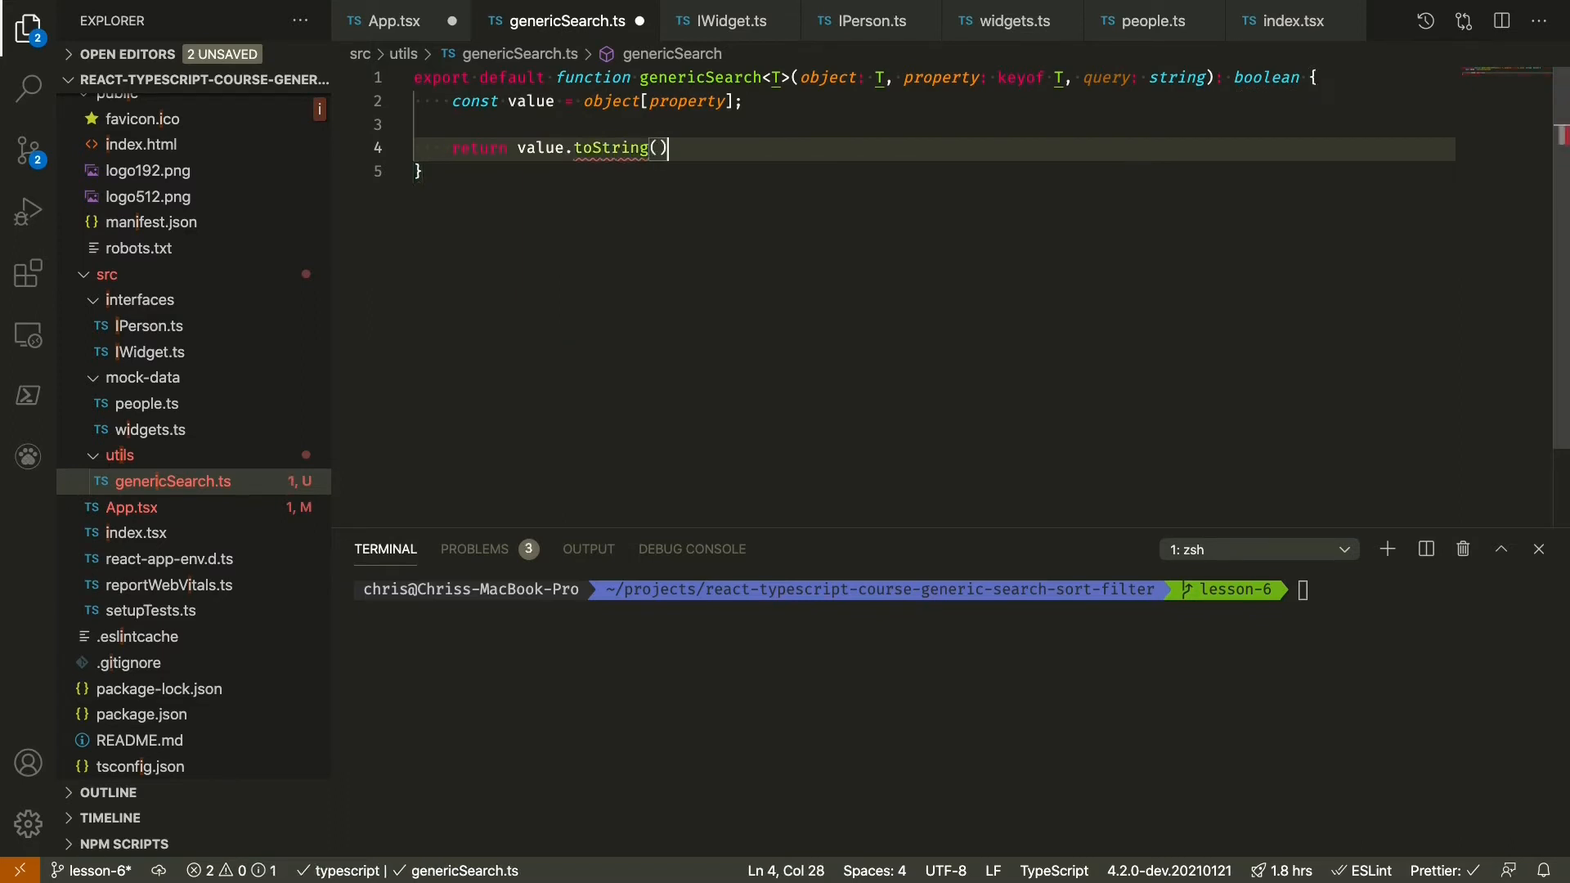
{"action": "type", "text": "."}
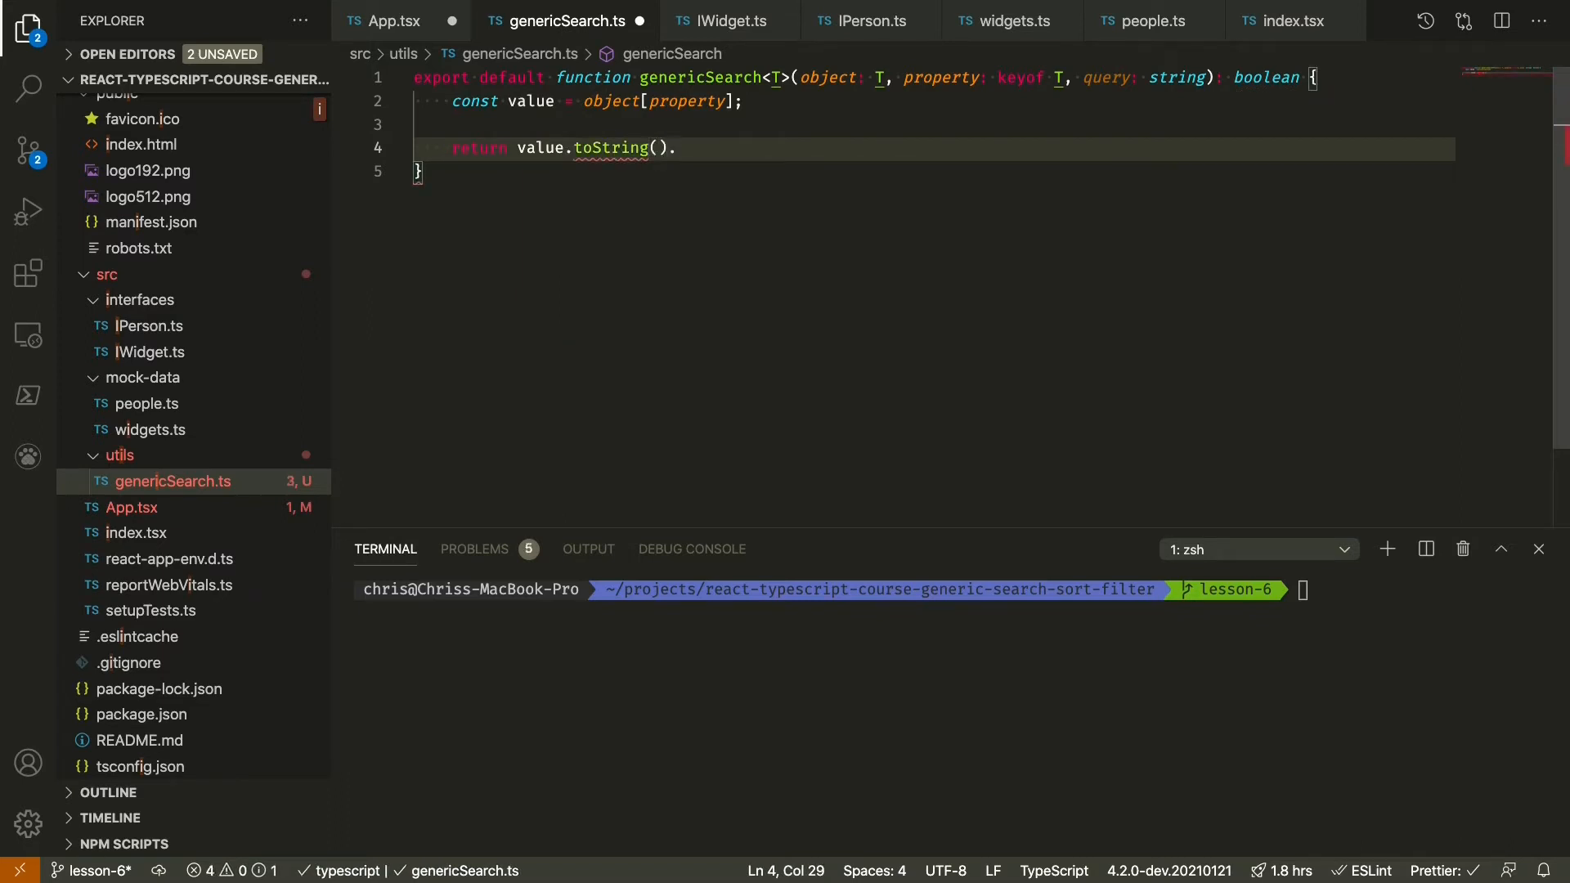
{"action": "type", "text": ".include()"}
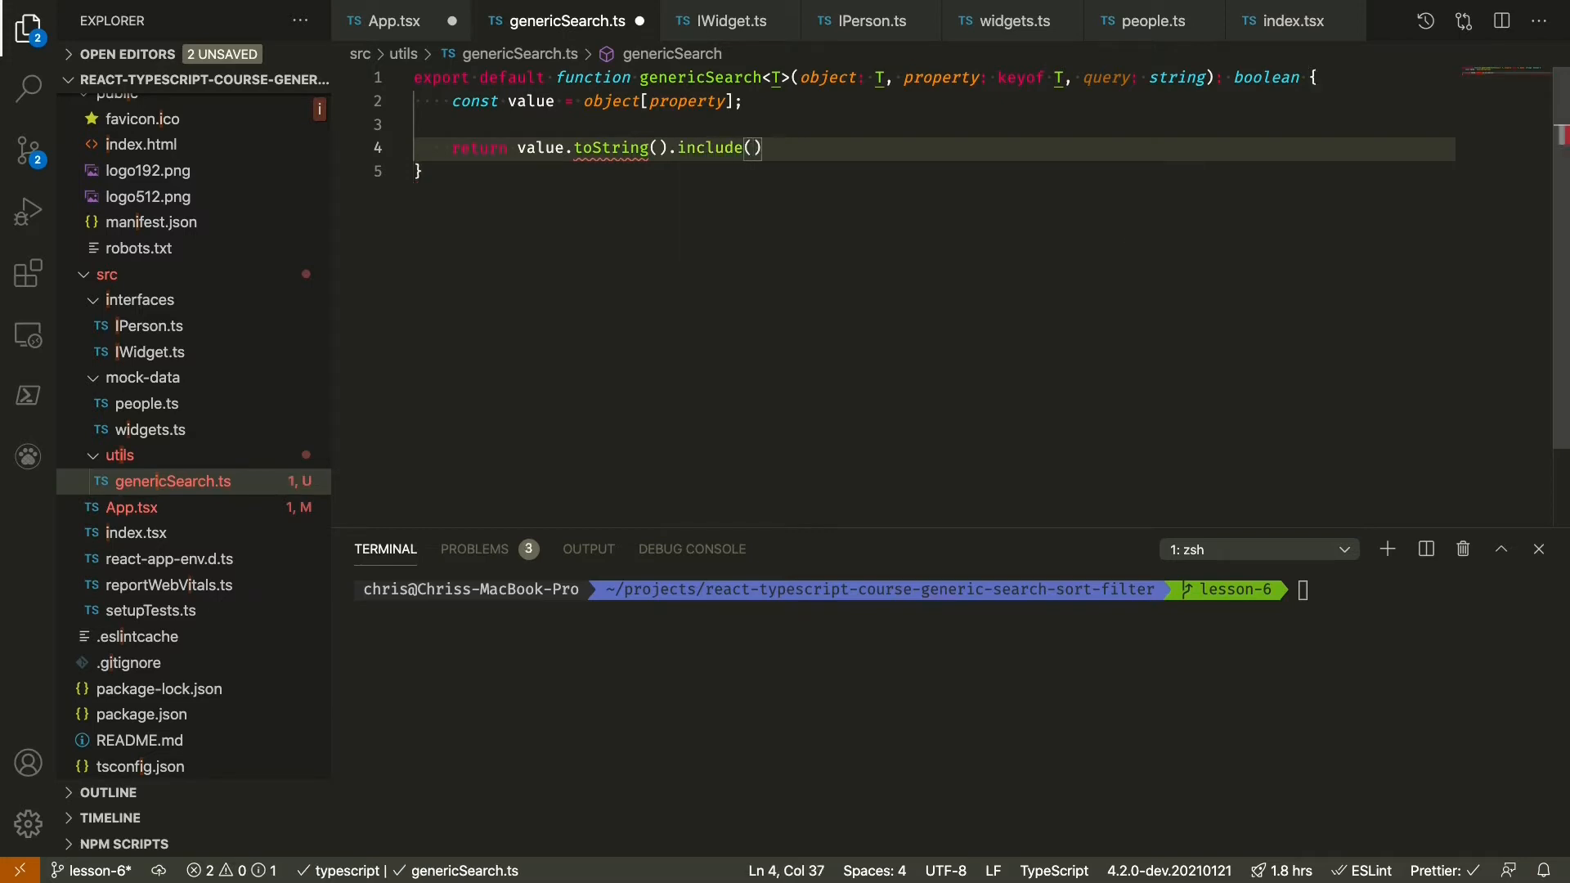
{"action": "type", "text": "query);"}
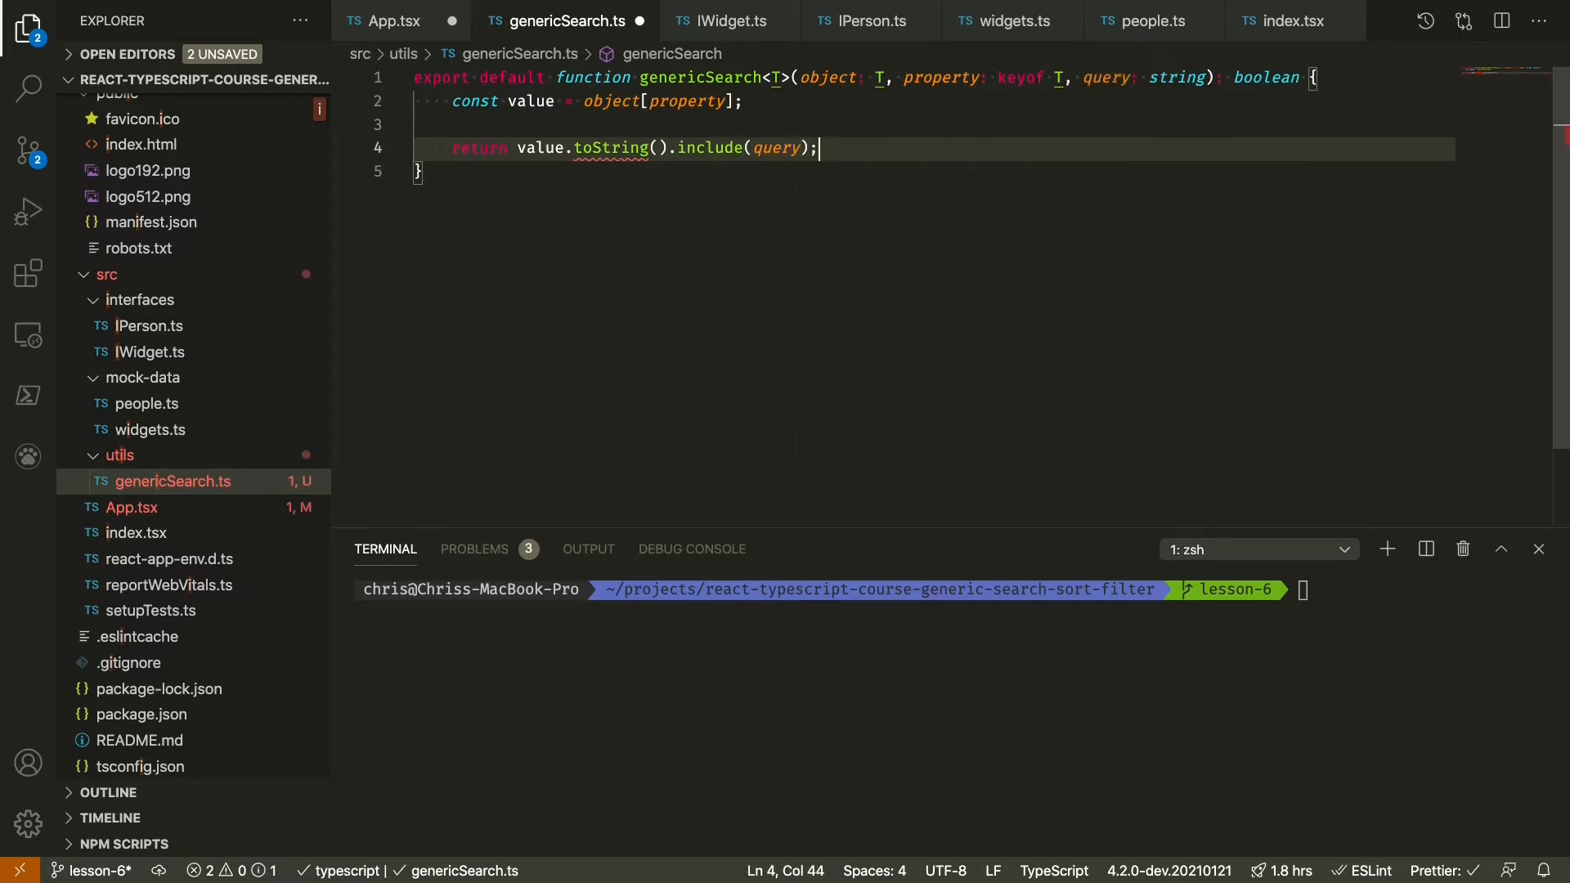
{"action": "mouse_move", "coordinate": [608, 149]}
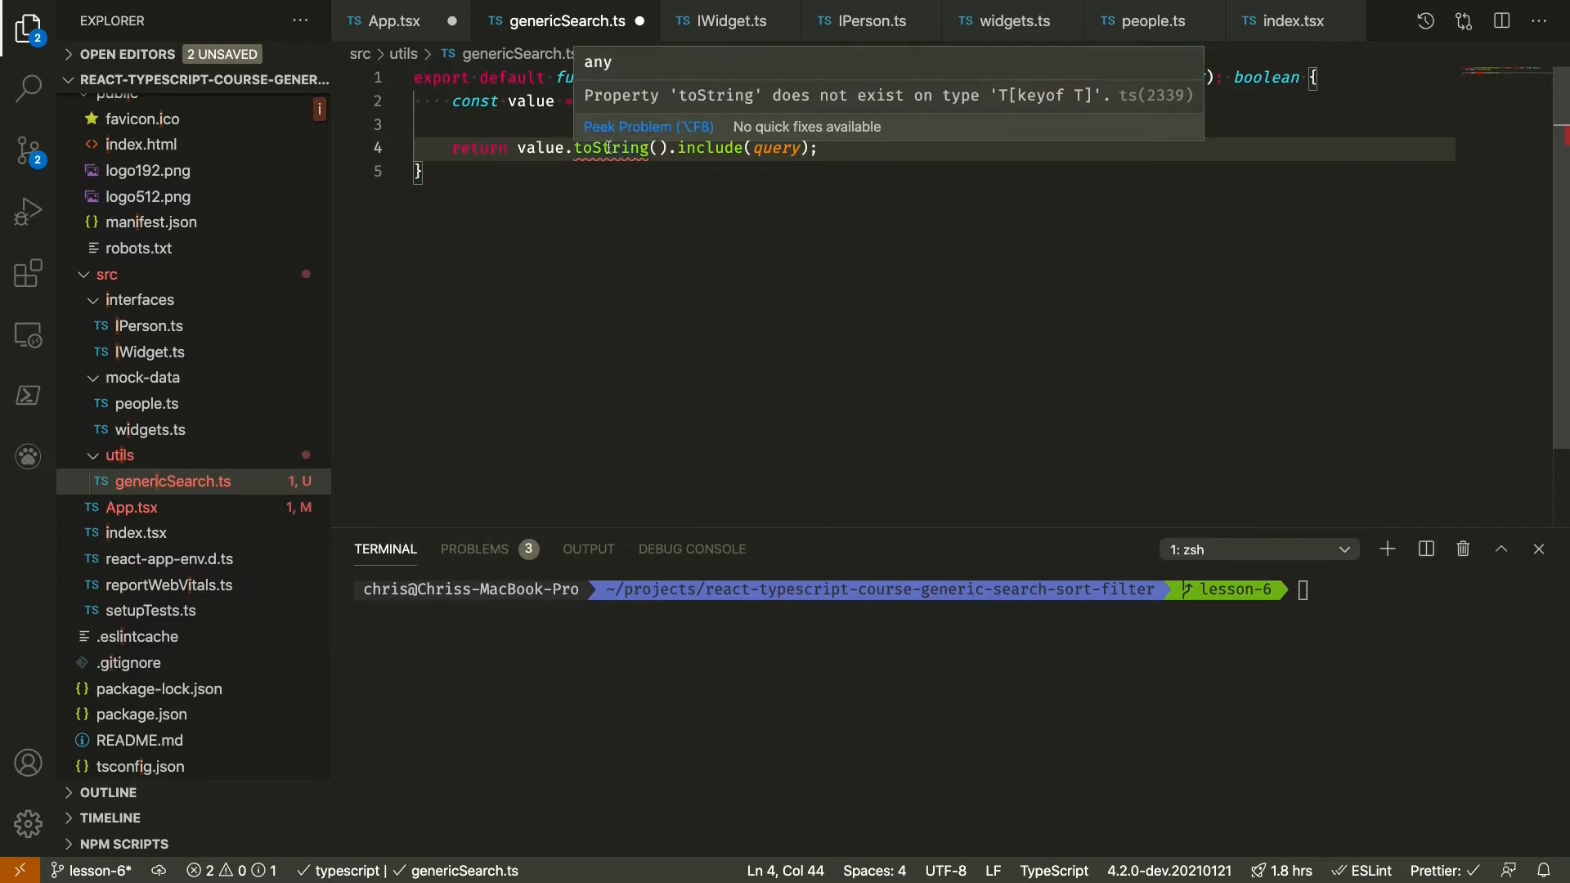
{"action": "left_click", "coordinate": [582, 102]}
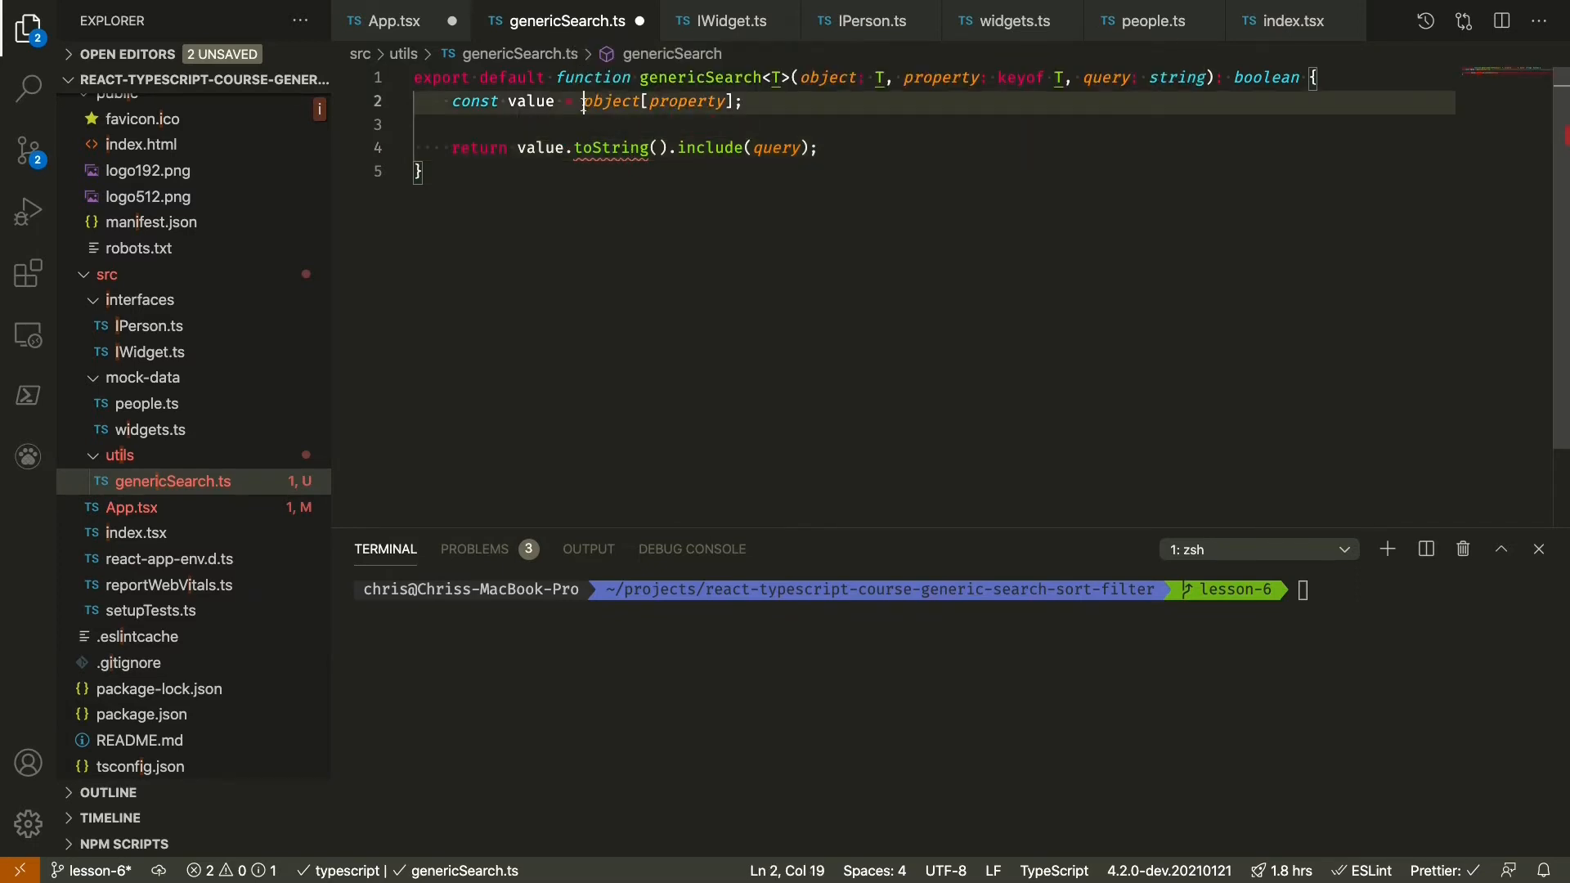
{"action": "double_click", "coordinate": [612, 102]}
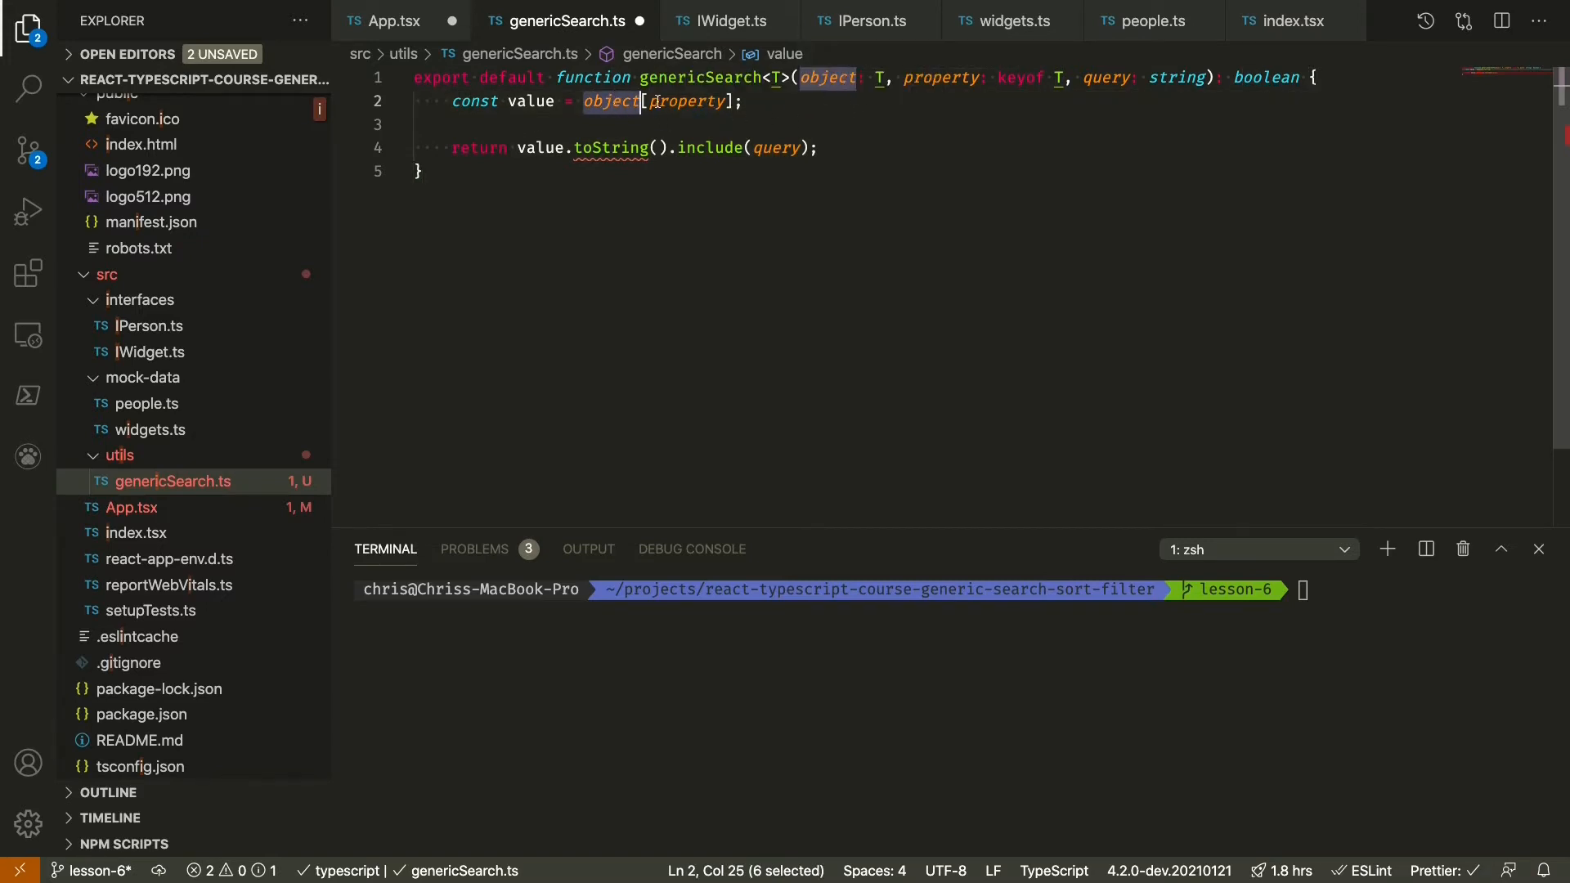
{"action": "mouse_move", "coordinate": [530, 99]}
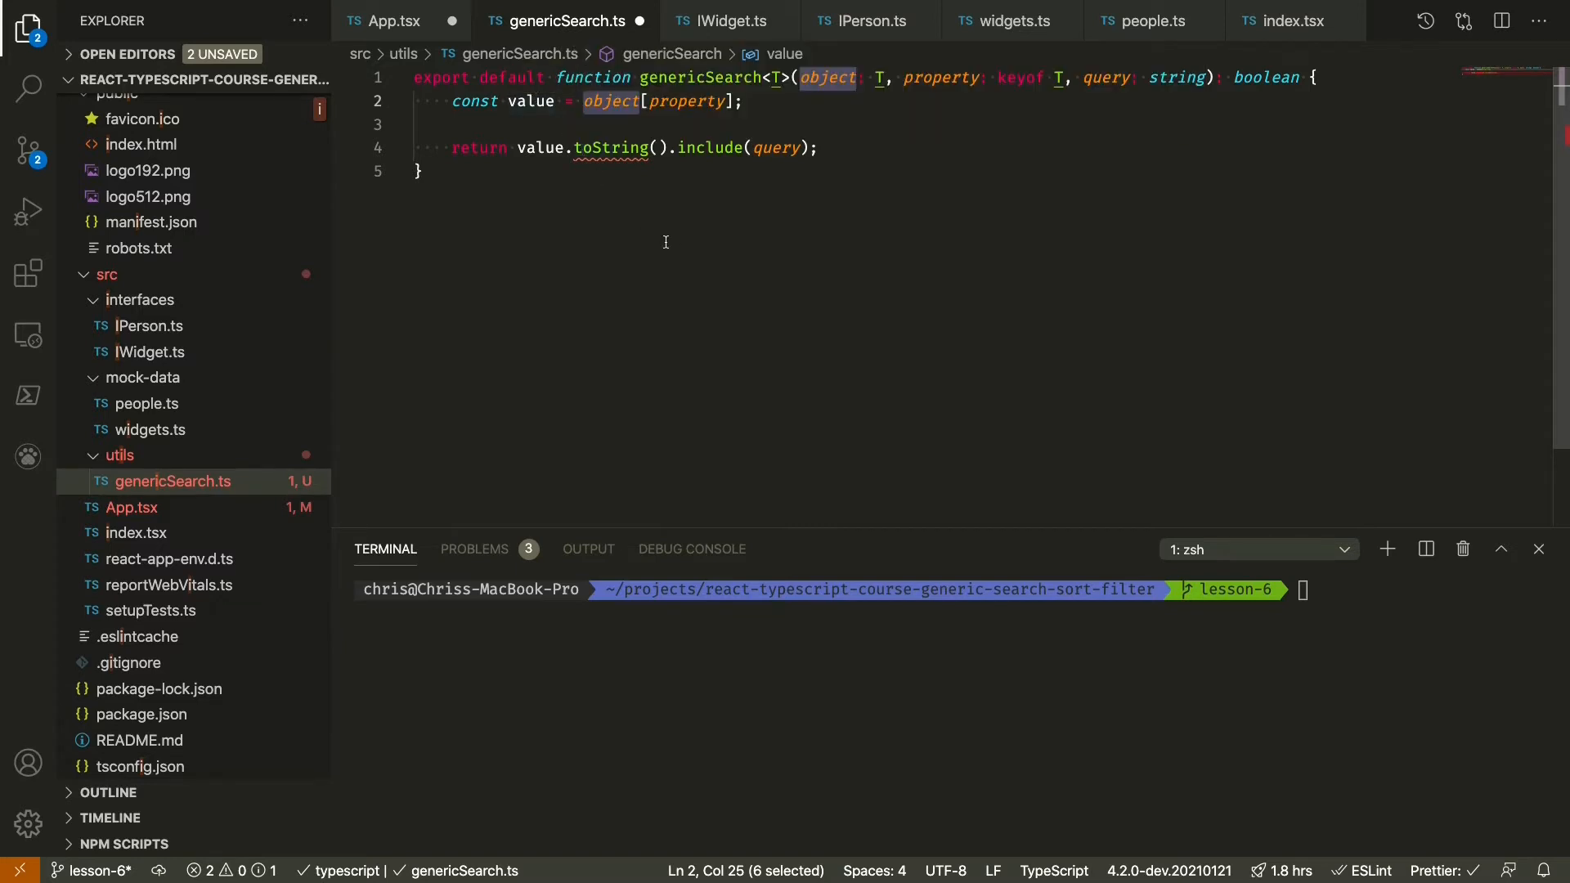
{"action": "mouse_move", "coordinate": [584, 128]}
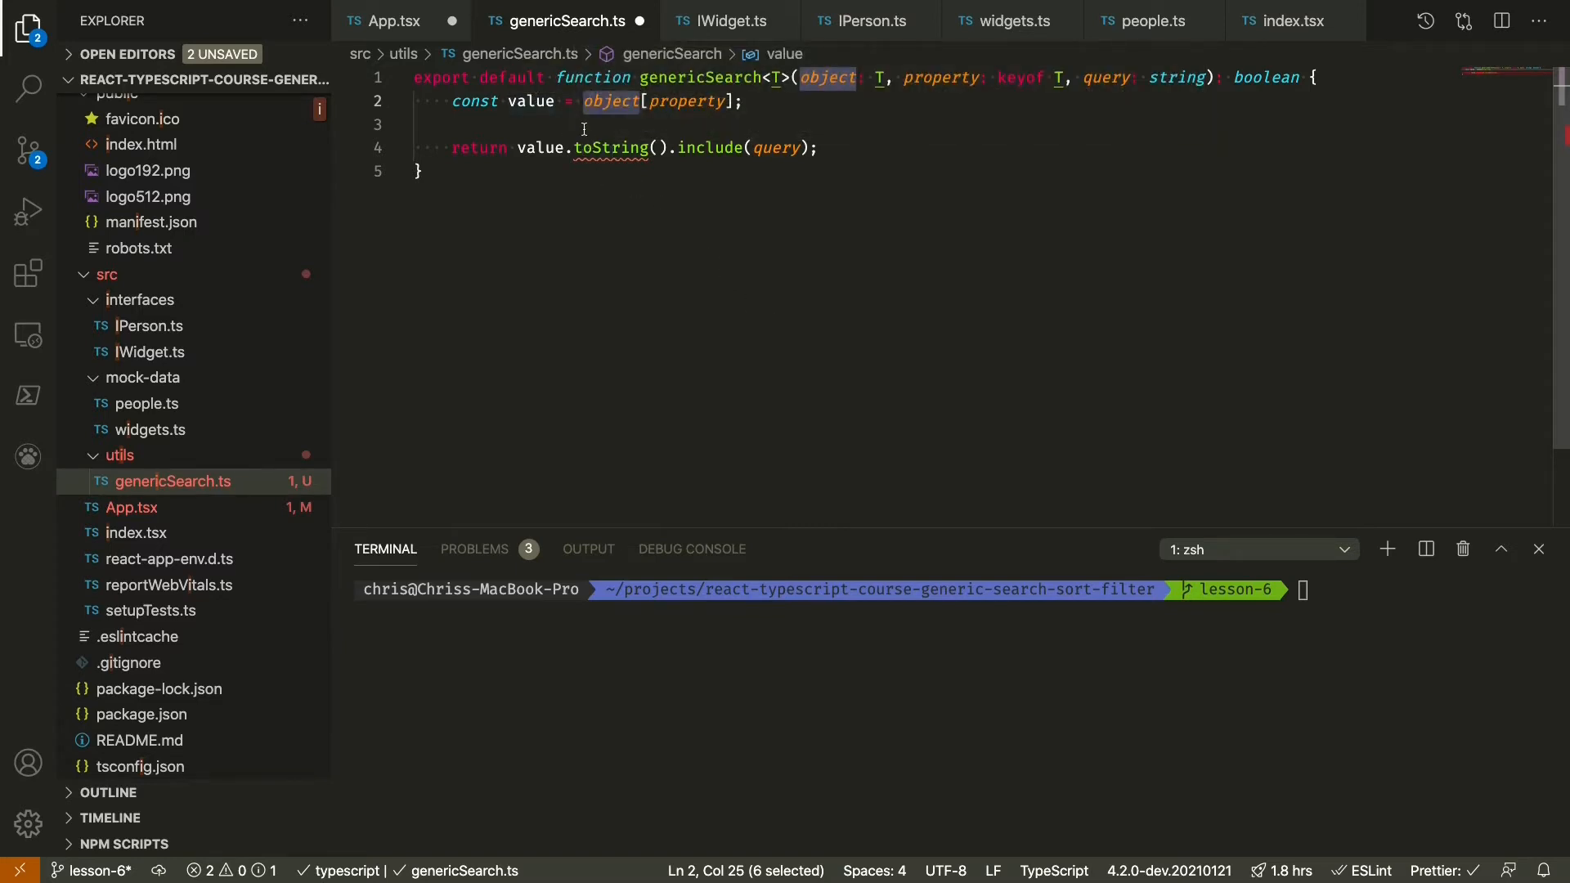
- Guard the return with a typeof value === "string" || "number" check and fix includes
{"action": "key", "text": "enter"}
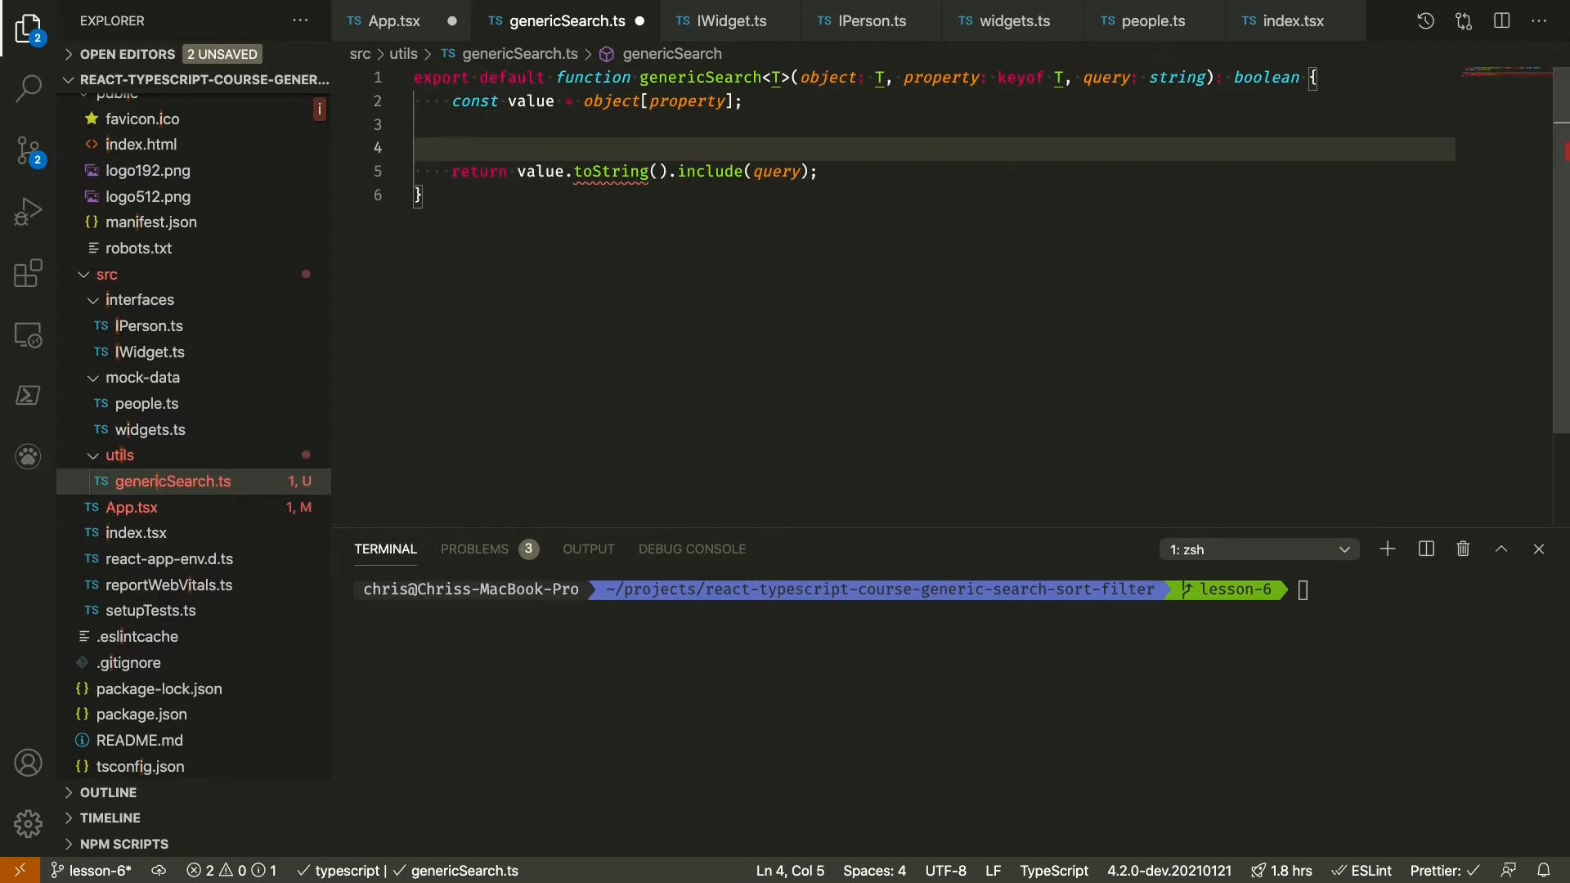
{"action": "type", "text": "if (typeof"}
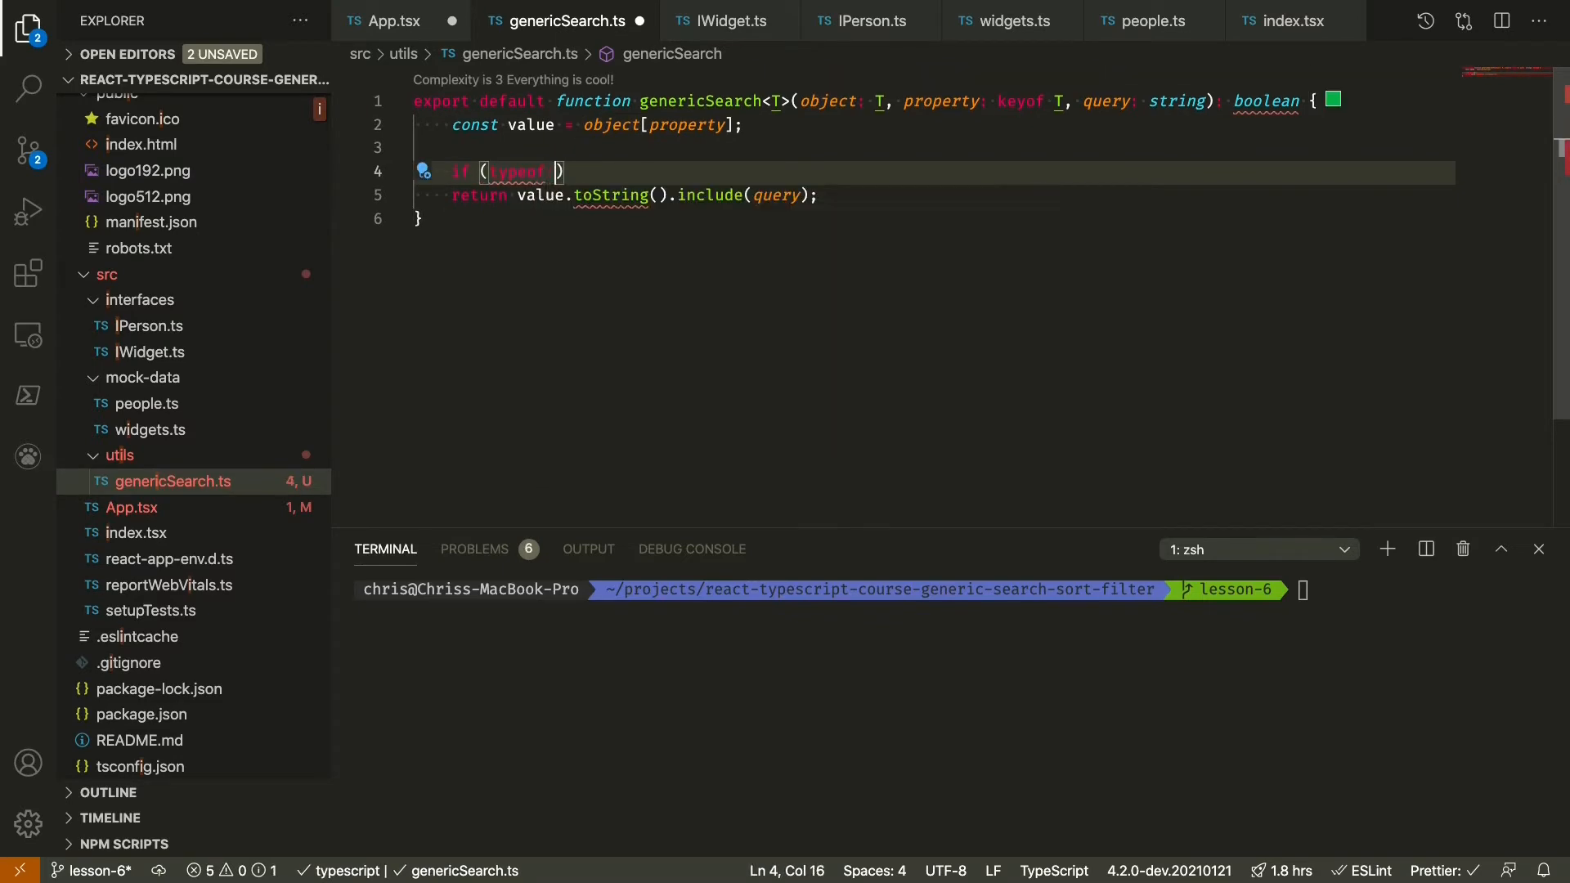
{"action": "type", "text": "value === \"string"}
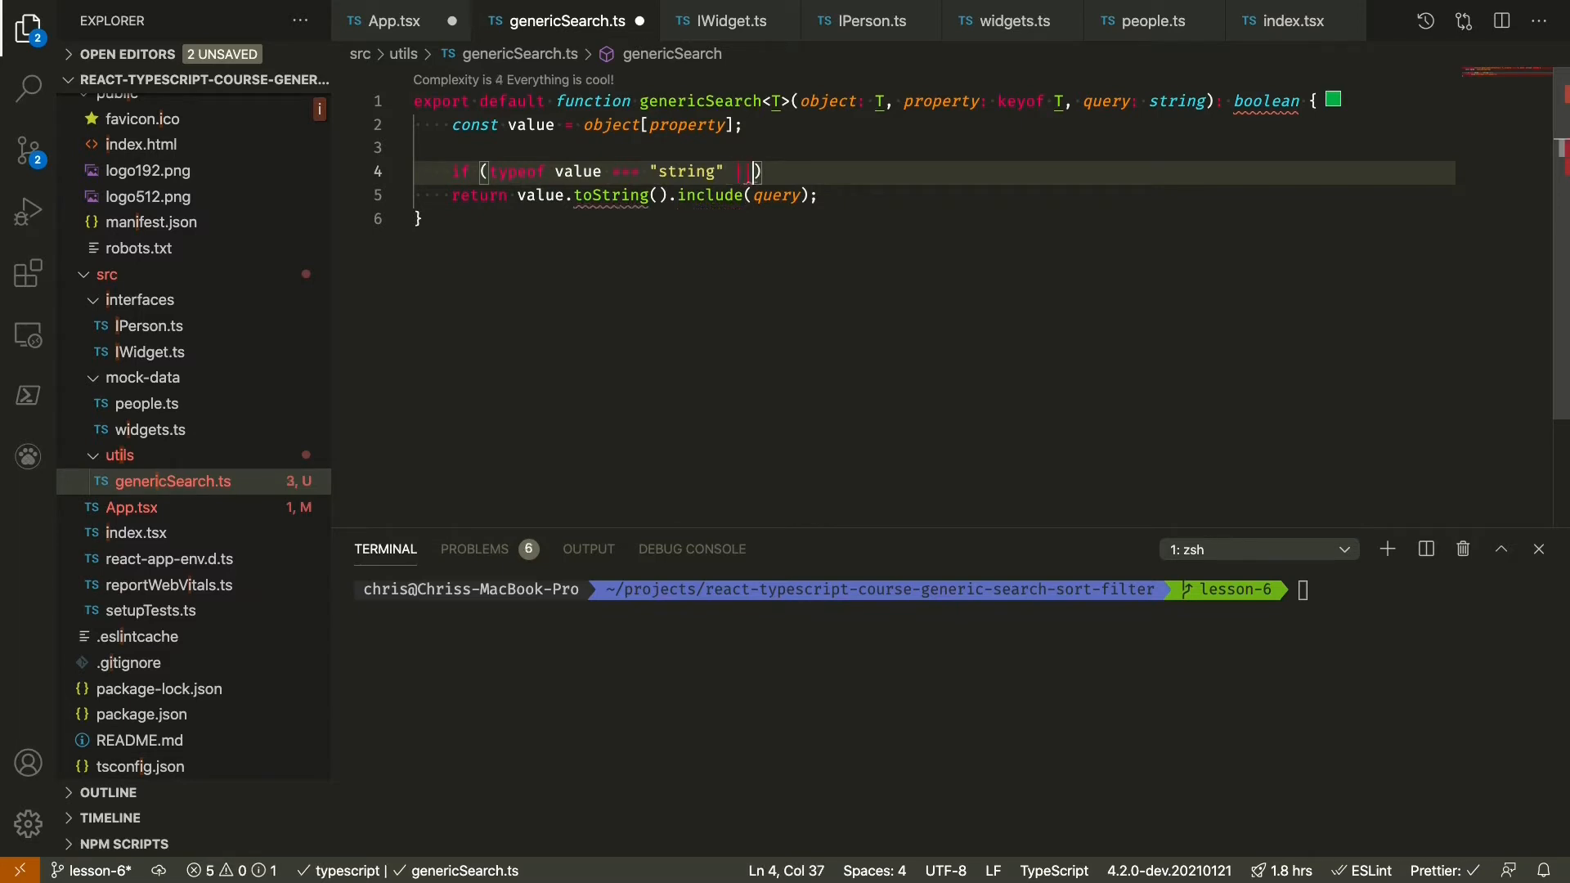
{"action": "type", "text": "|| typeof value ==="}
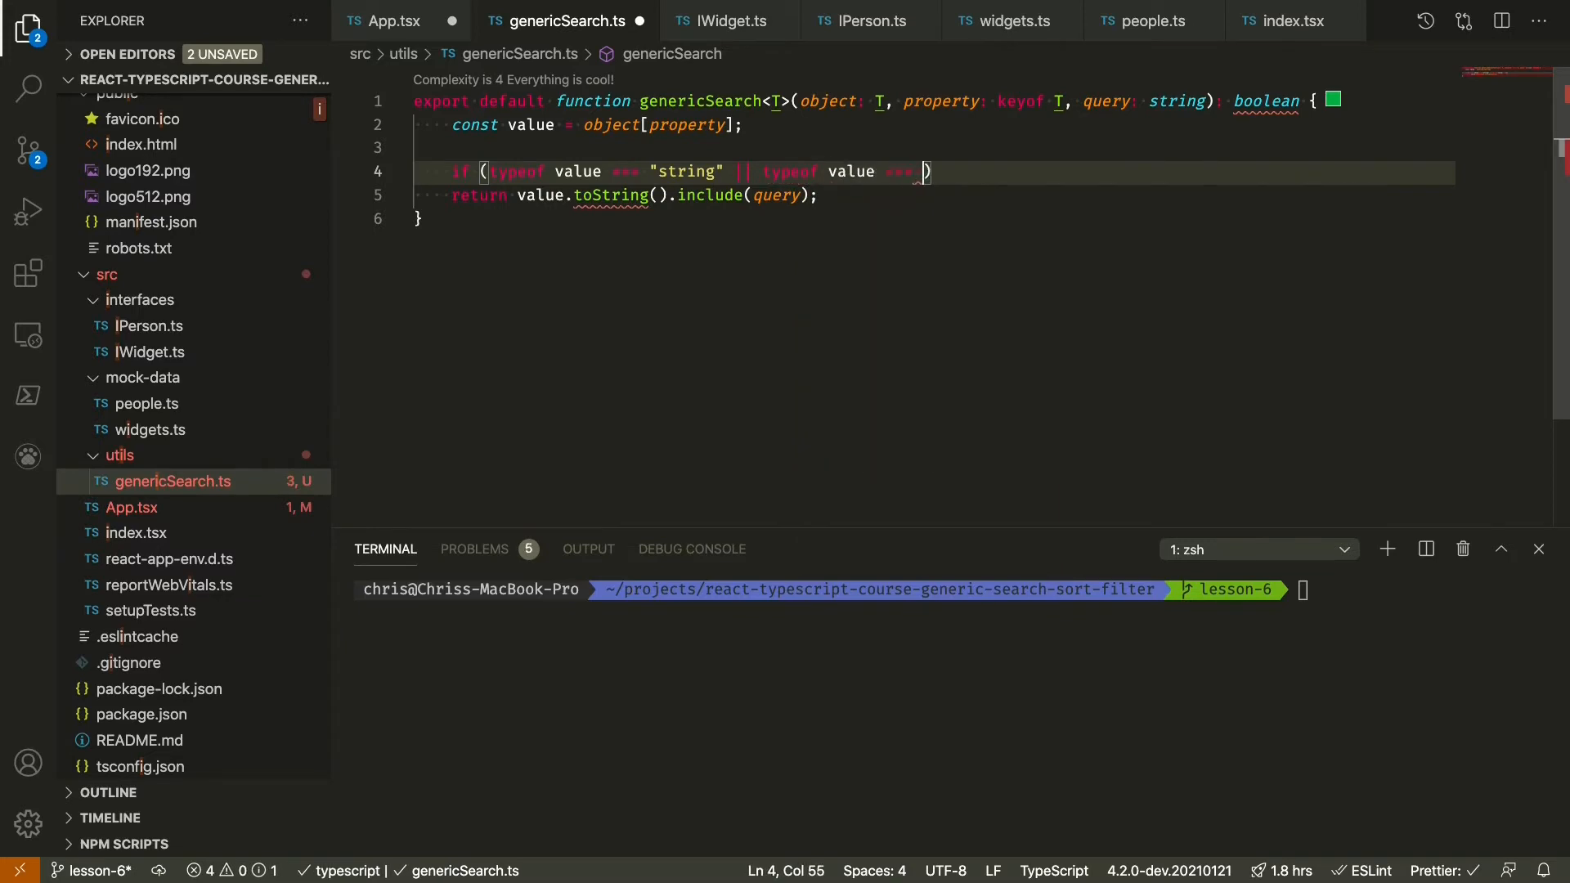
{"action": "type", "text": "\"number\""}
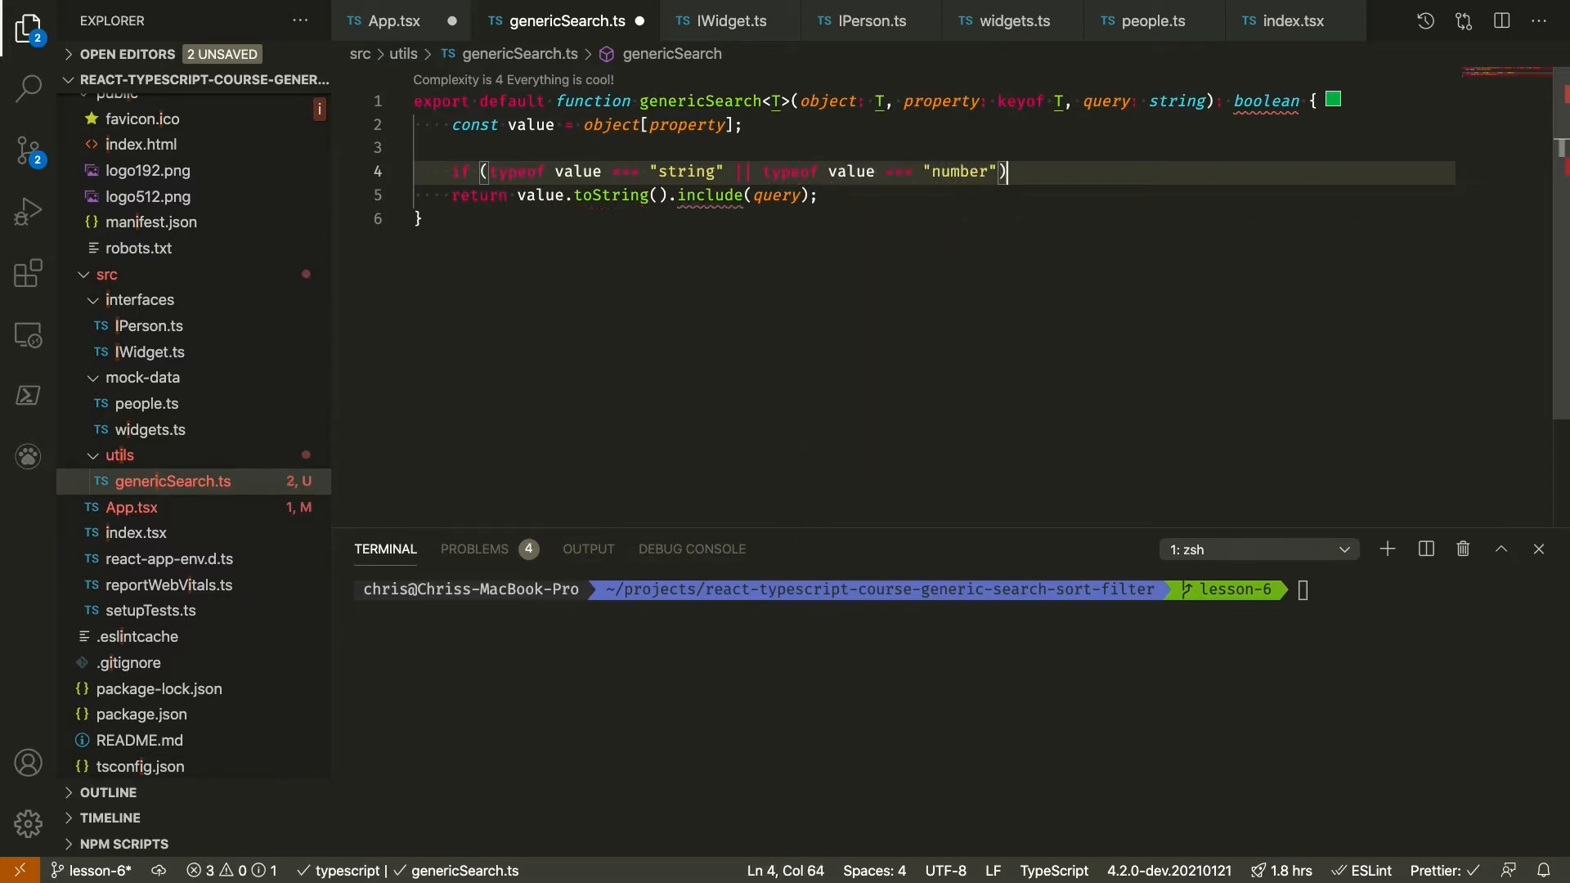
{"action": "type", "text": "{"}
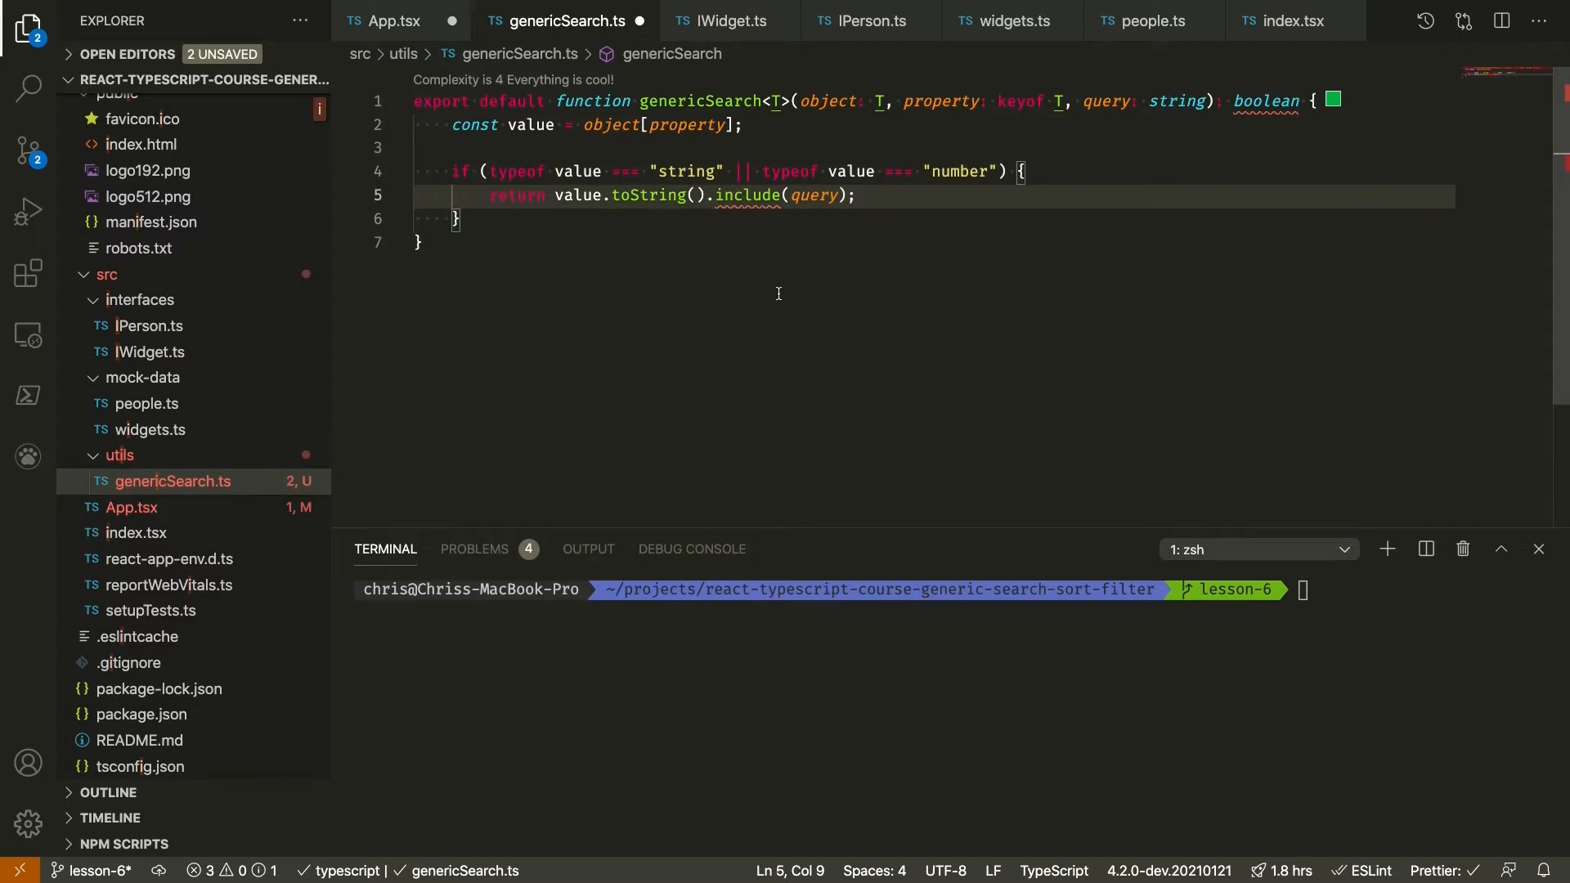
{"action": "type", "text": "s"}
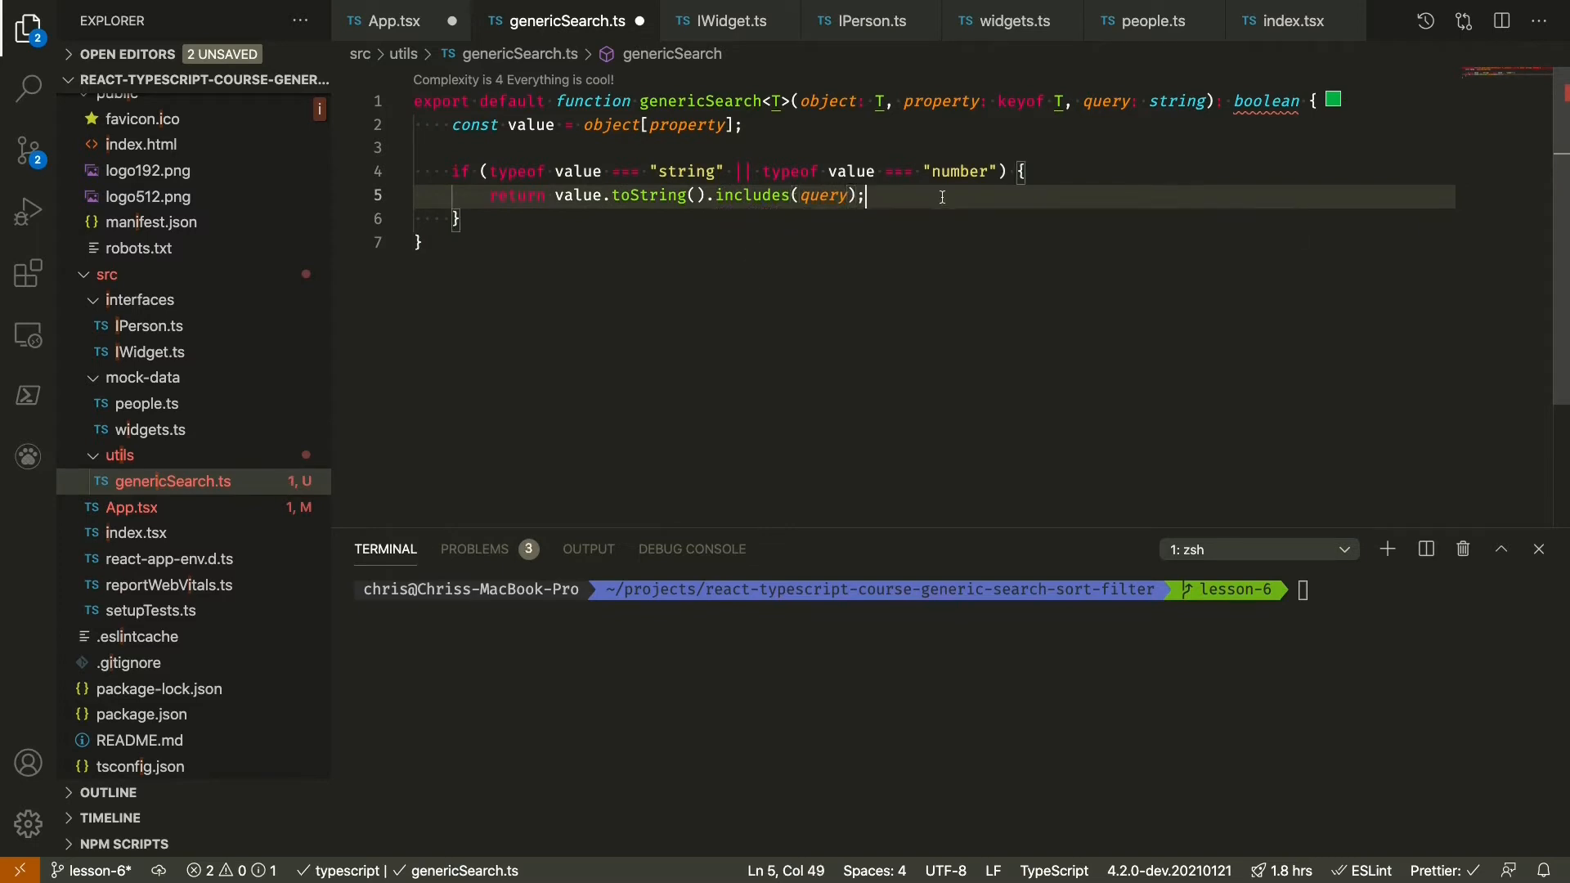
{"action": "mouse_move", "coordinate": [1181, 152]}
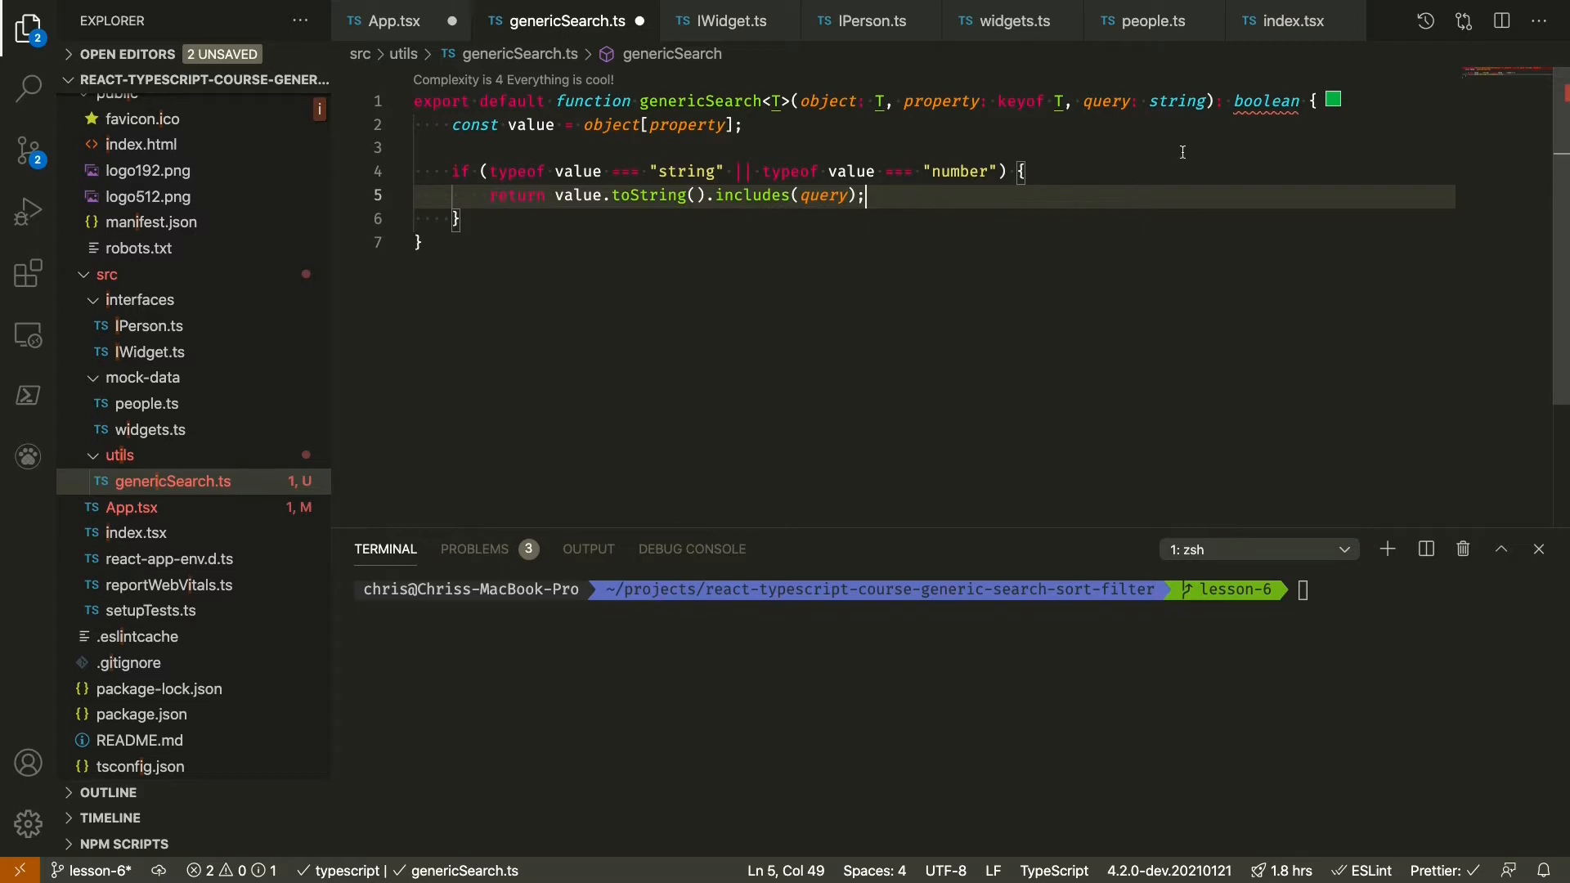
{"action": "mouse_move", "coordinate": [615, 239]}
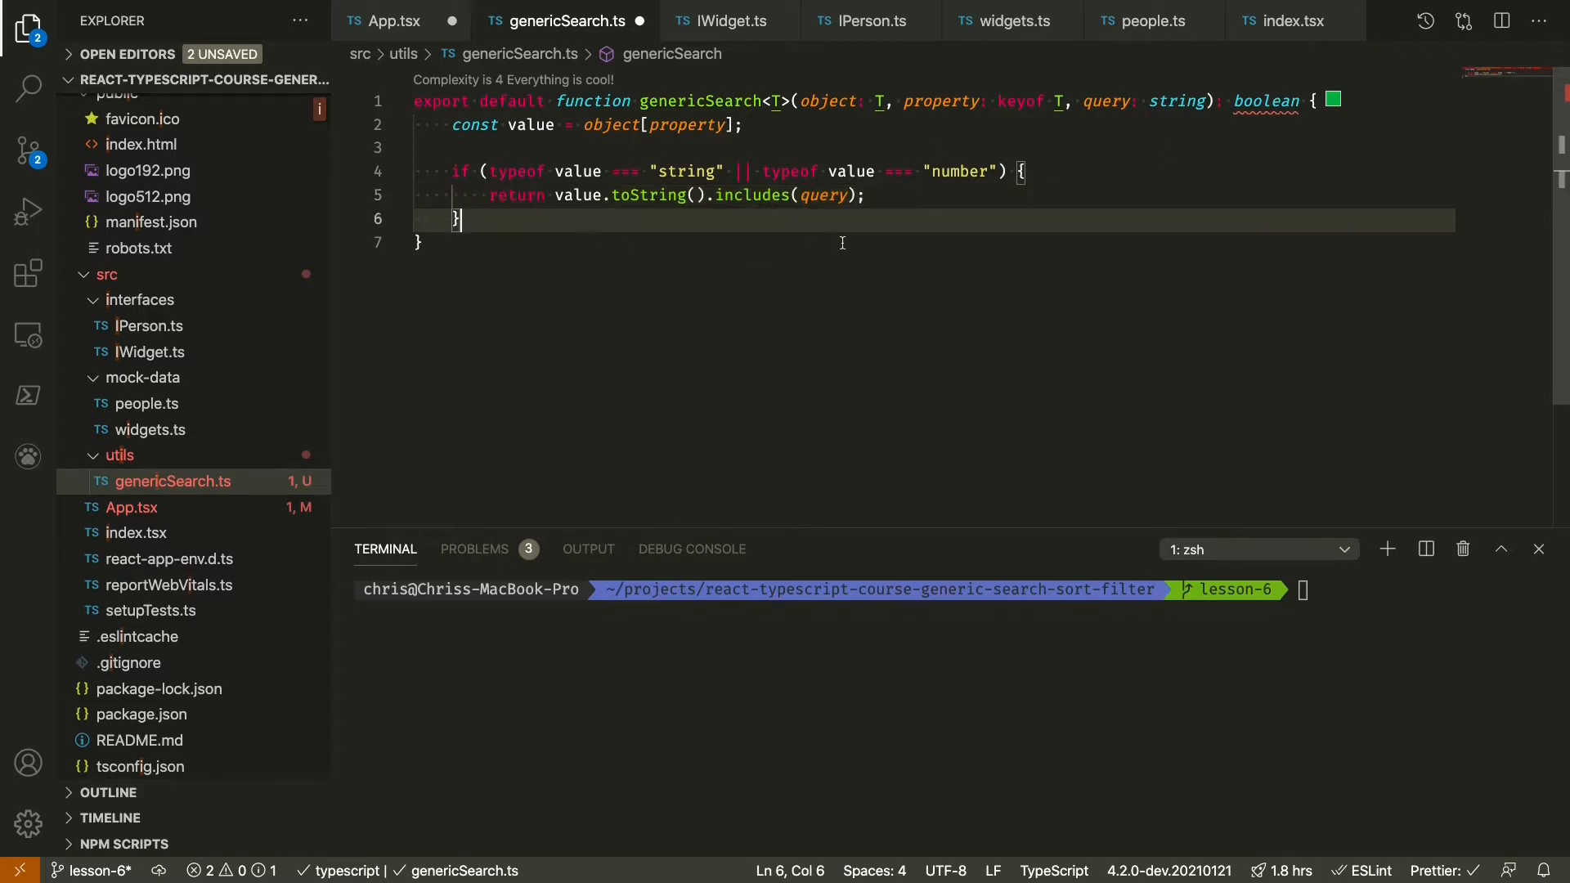
{"action": "mouse_move", "coordinate": [530, 125]}
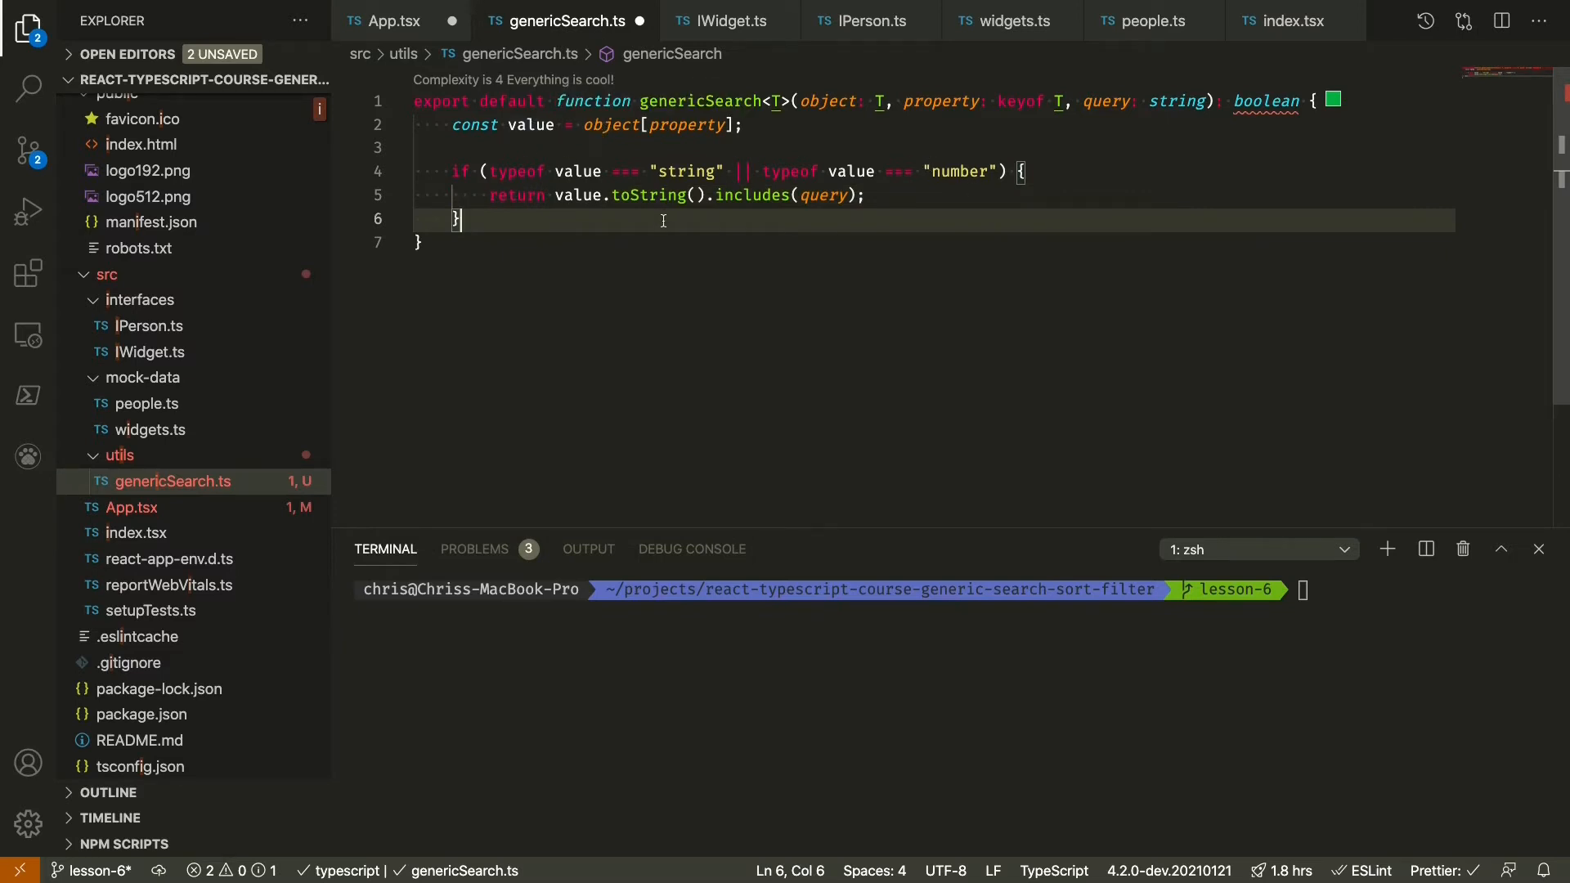
- Return false after the if block and save genericSearch.ts
{"action": "key", "text": "enter"}
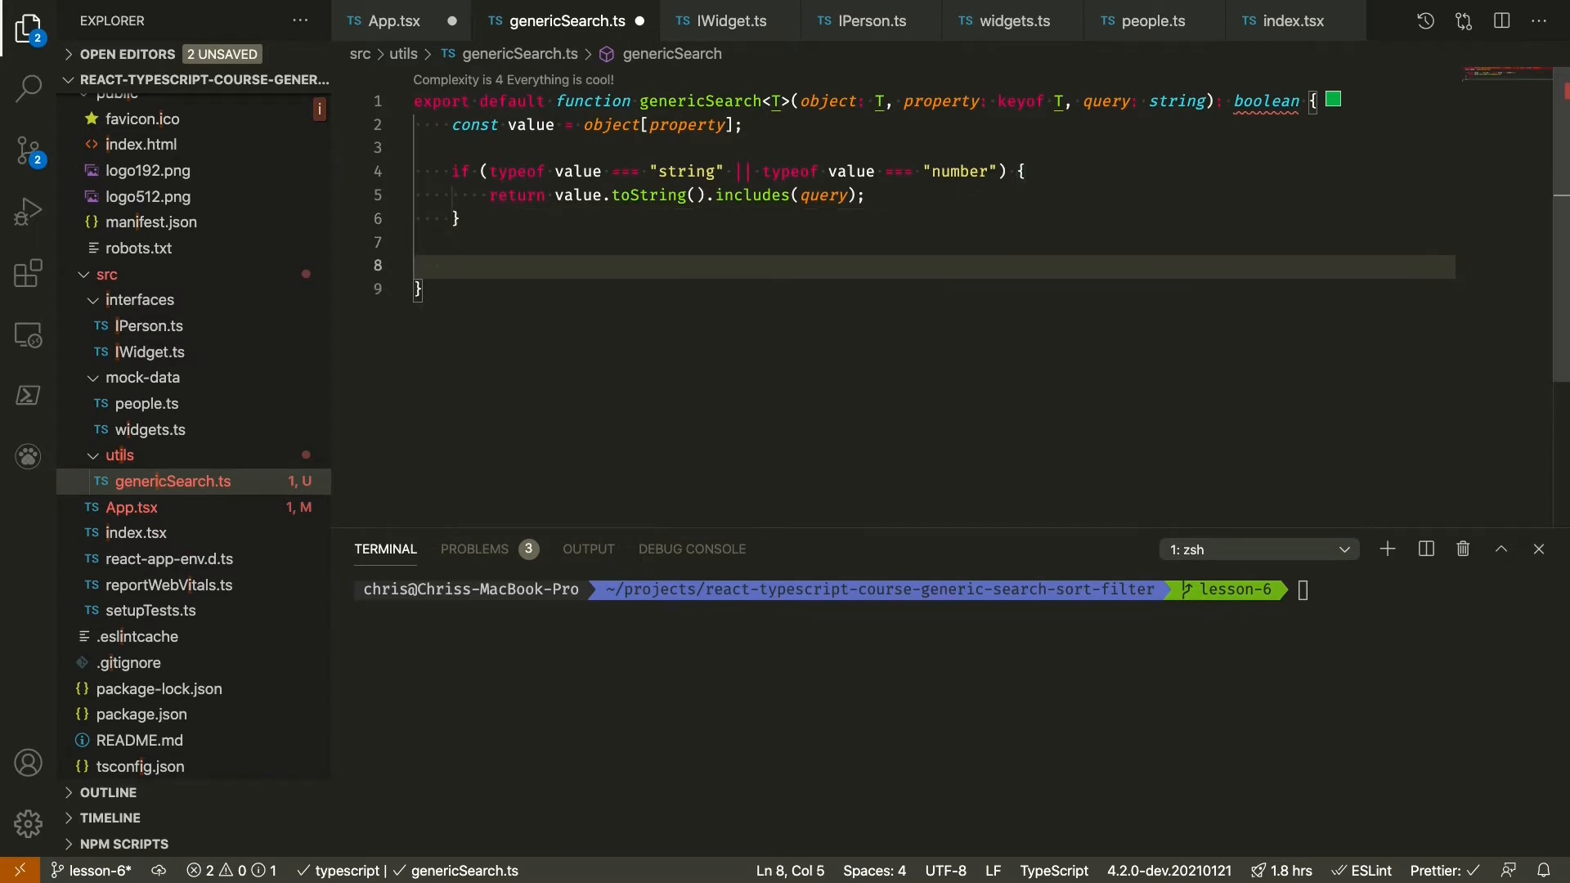
{"action": "type", "text": "return false;"}
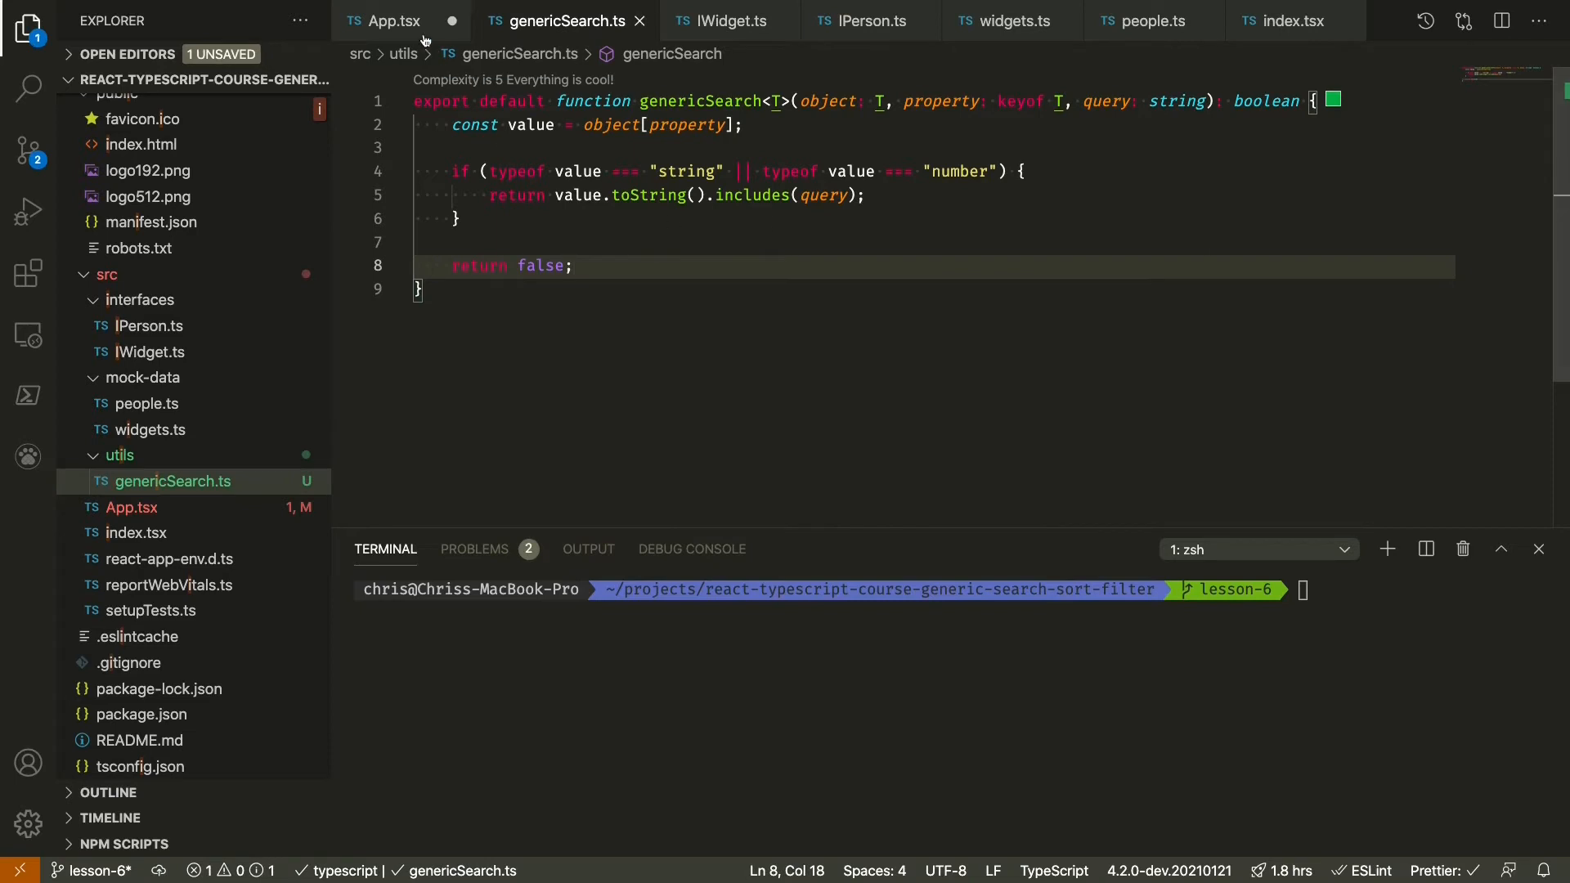
{"action": "left_click", "coordinate": [390, 19]}
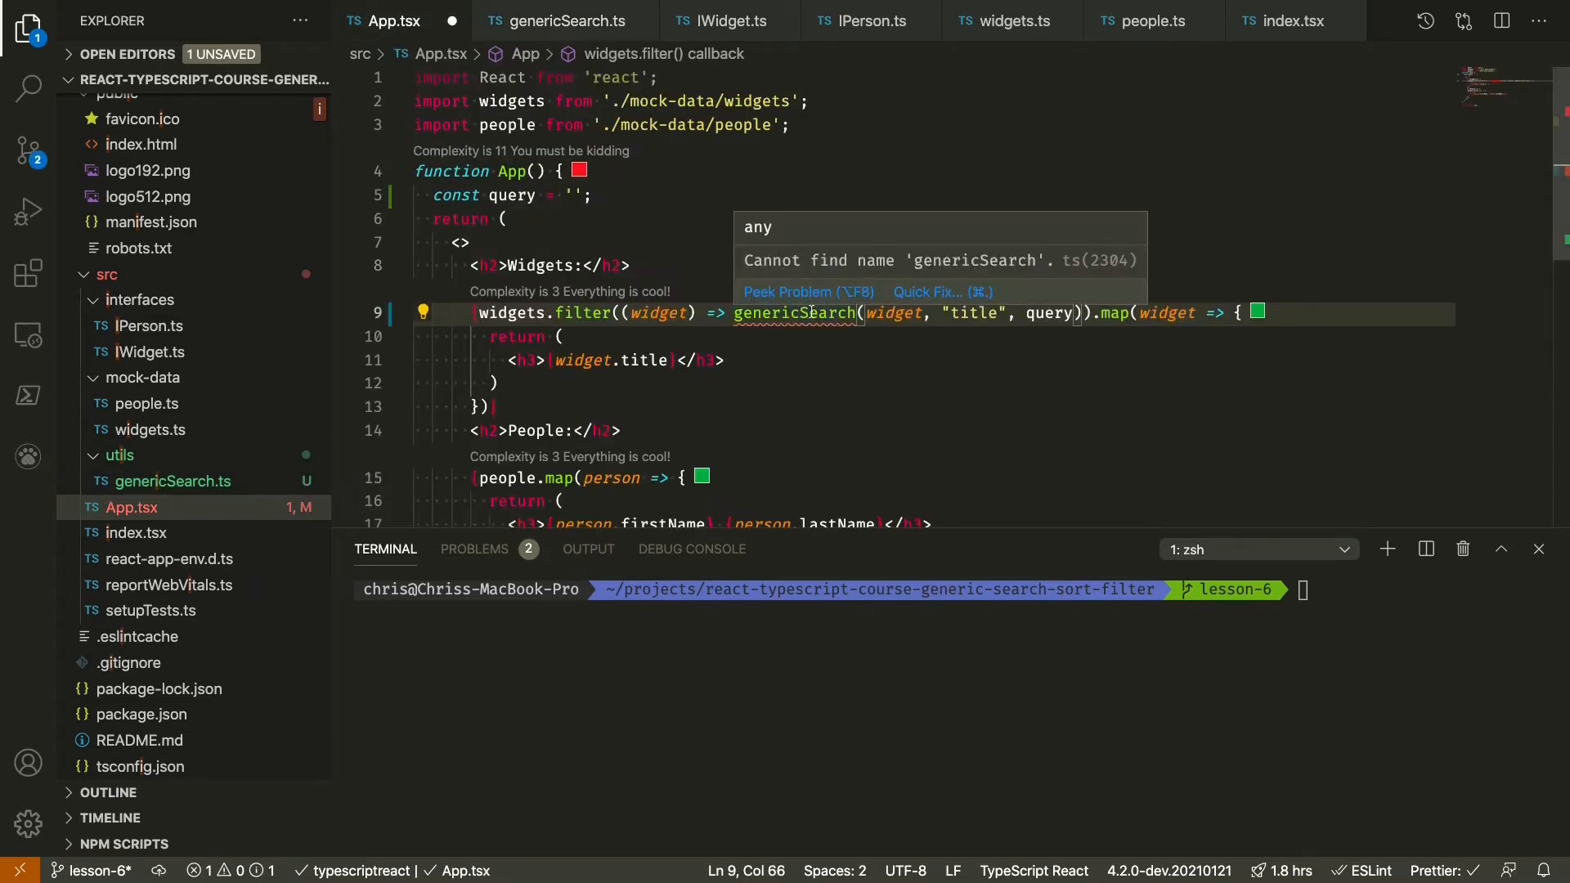
{"action": "left_click", "coordinate": [925, 292]}
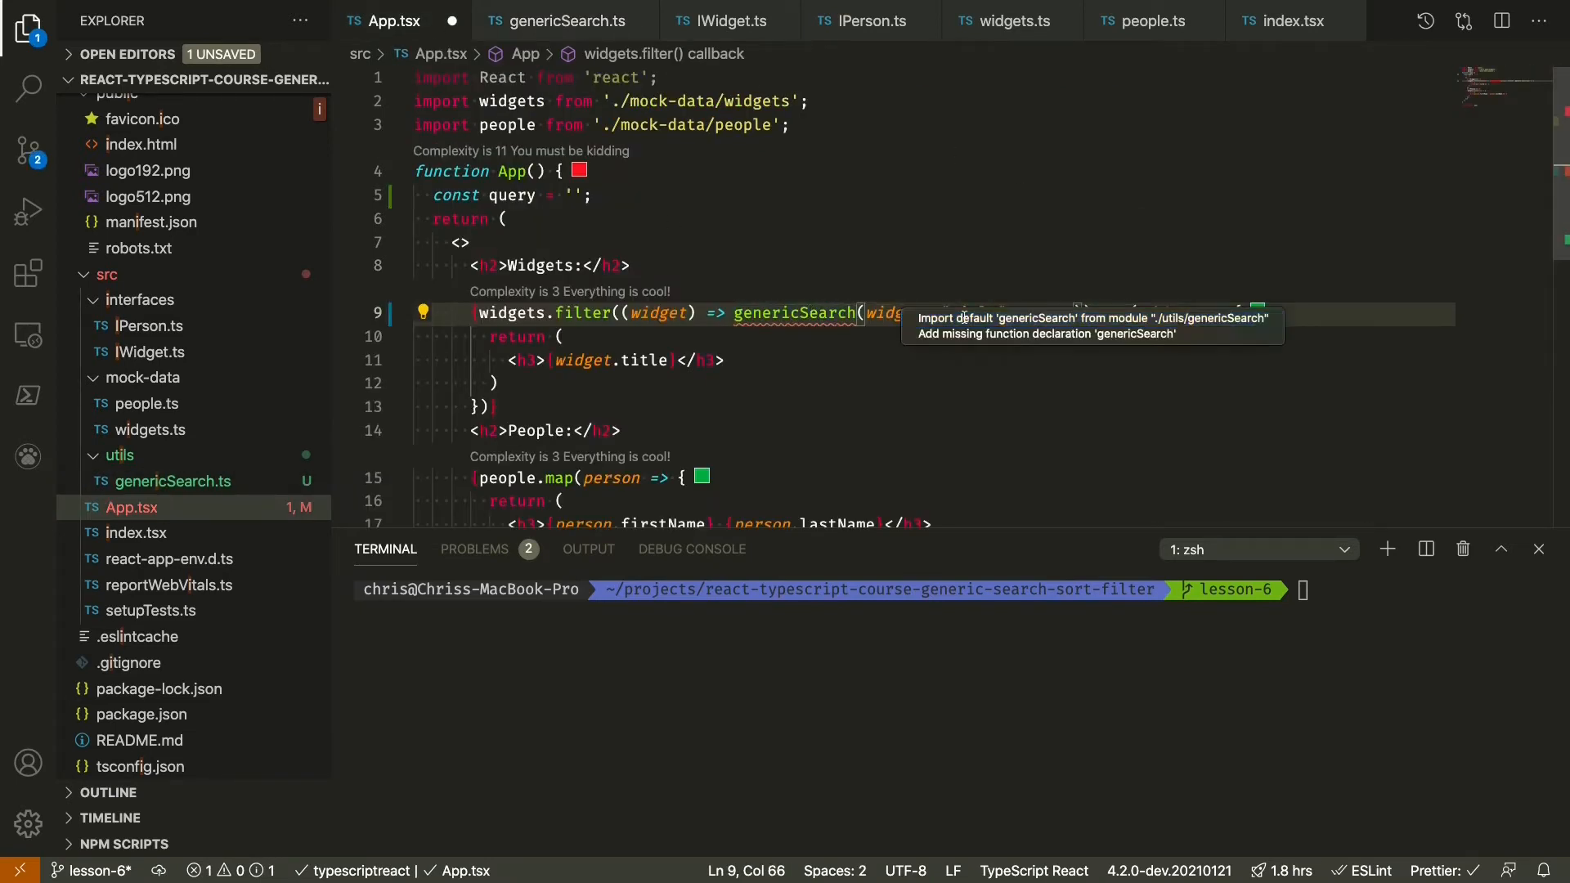
{"action": "left_click", "coordinate": [1094, 317]}
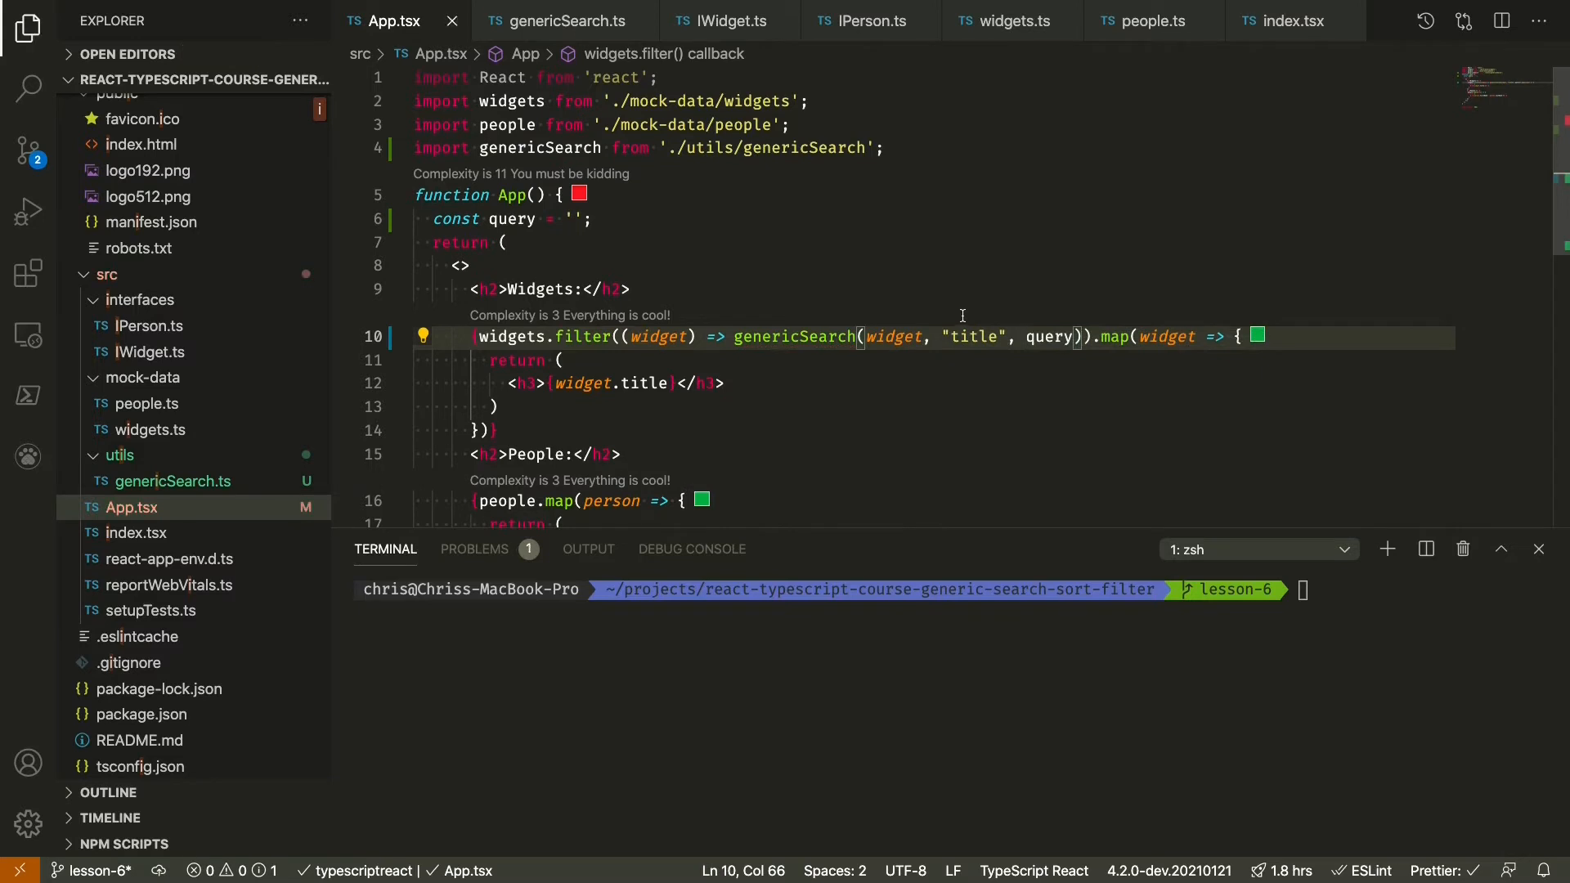
{"action": "left_click", "coordinate": [938, 337]}
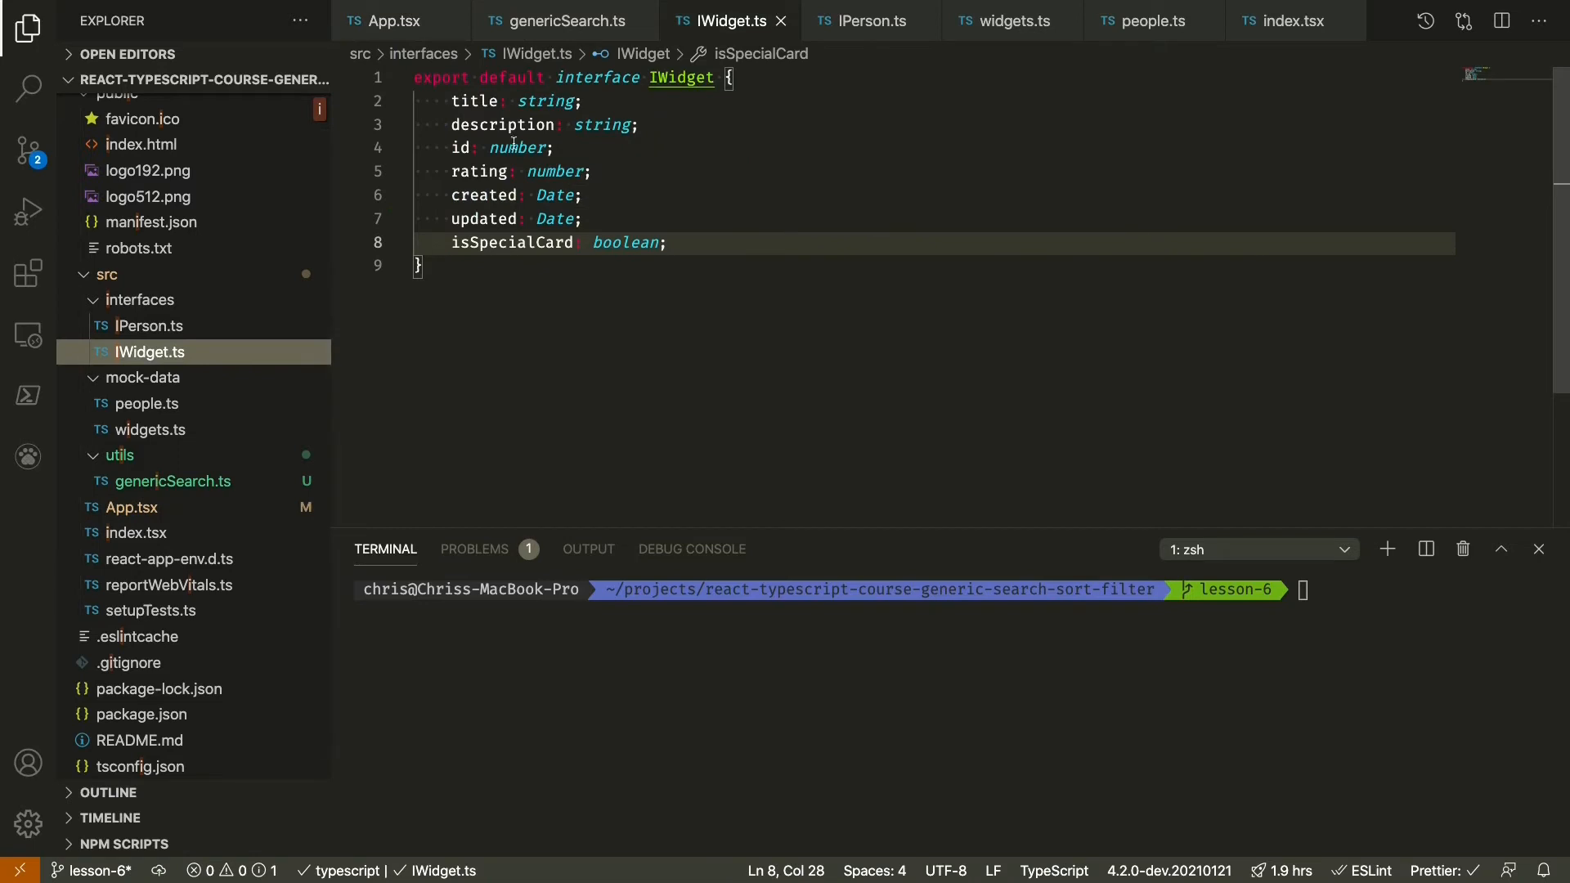
{"action": "mouse_move", "coordinate": [503, 125]}
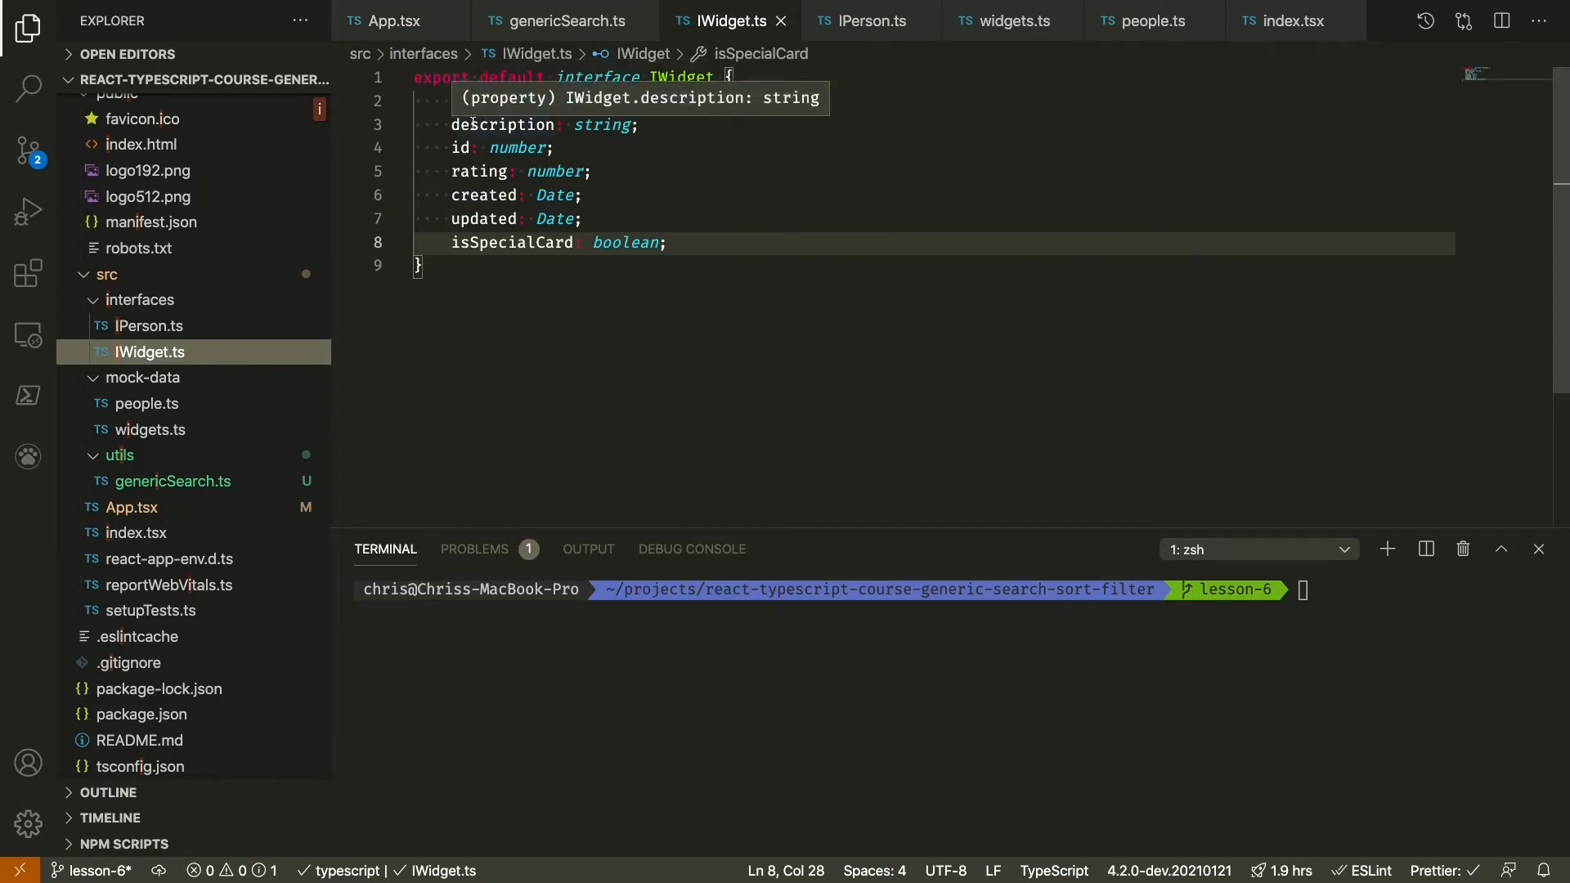
{"action": "left_click", "coordinate": [150, 325]}
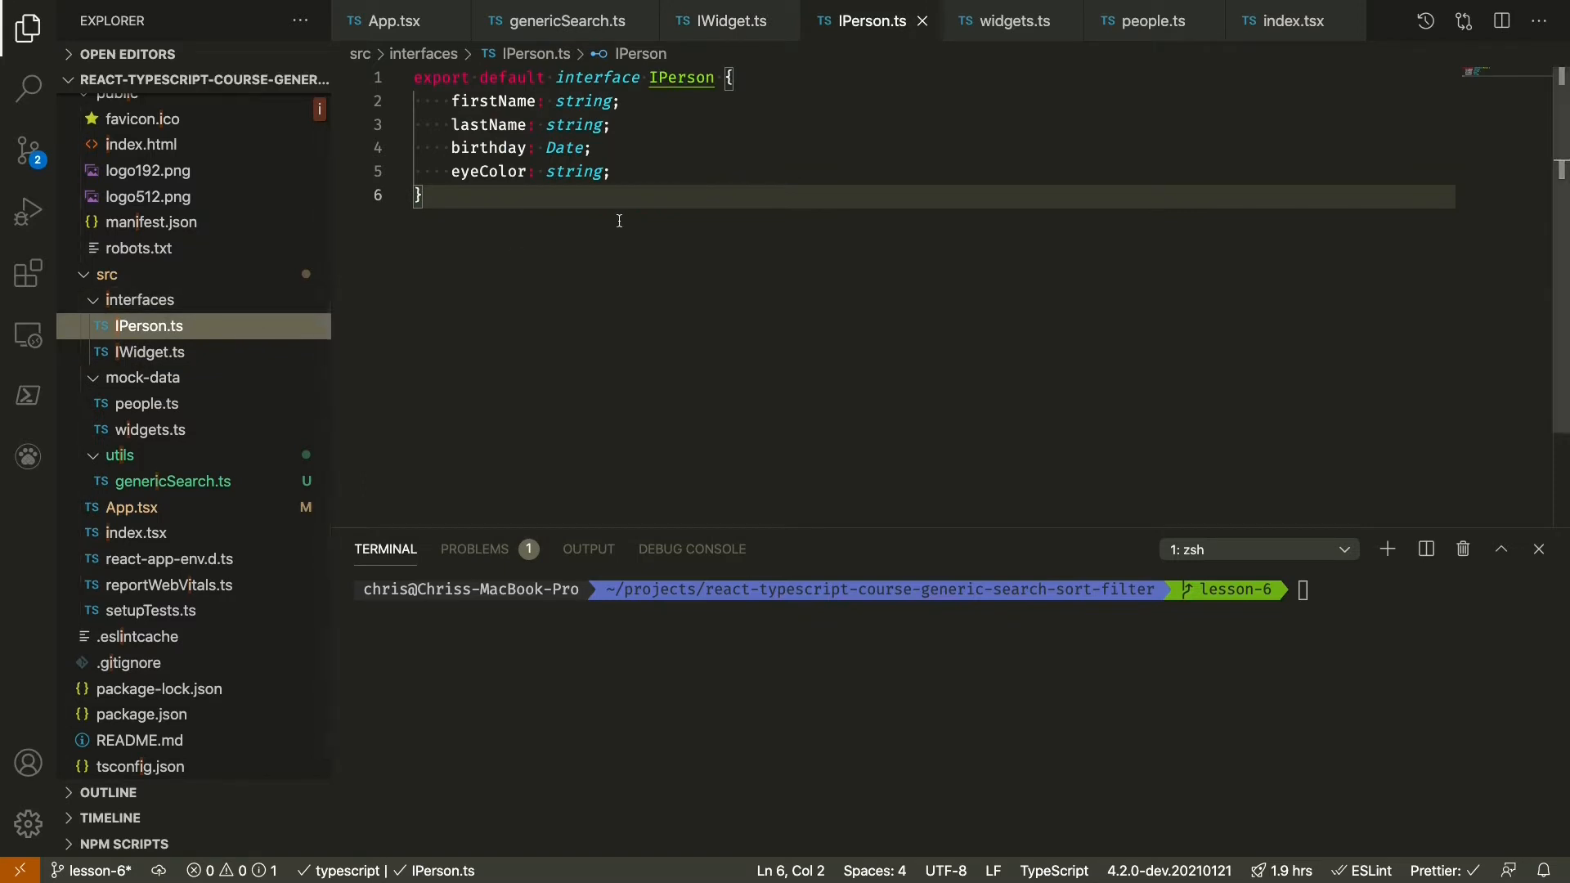
{"action": "mouse_move", "coordinate": [494, 100]}
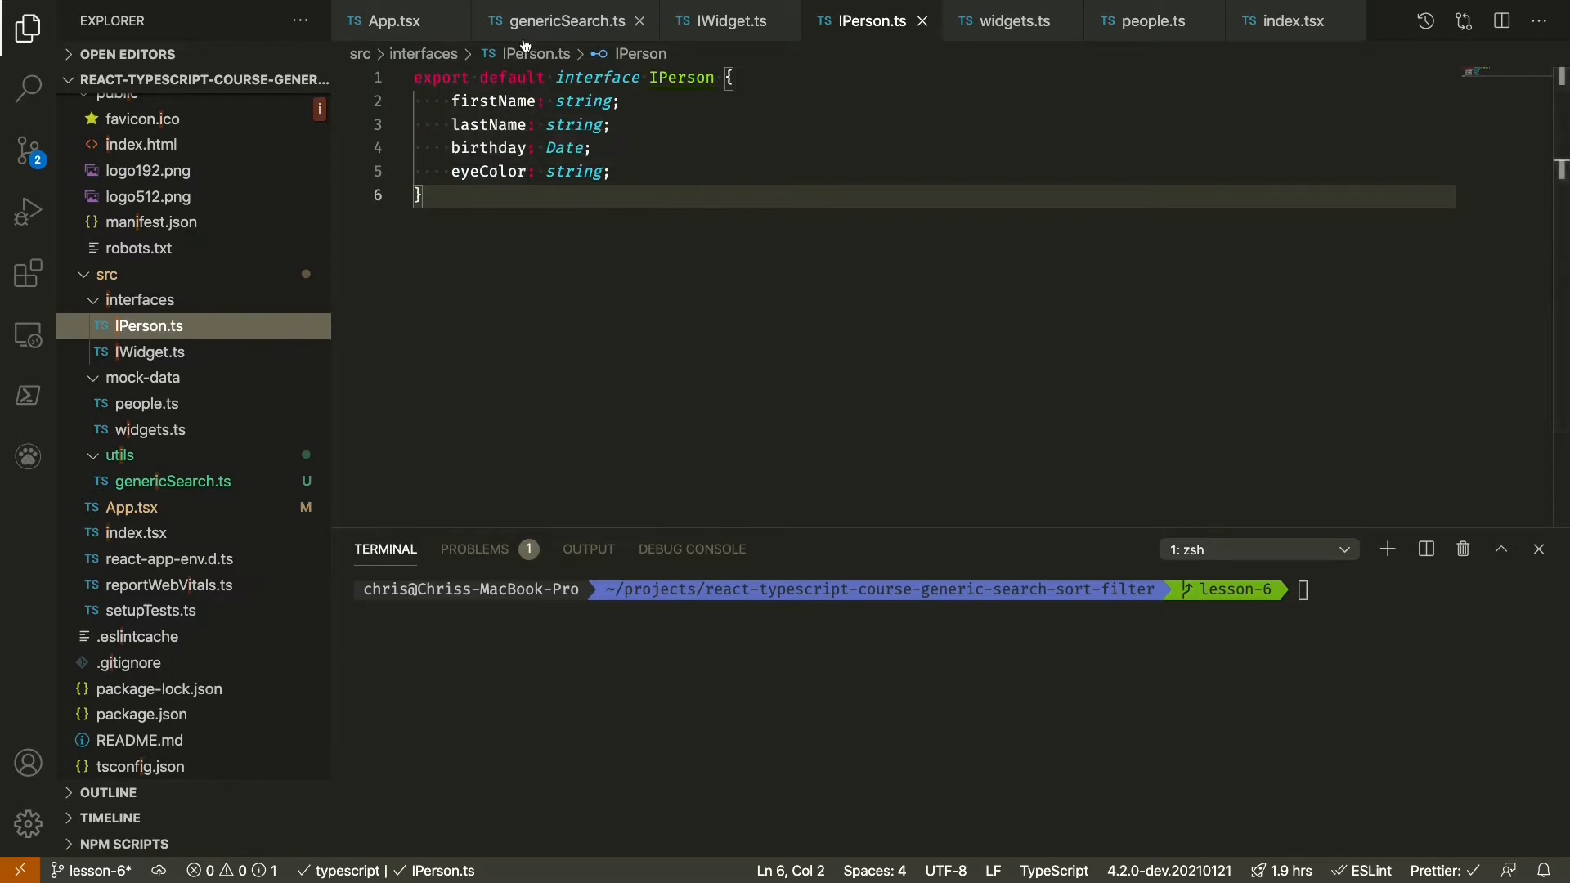
- Pass ["title", "description"] to genericSearch in the widgets filter
{"action": "left_click", "coordinate": [395, 22]}
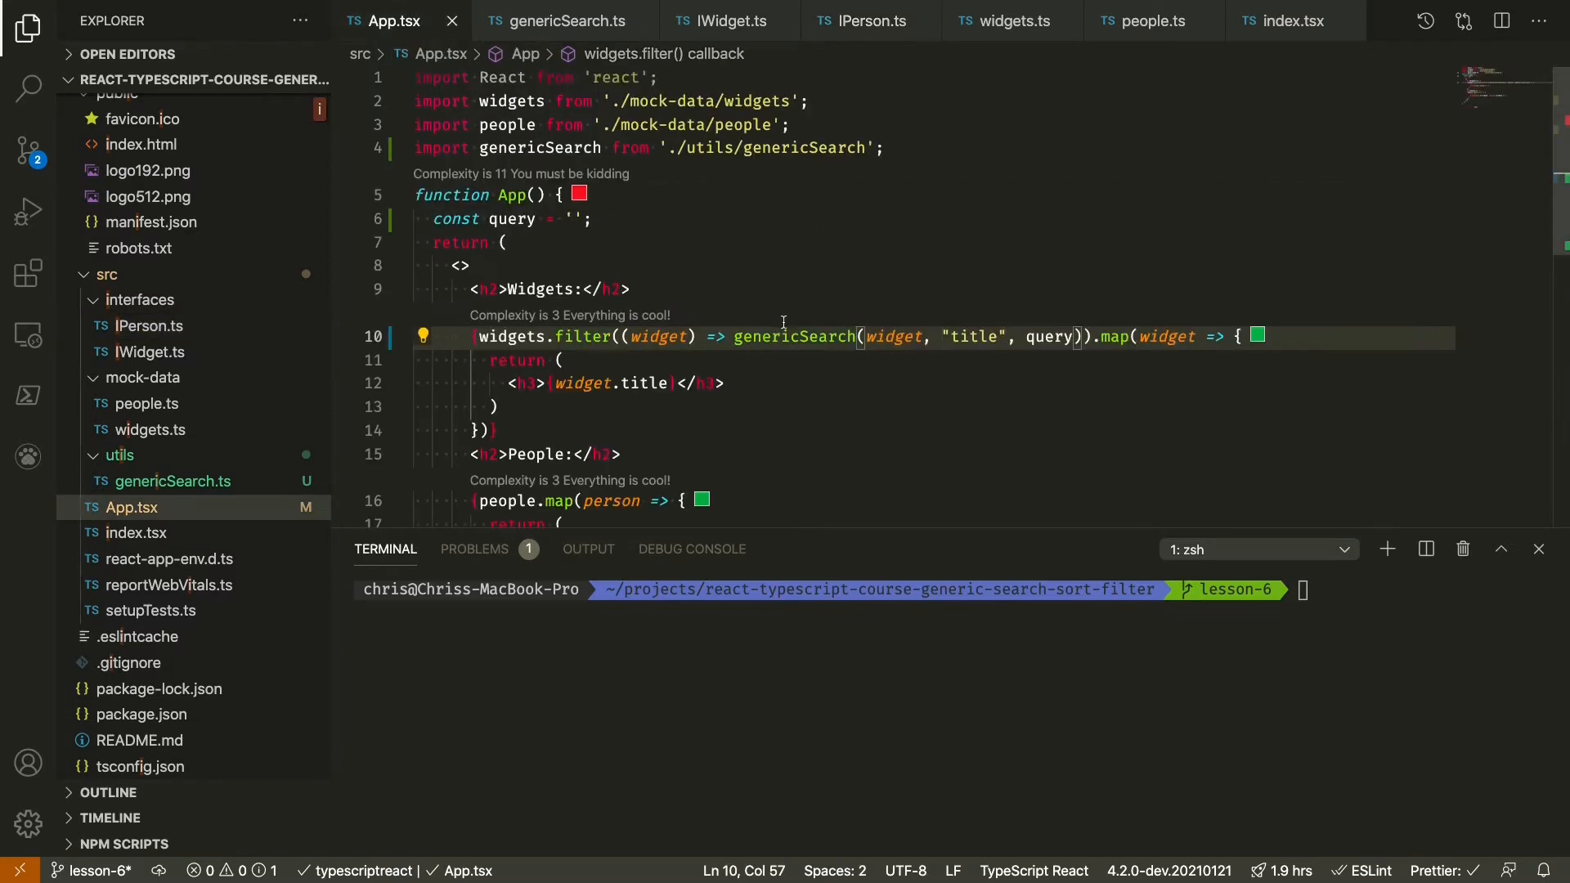
{"action": "left_click", "coordinate": [1001, 337]}
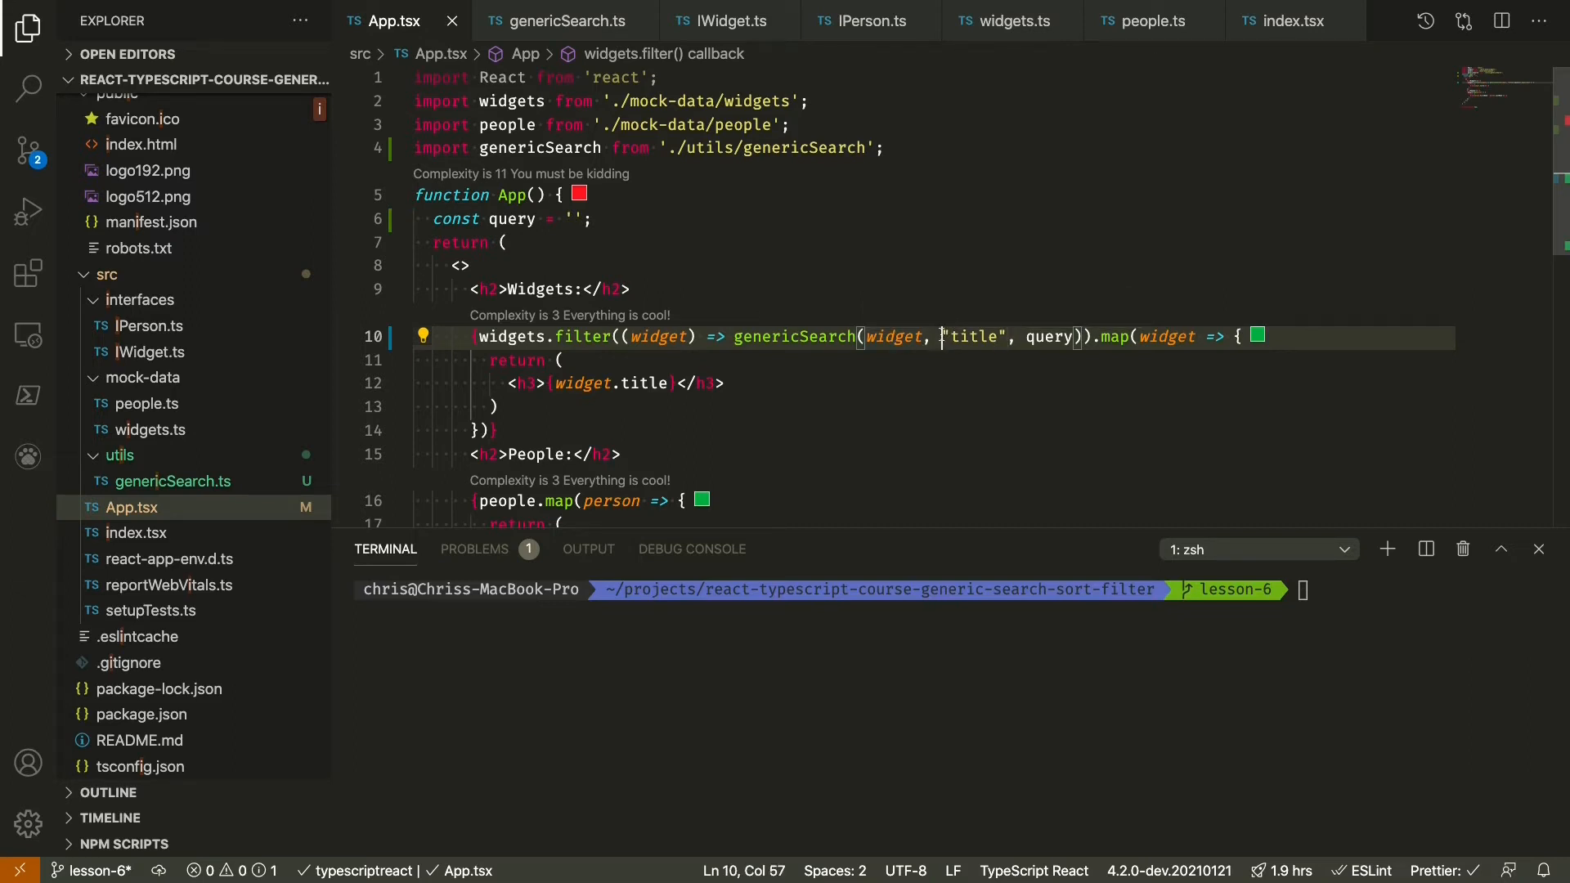
{"action": "mouse_move", "coordinate": [1169, 249]}
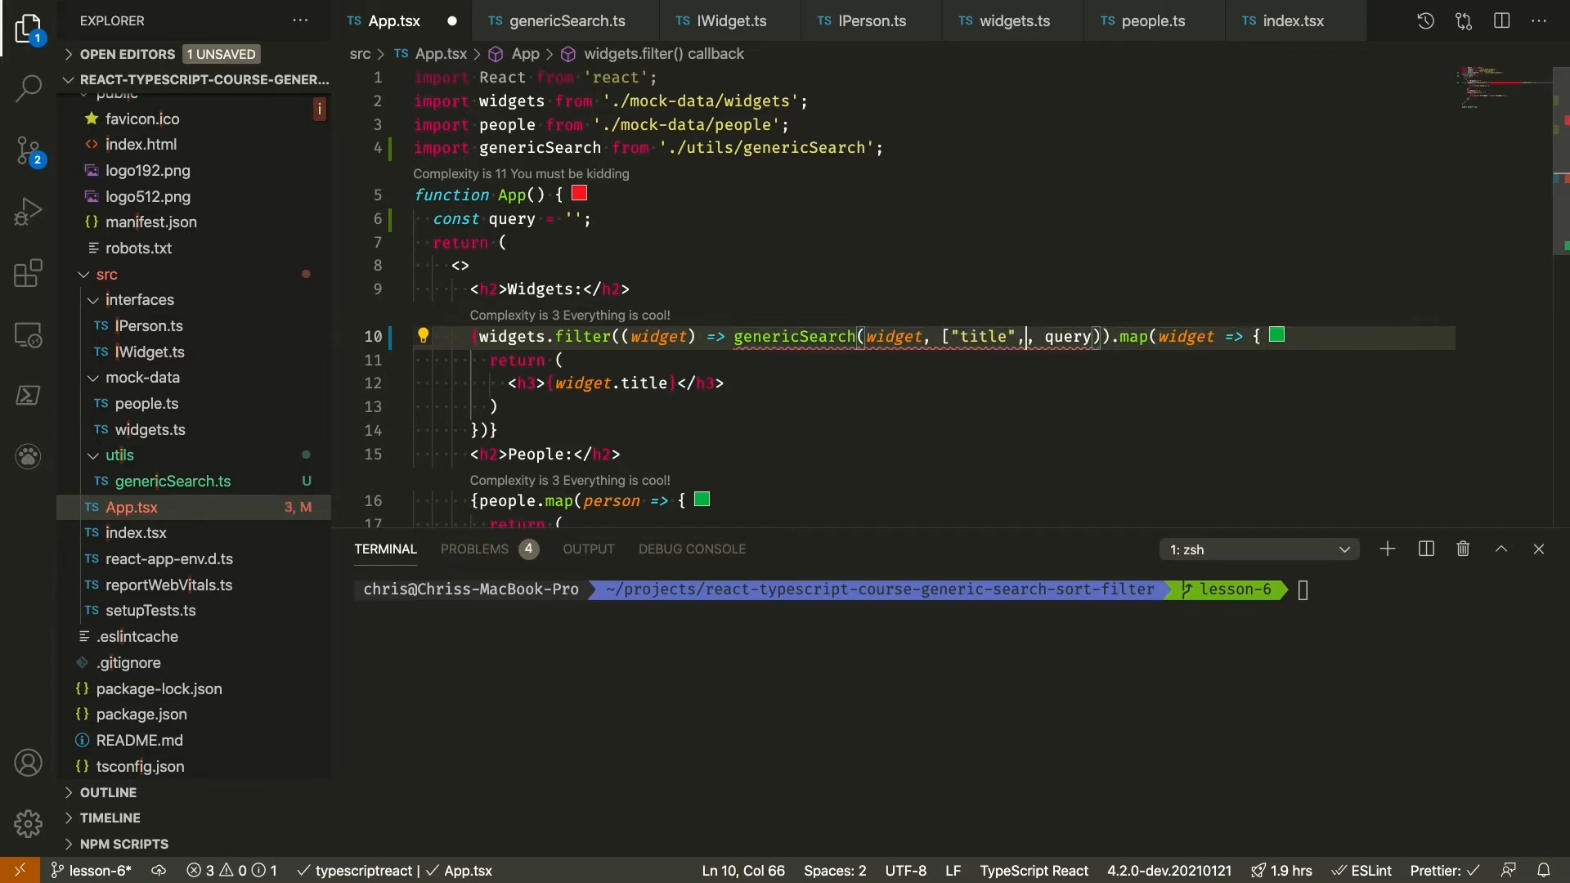
{"action": "type", "text": "dis"}
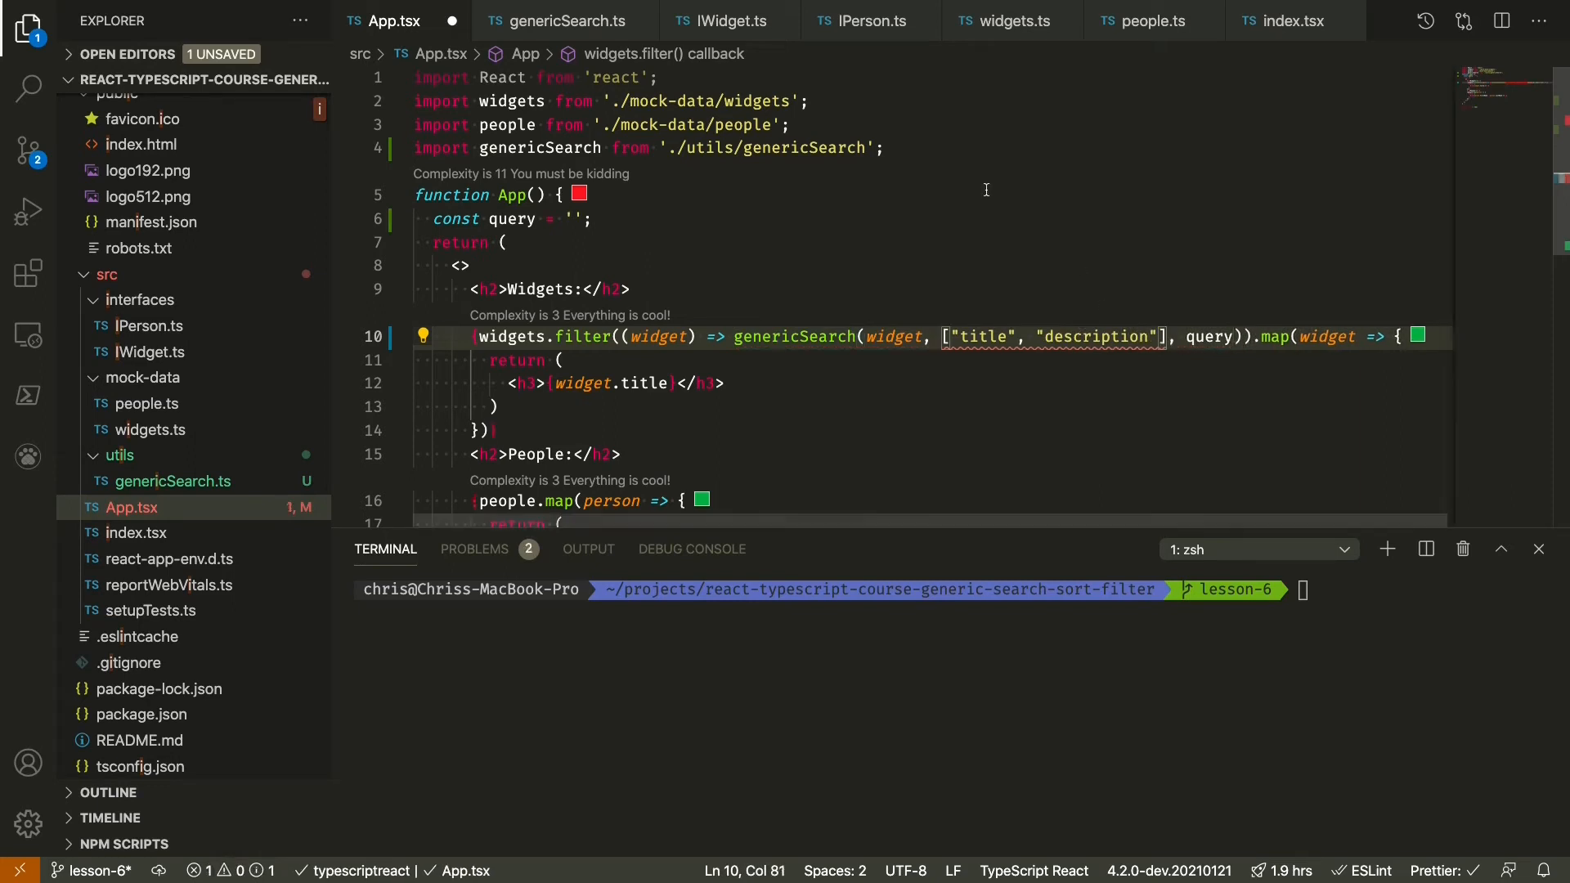
{"action": "left_click", "coordinate": [566, 20]}
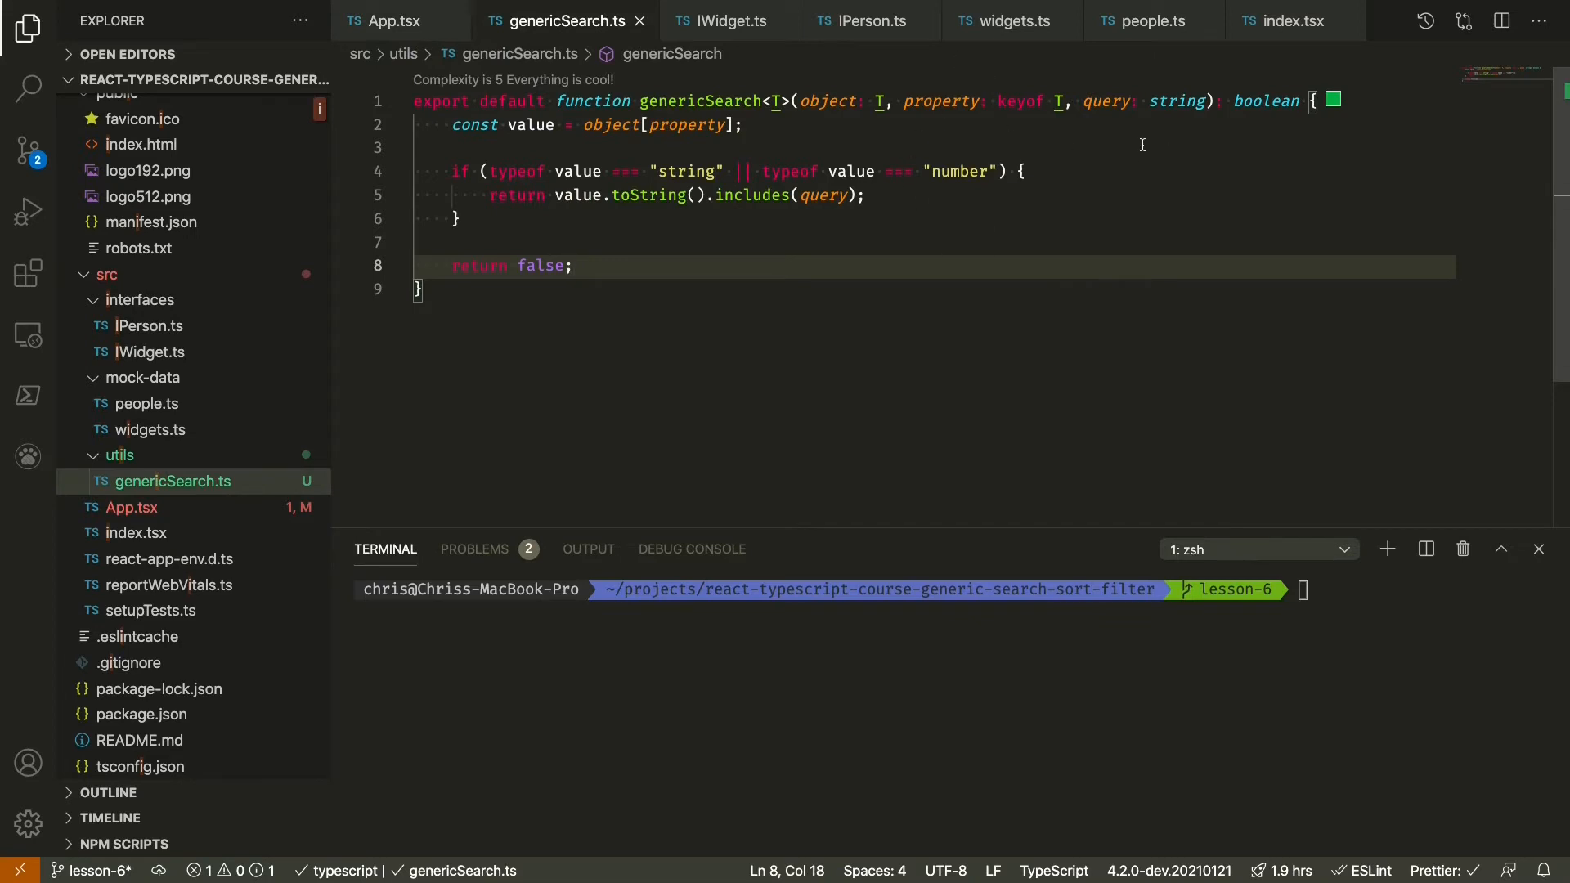
{"action": "mouse_move", "coordinate": [942, 101]}
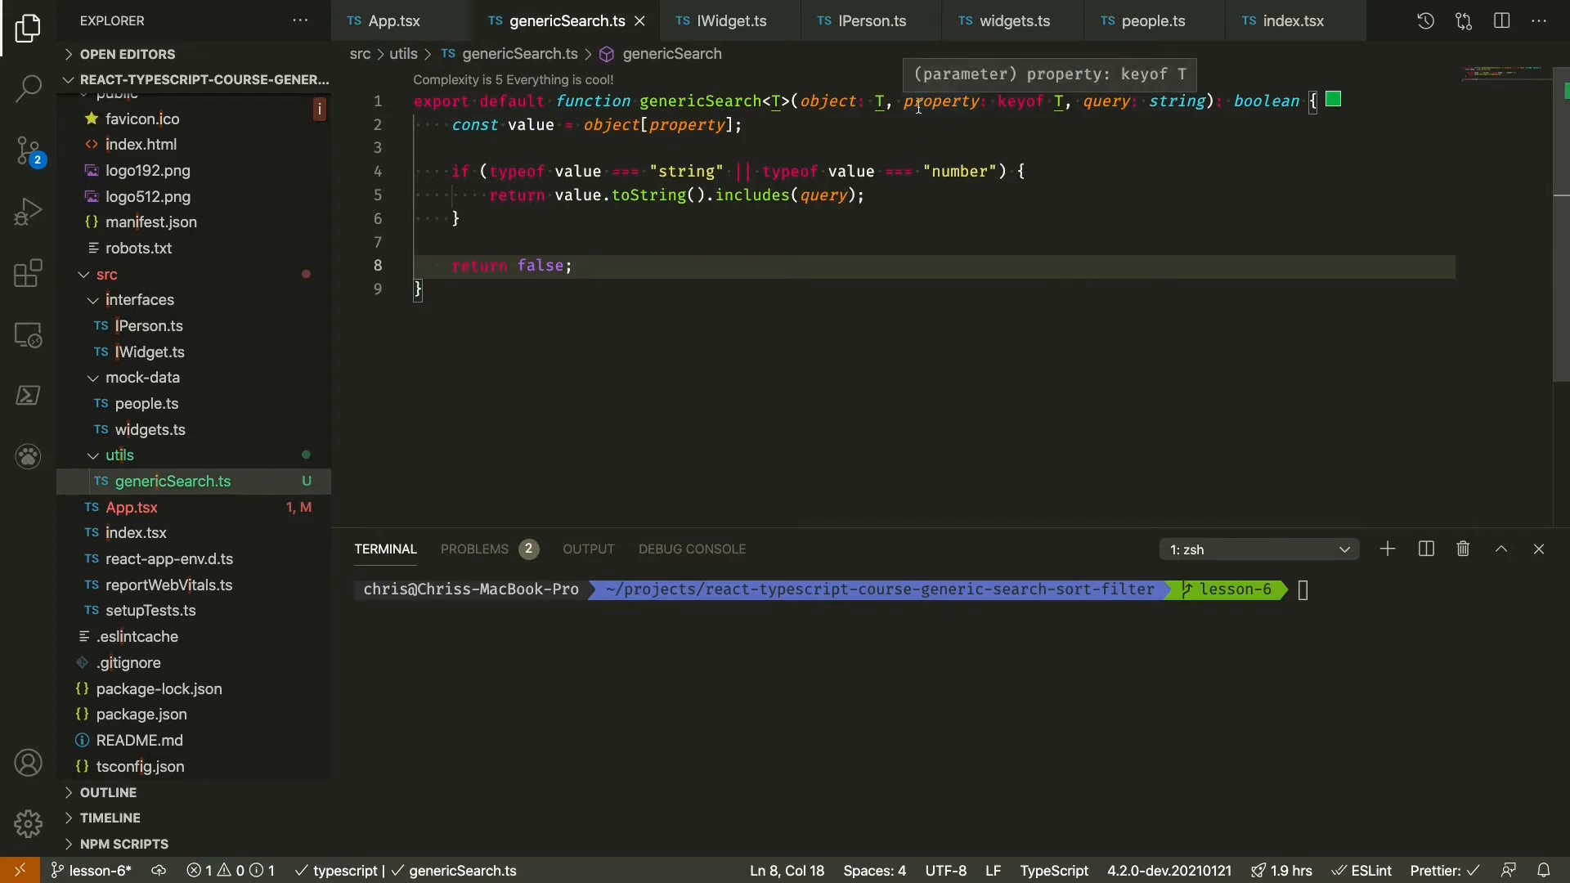
- Rename the property parameter to properties with type Array<keyof T>
{"action": "double_click", "coordinate": [942, 101]}
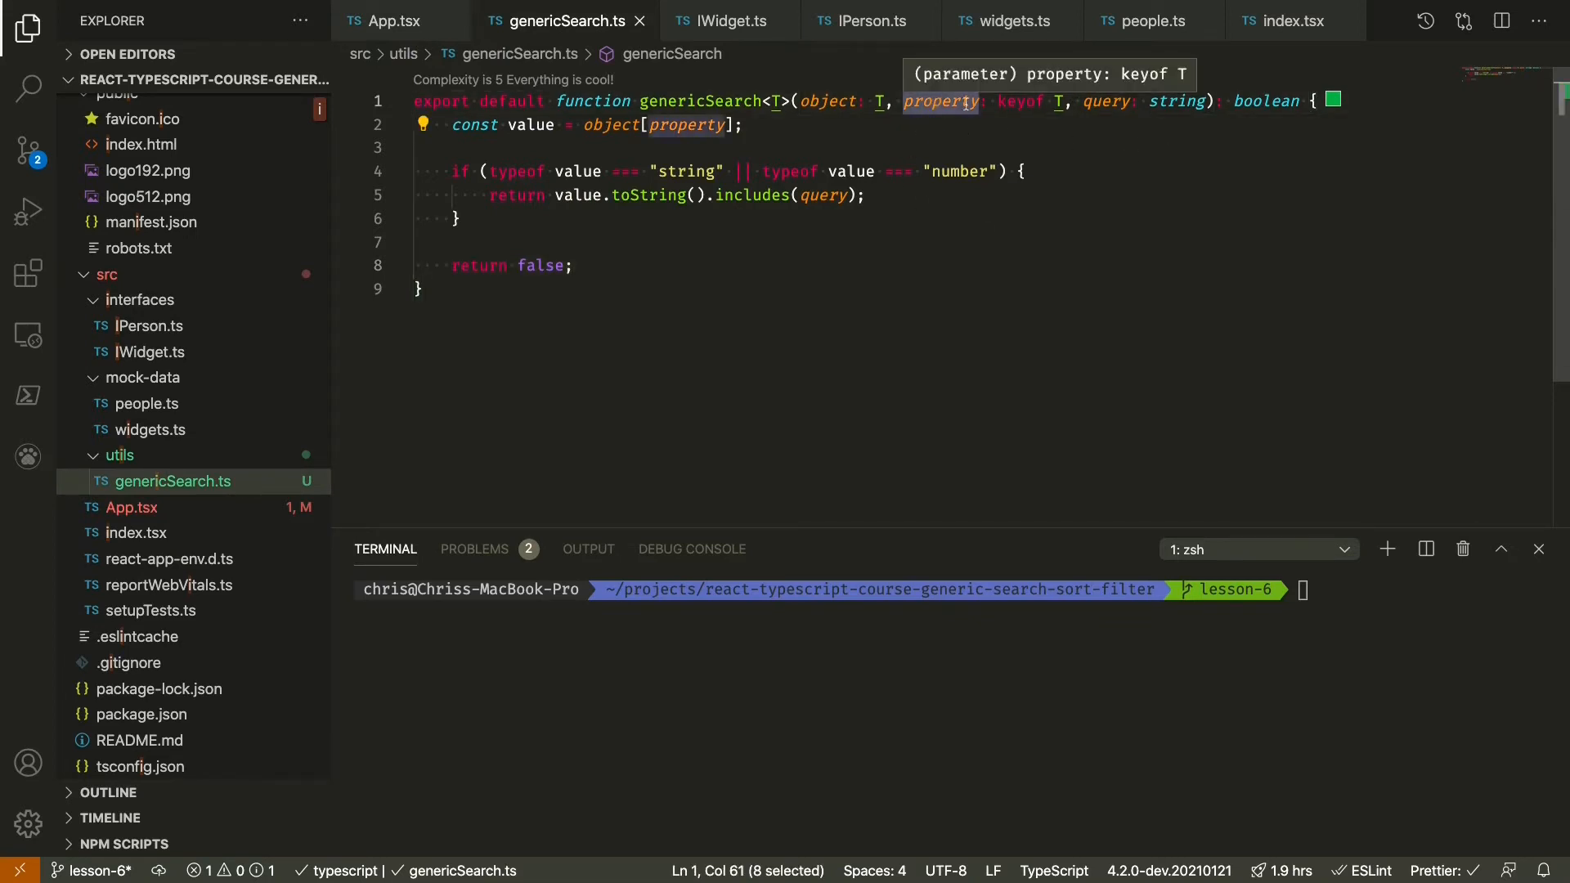
{"action": "mouse_move", "coordinate": [1052, 113]}
{"action": "type", "text": "ies"}
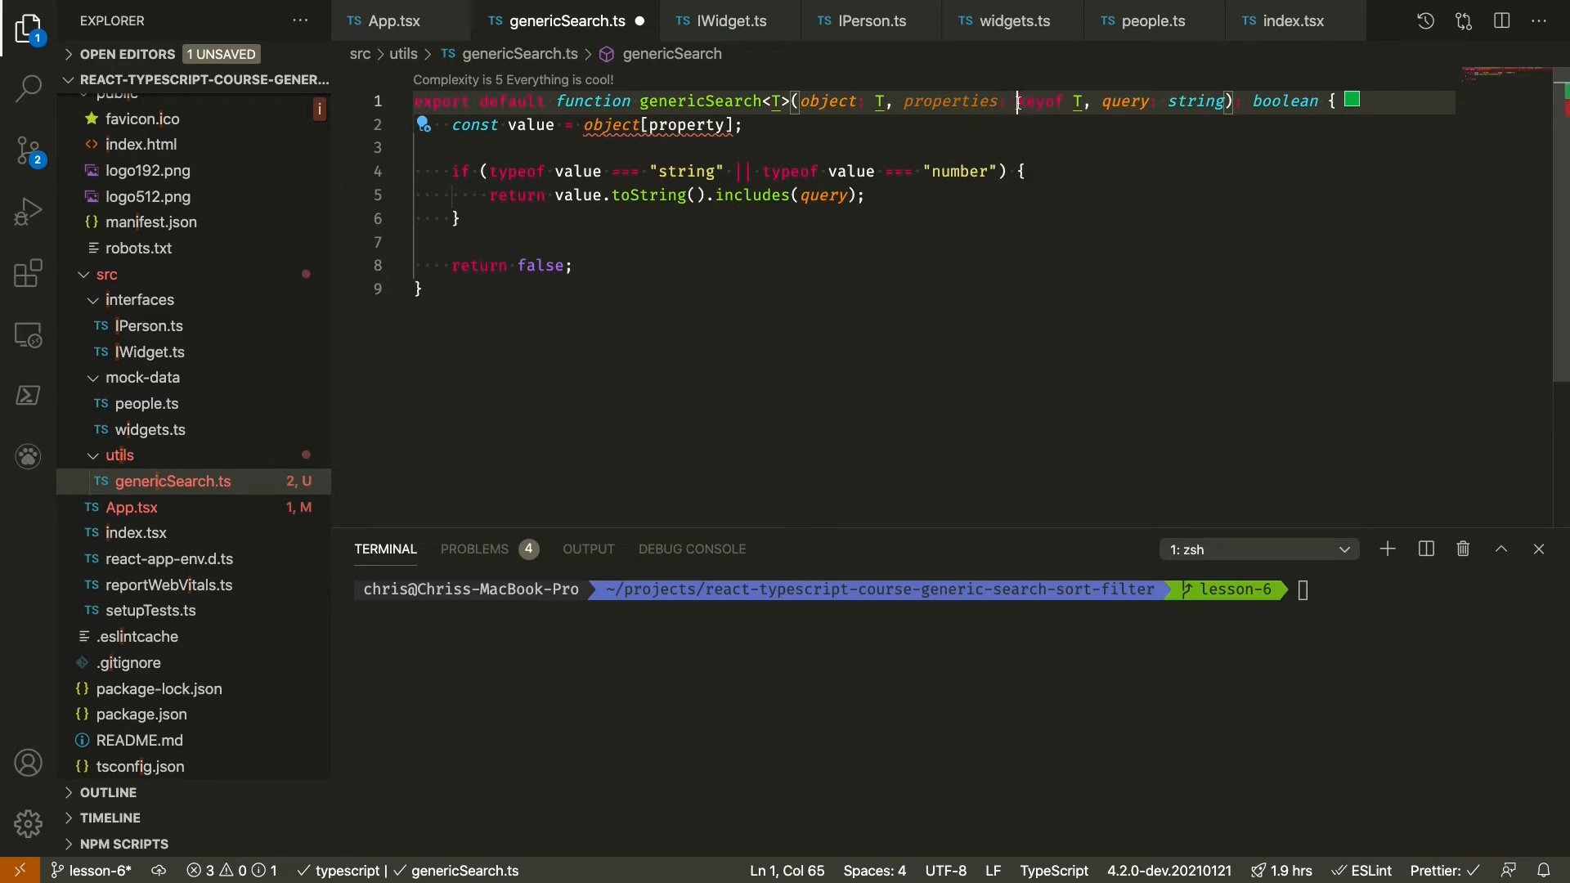
{"action": "type", "text": "Array<"}
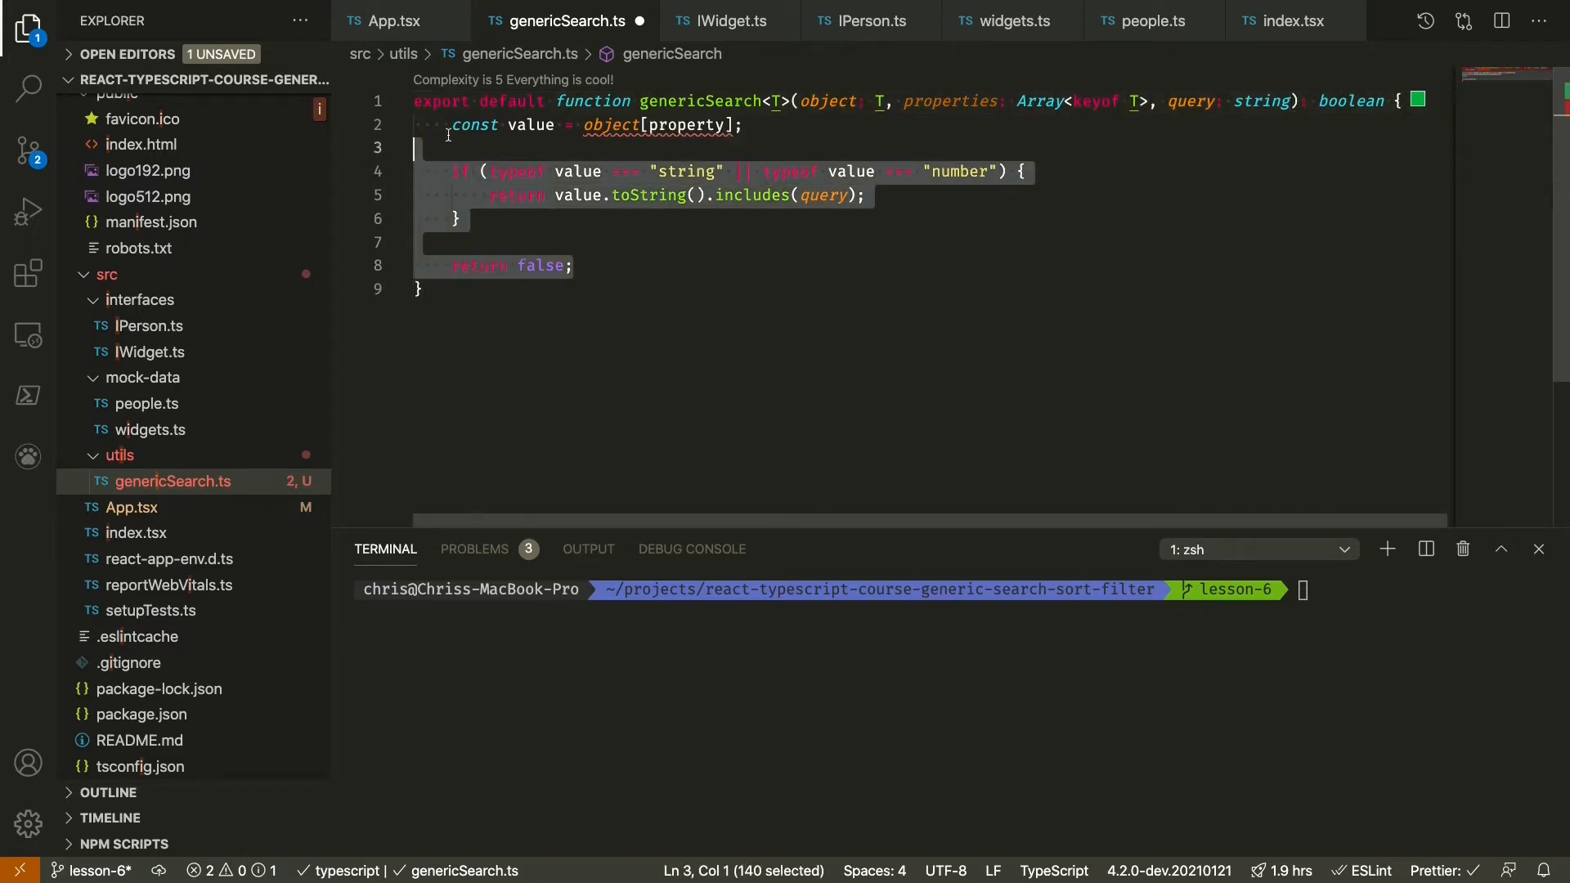
{"action": "left_click", "coordinate": [574, 265]}
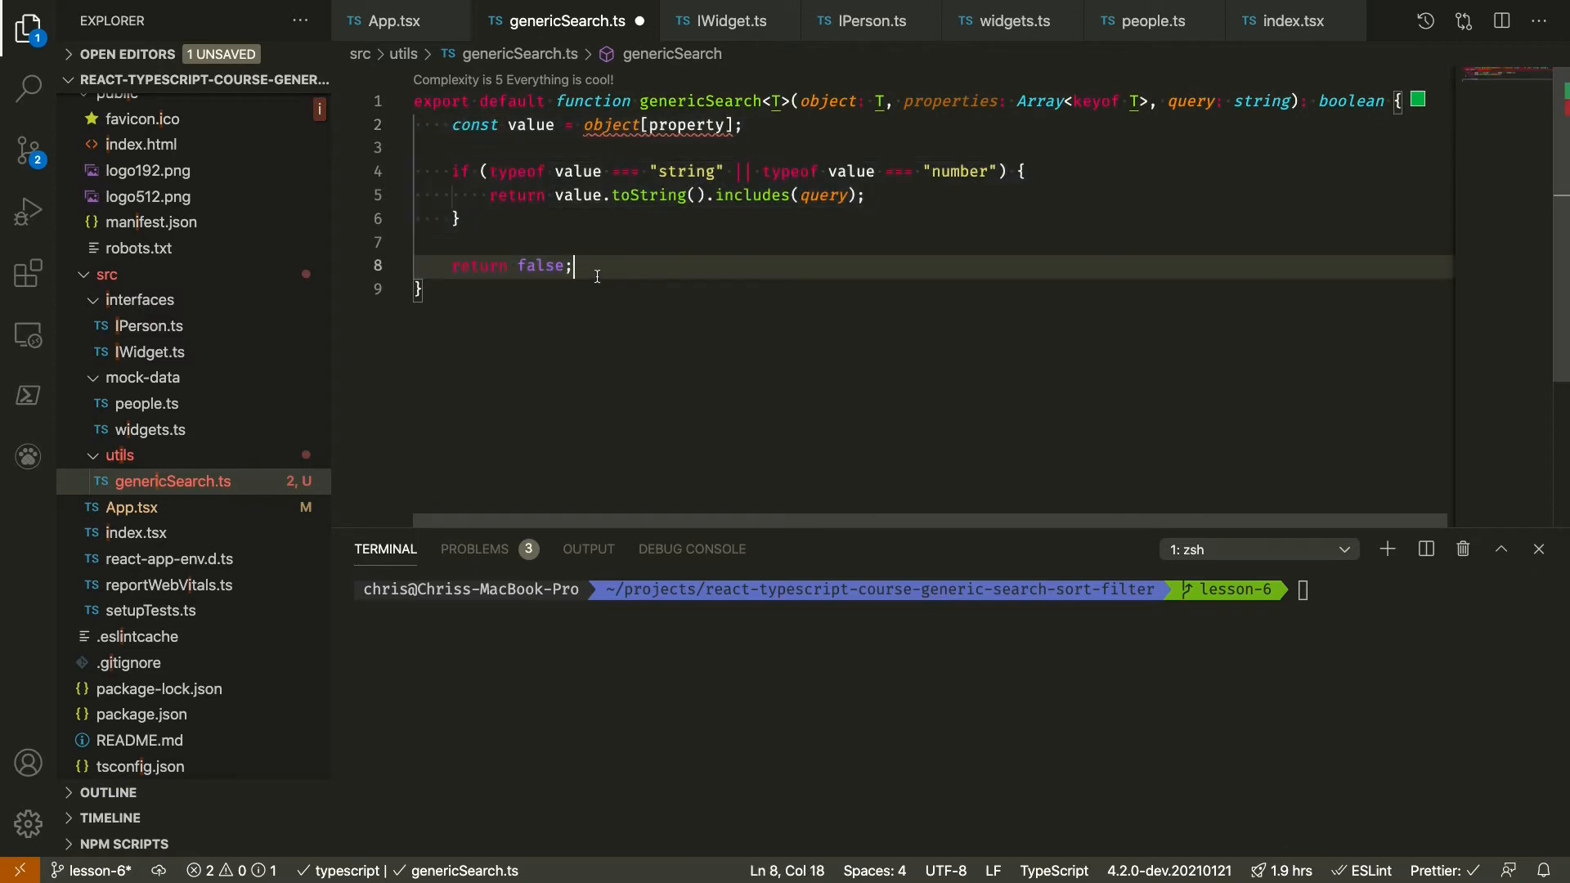
{"action": "mouse_move", "coordinate": [678, 268]}
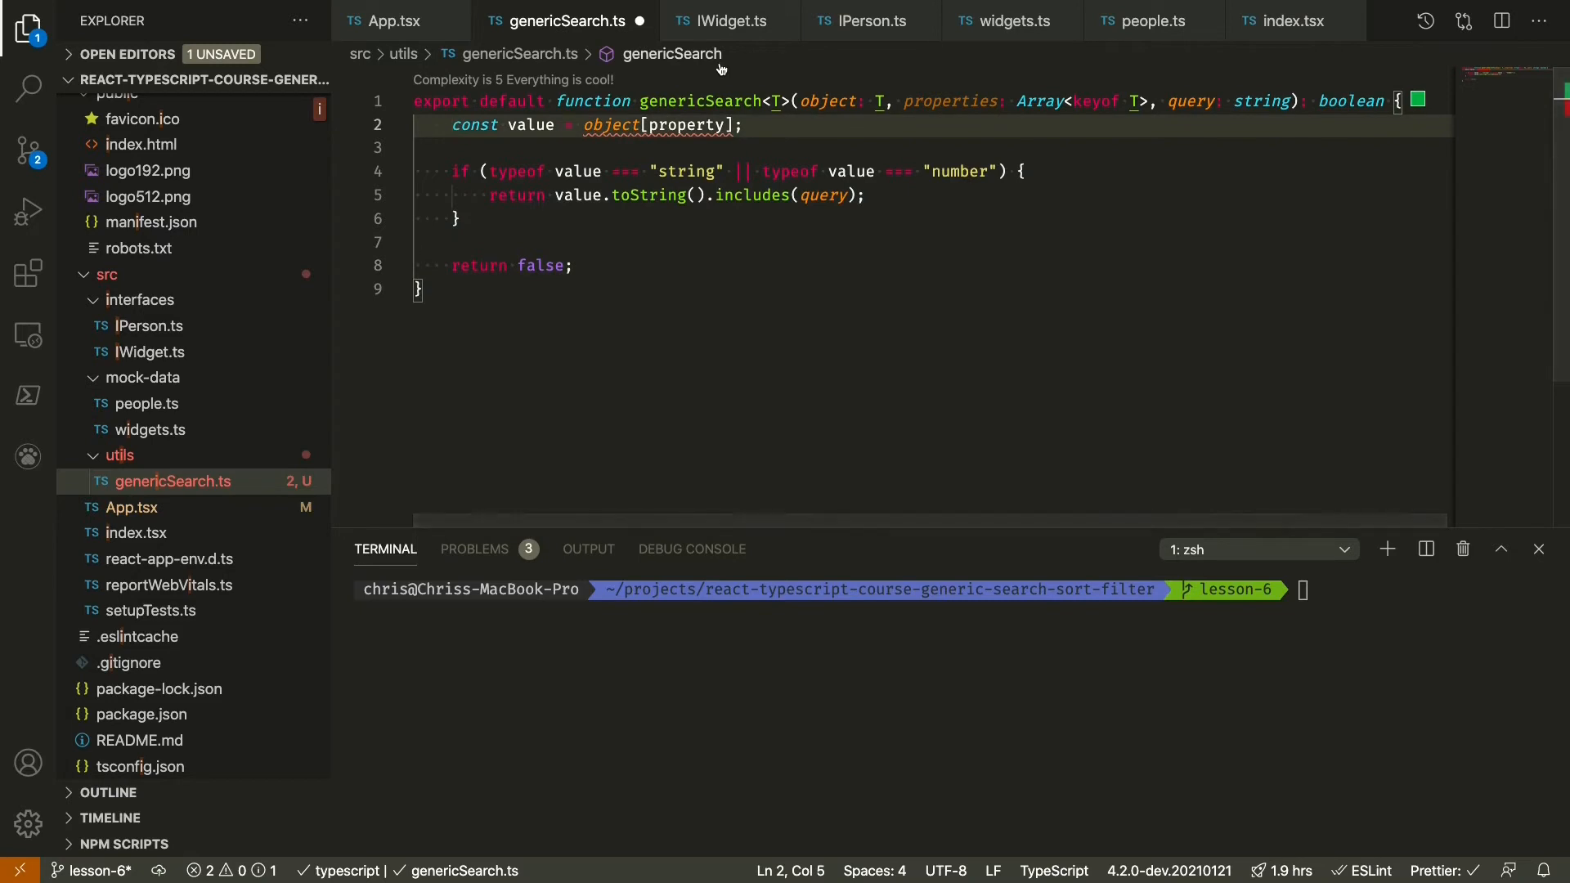
- Wrap the value check in const expression = properties.map(property => { … })
{"action": "type", "text": "properties.map"}
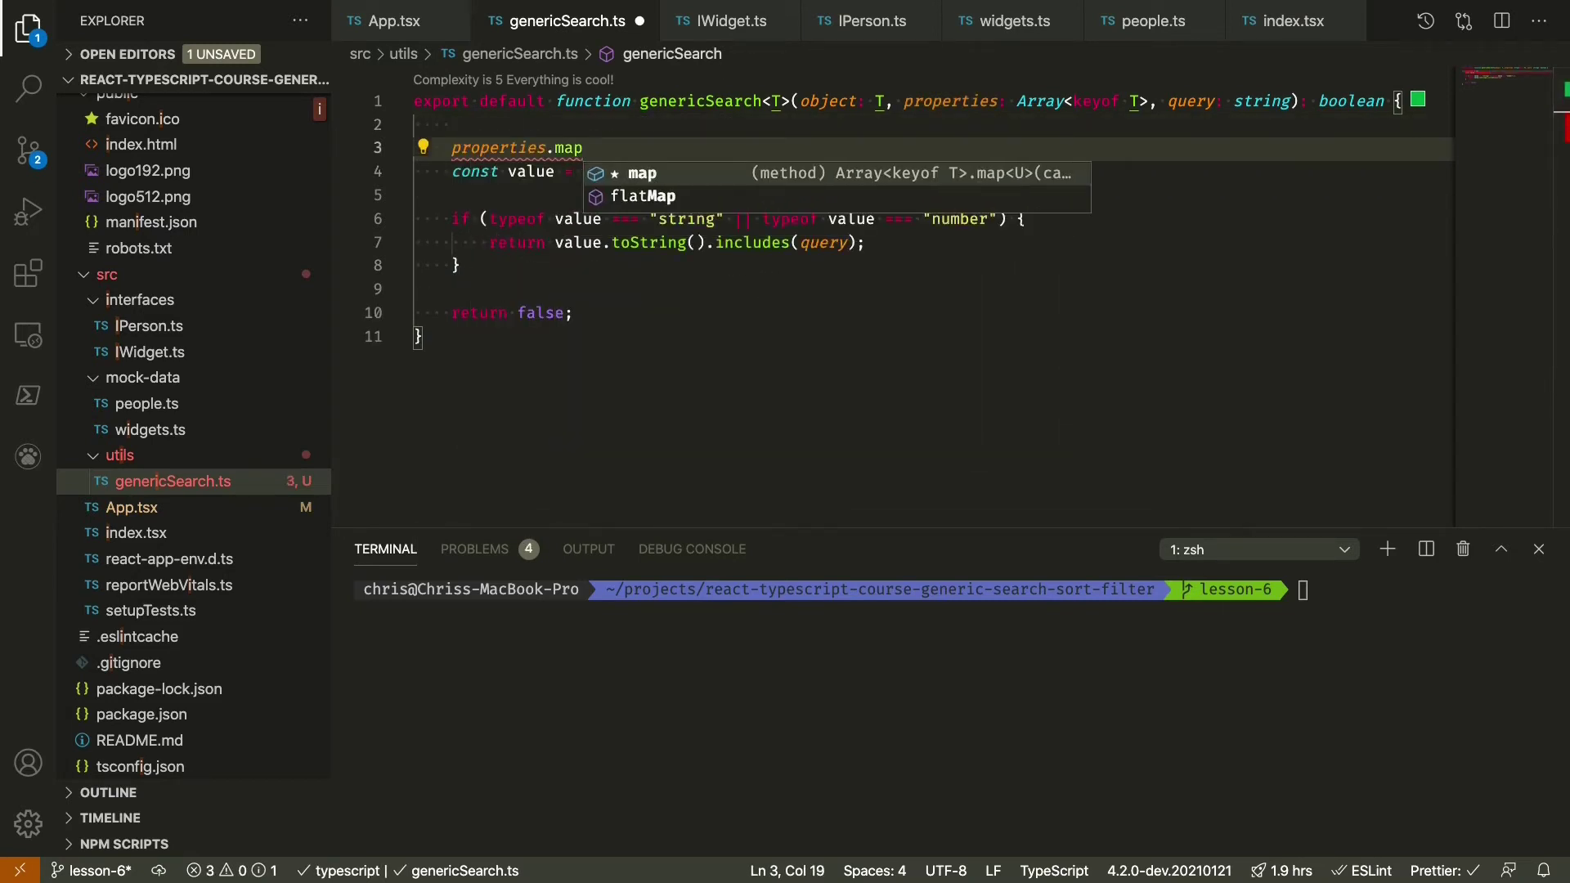
{"action": "type", "text": "(property => {"}
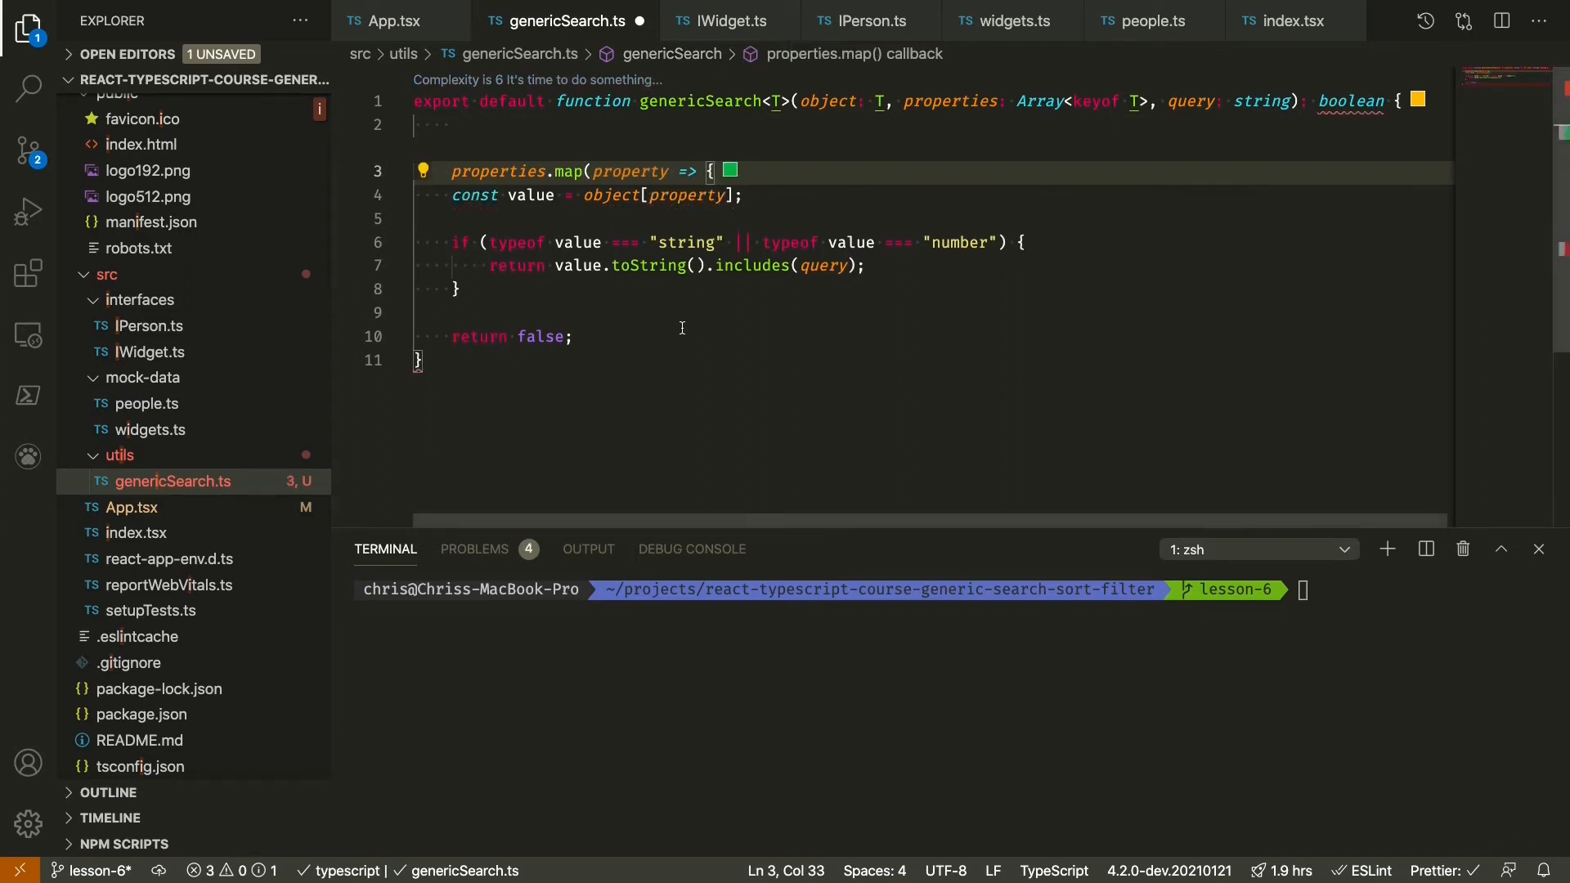
{"action": "type", "text": ");"}
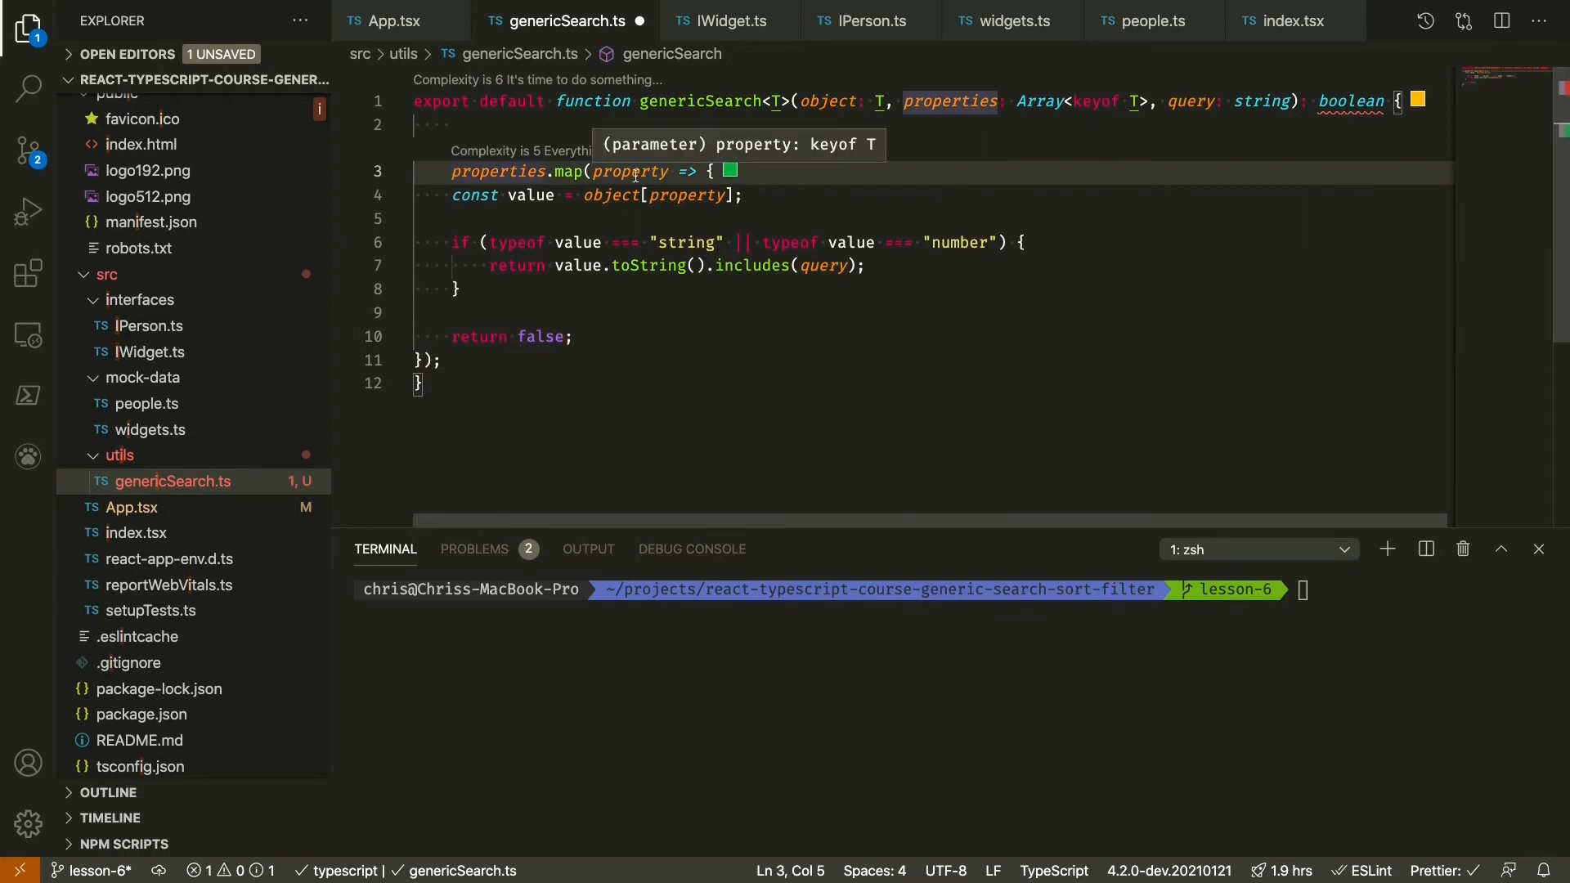
{"action": "type", "text": "const expression ="}
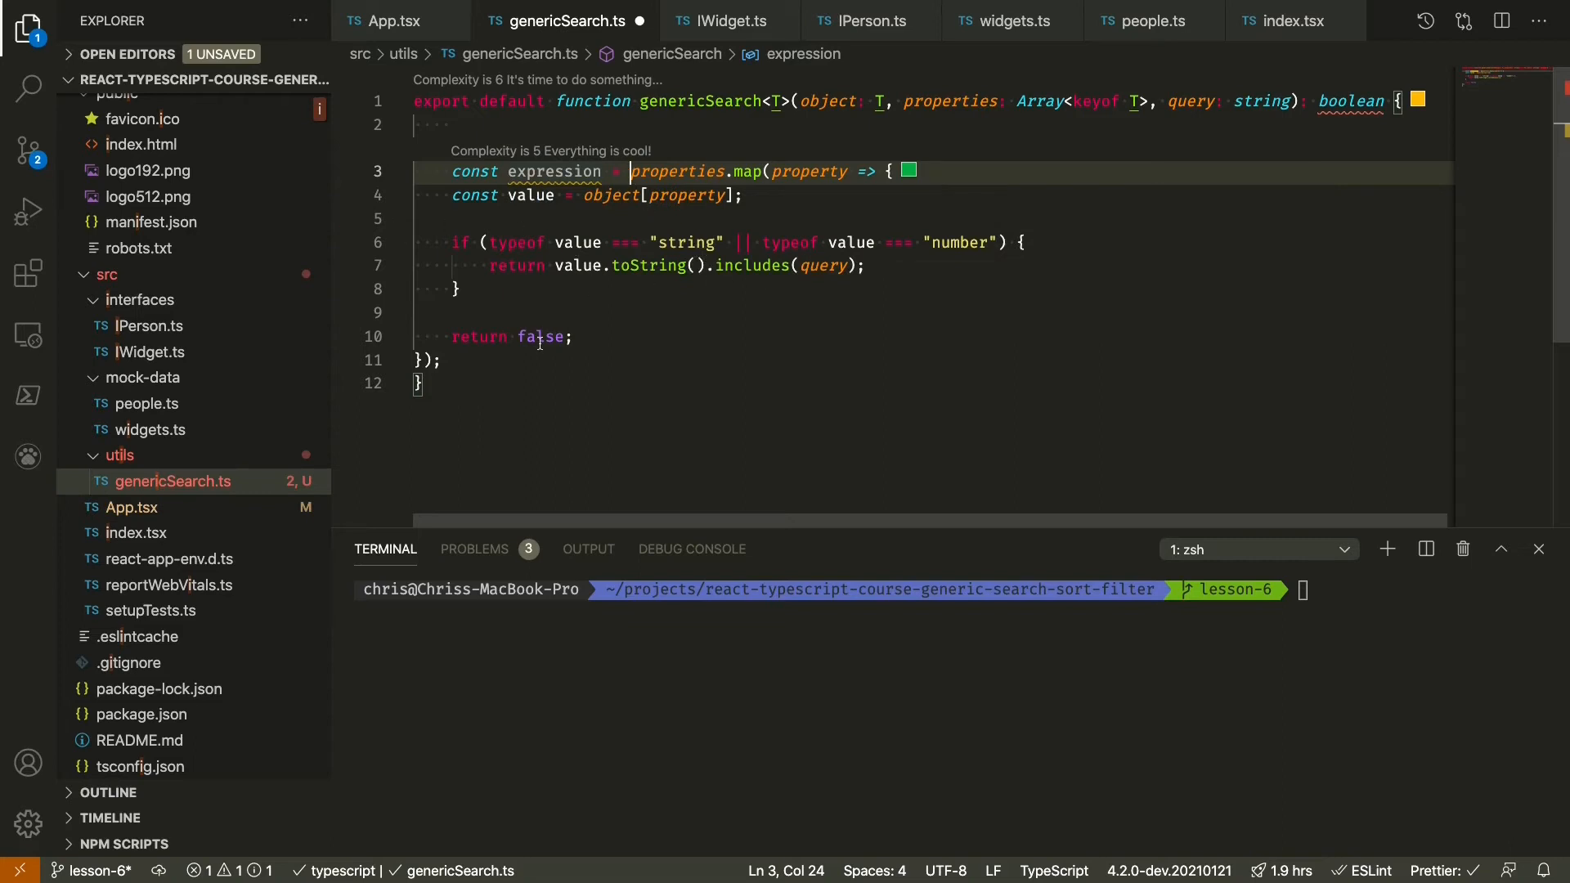
{"action": "mouse_move", "coordinate": [555, 171]}
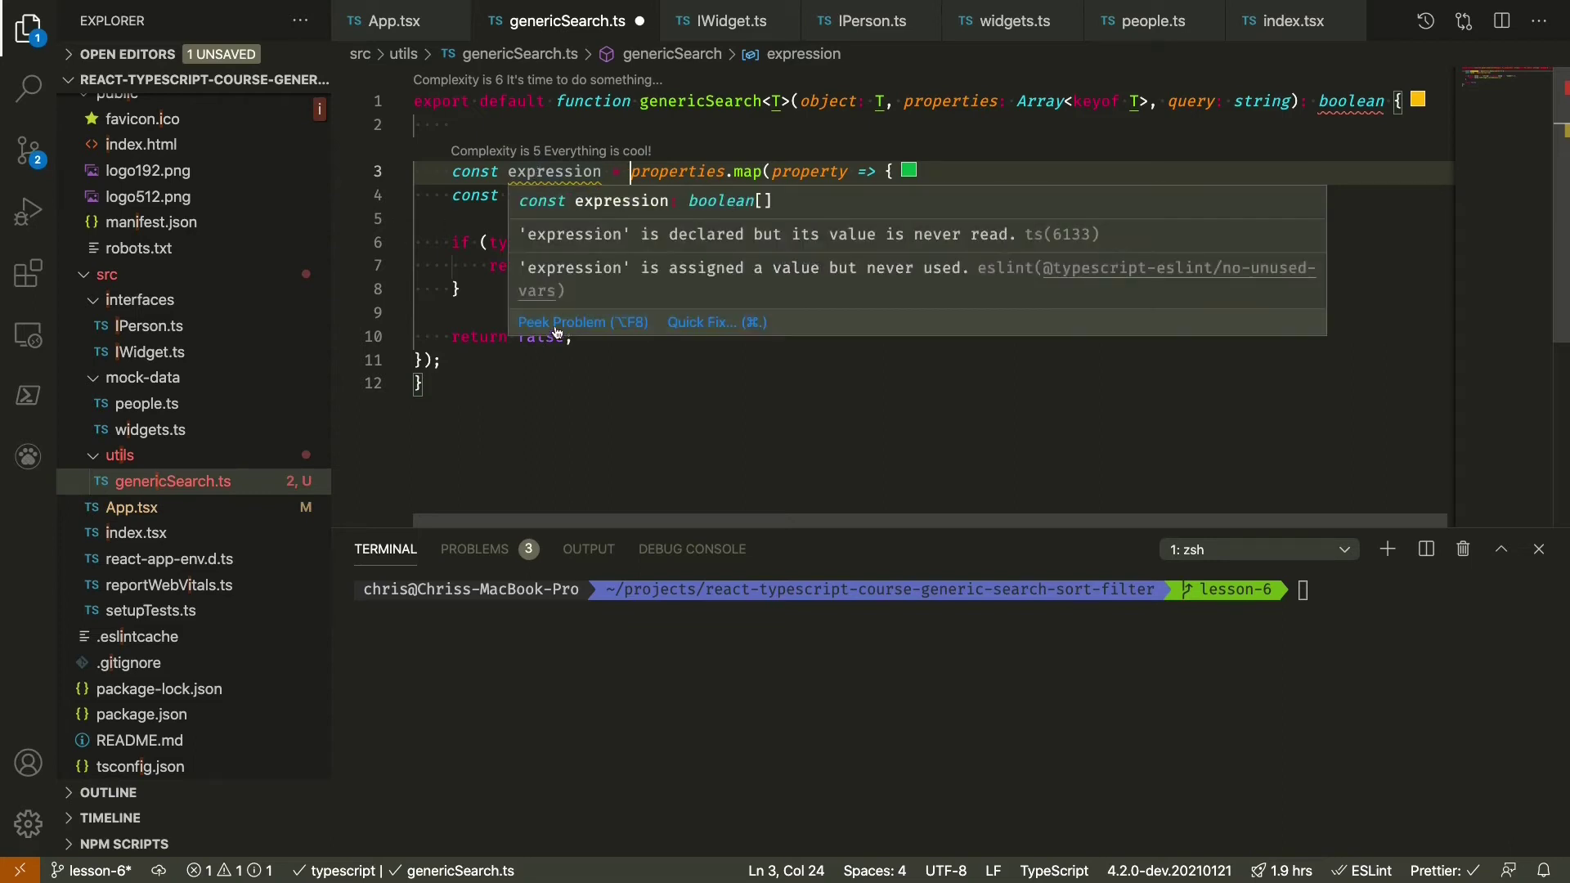
{"action": "left_click", "coordinate": [576, 360]}
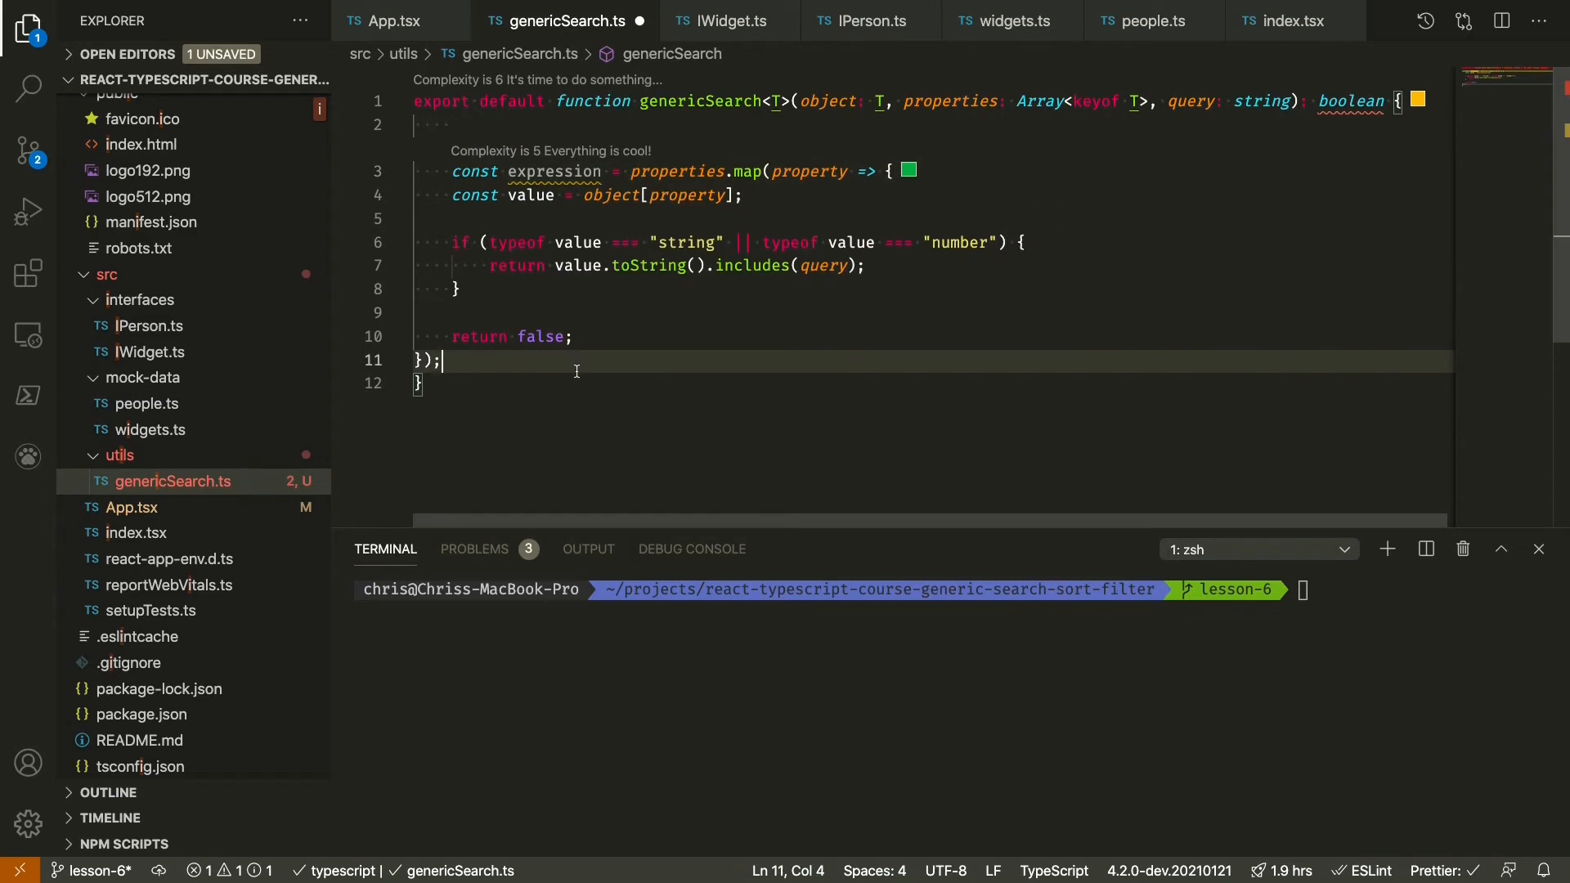
{"action": "mouse_move", "coordinate": [631, 337]}
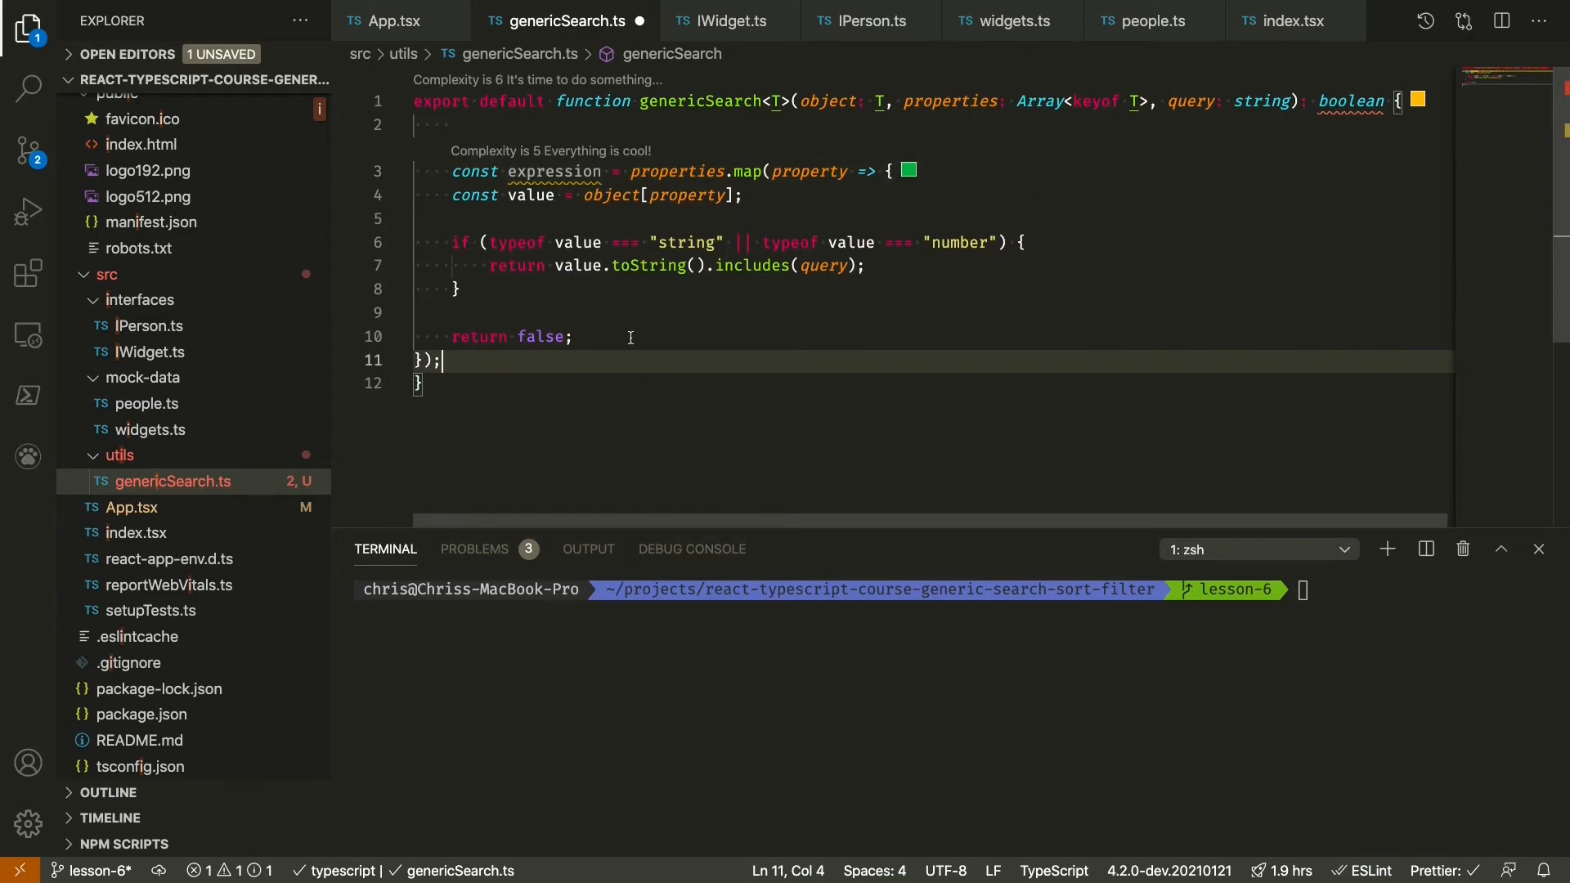
{"action": "mouse_move", "coordinate": [517, 358]}
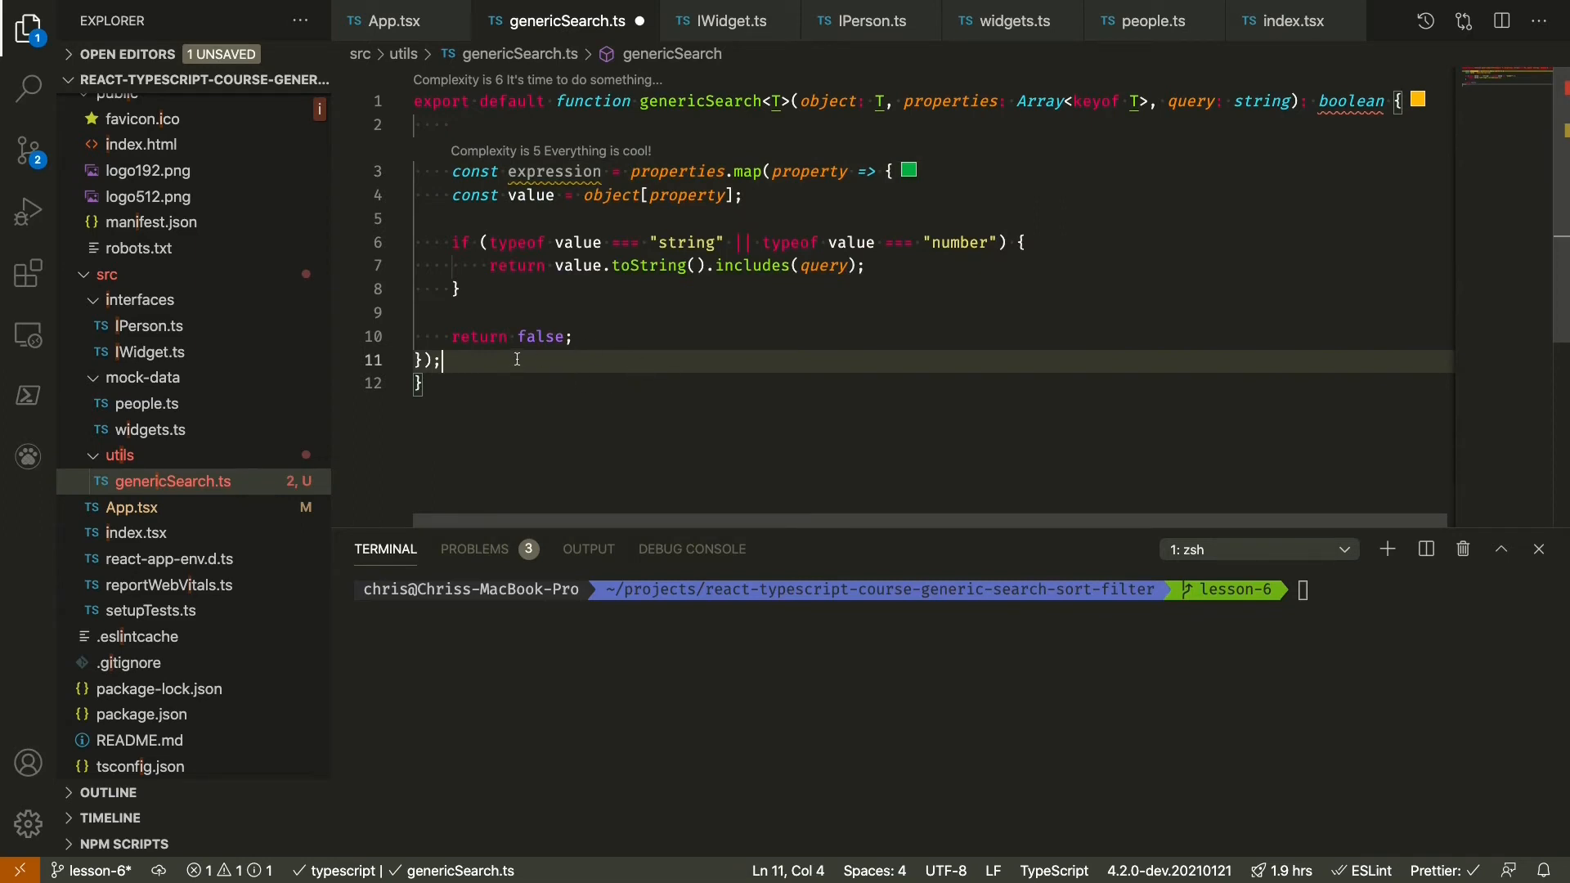
{"action": "mouse_move", "coordinate": [556, 172]}
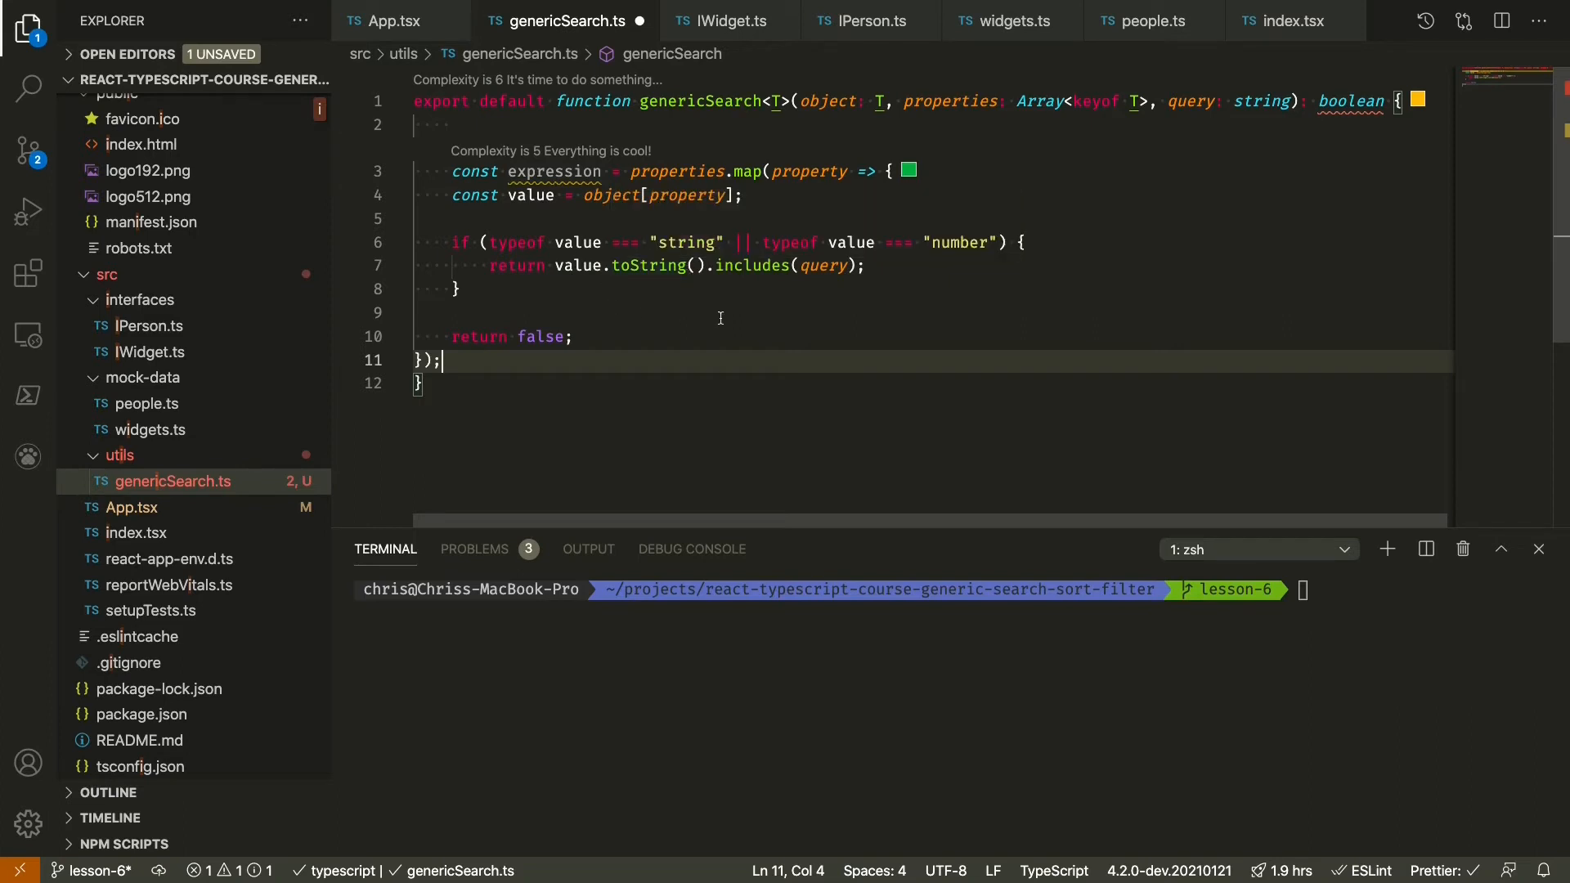
{"action": "mouse_move", "coordinate": [726, 306]}
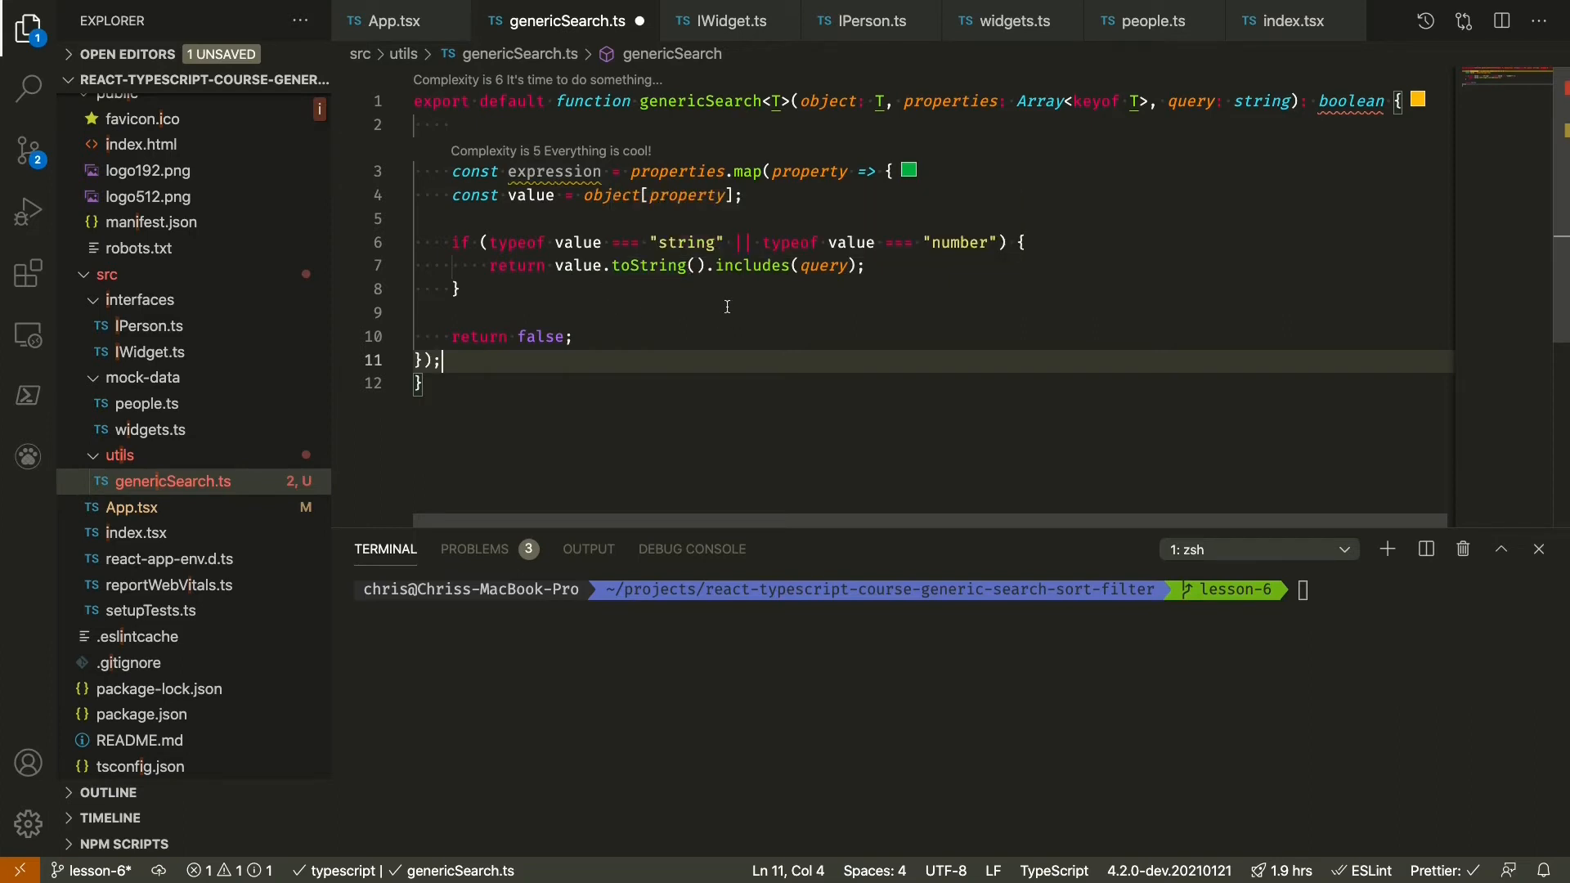
{"action": "mouse_move", "coordinate": [774, 293]}
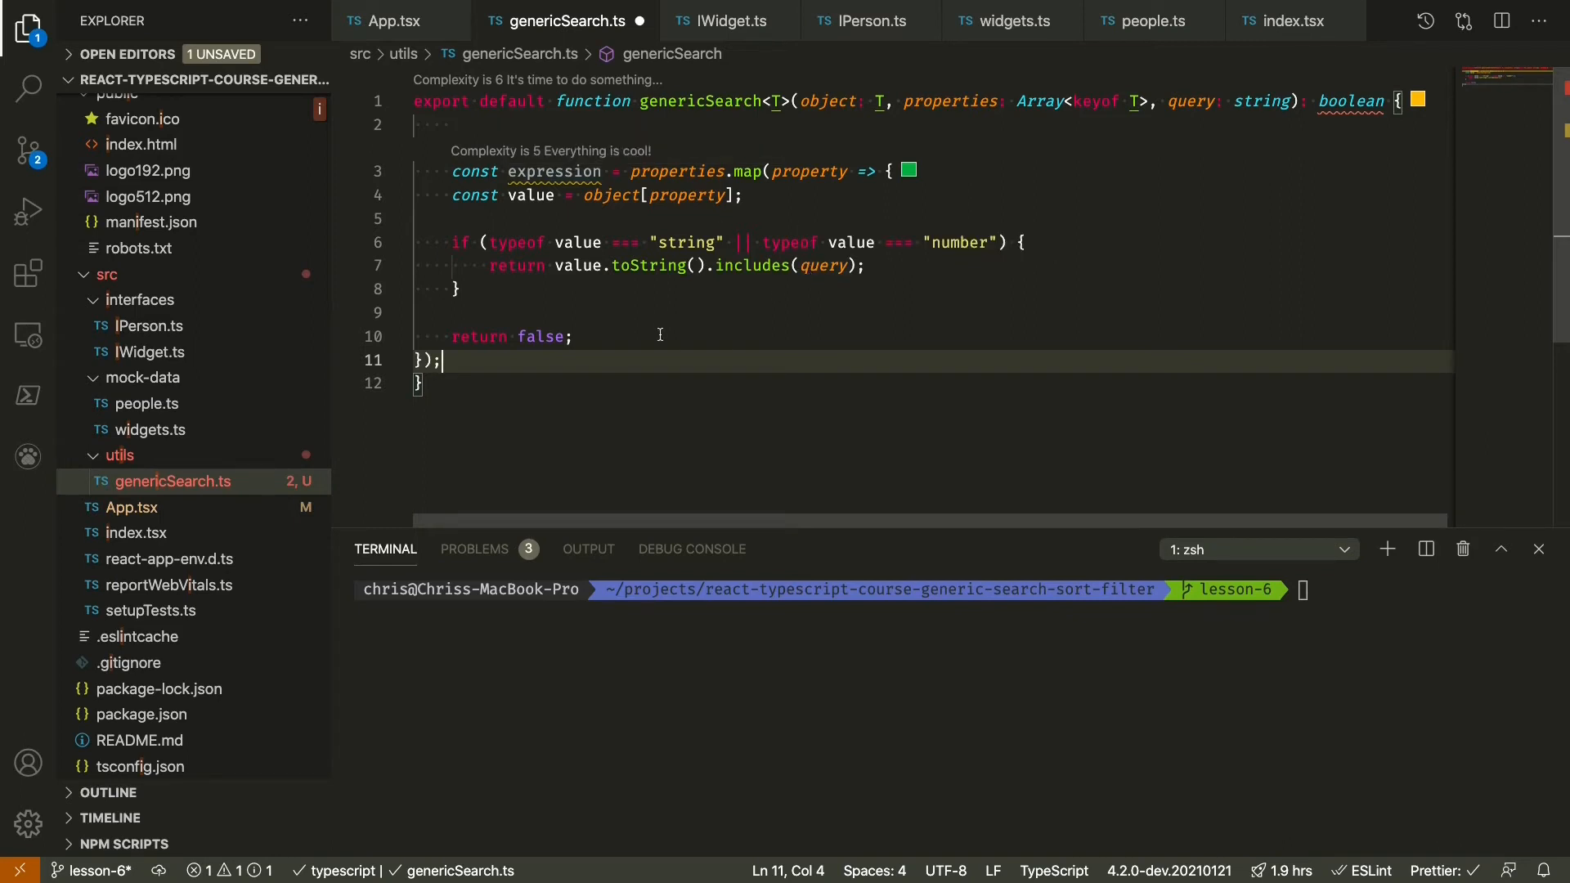
{"action": "mouse_move", "coordinate": [720, 332]}
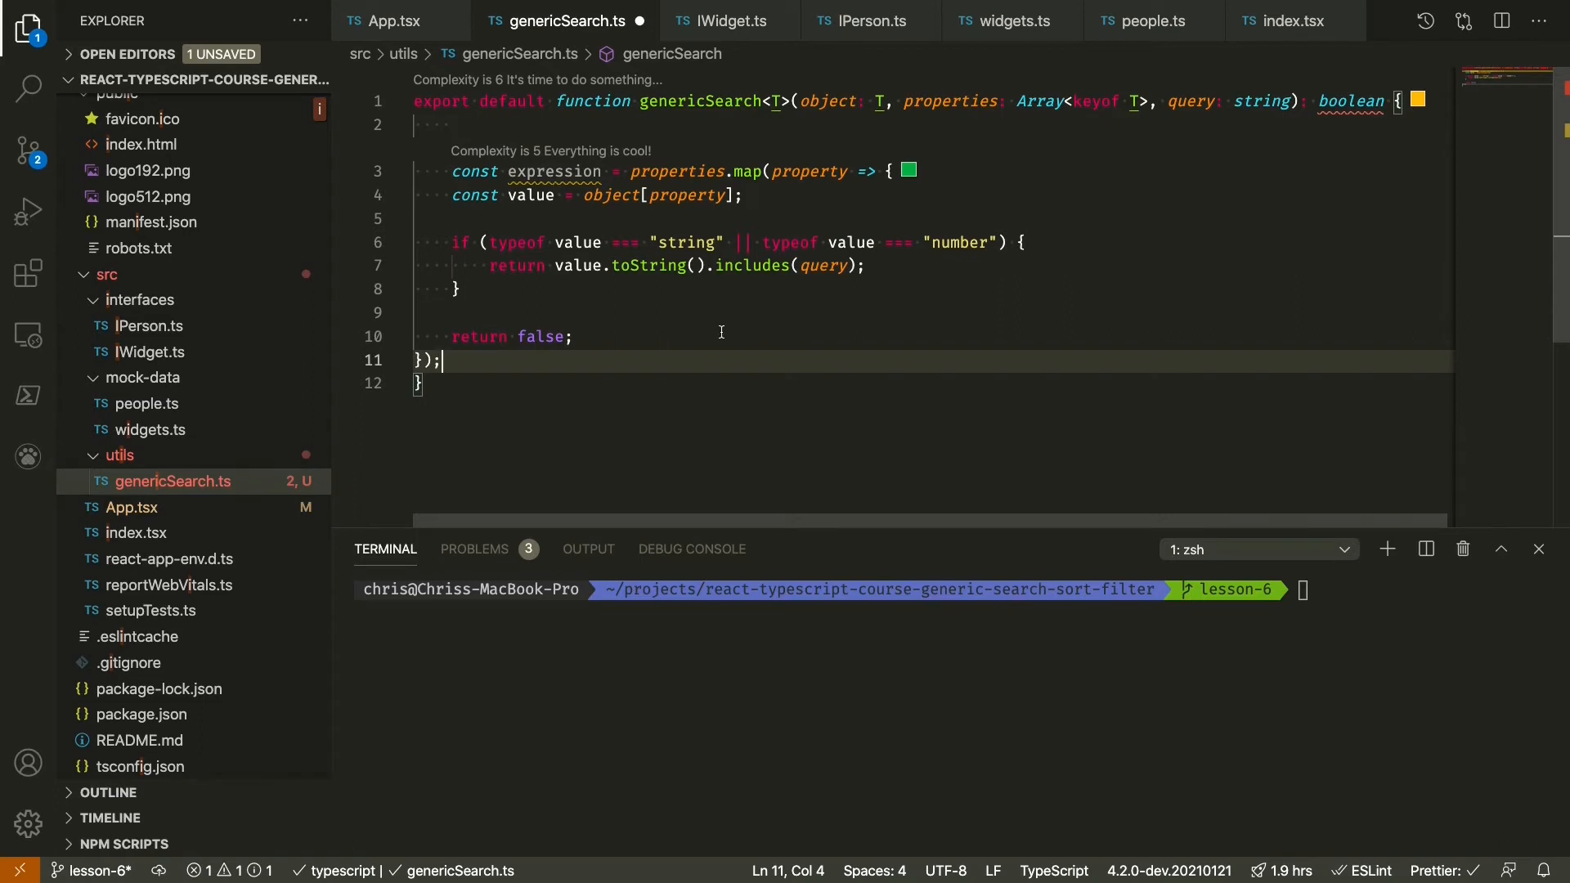
{"action": "key", "text": "Enter"}
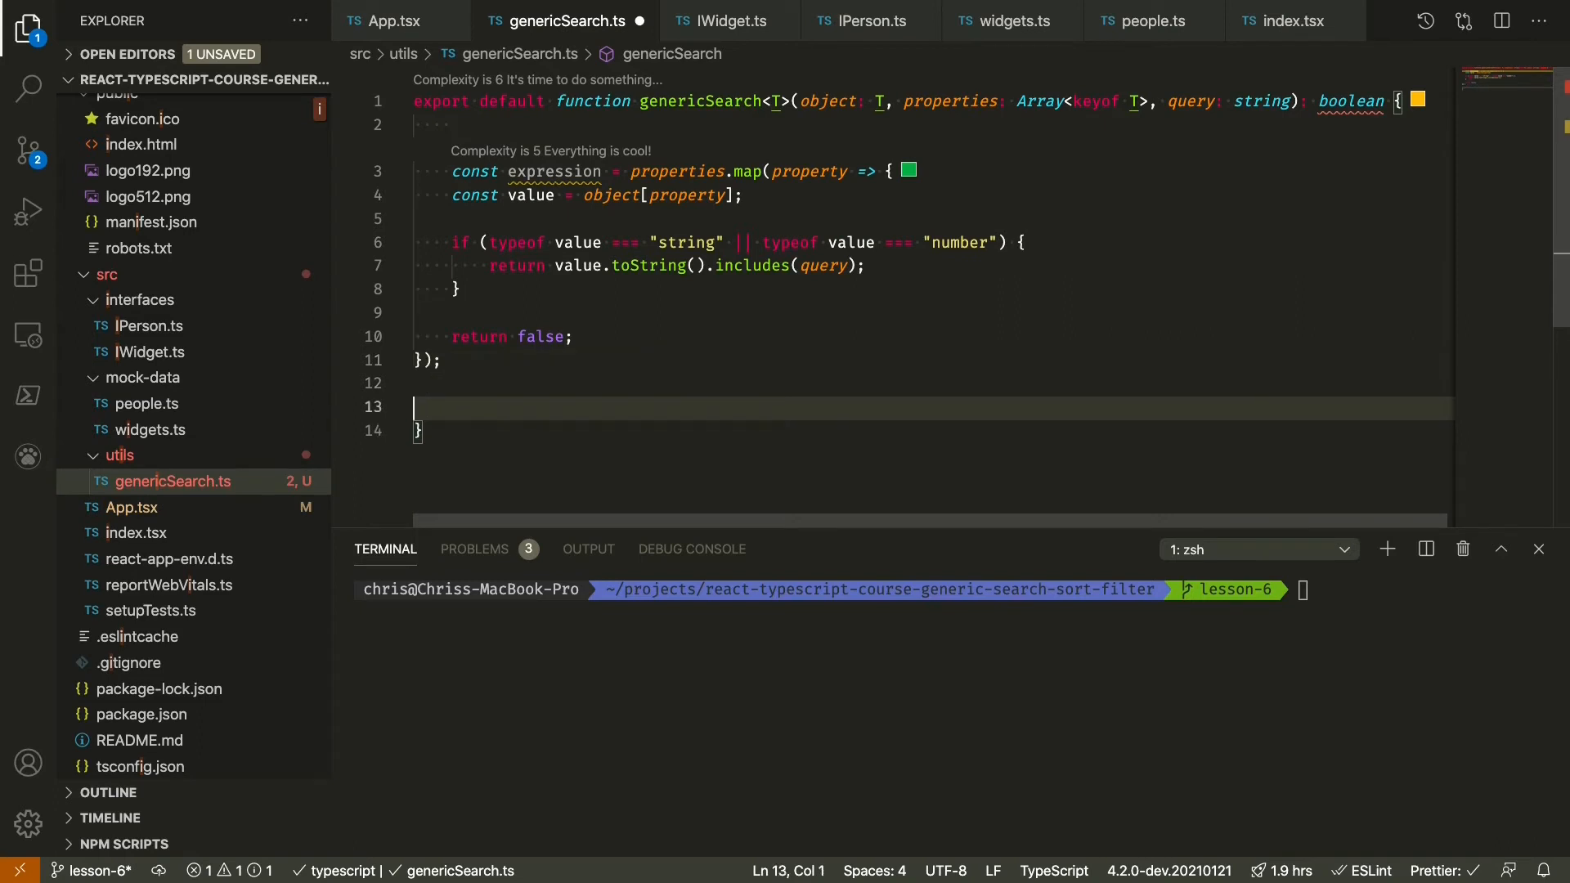
- End genericSearch with return expression.some(expression => expression)
{"action": "type", "text": "return expression"}
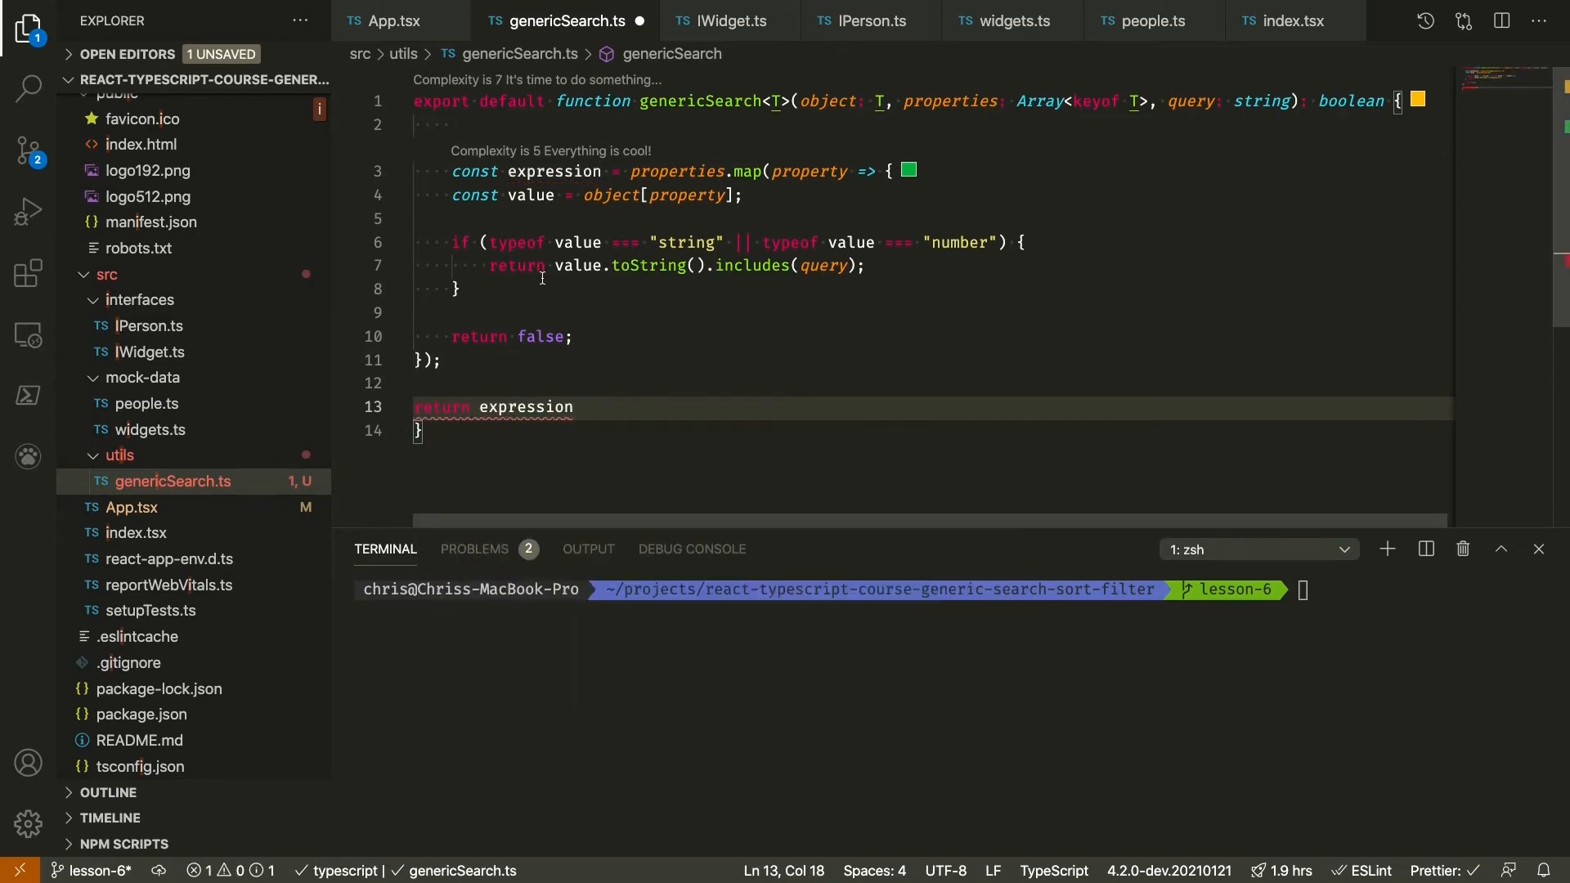
{"action": "type", "text": ".some"}
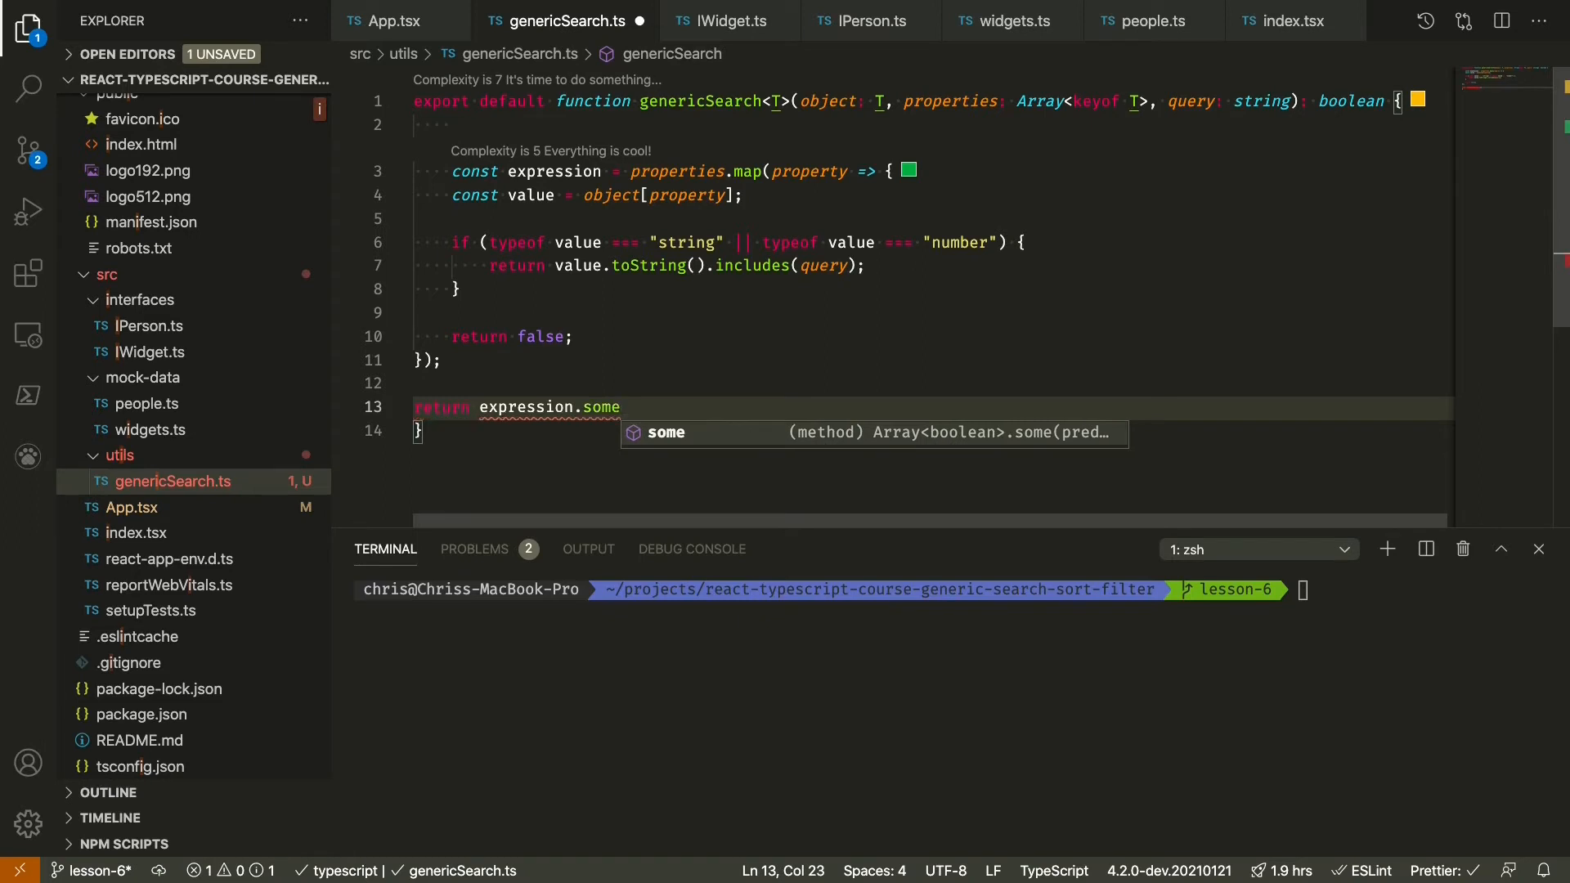
{"action": "type", "text": "(expression => expression"}
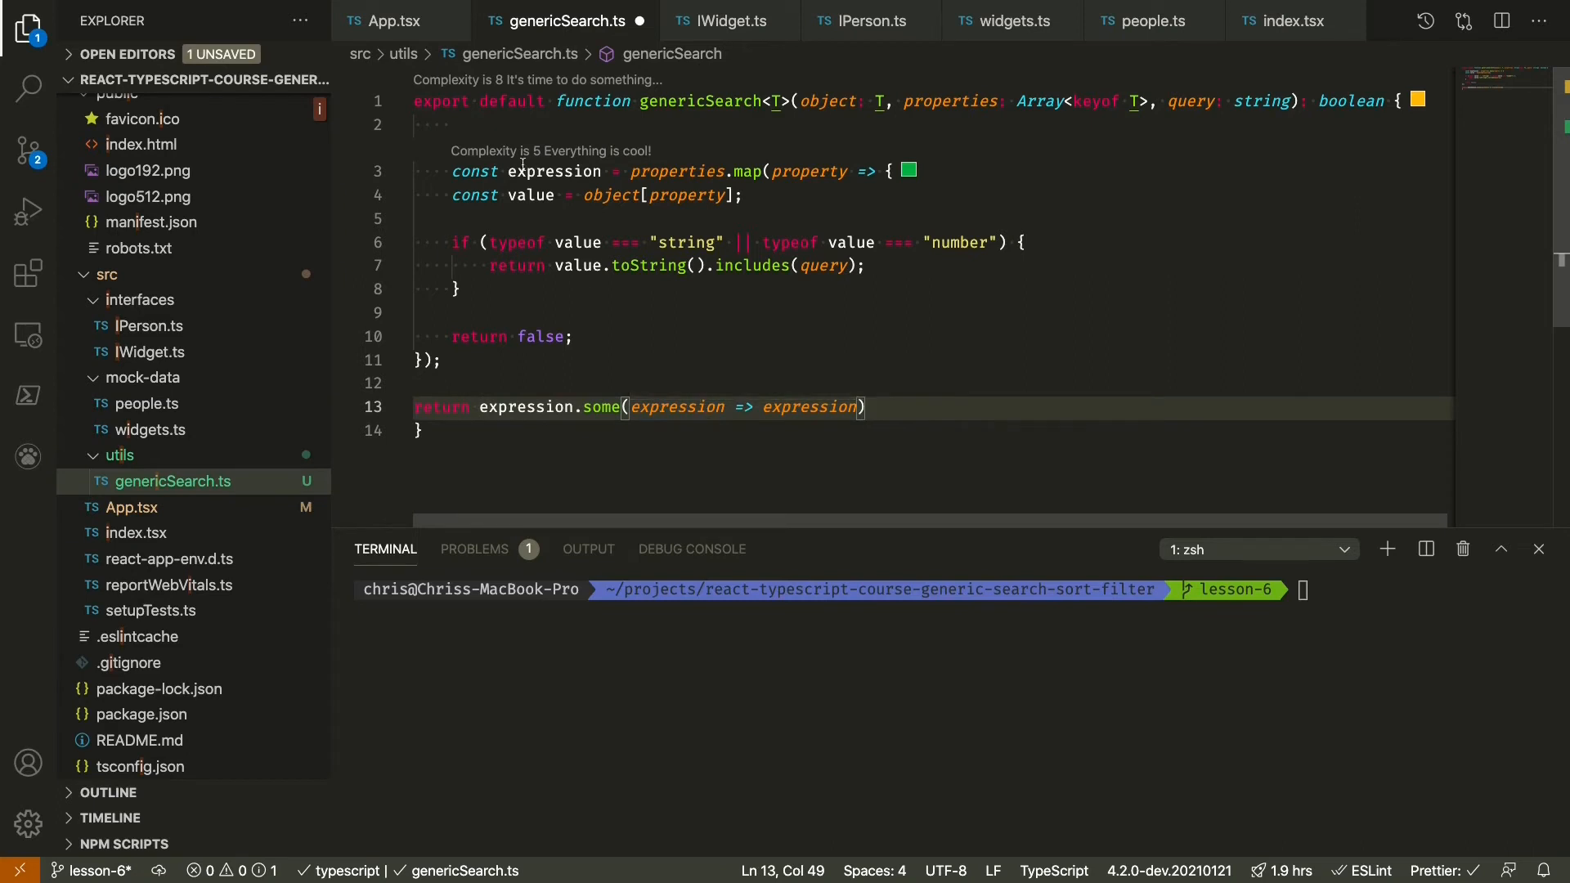
{"action": "mouse_move", "coordinate": [698, 311]}
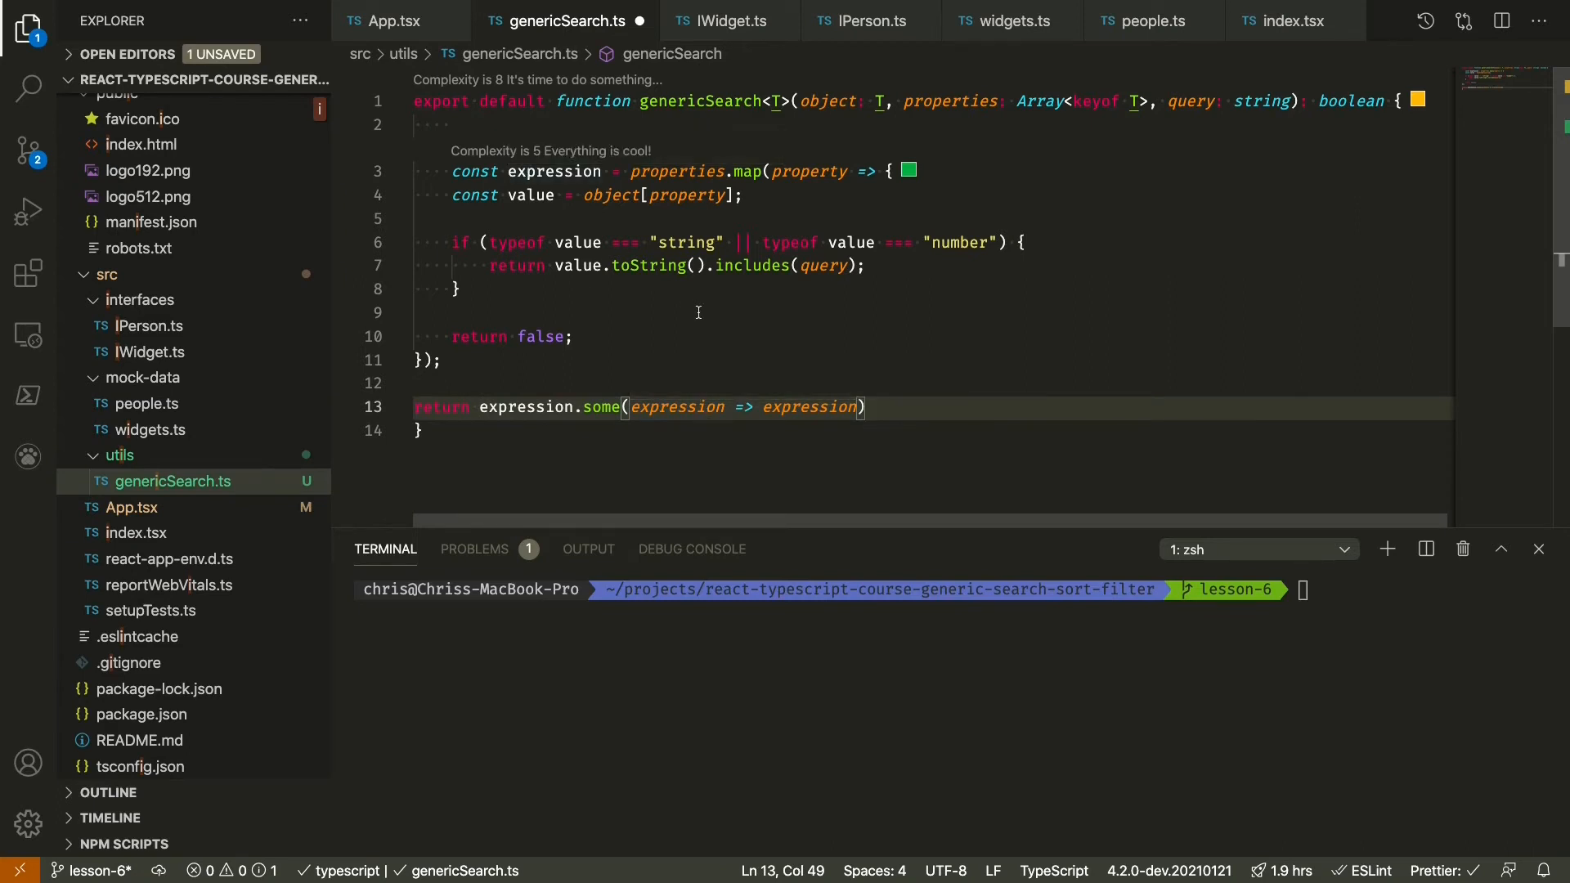
{"action": "mouse_move", "coordinate": [640, 407]}
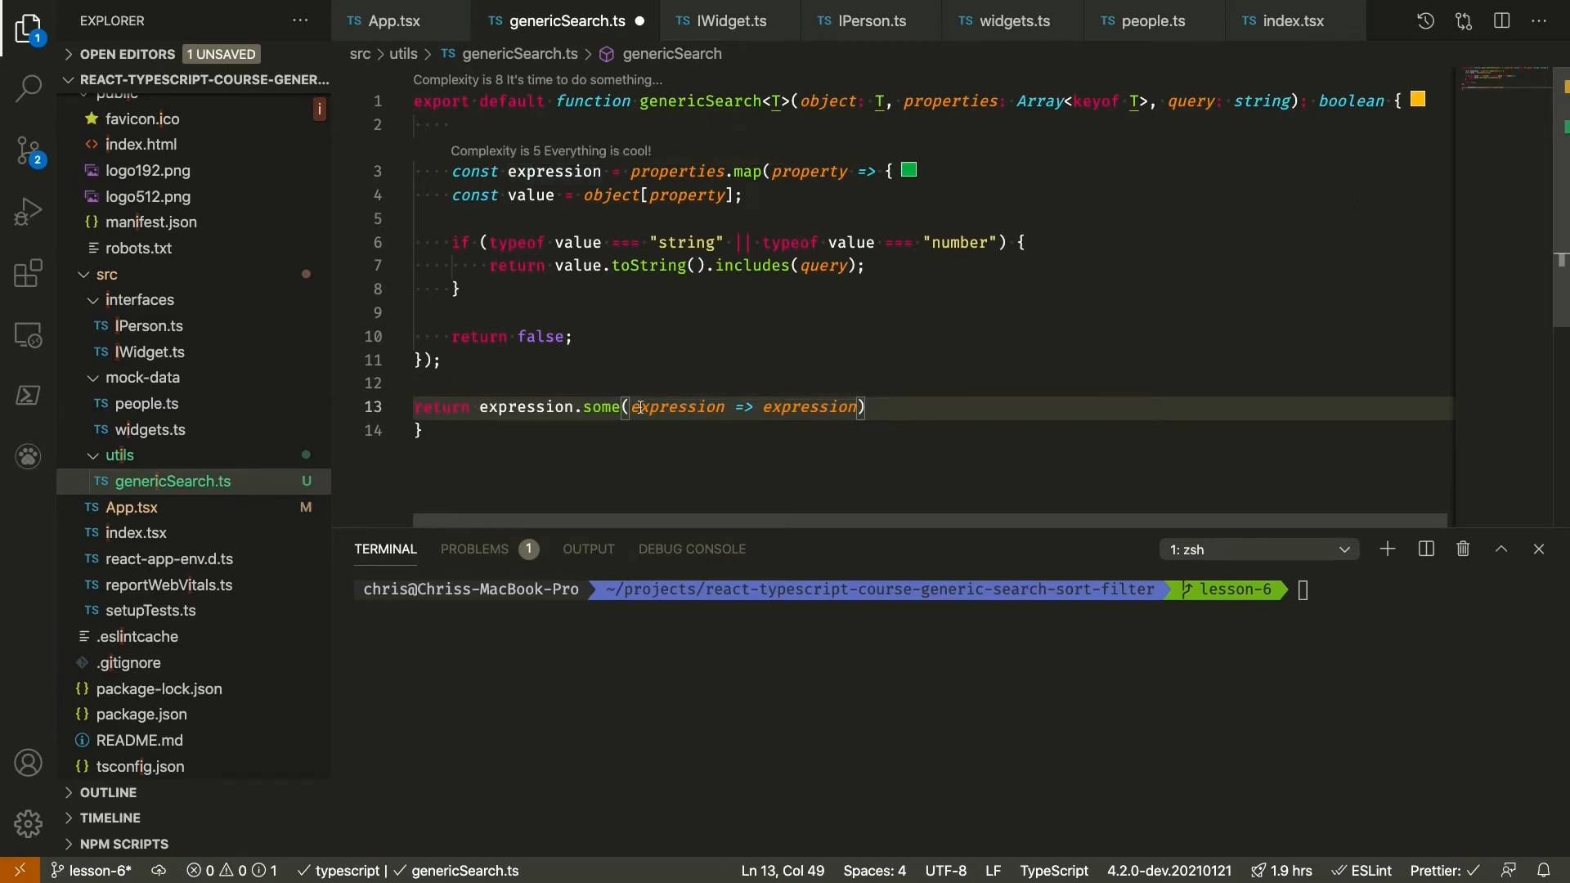
{"action": "mouse_move", "coordinate": [678, 407]}
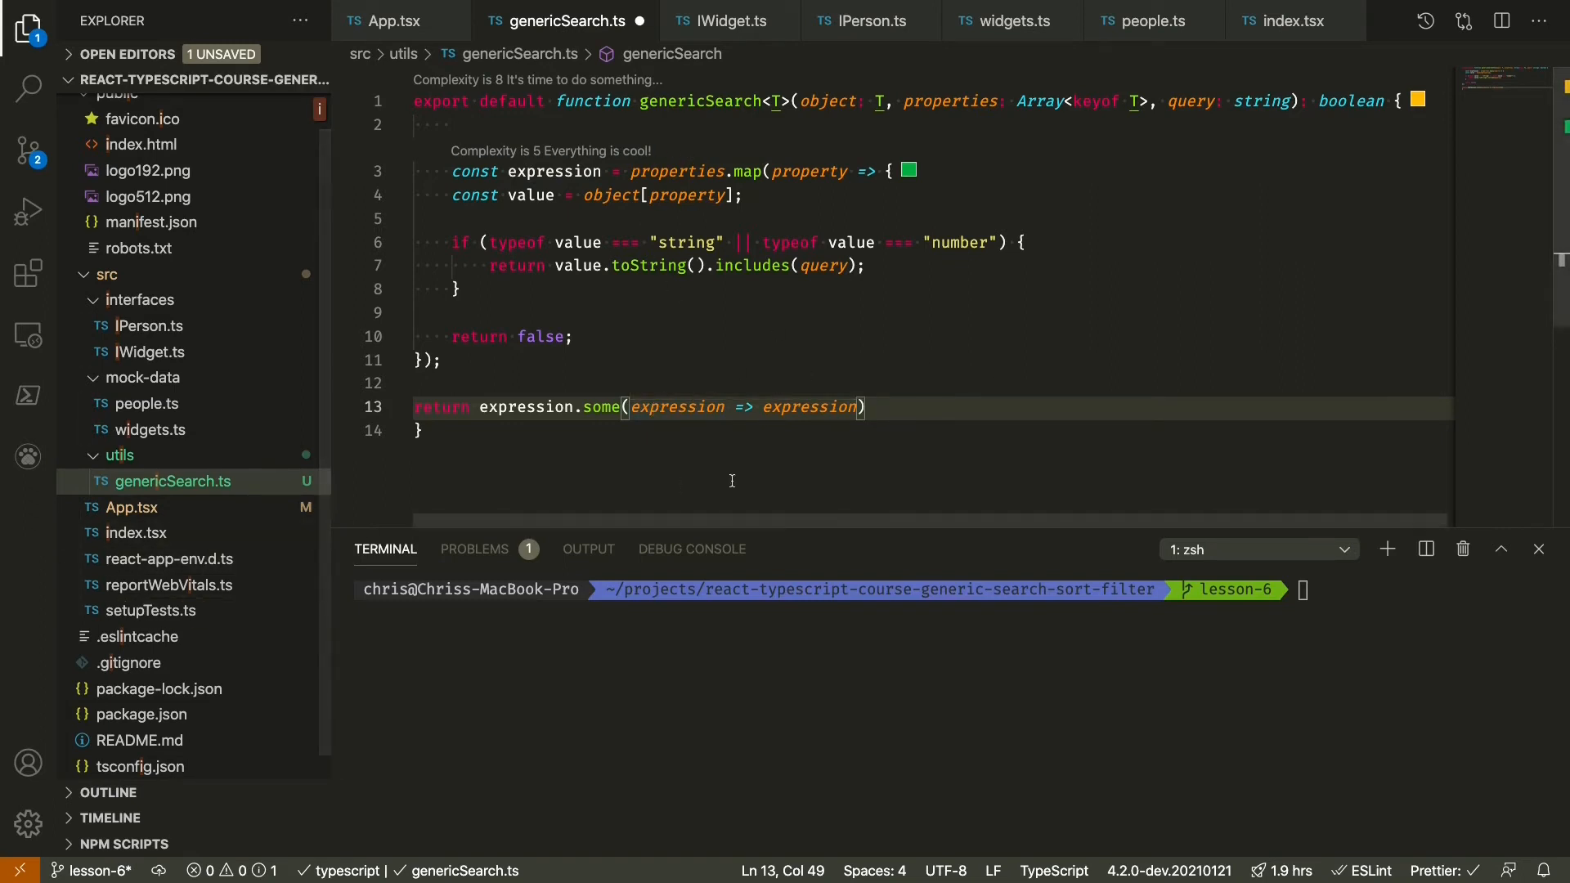
{"action": "mouse_move", "coordinate": [881, 416]}
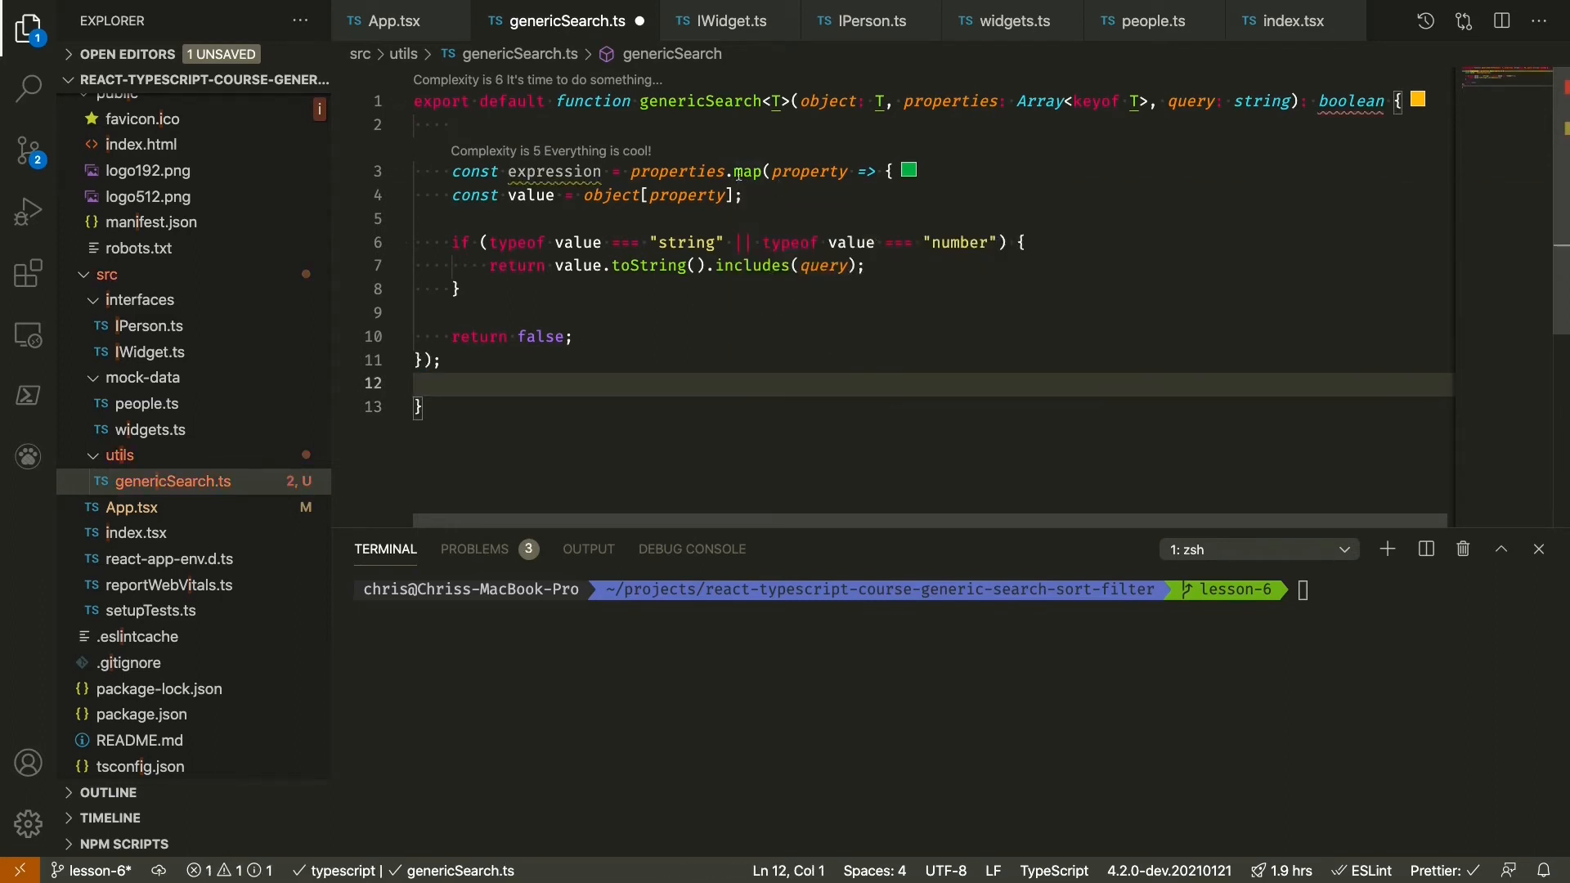
- Return properties.some(...) directly and run Format Document on genericSearch.ts
{"action": "type", "text": "some"}
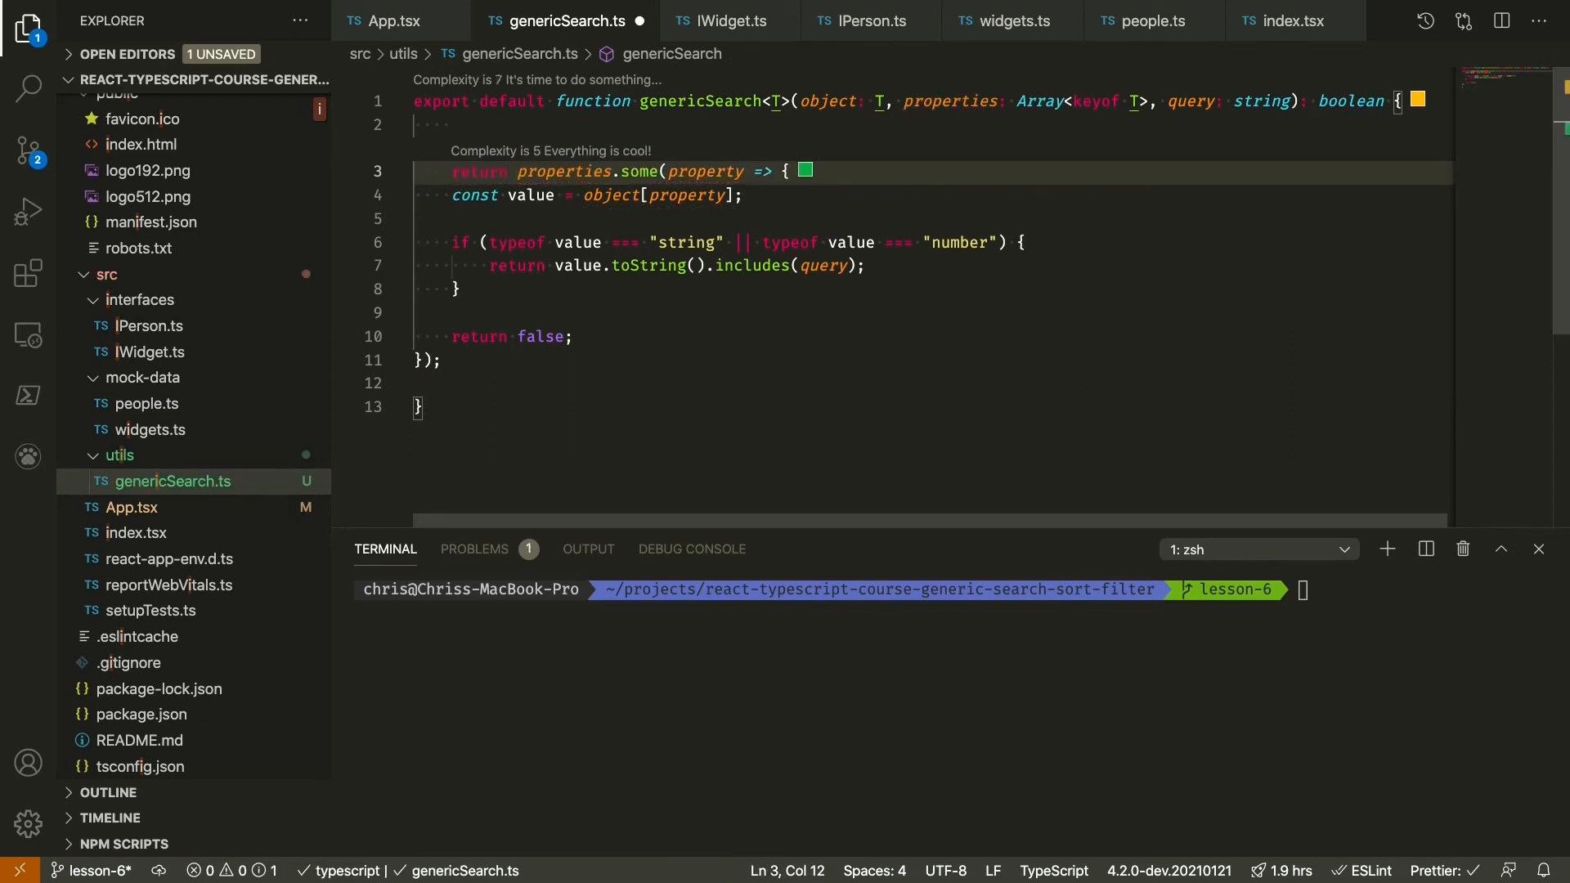
{"action": "right_click", "coordinate": [601, 312]}
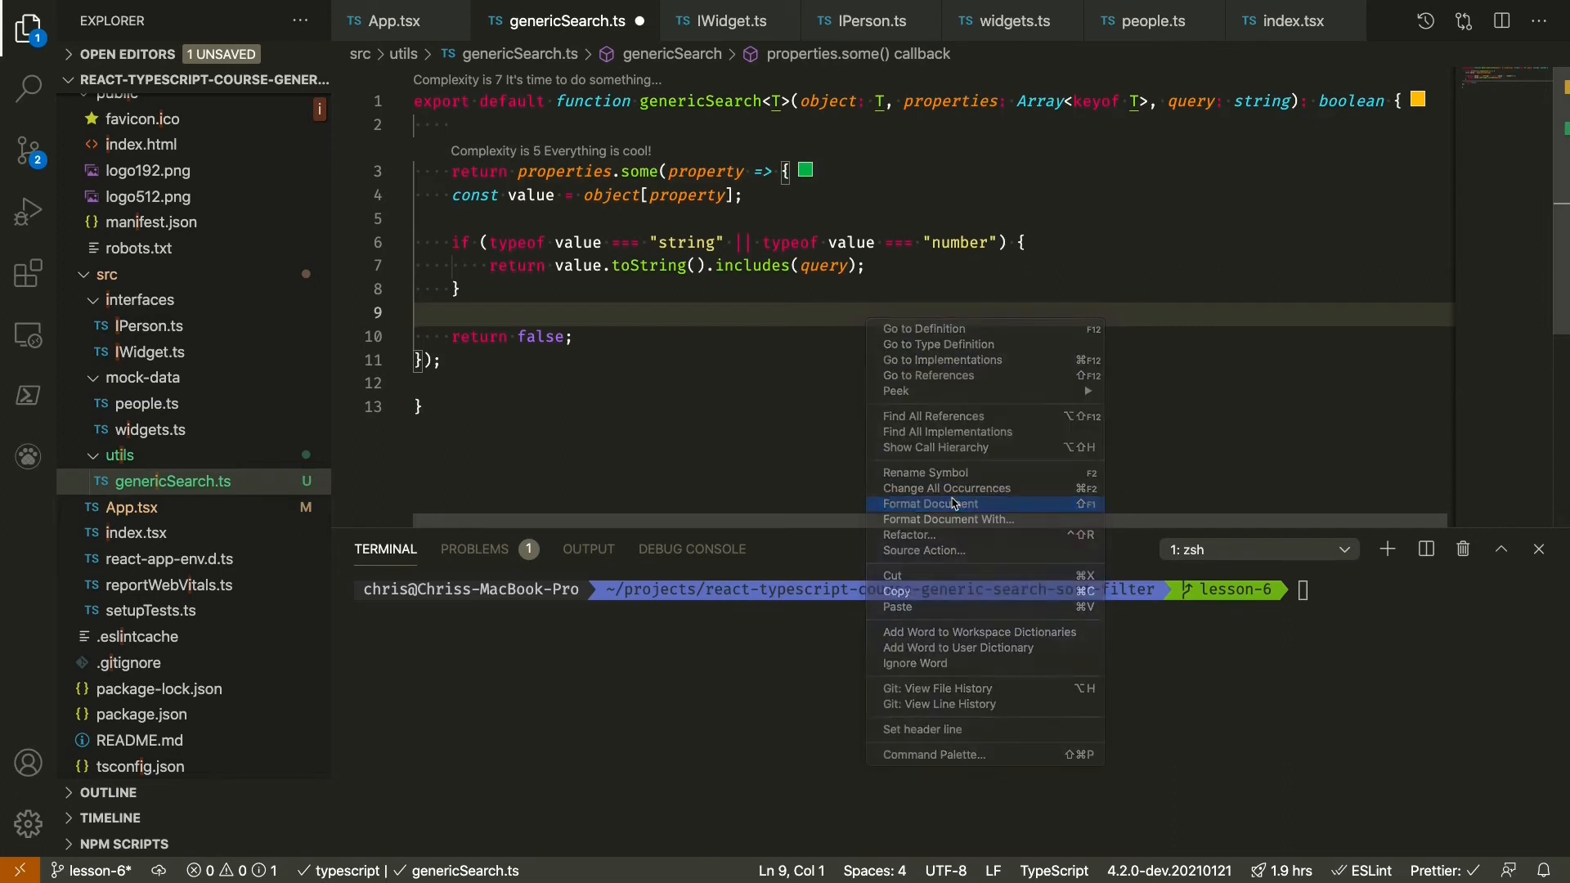
{"action": "left_click", "coordinate": [929, 504]}
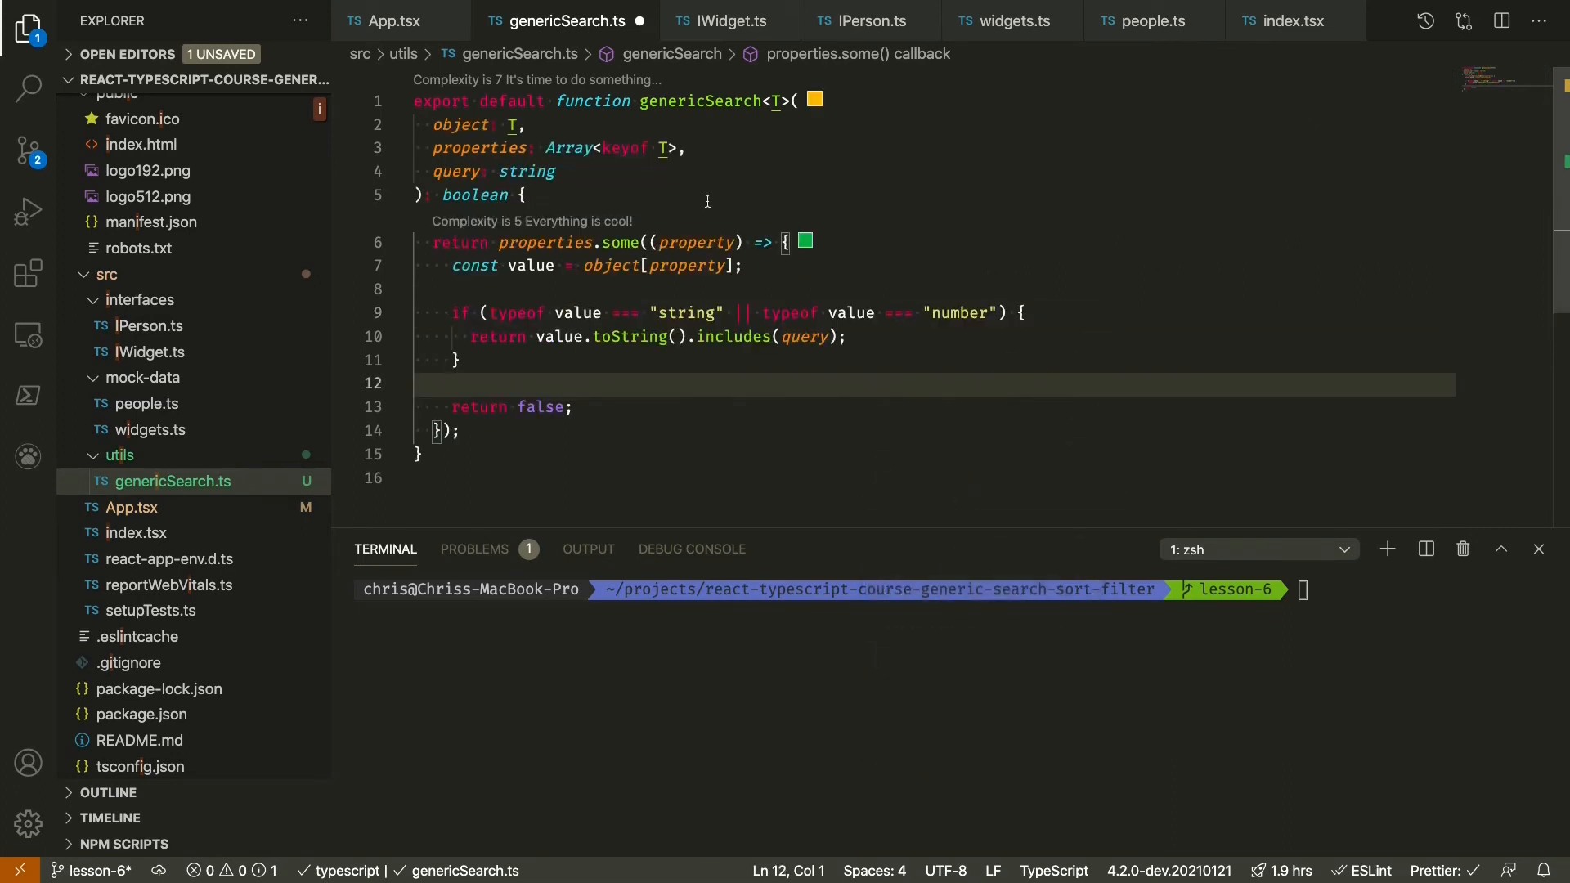
{"action": "left_click", "coordinate": [703, 194]}
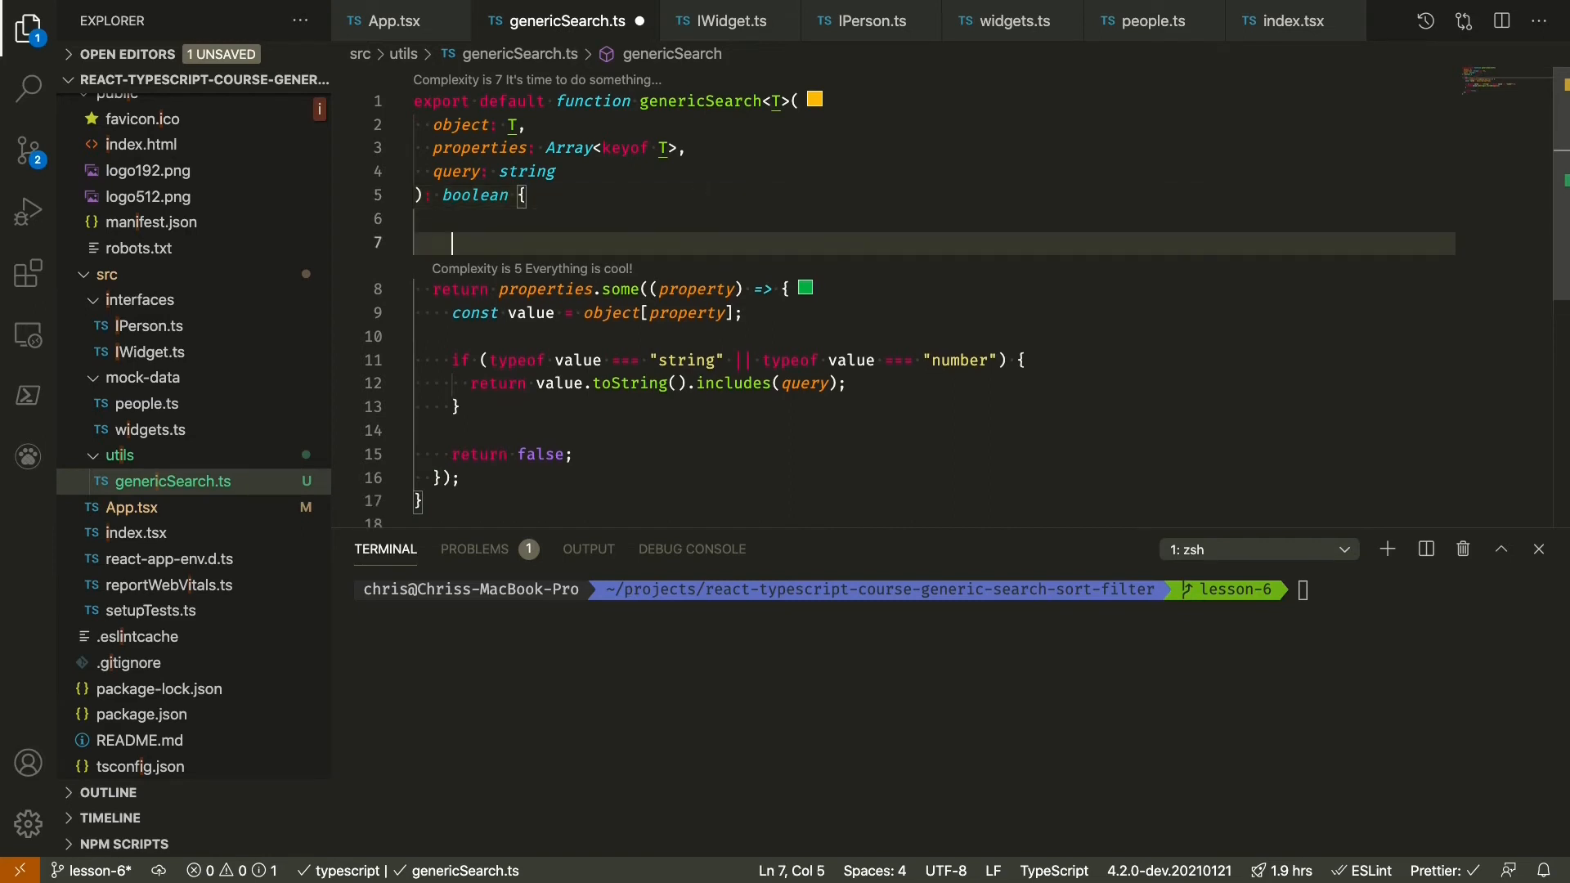
- Add a guard if (query === "") { return true; } at the top of the body
{"action": "type", "text": "if"}
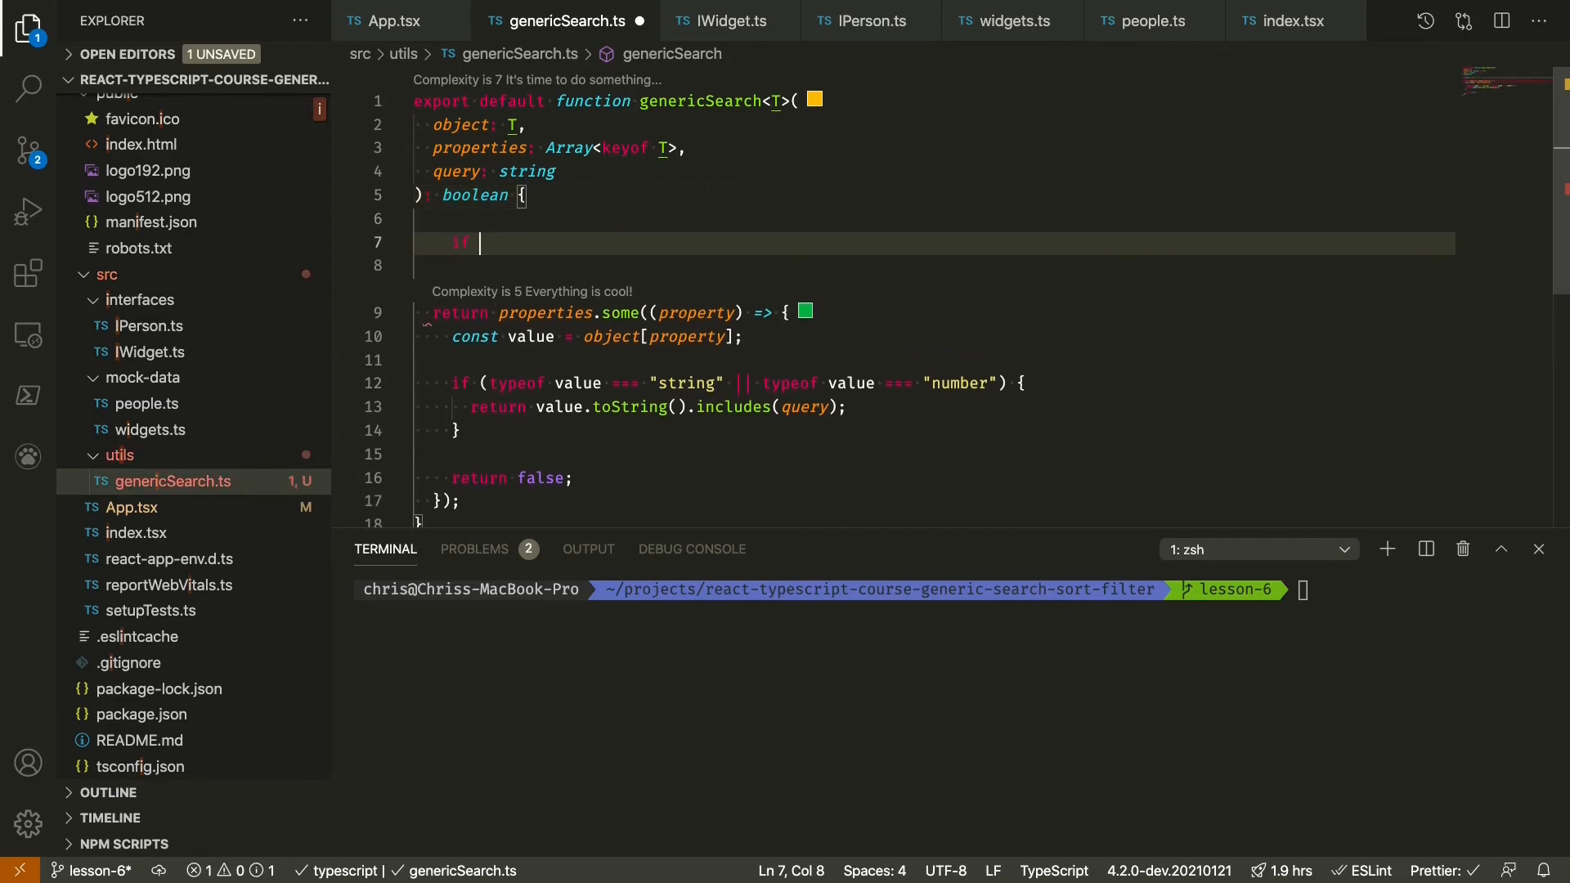
{"action": "type", "text": "(query )"}
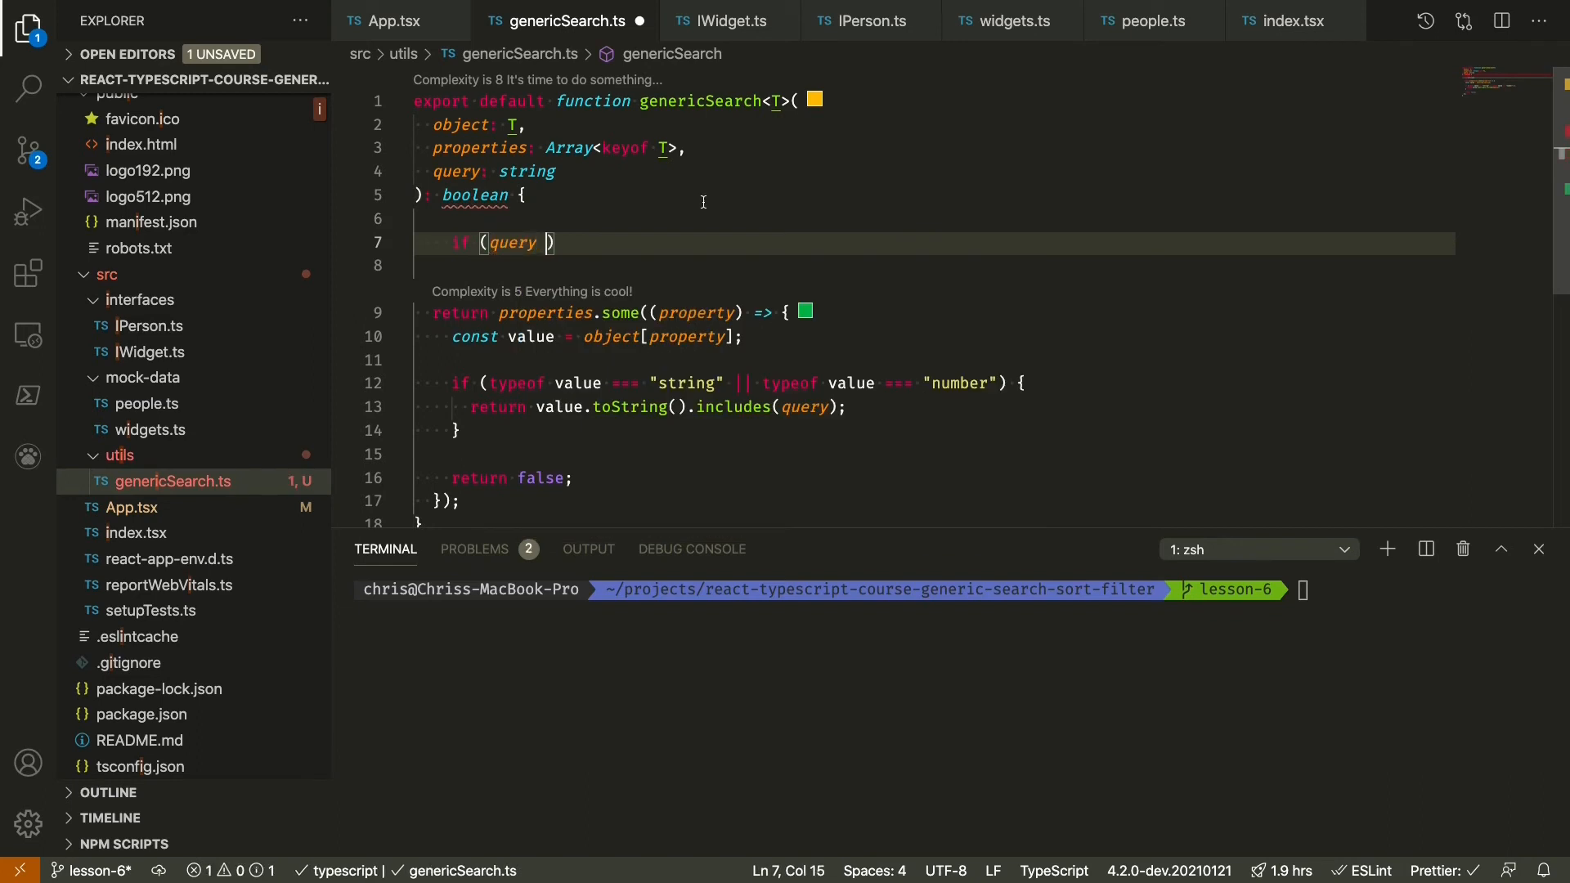
{"action": "type", "text": "=== \"\""}
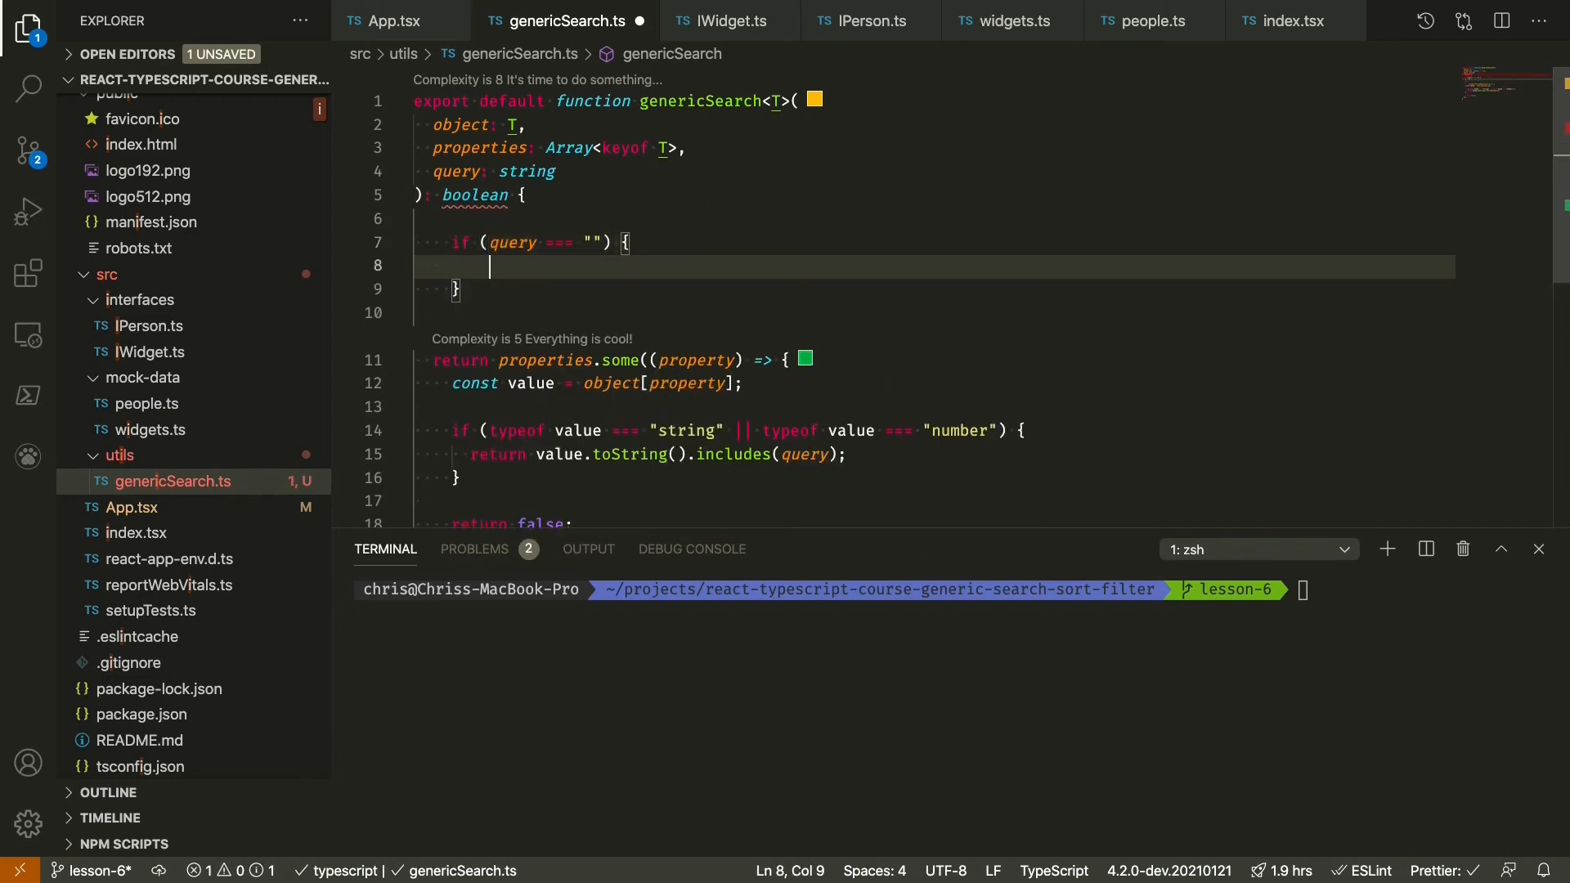
{"action": "type", "text": "return true;"}
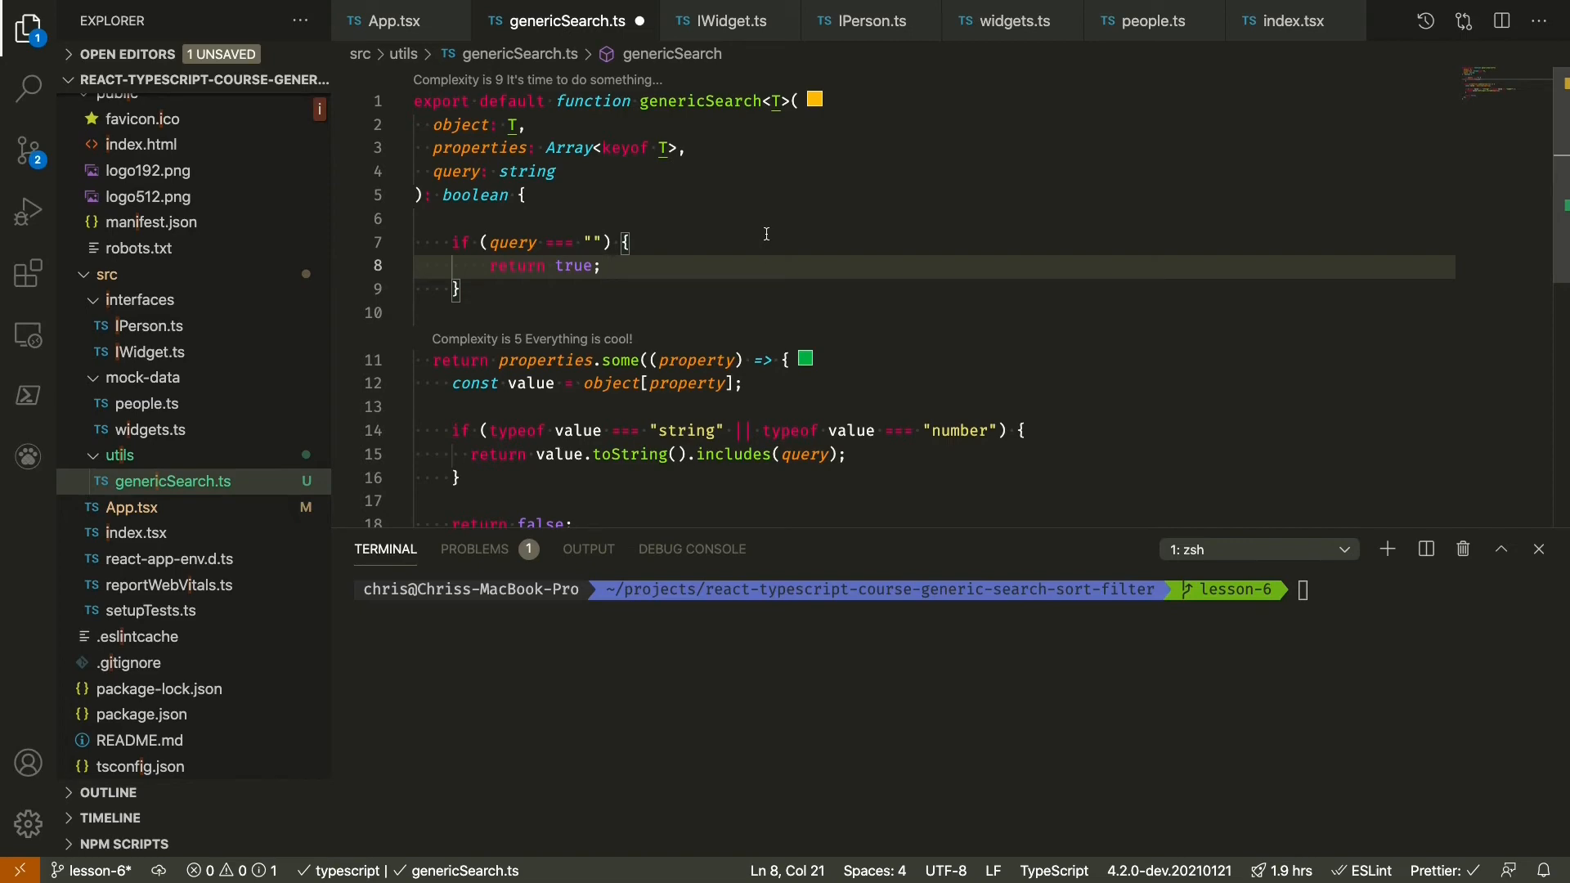
{"action": "mouse_move", "coordinate": [396, 22]}
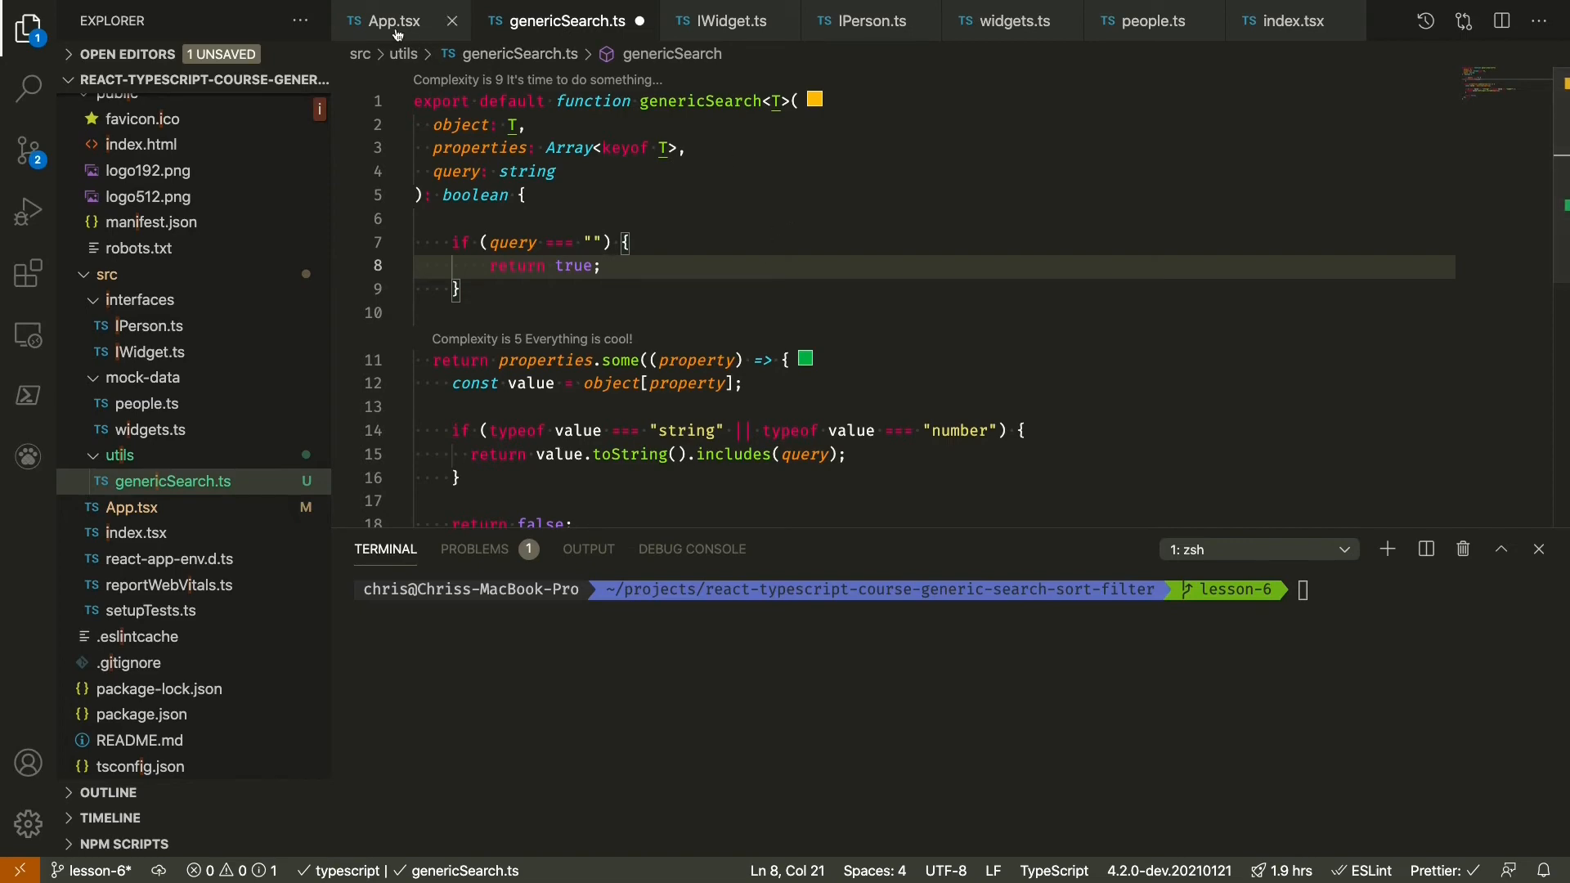
- Switch to App.tsx to view the widgets.filter call using genericSearch
{"action": "left_click", "coordinate": [395, 19]}
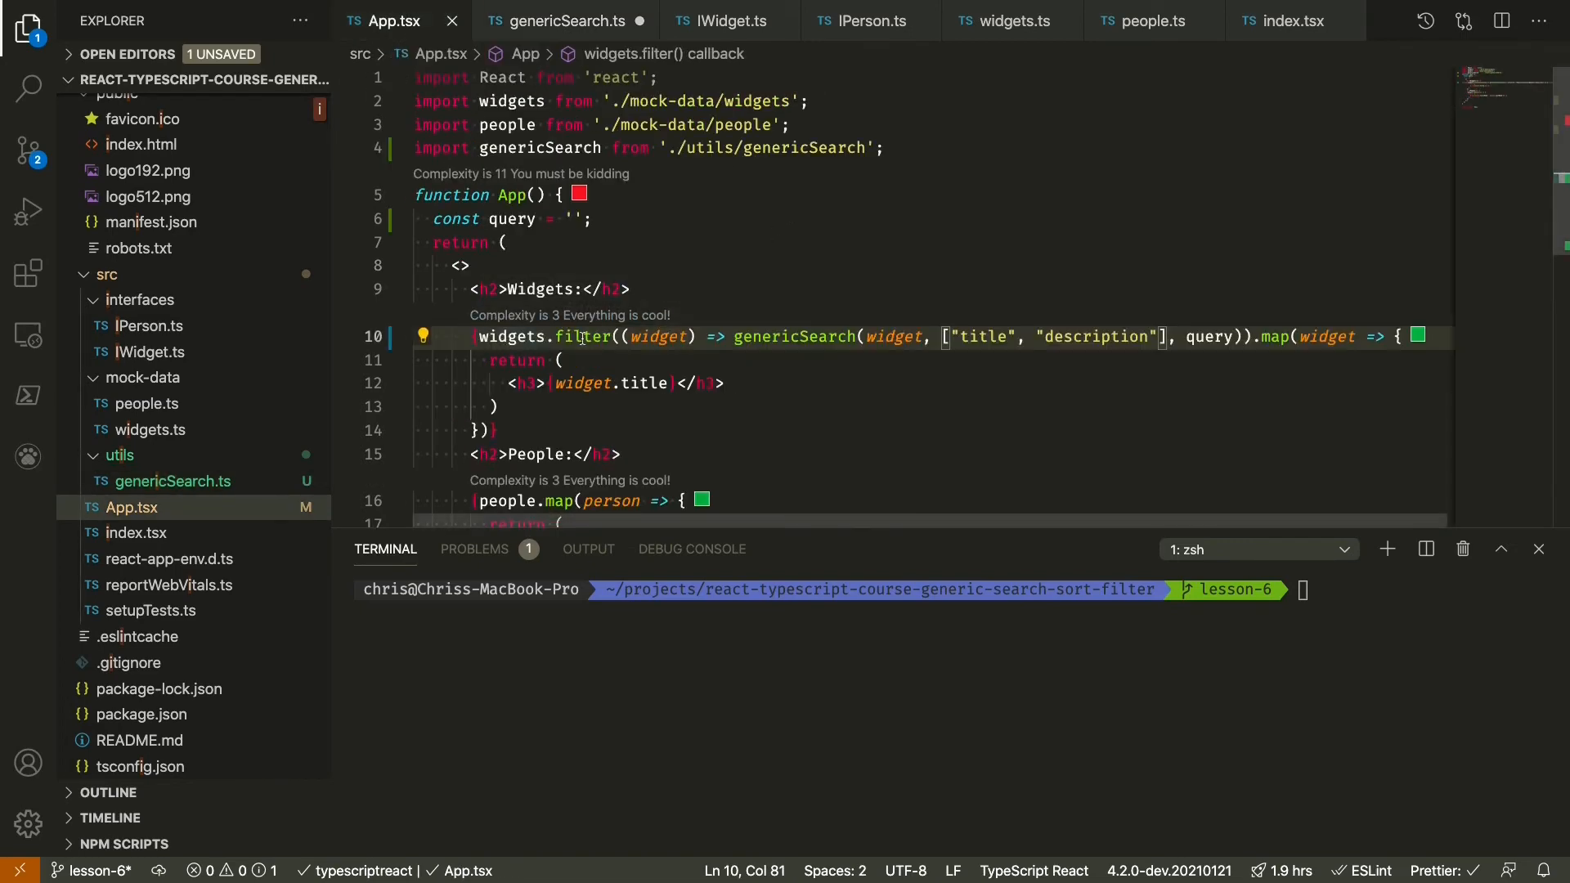
{"action": "mouse_move", "coordinate": [667, 344]}
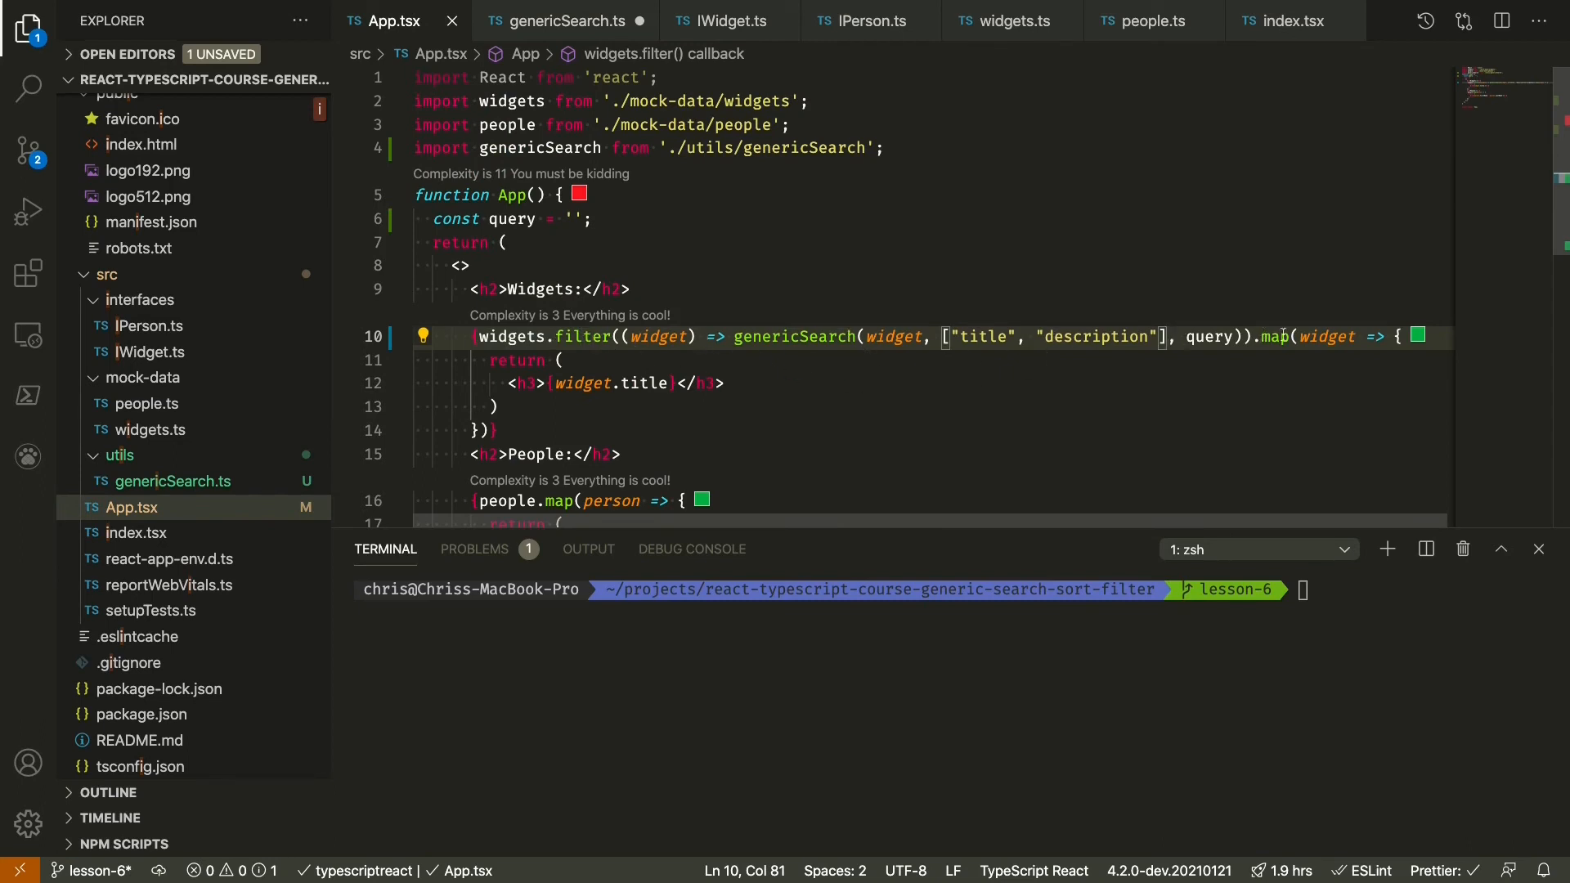
{"action": "mouse_move", "coordinate": [895, 396]}
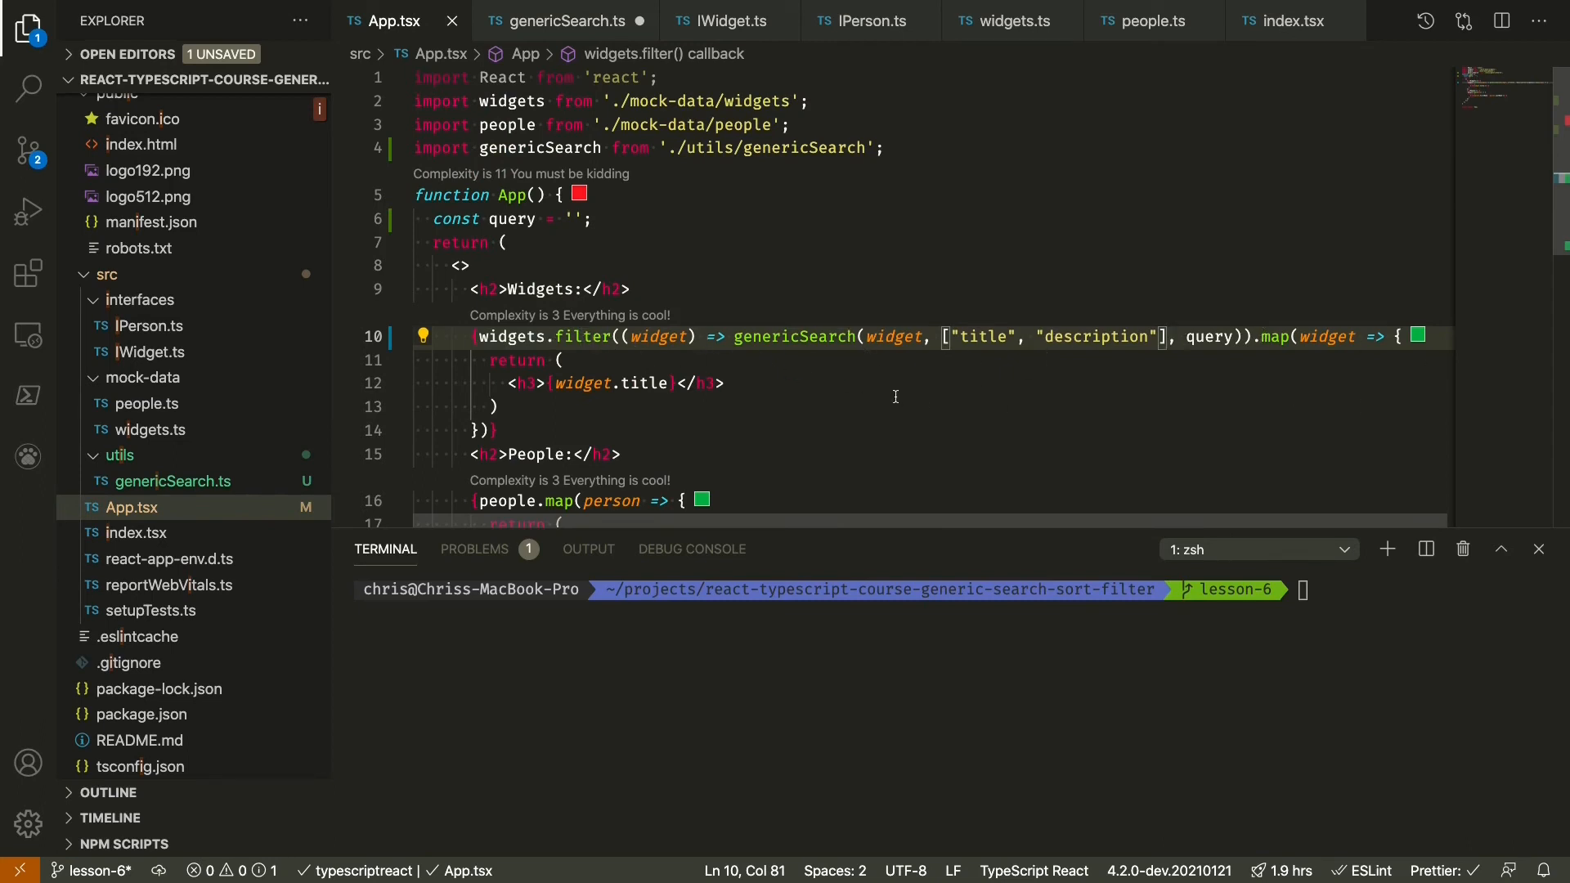
- In genericSearch.ts, add .toLowerCase() to the value and the query inside includes()
{"action": "left_click", "coordinate": [559, 21]}
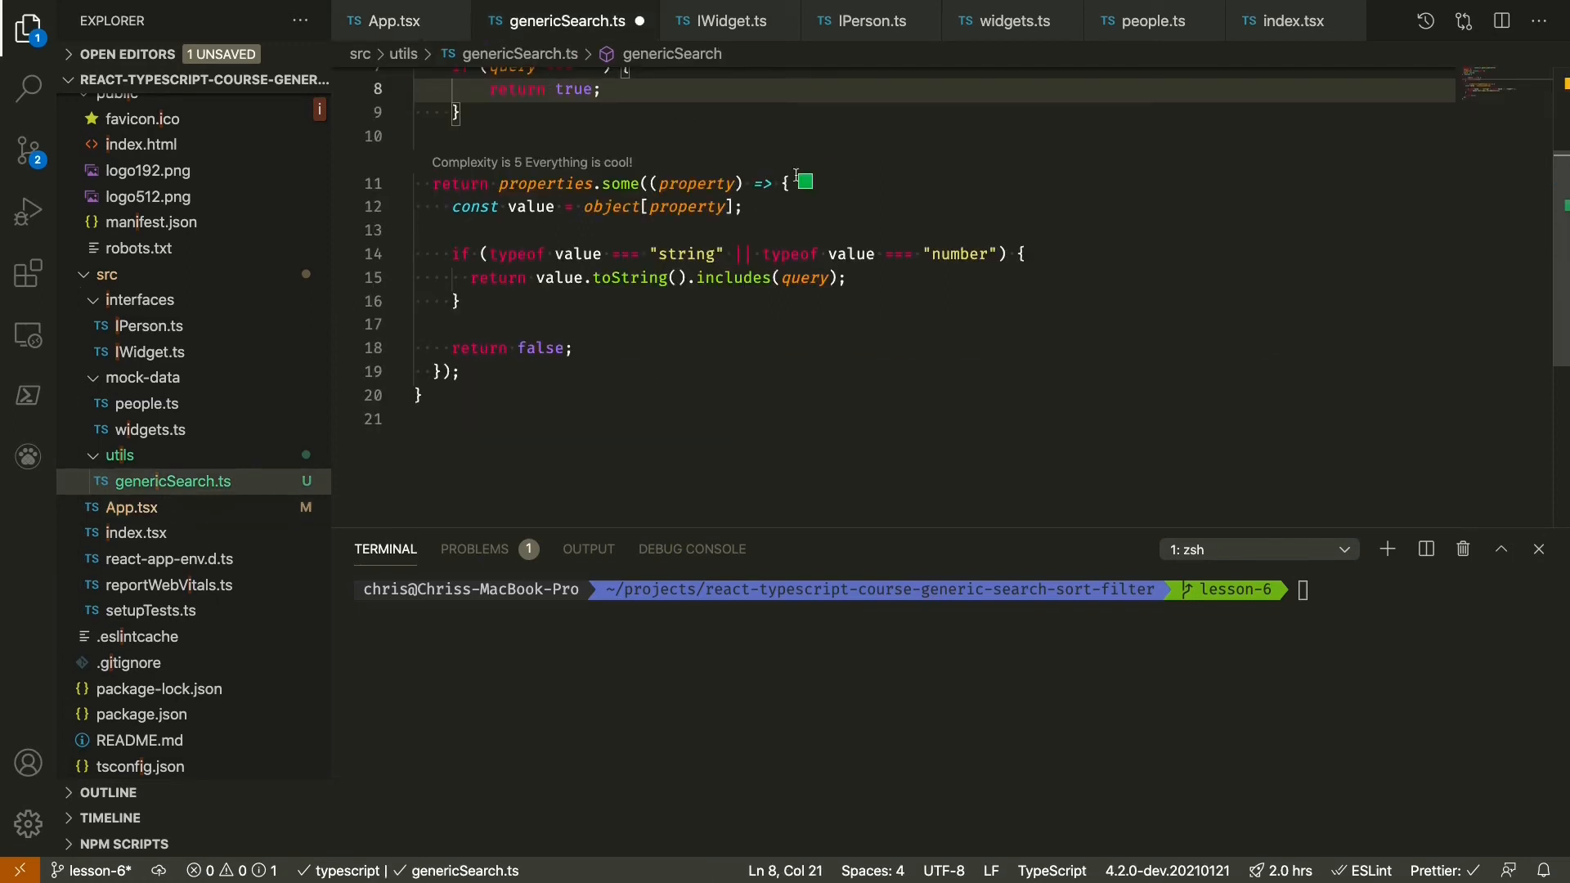
{"action": "mouse_move", "coordinate": [656, 296]}
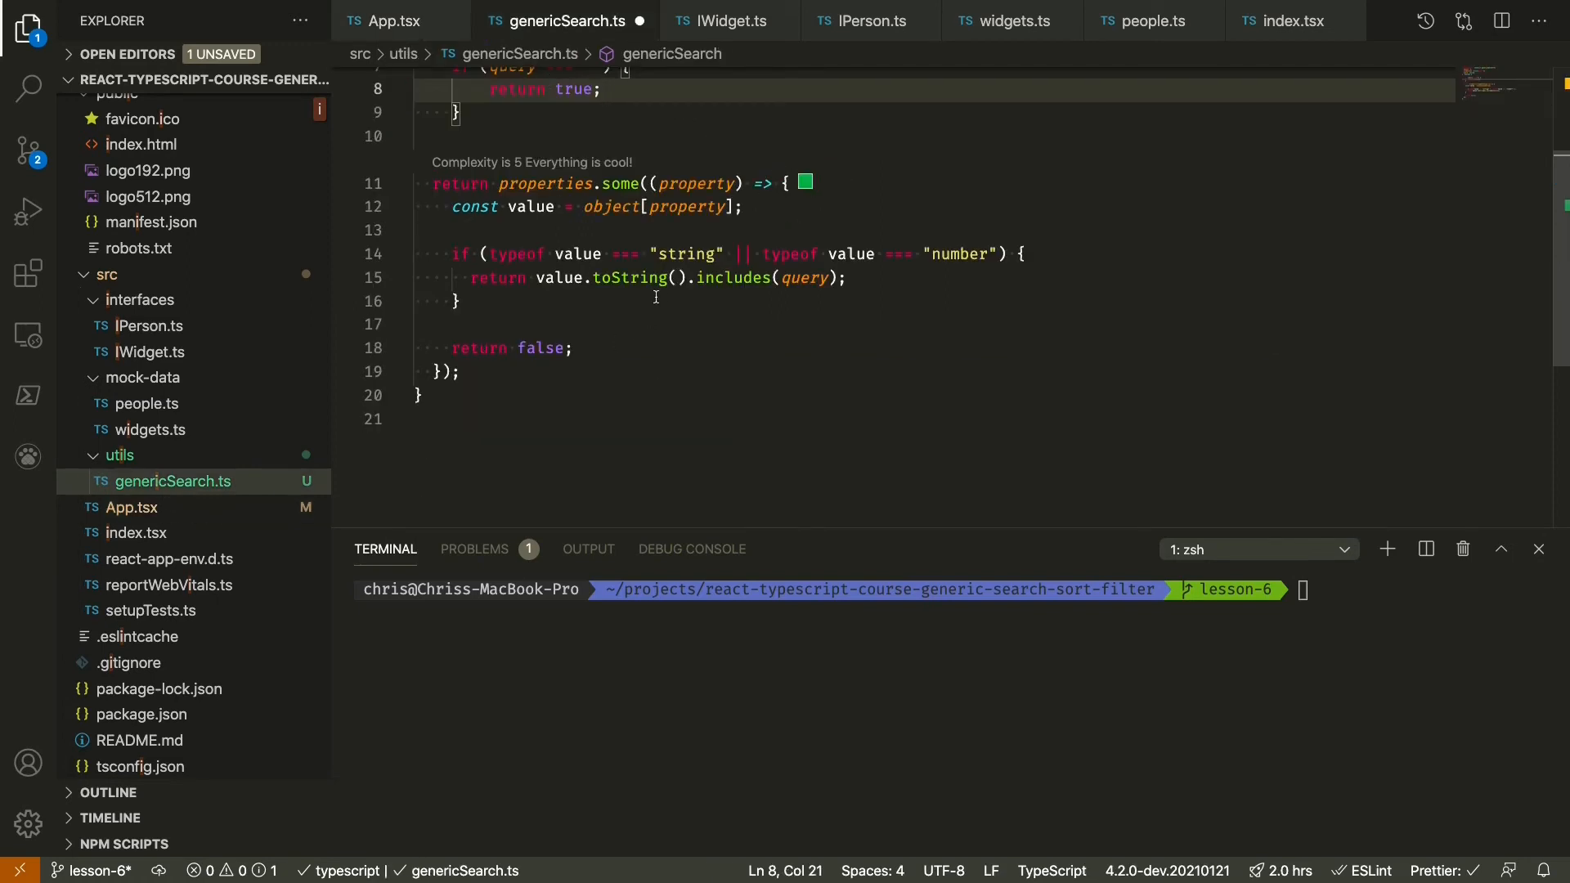
{"action": "left_click", "coordinate": [690, 278]}
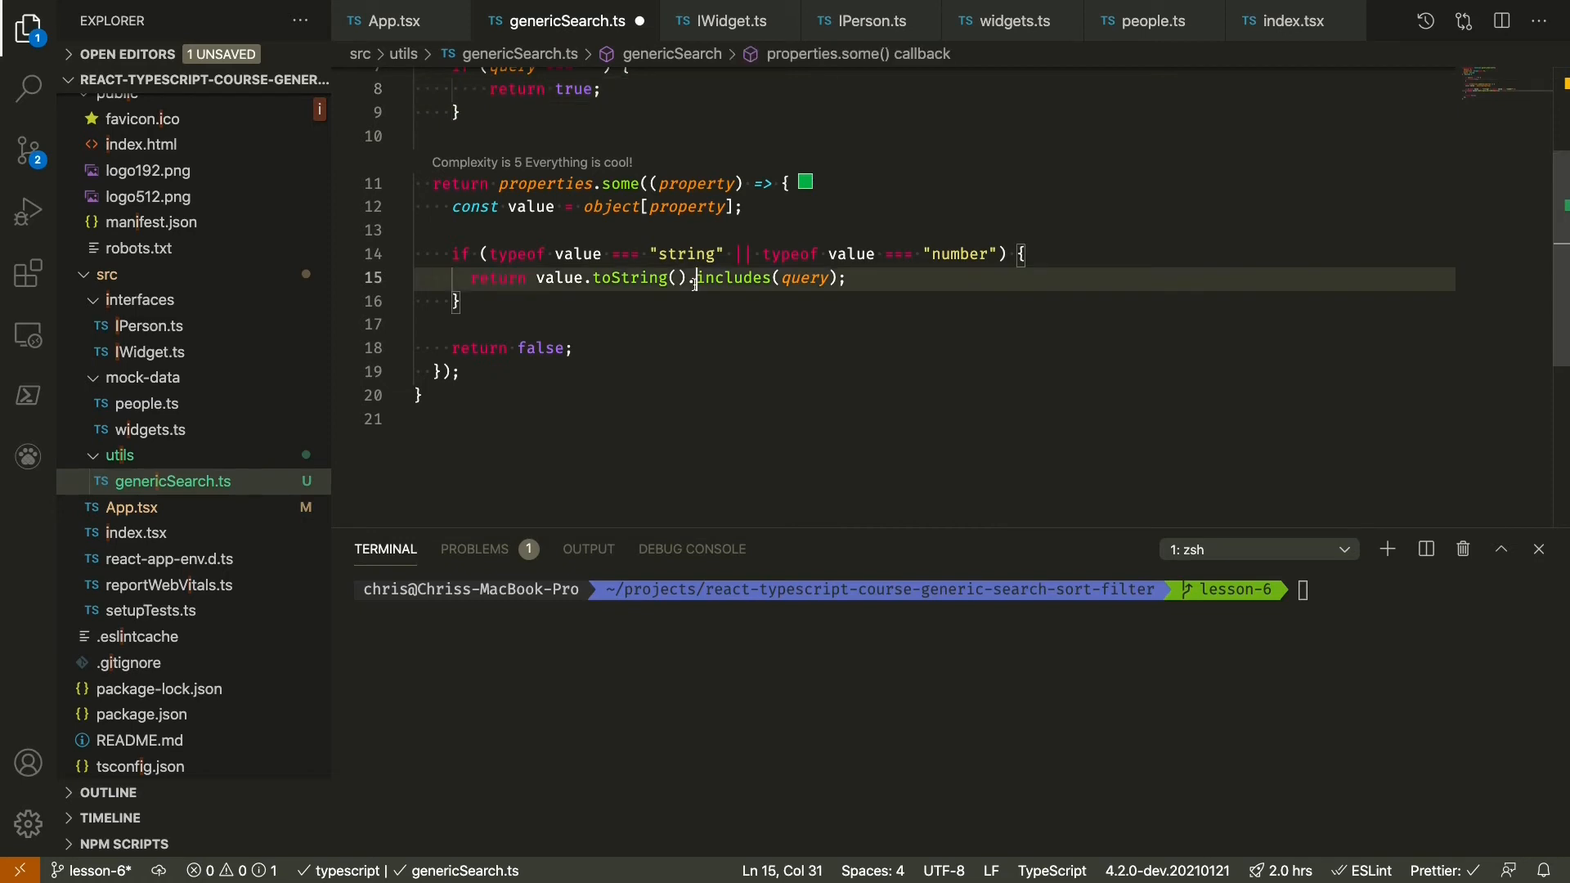
{"action": "type", "text": "tolo"}
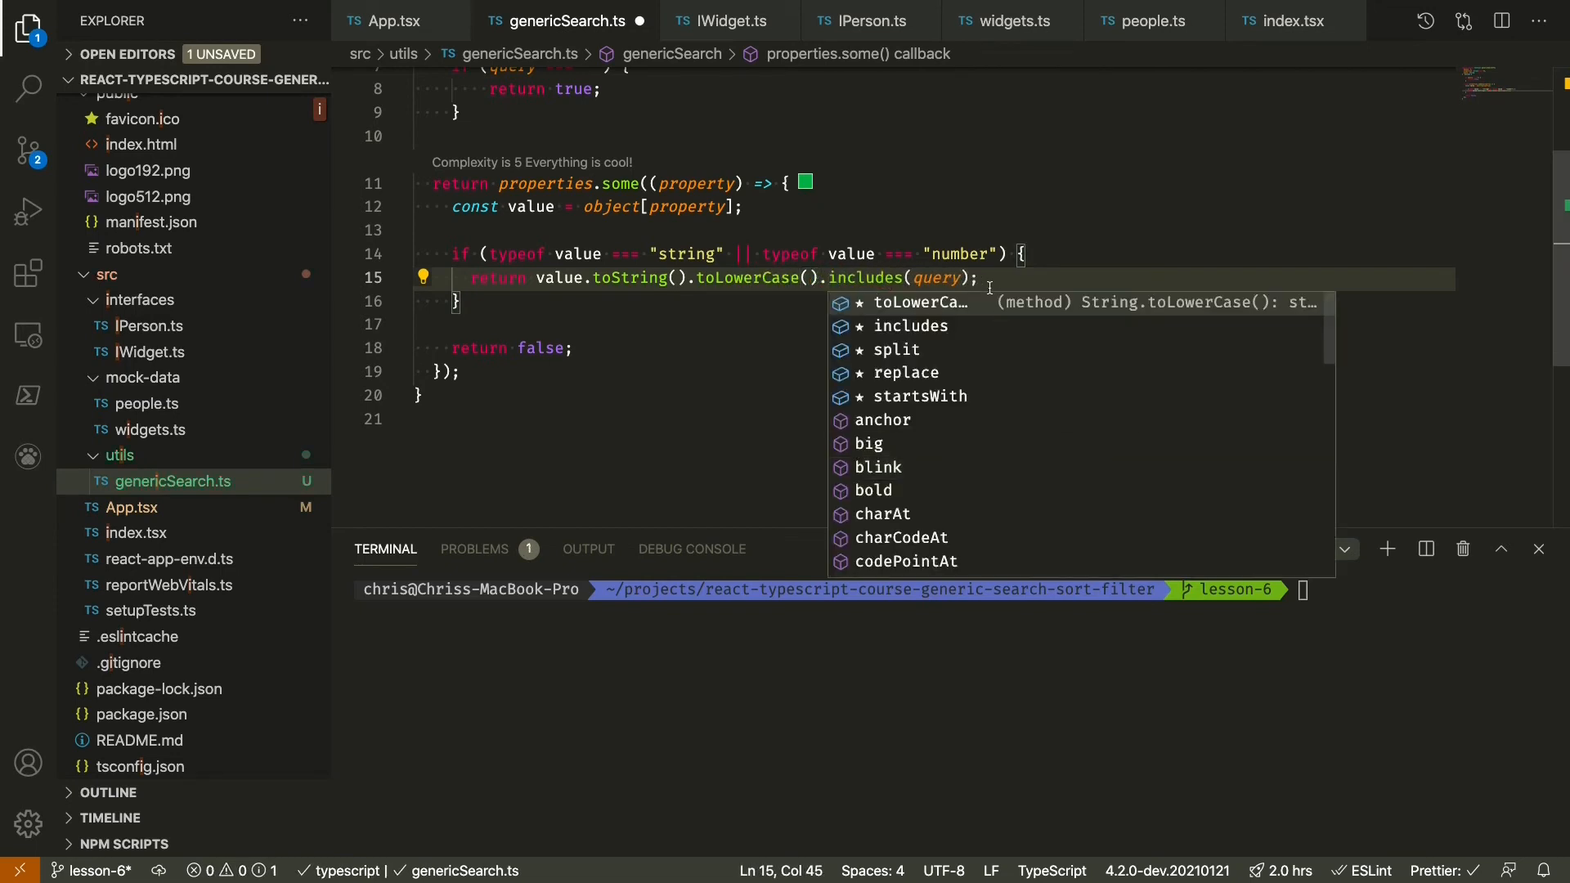
{"action": "type", "text": ".toLowerCase()"}
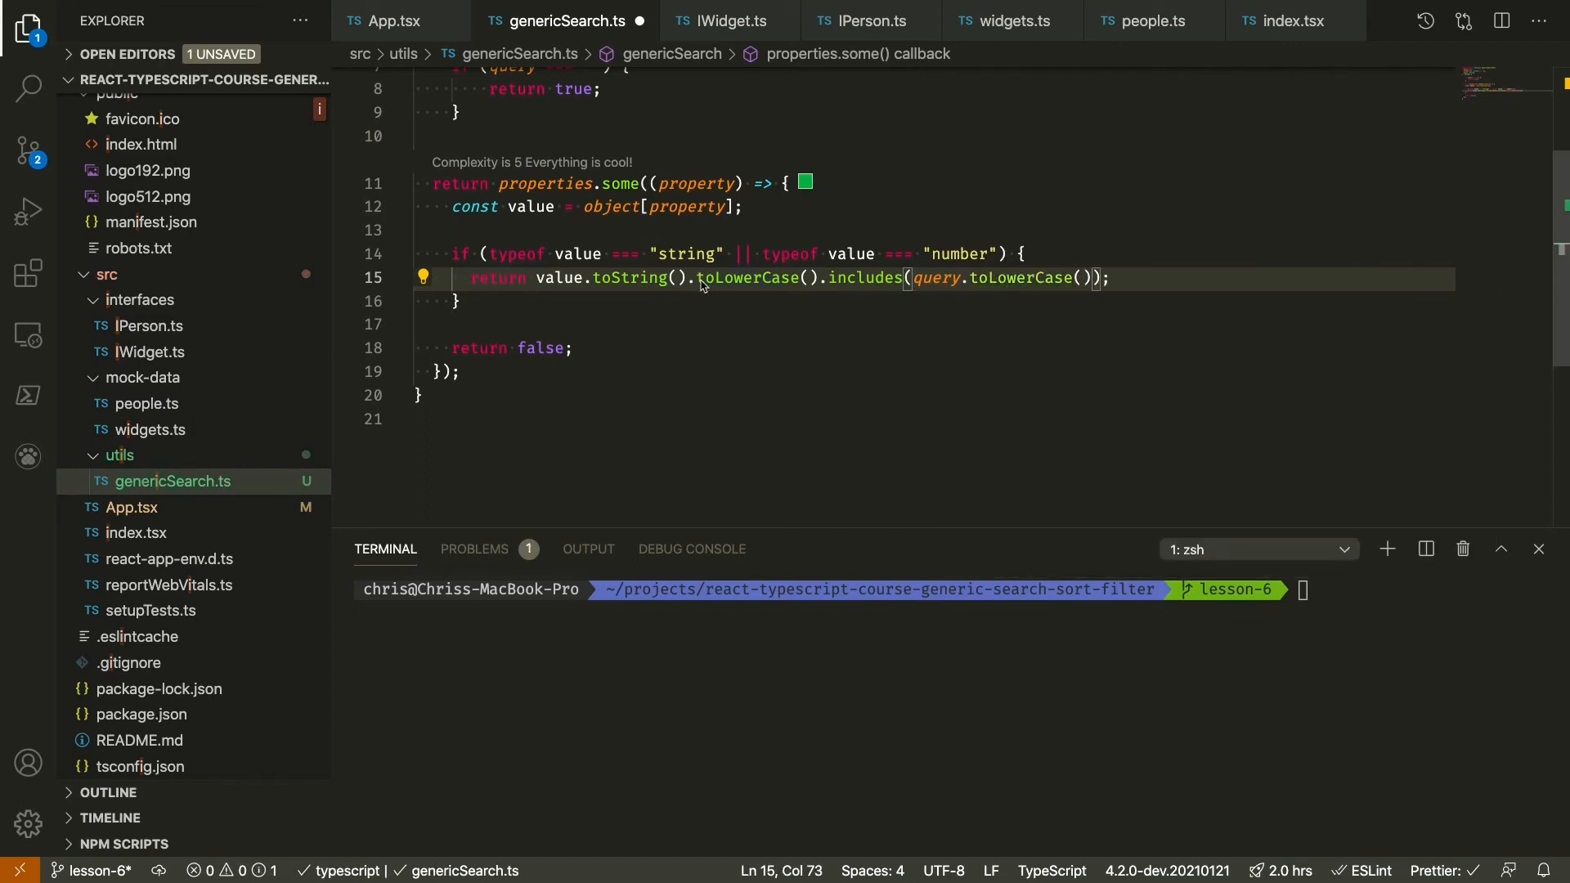
{"action": "scroll", "scroll_direction": "up", "scroll_amount": 3}
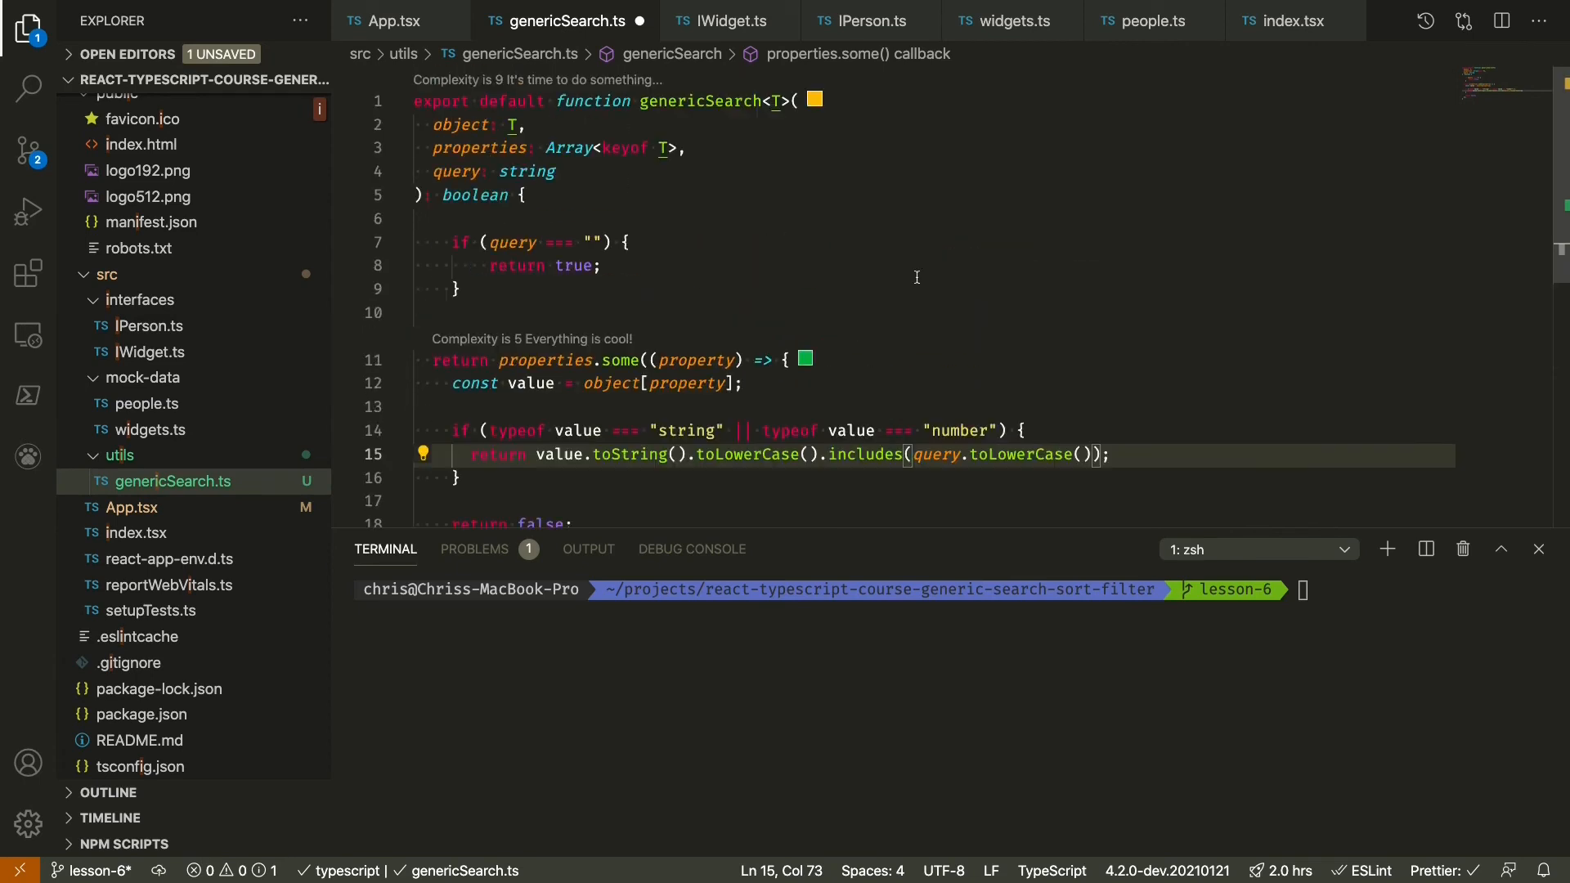
- Add a shouldBeCaseSensitive: boolean parameter after query
{"action": "left_click", "coordinate": [554, 172]}
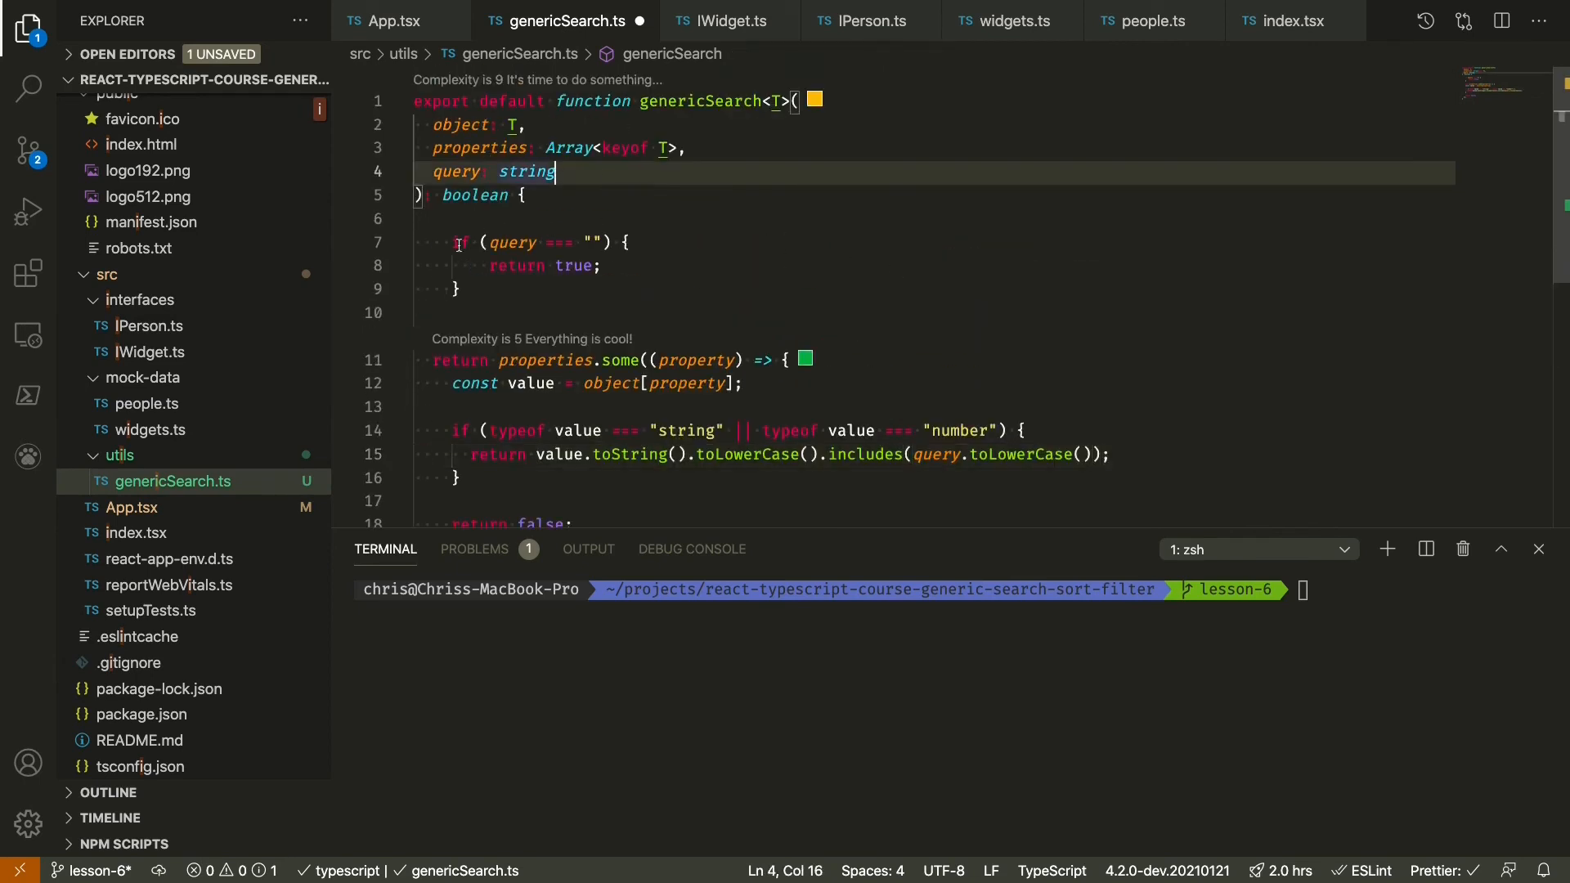
{"action": "mouse_move", "coordinate": [702, 190]}
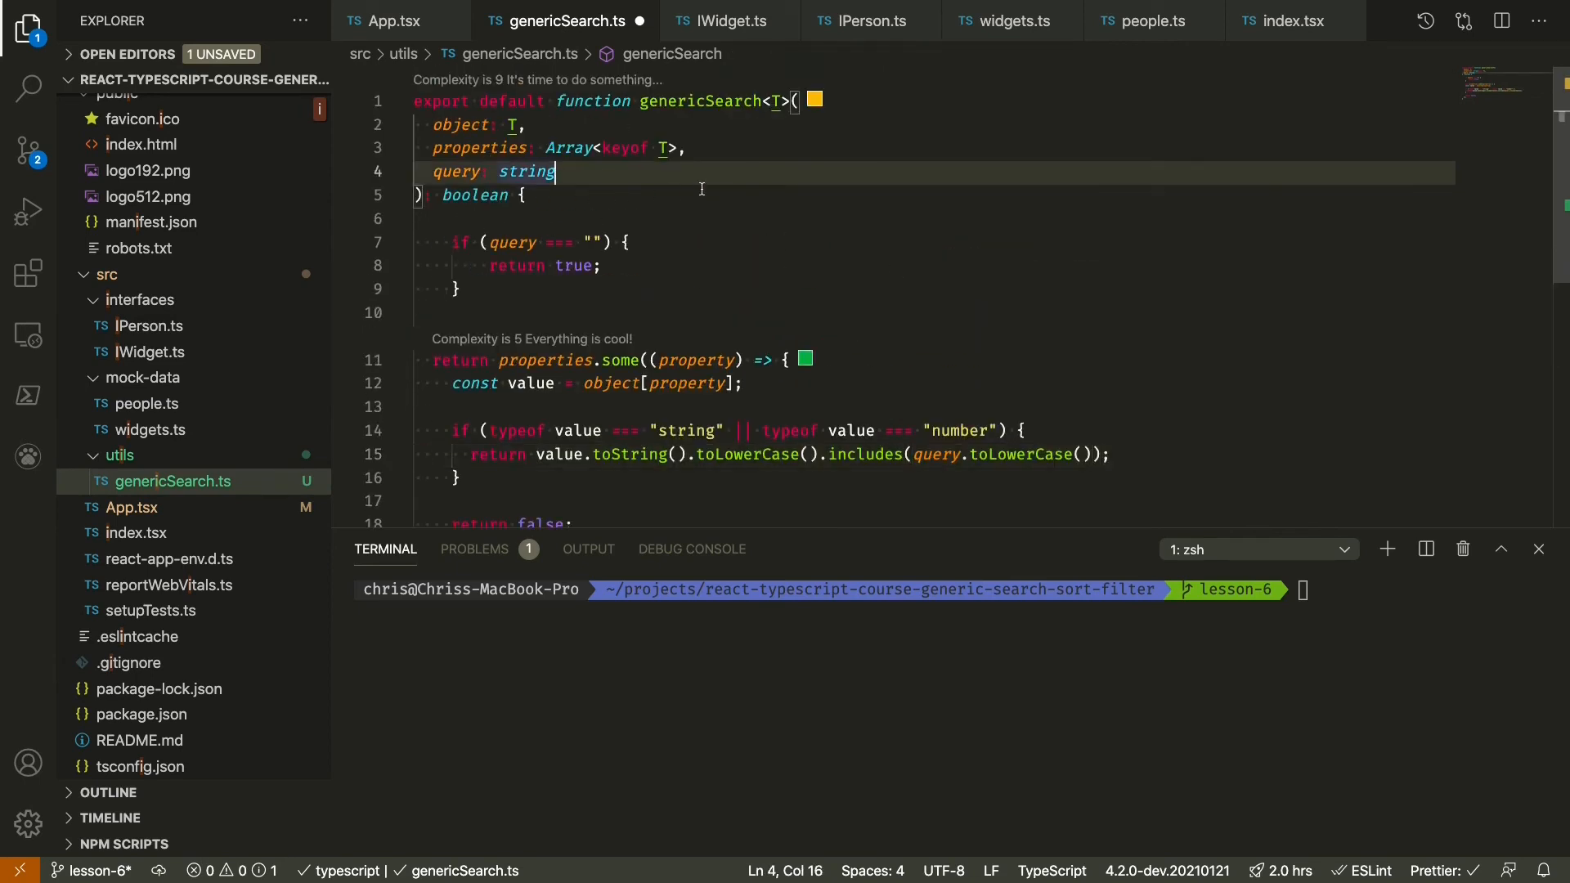
{"action": "type", "text": ","}
{"action": "type", "text": "shouldBe"}
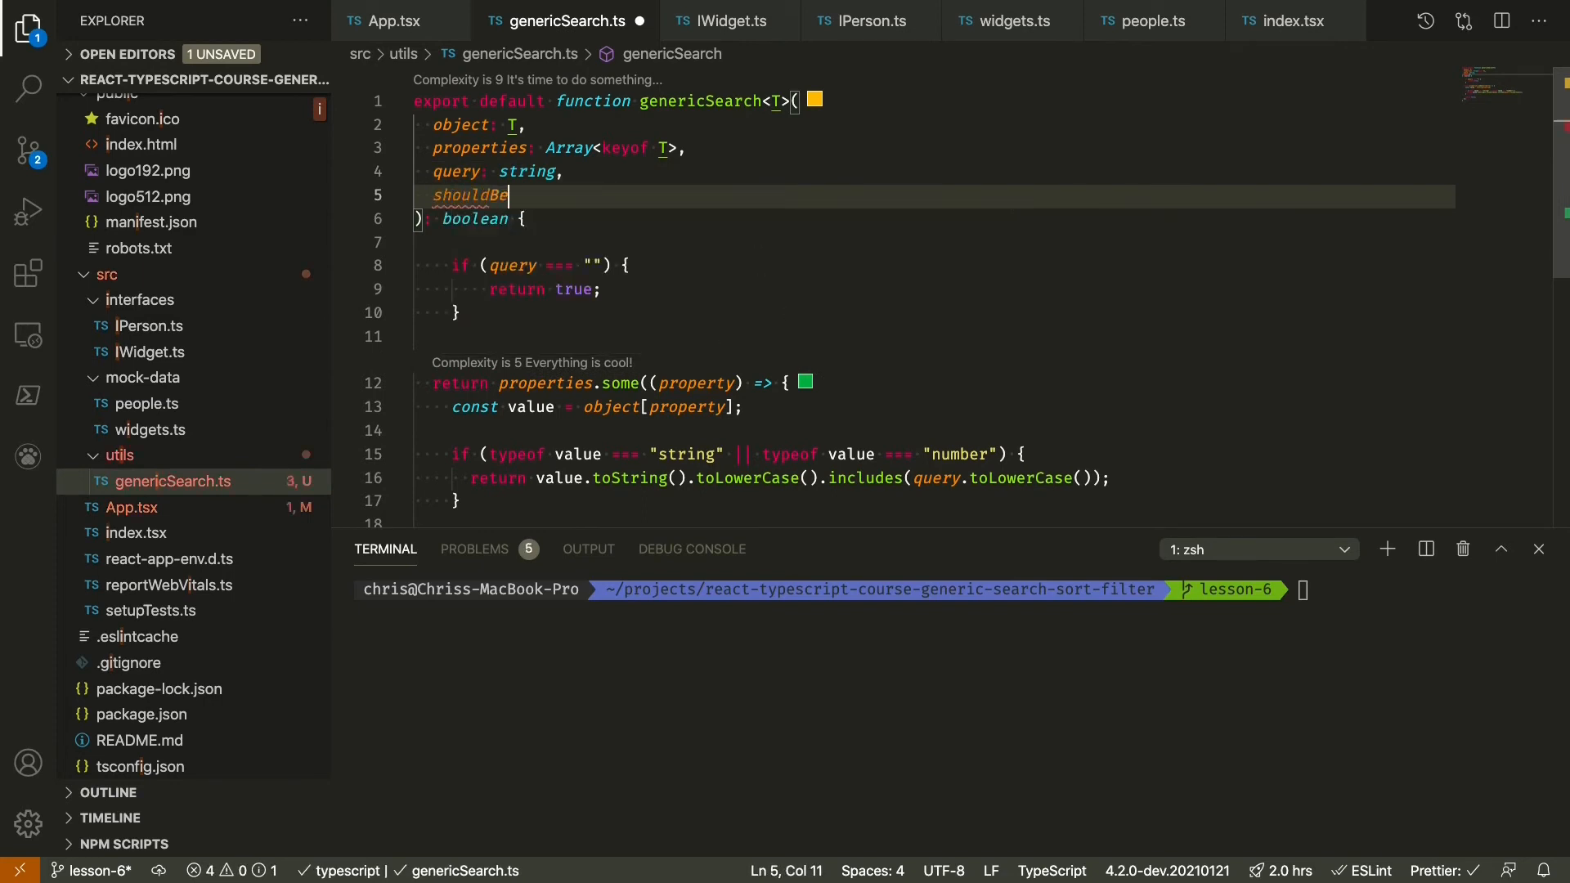
{"action": "type", "text": "Case"}
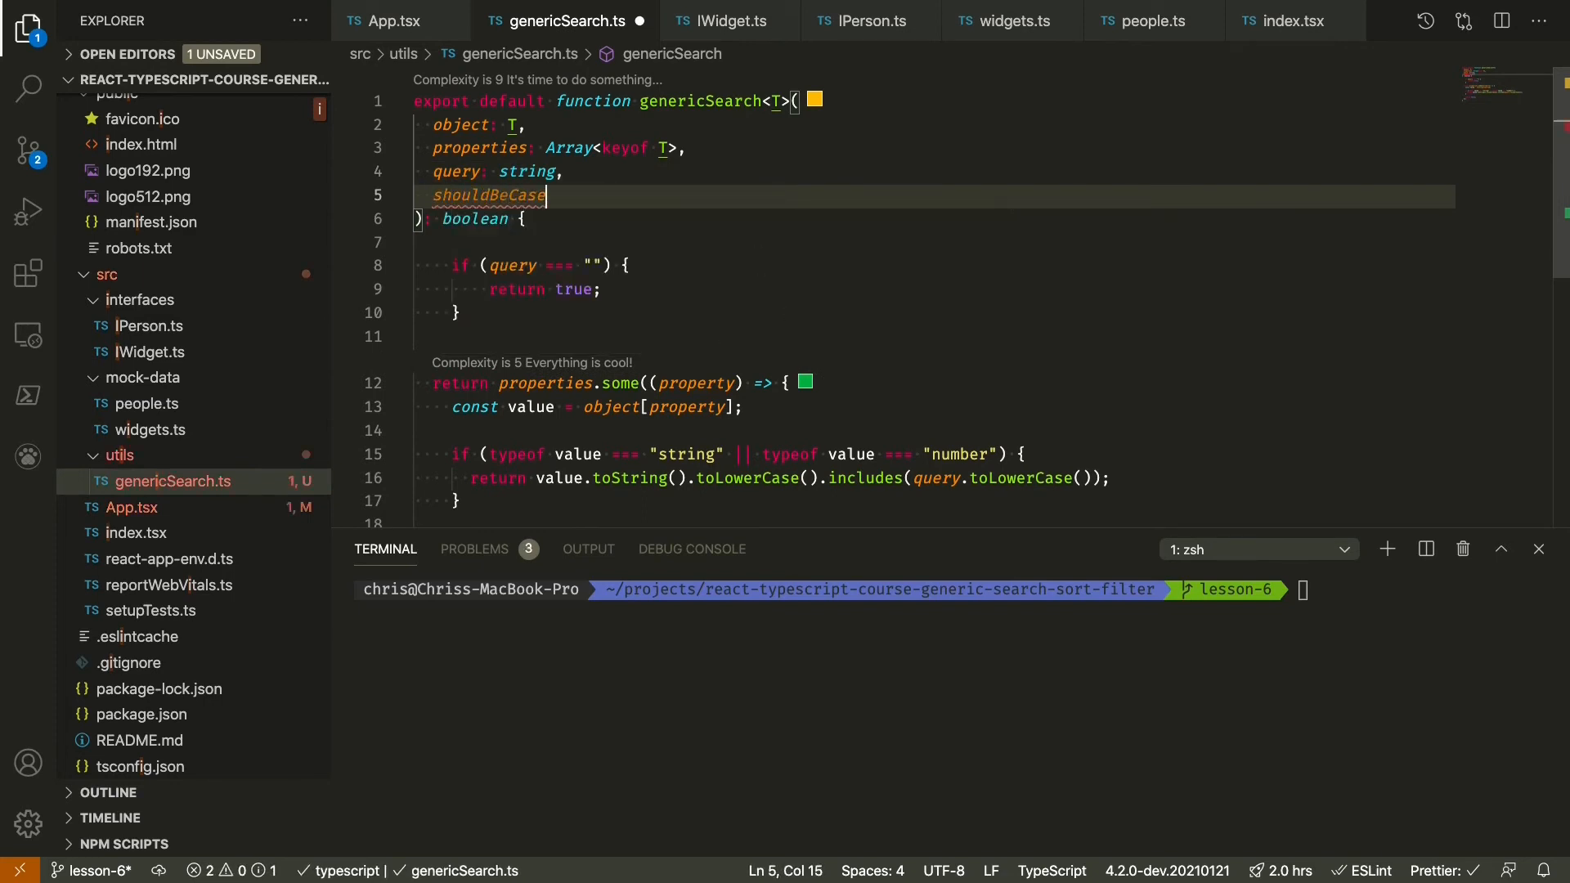
{"action": "type", "text": "Sensiti"}
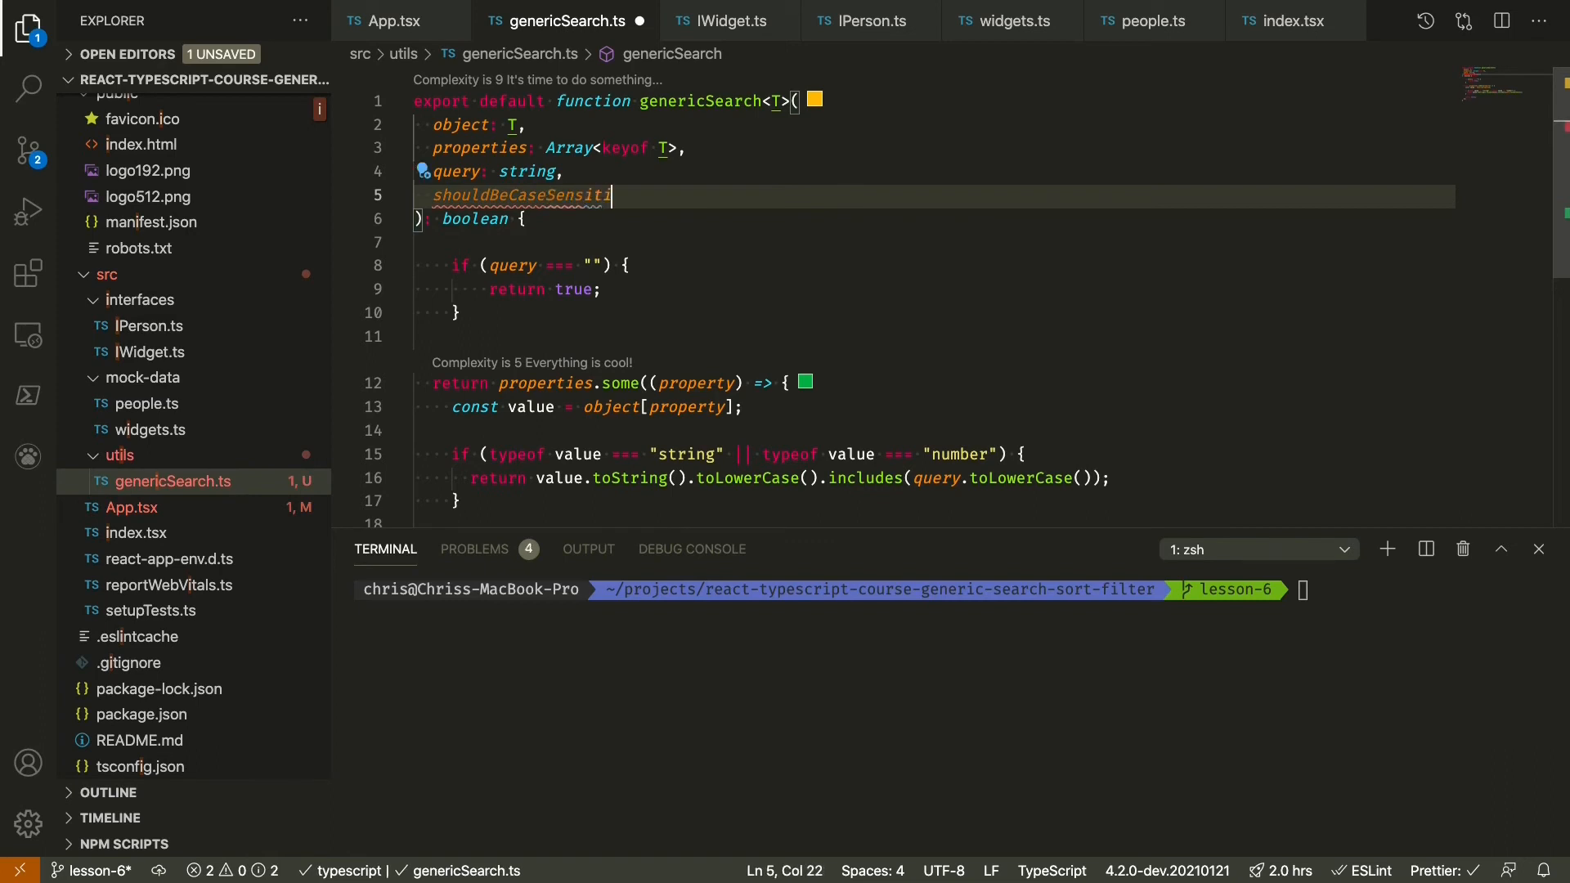
{"action": "type", "text": "ve: boolean"}
{"action": "type", "text": "if"}
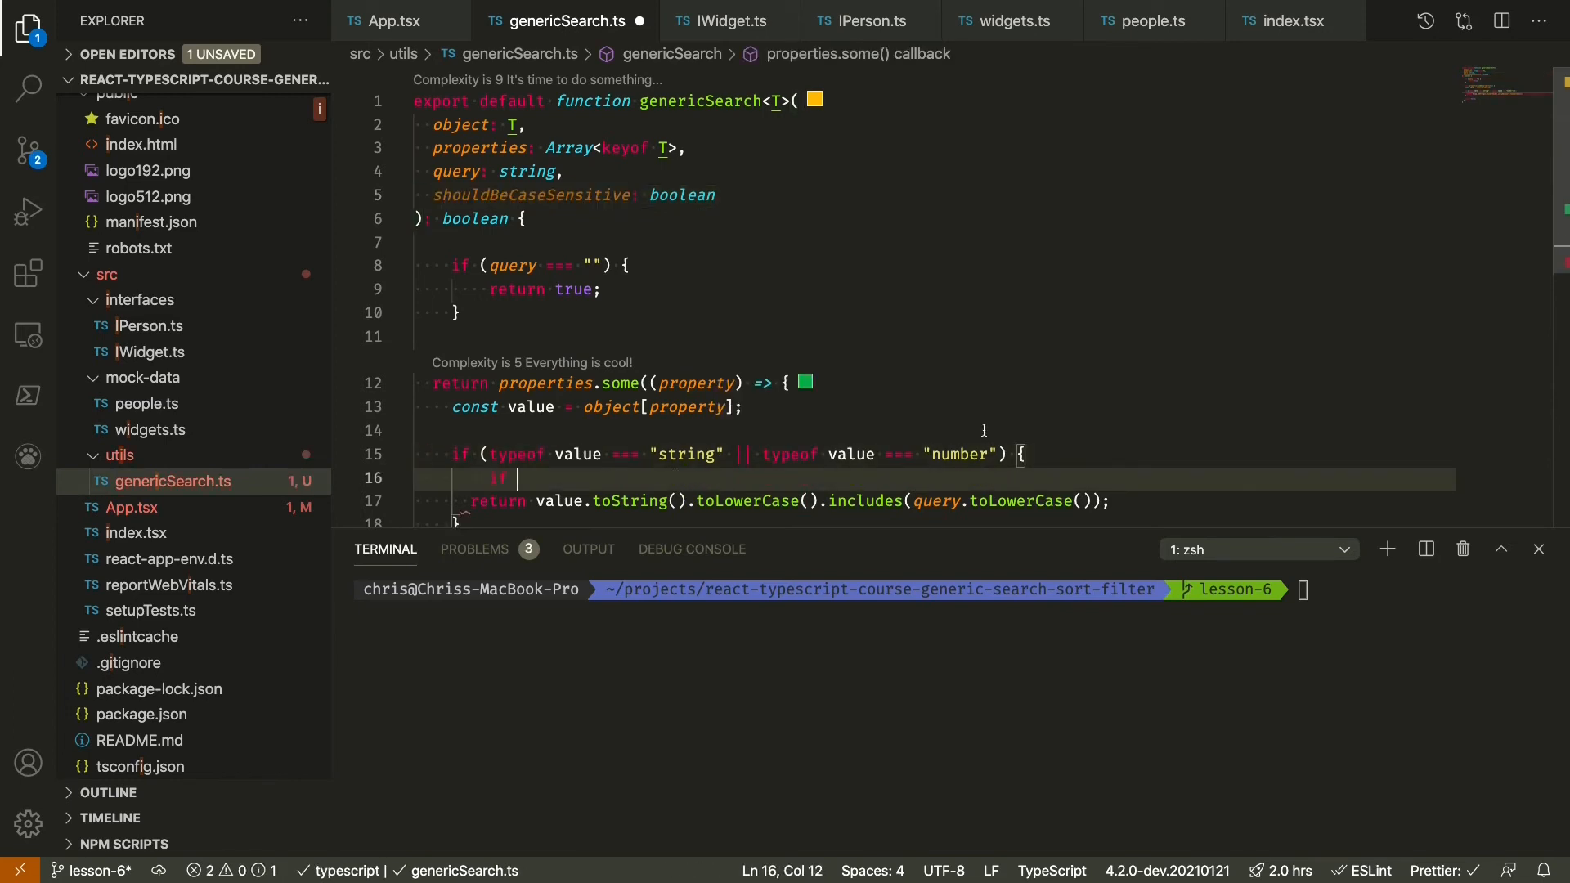
- Branch on shouldBeCaseSensitive: exact includes when true, lowercased comparison otherwise
{"action": "type", "text": "(shouldBeCaseSensitive) {"}
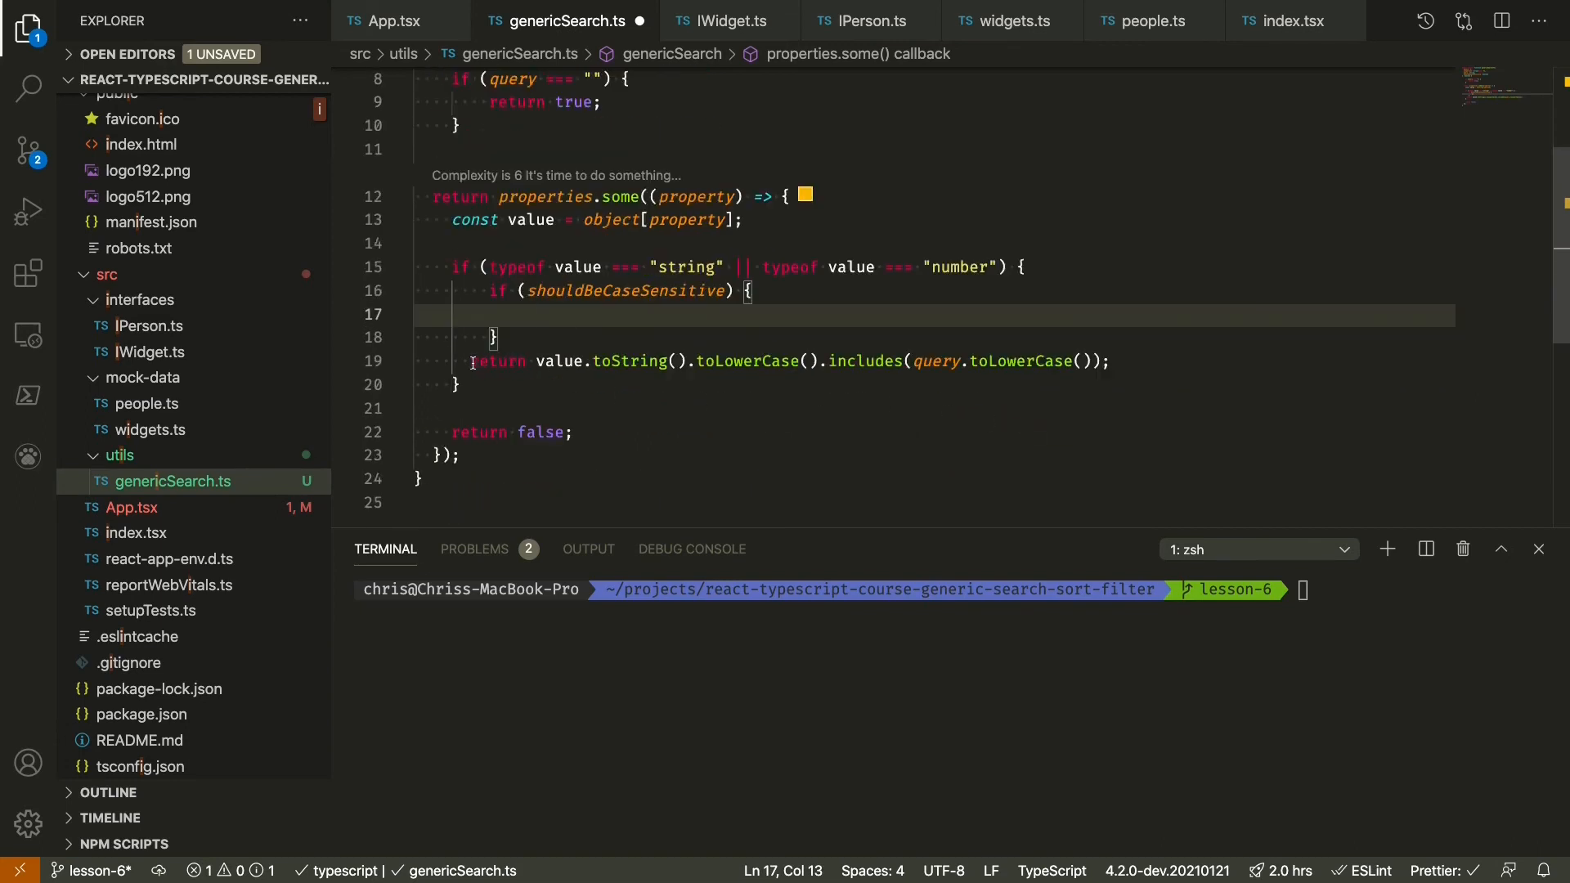
{"action": "type", "text": "return value.toString().toLowerCase().includes(query.toLowerCase());"}
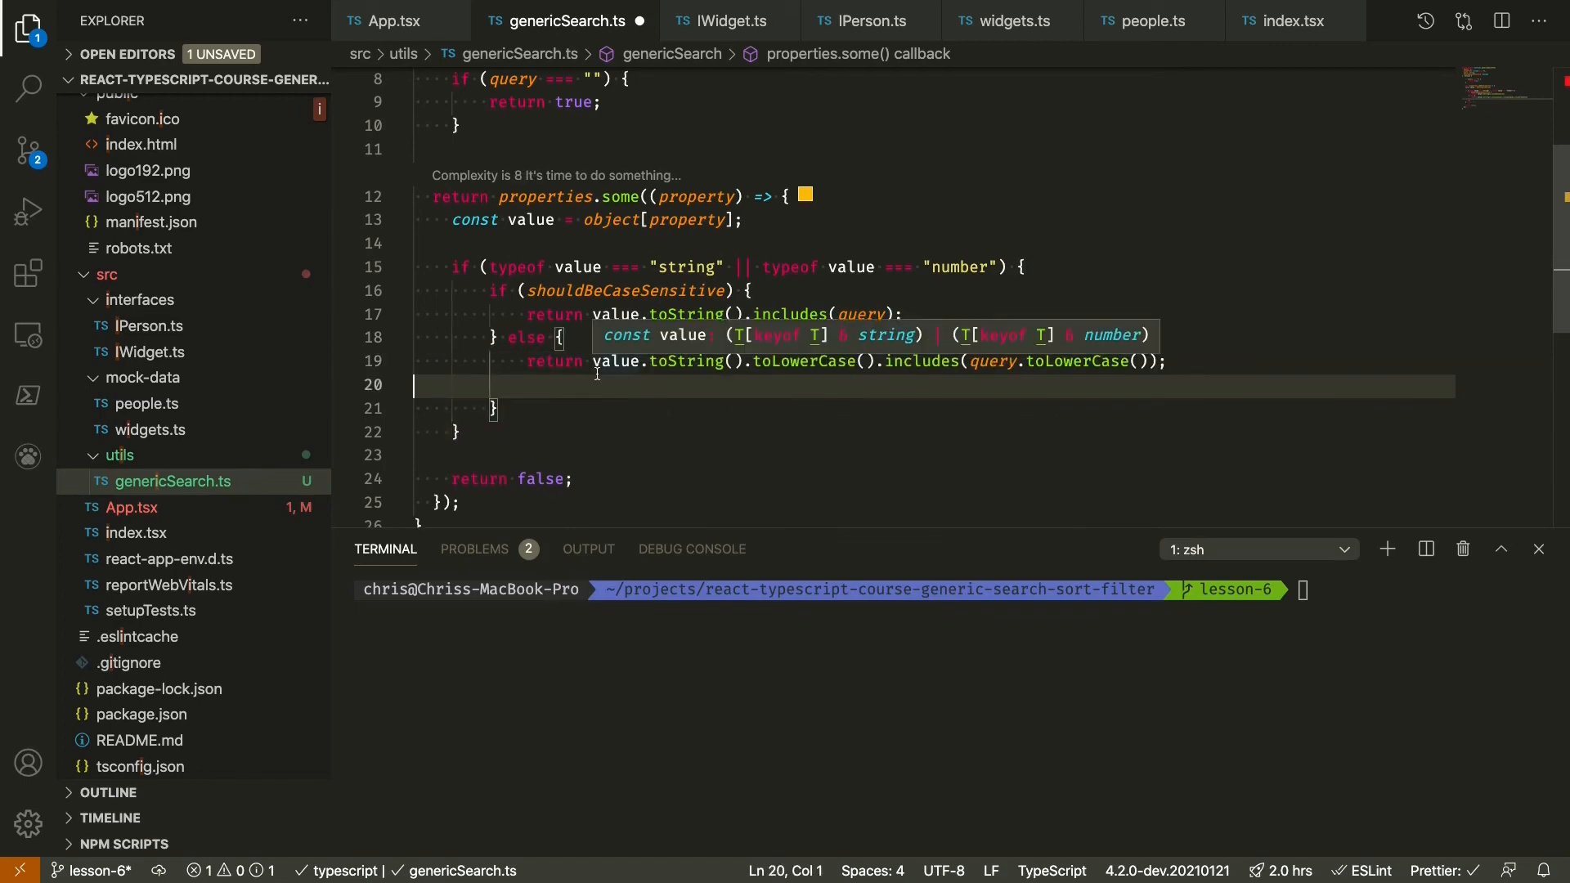
{"action": "scroll", "scroll_direction": "up", "scroll_amount": 3}
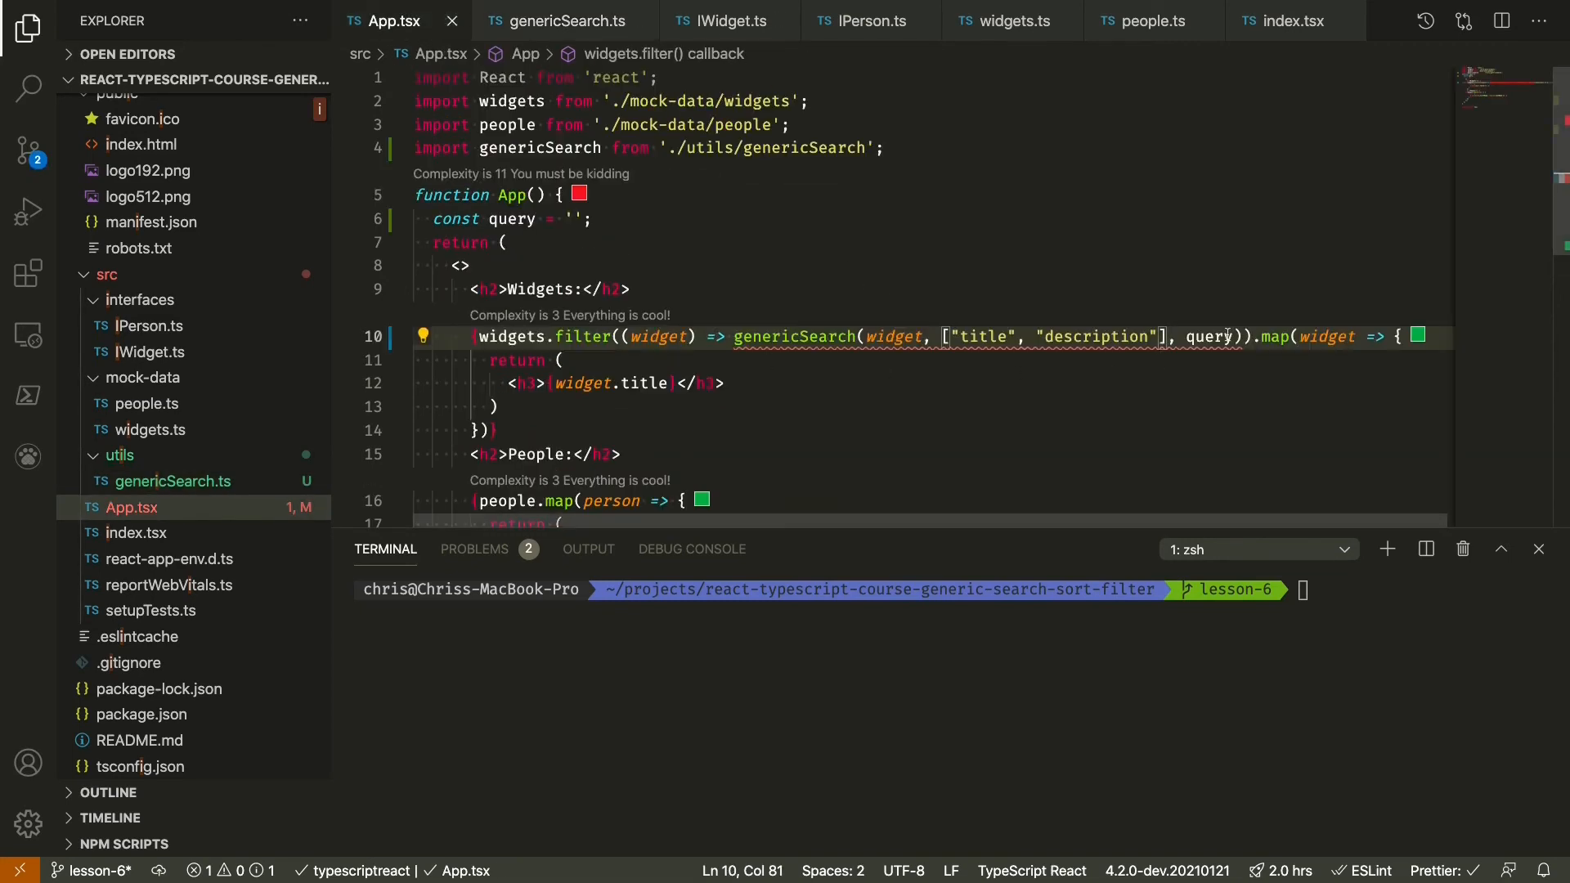
- Pass false for case sensitivity in the widgets filter and copy the expression for the people list
{"action": "type", "text": ", false"}
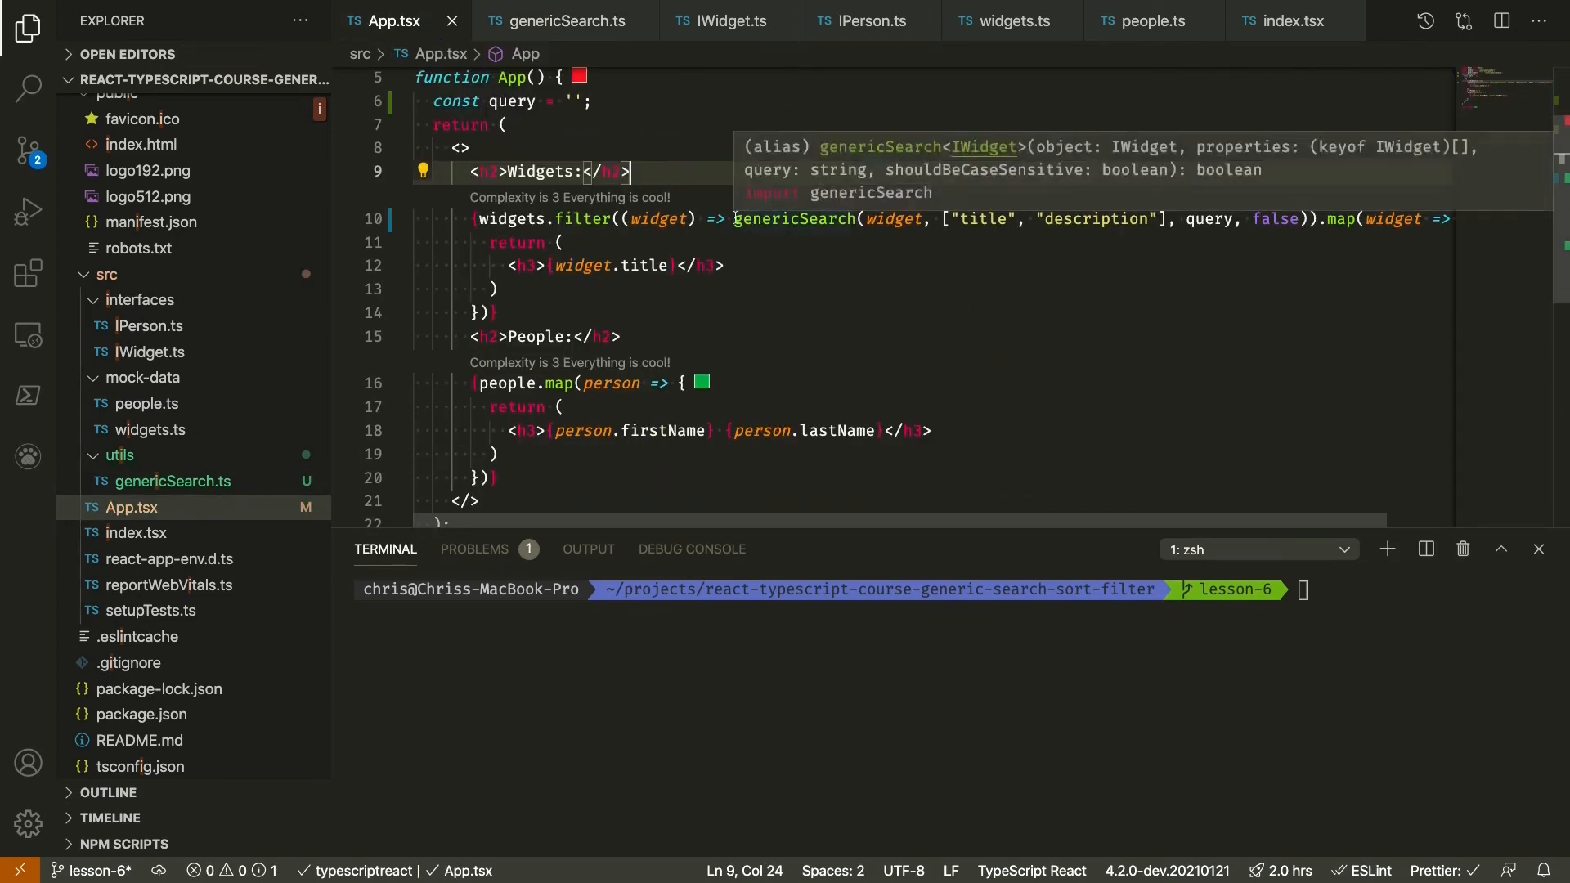
{"action": "mouse_move", "coordinate": [516, 218]}
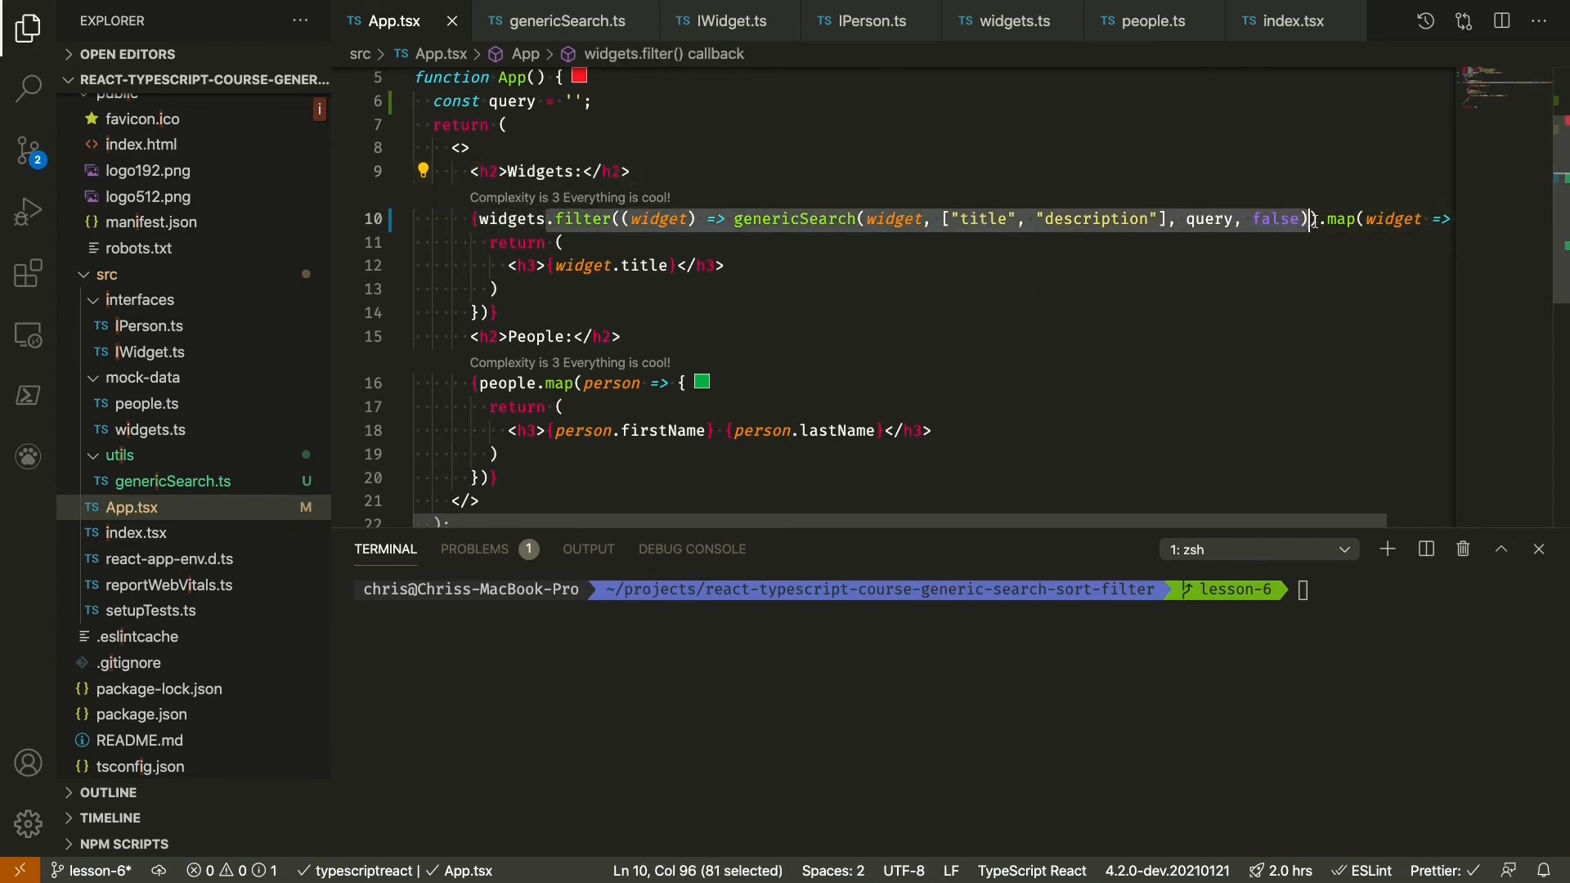
{"action": "key", "text": "shift+right"}
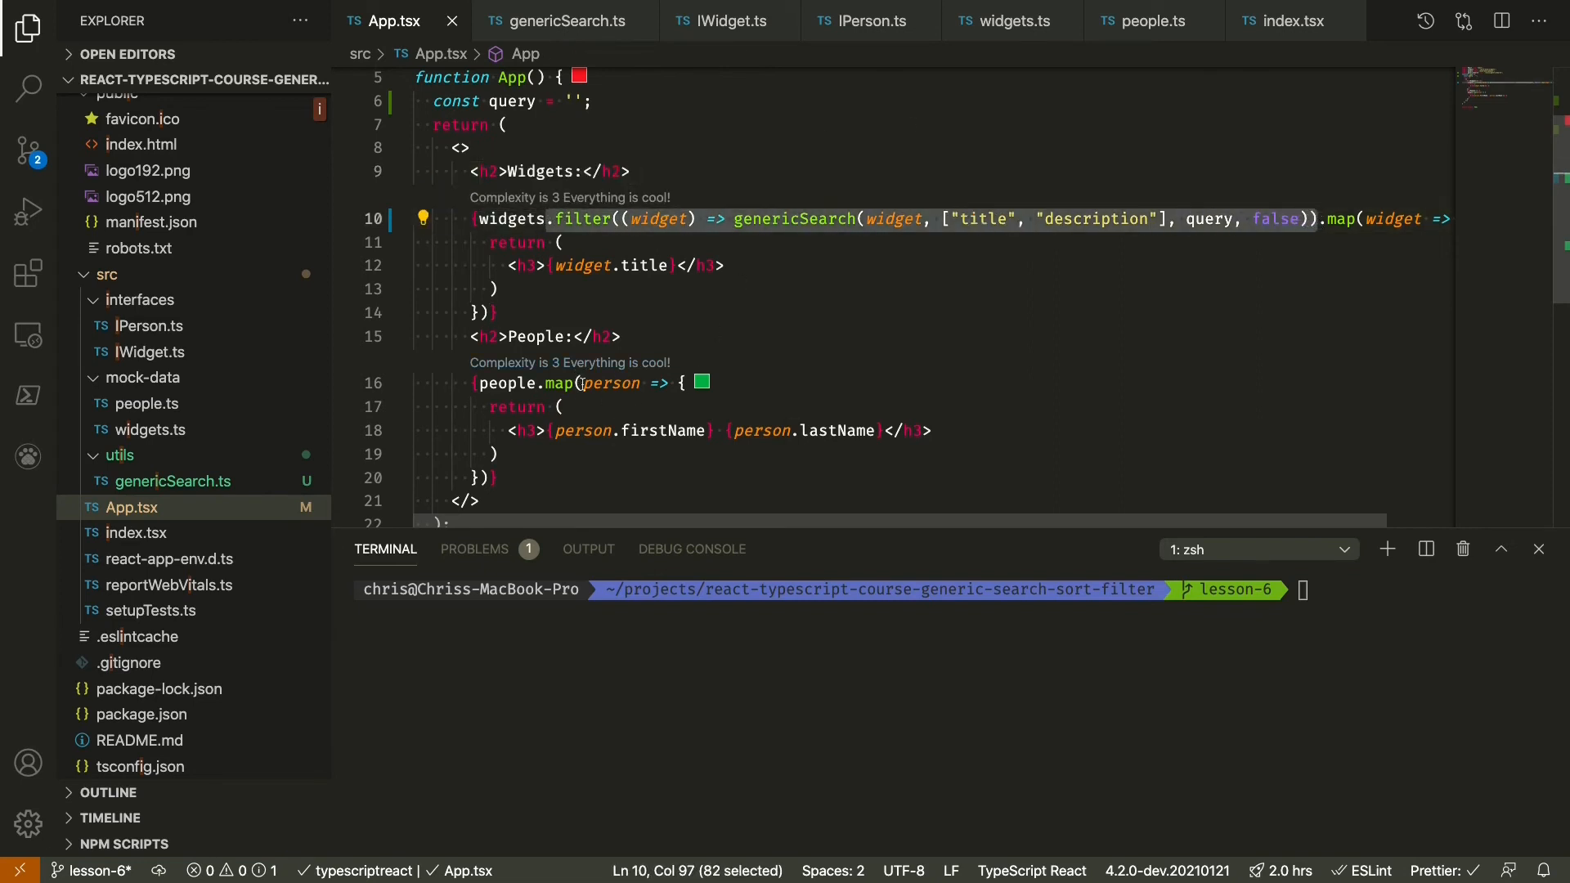
{"action": "left_click", "coordinate": [546, 383]}
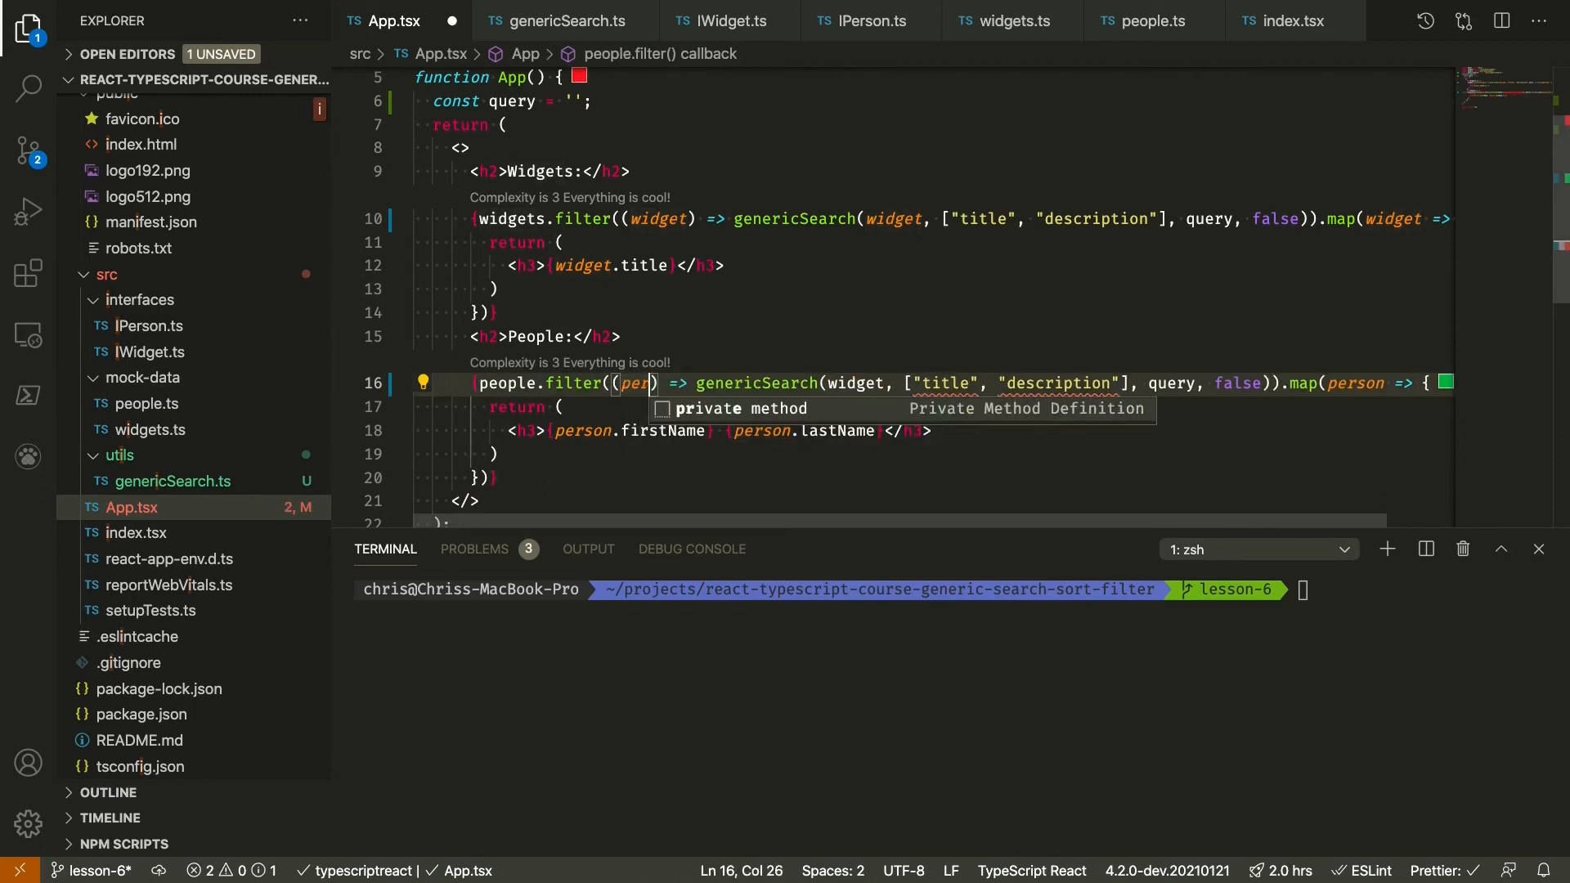
- Rename the pasted callback parameter to person and check IPerson.ts for its properties
{"action": "double_click", "coordinate": [634, 383]}
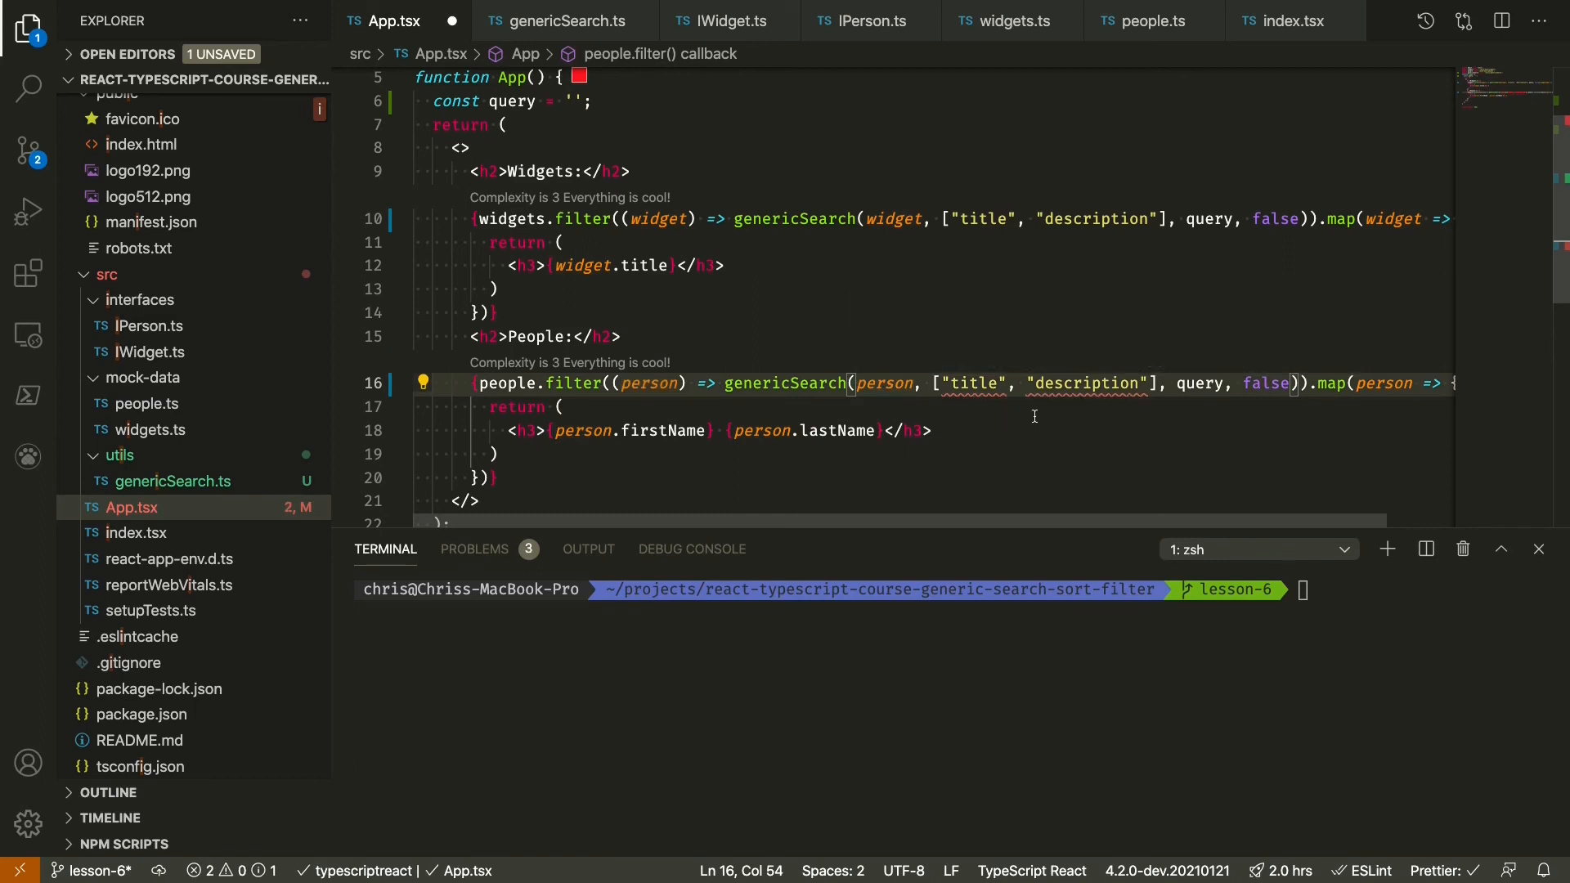
{"action": "mouse_move", "coordinate": [971, 382]}
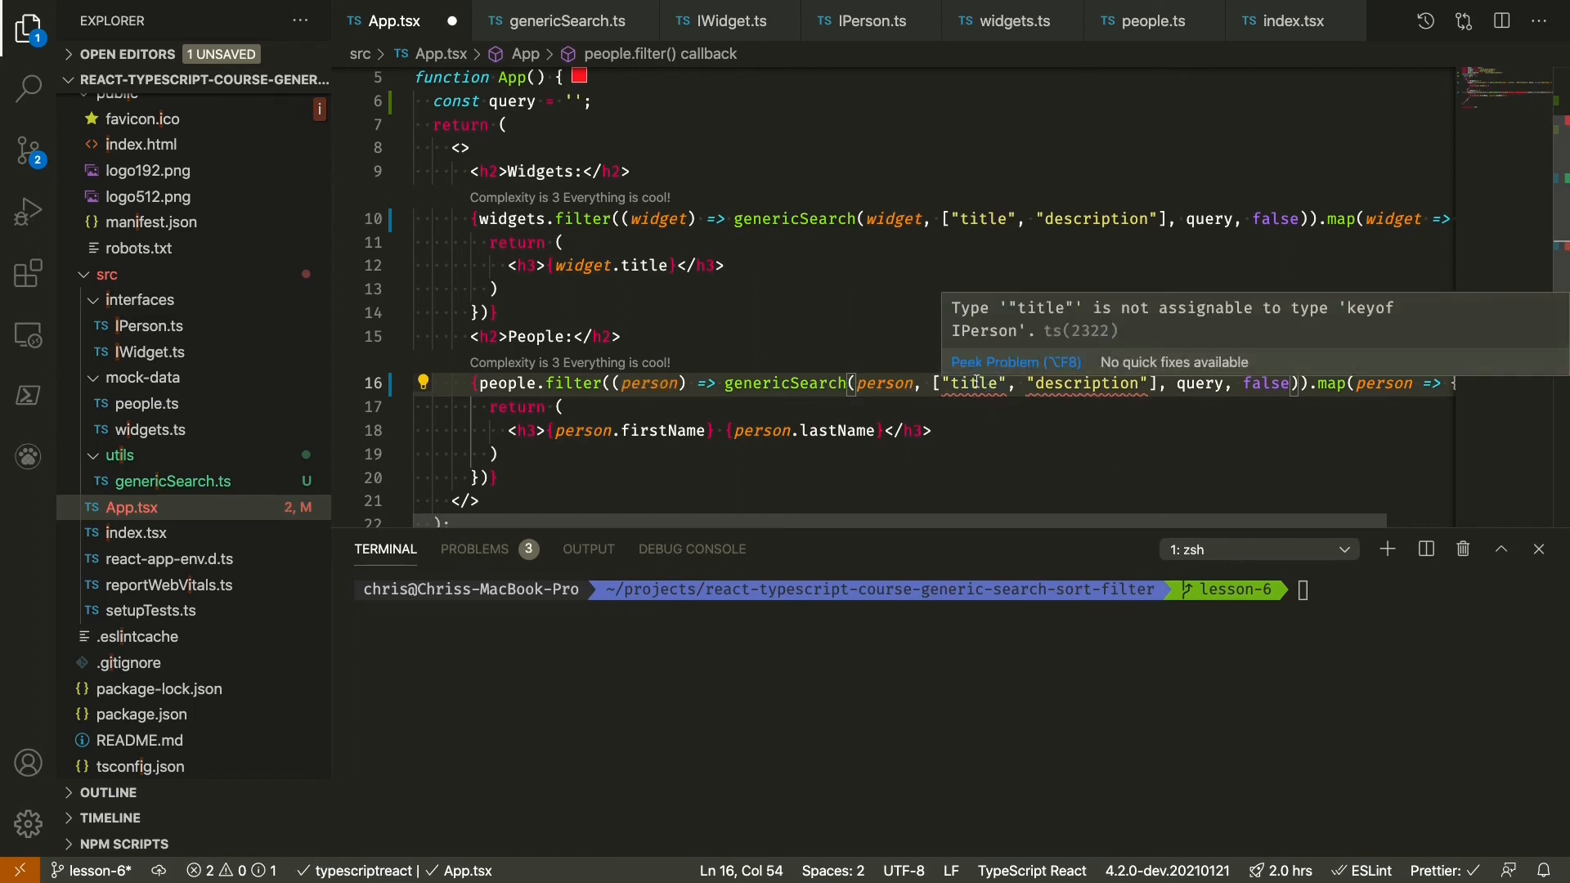
{"action": "left_click", "coordinate": [856, 20]}
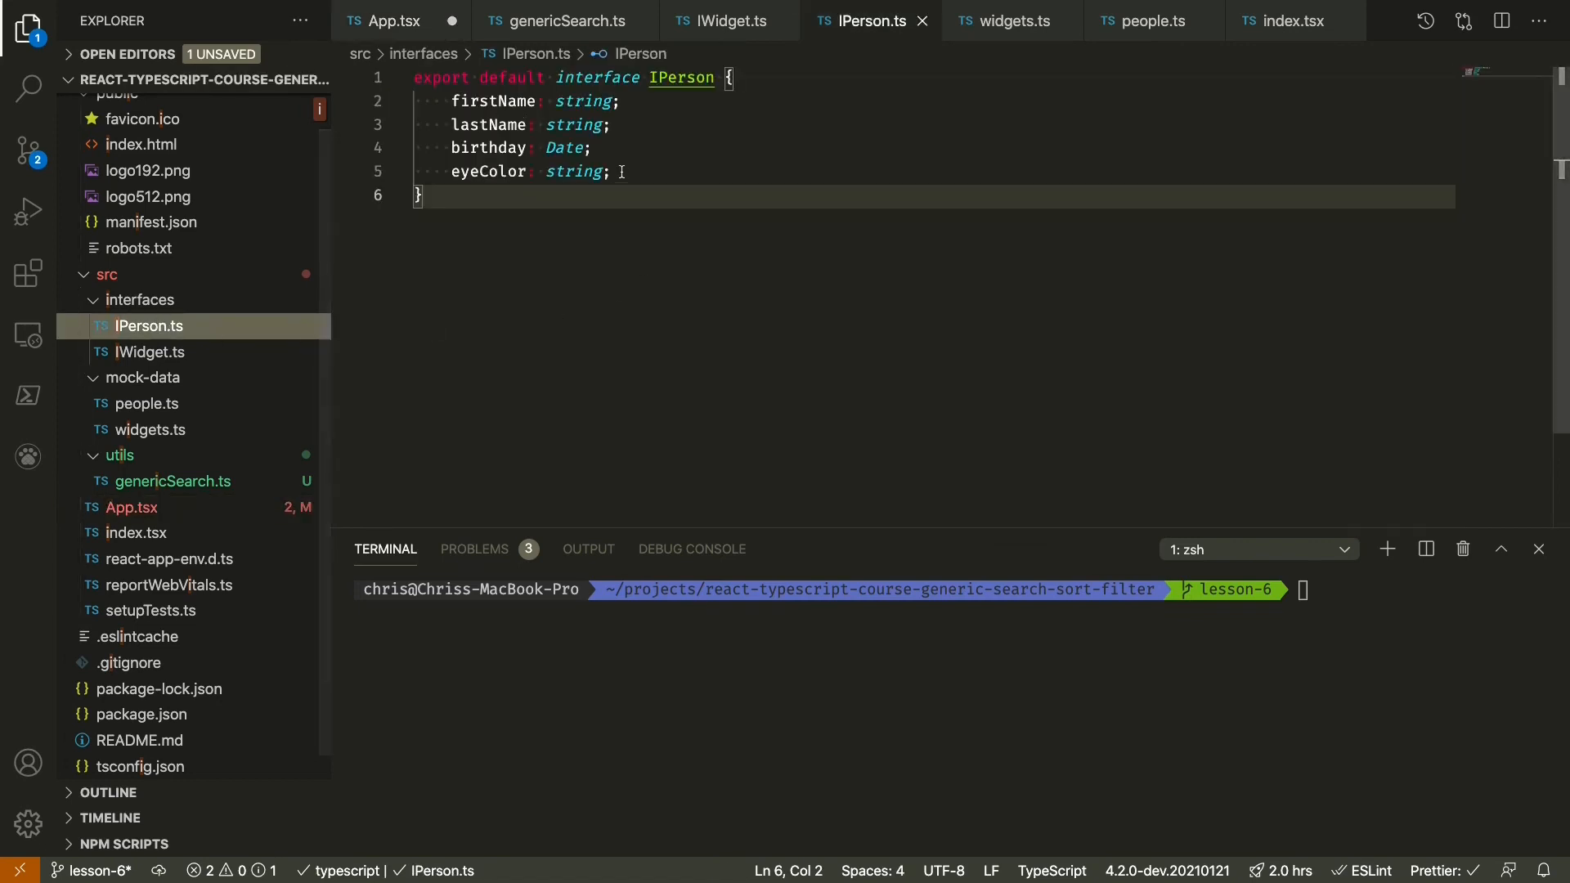
{"action": "mouse_move", "coordinate": [492, 102]}
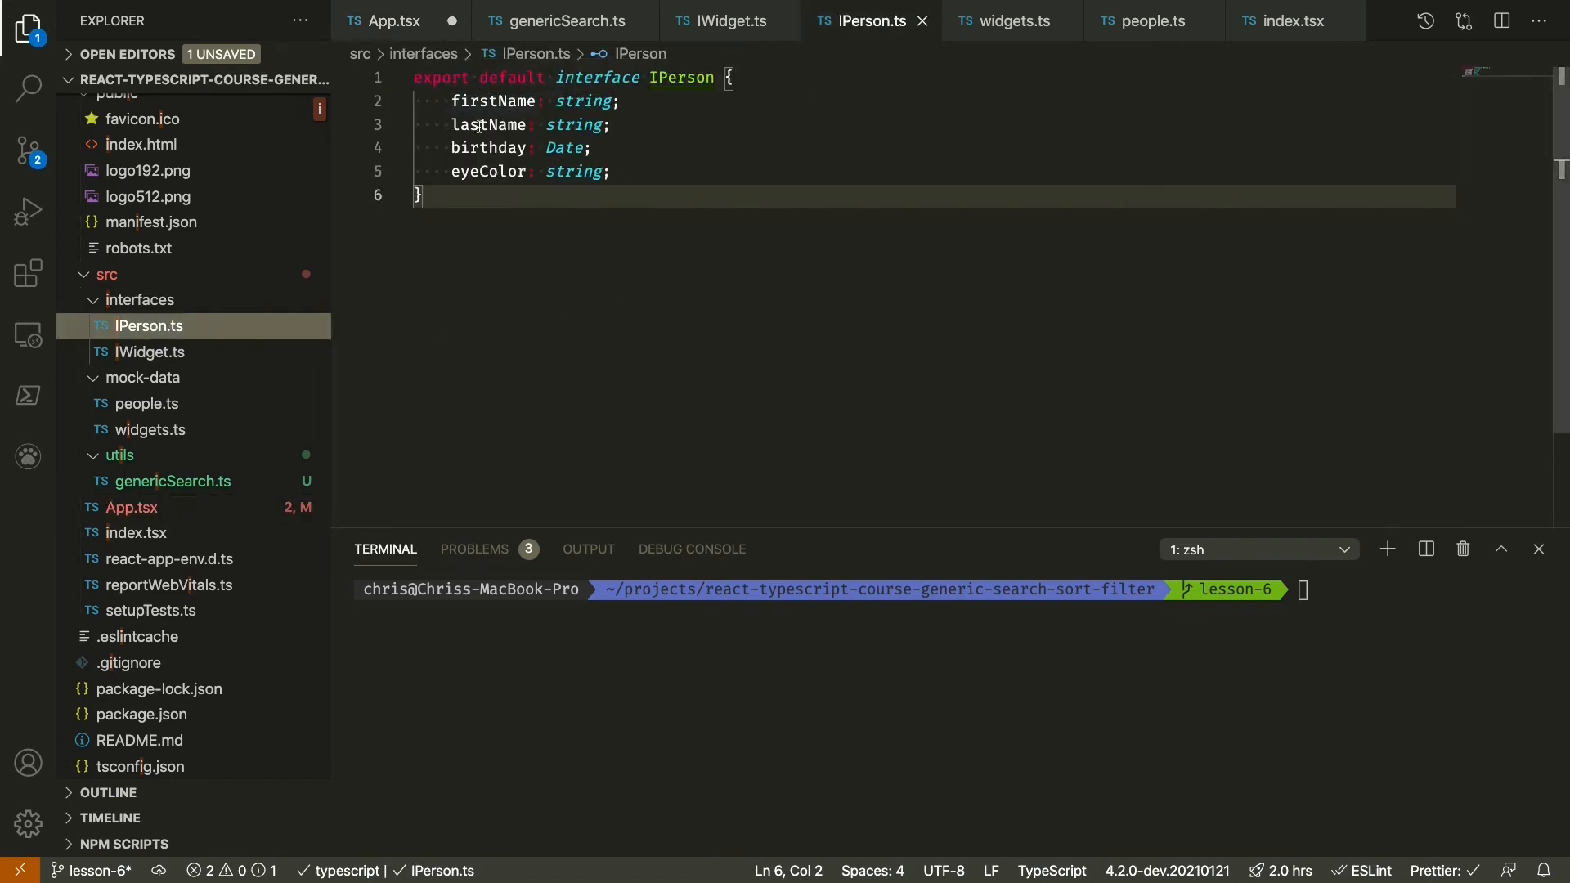
{"action": "left_click", "coordinate": [389, 19]}
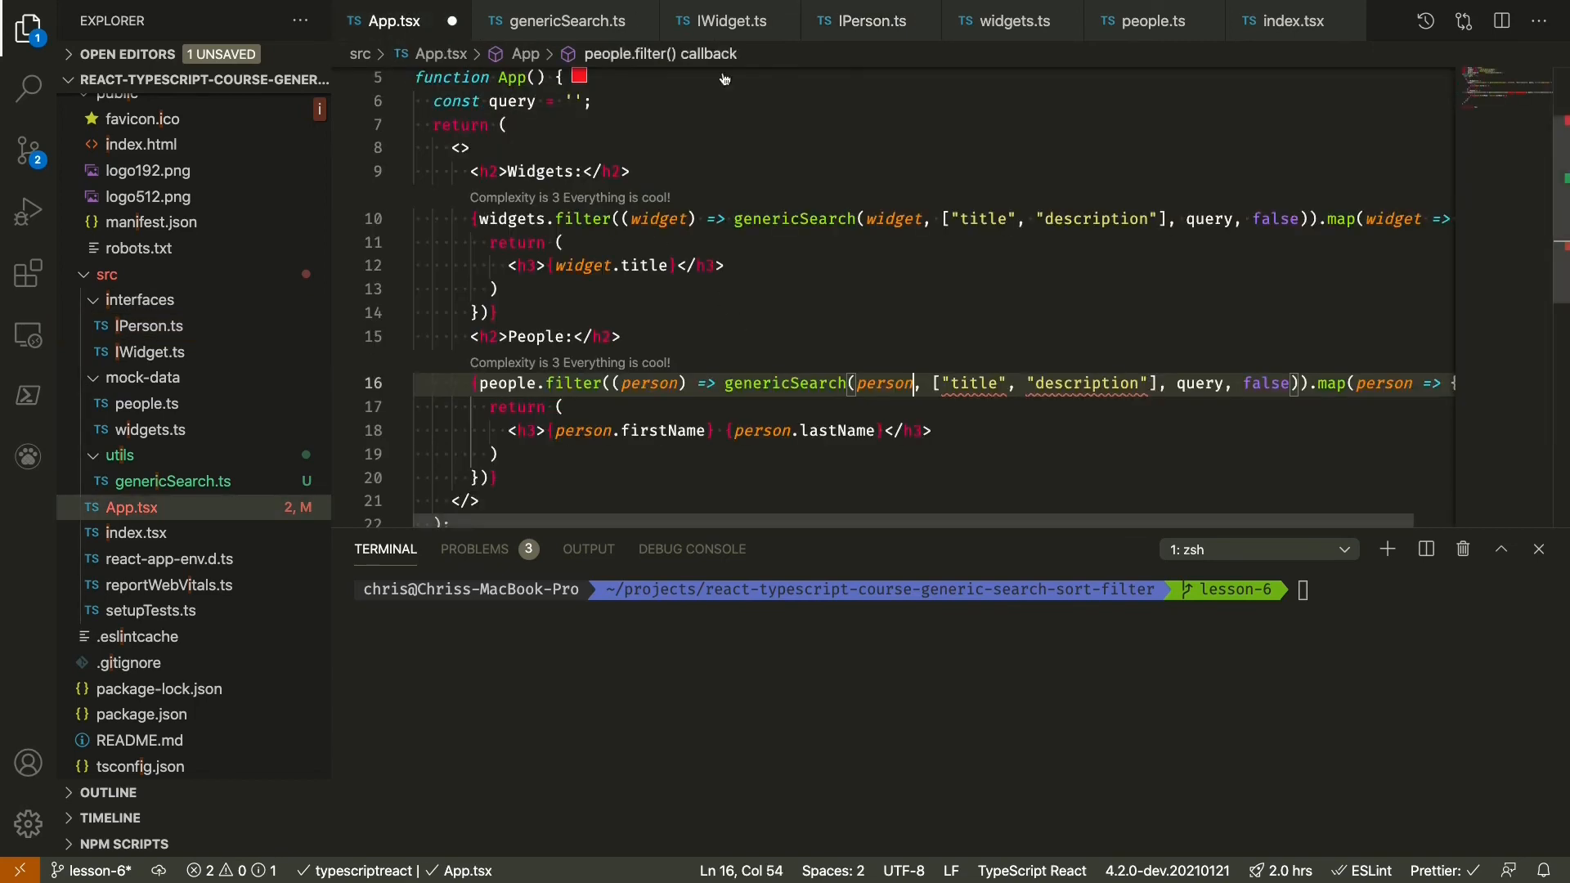
- Search people on "firstName", "lastName" and "eyeColor" in the people filter
{"action": "type", "text": "firstNam"}
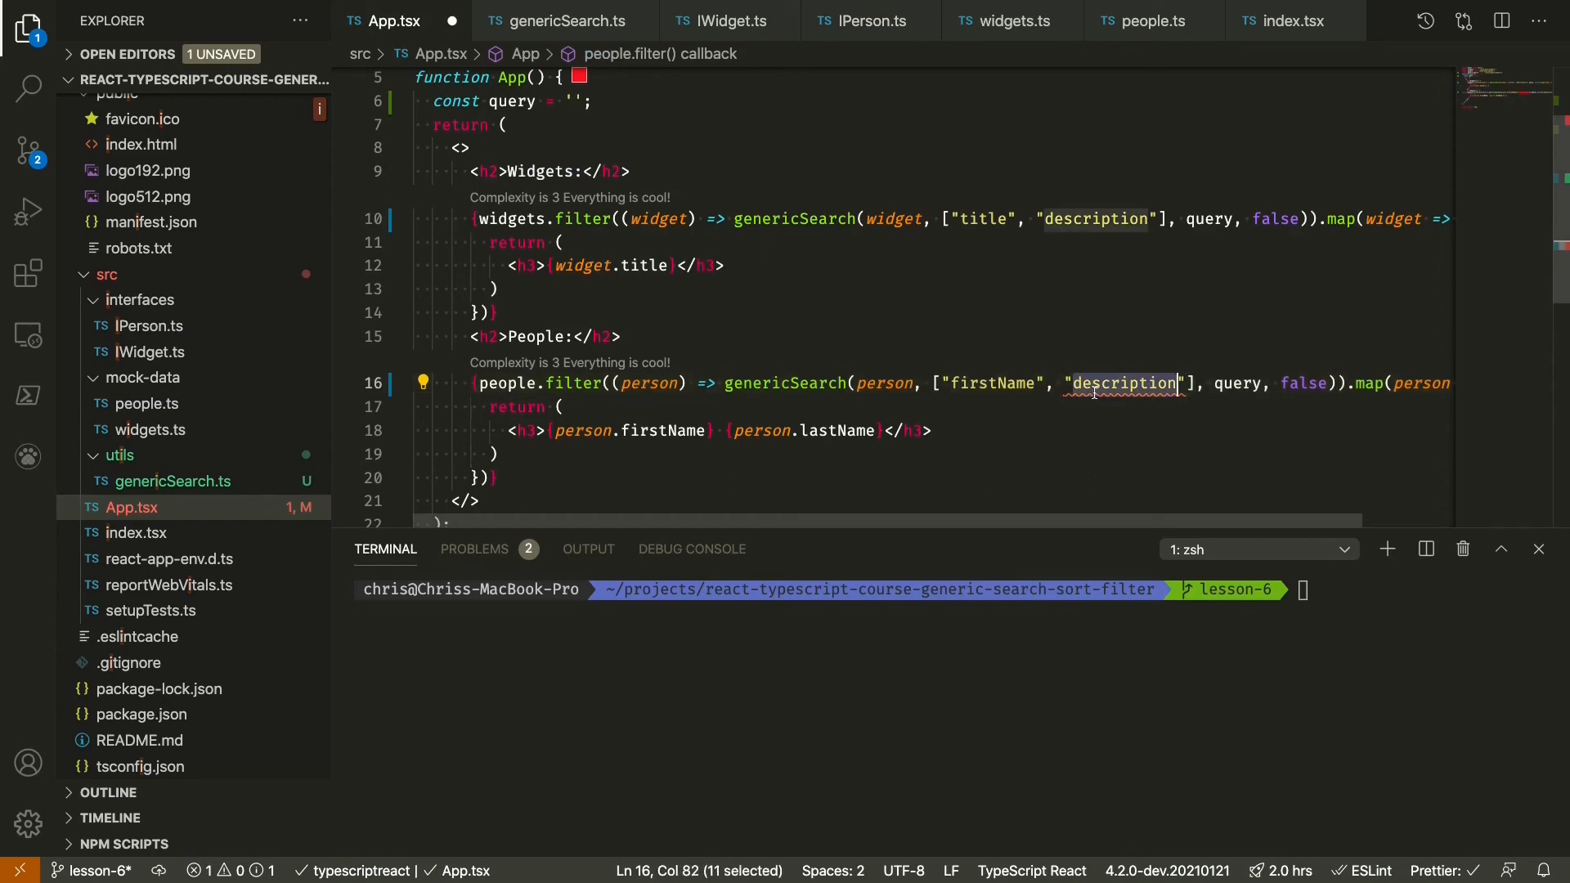
{"action": "type", "text": "lastNam"}
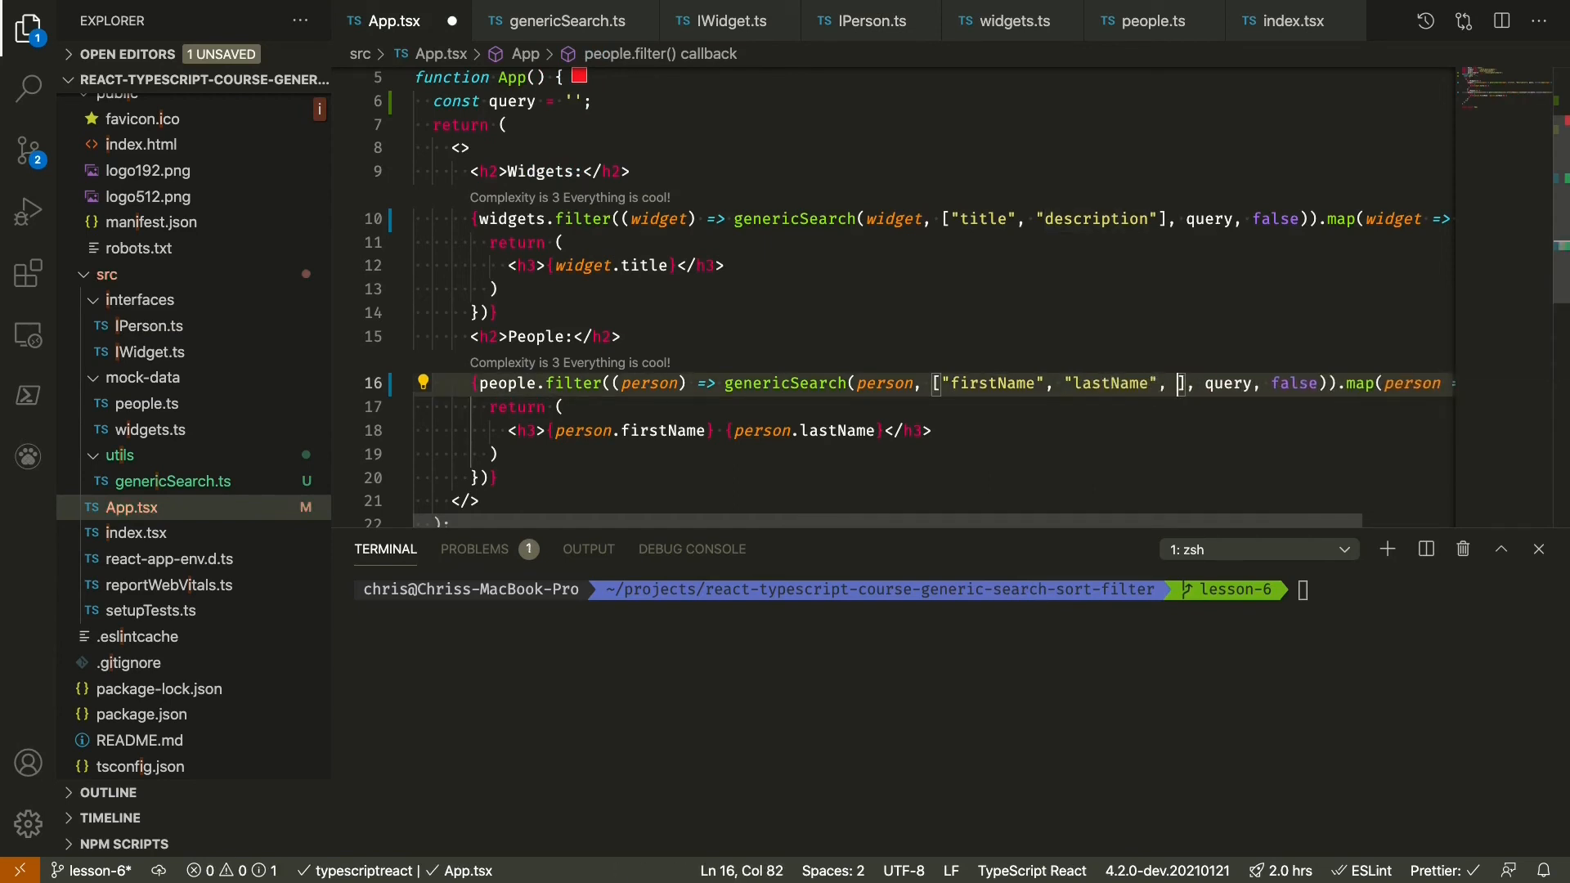
{"action": "type", "text": "\"eyeColor\""}
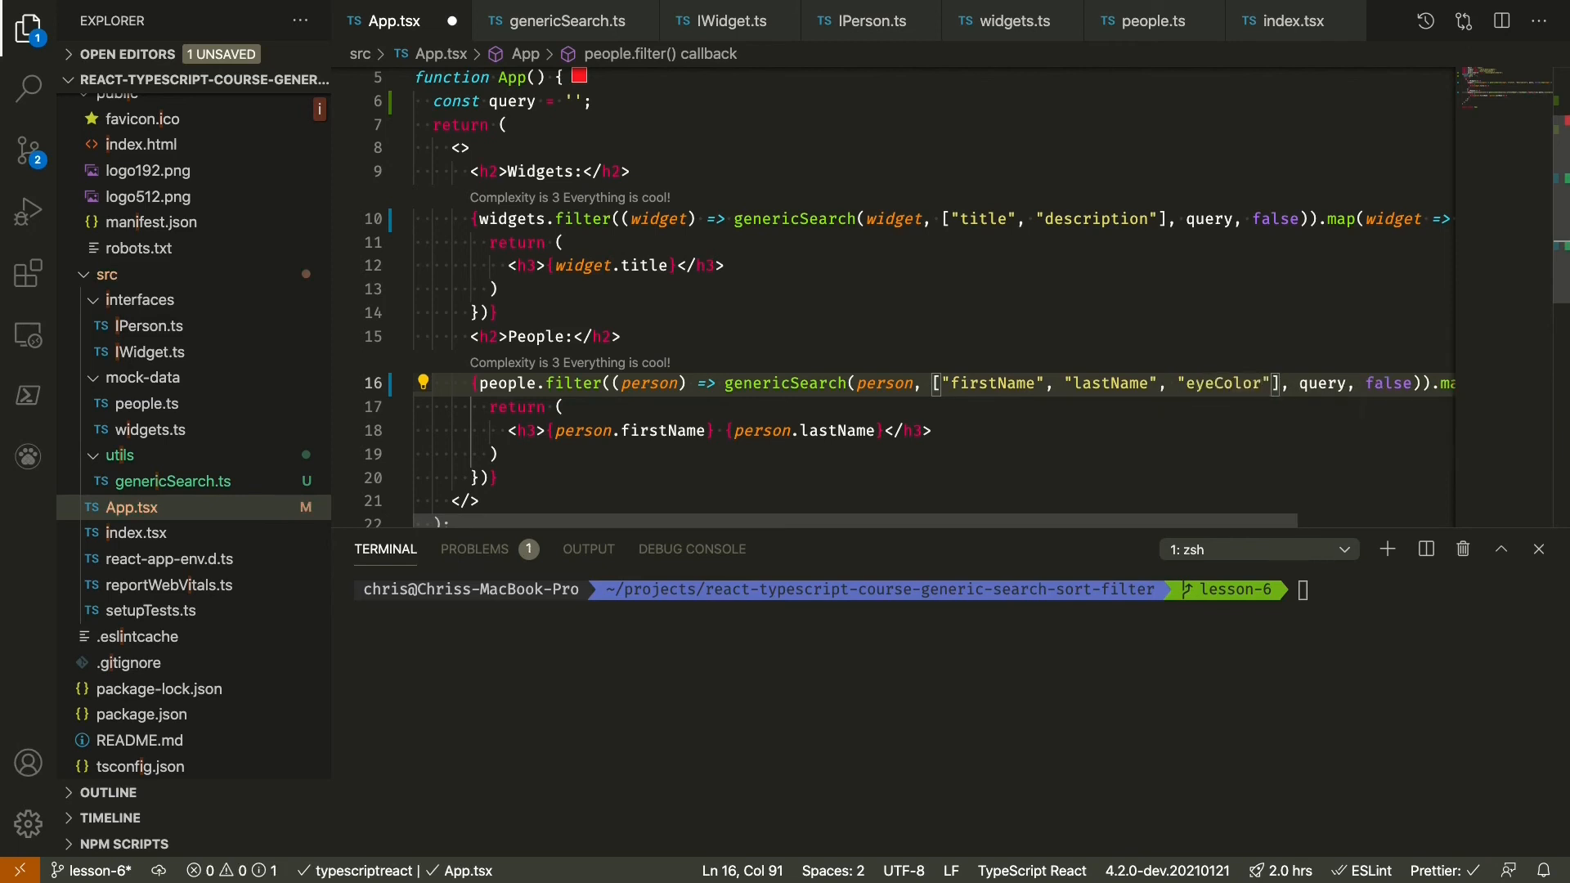
{"action": "scroll", "scroll_direction": "right", "scroll_amount": 3}
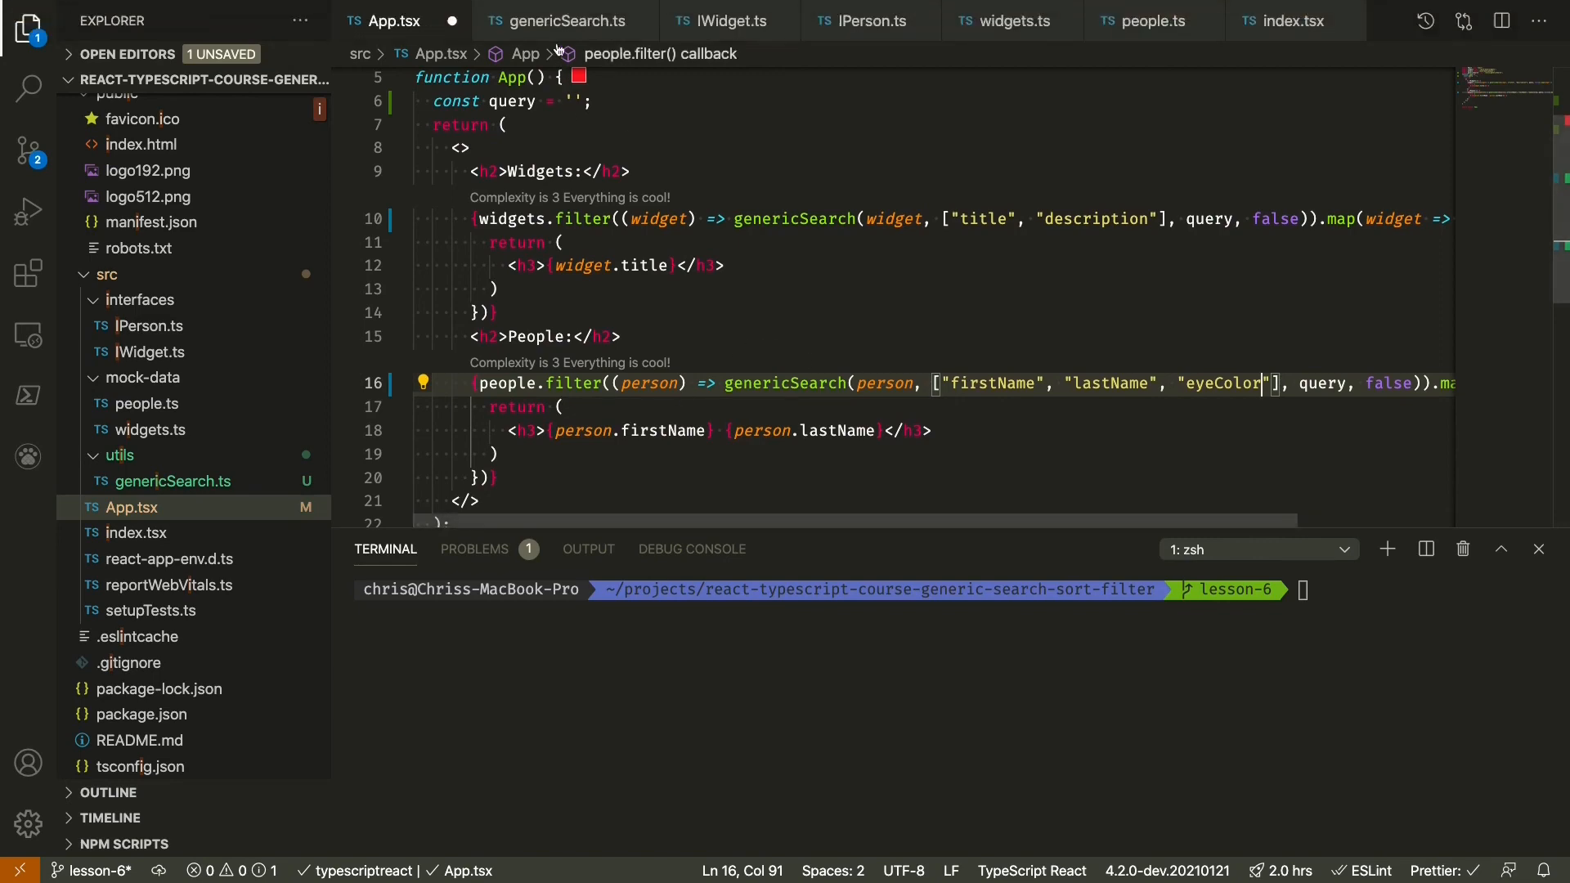
{"action": "left_click", "coordinate": [560, 20]}
{"action": "type", "text": "npm ru"}
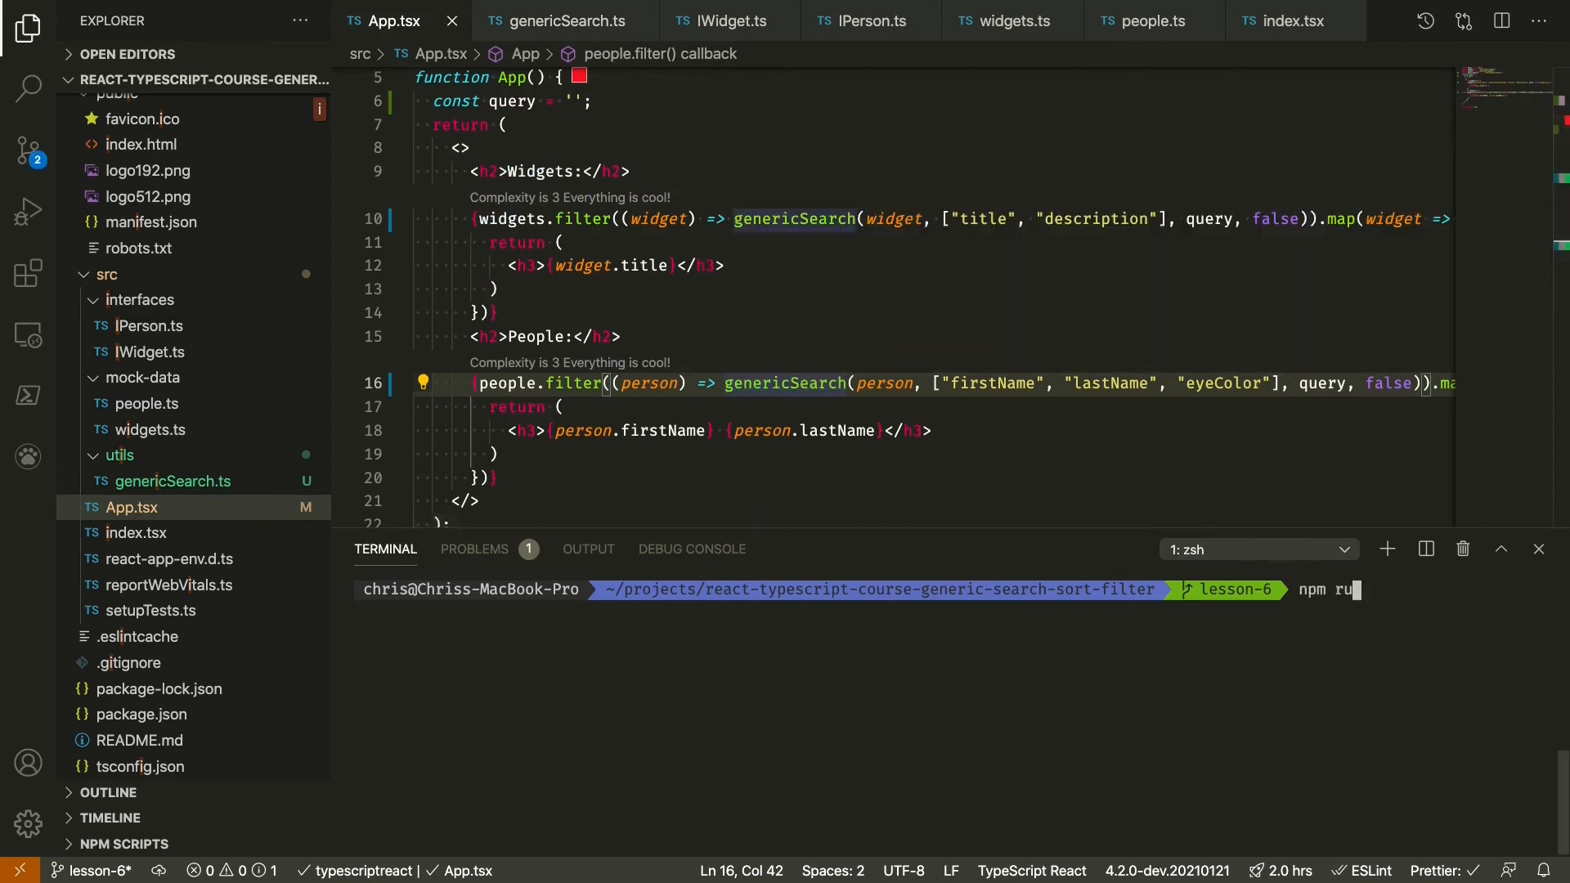
- Run npm run start in the terminal and wait for 'Compiled successfully!'
{"action": "key", "text": "Return"}
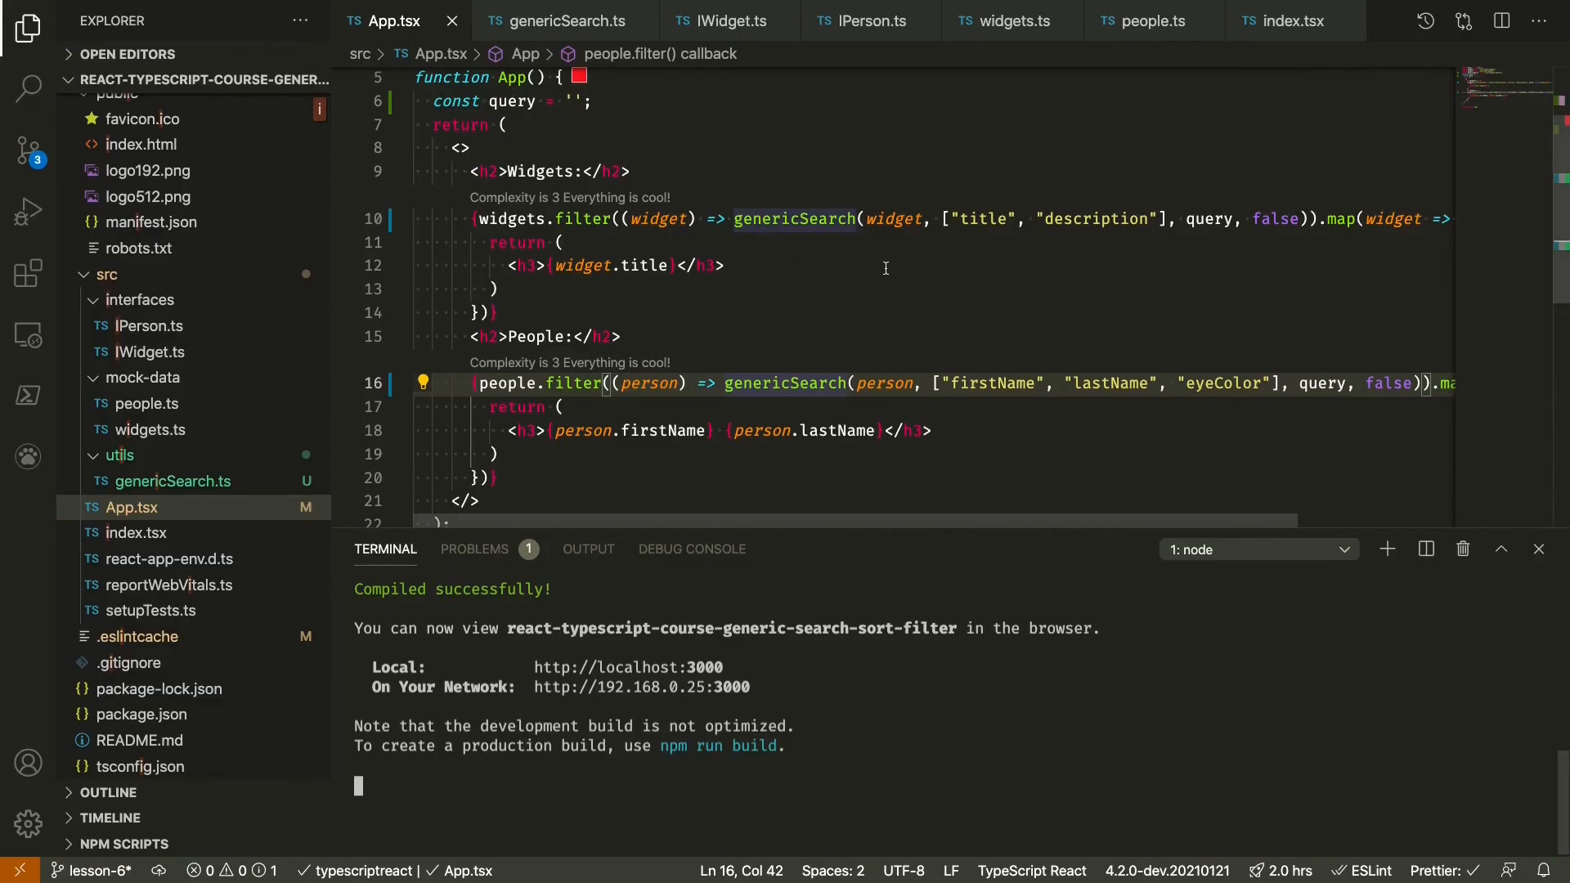
{"action": "mouse_move", "coordinate": [929, 219]}
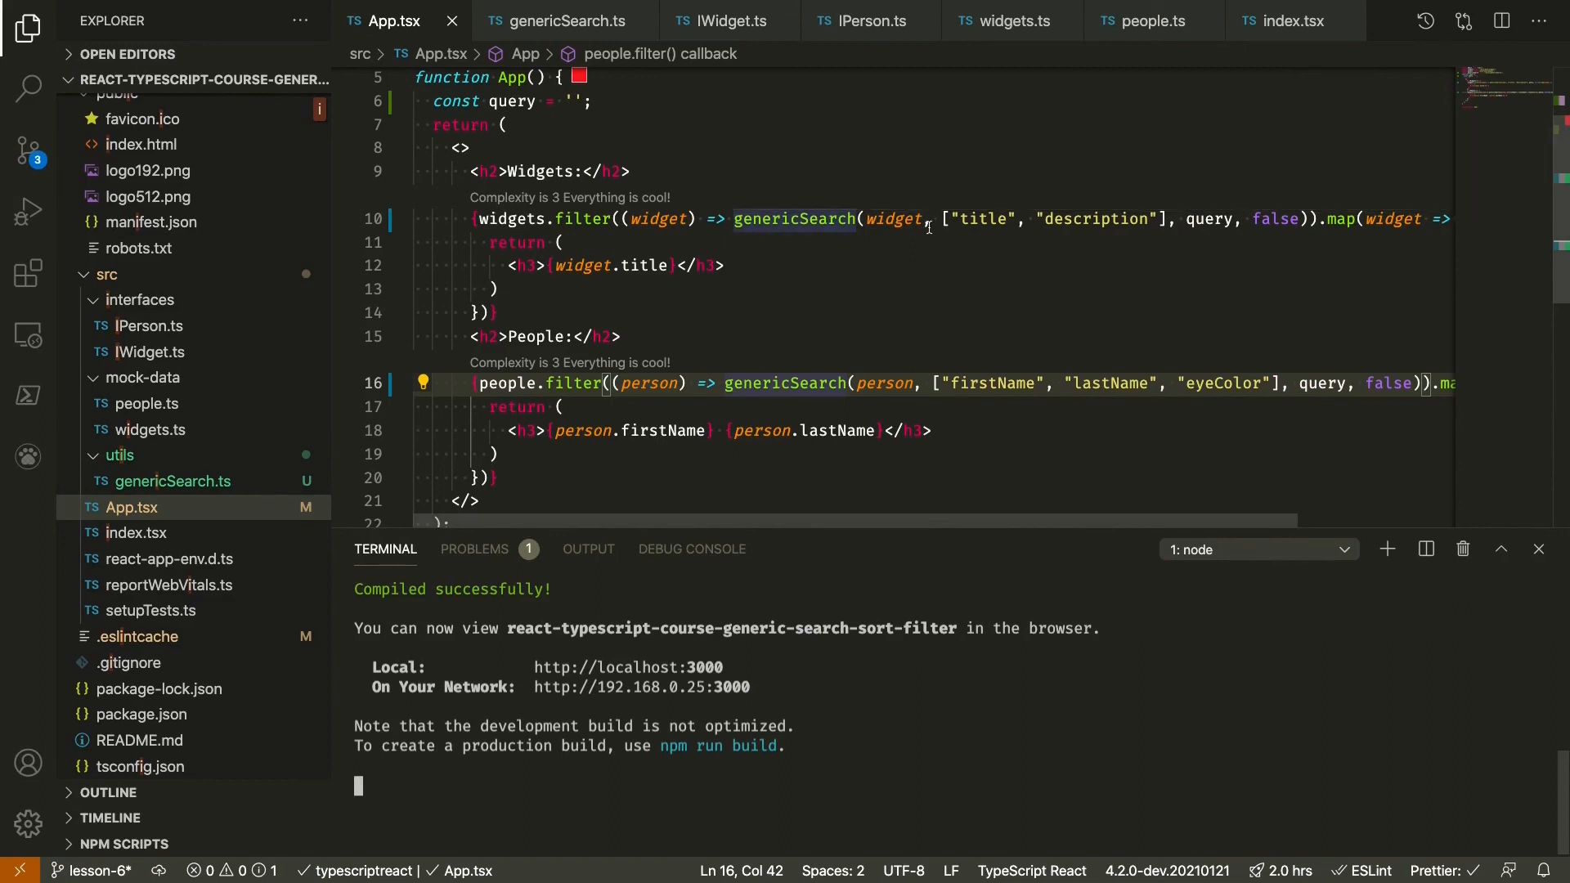
{"action": "mouse_move", "coordinate": [751, 382]}
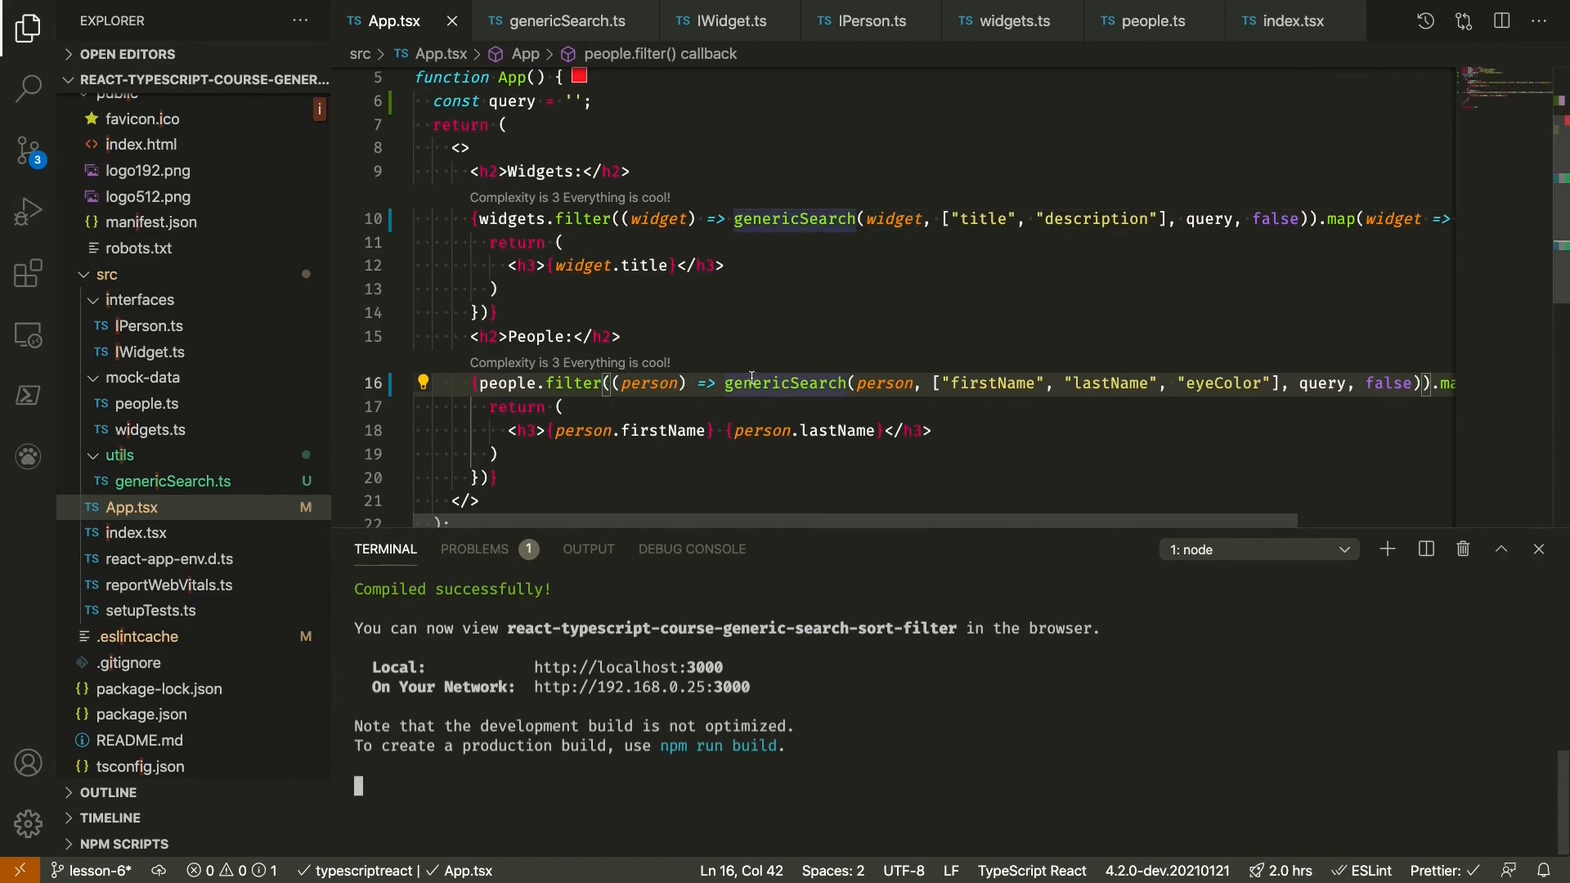
{"action": "mouse_move", "coordinate": [898, 395]}
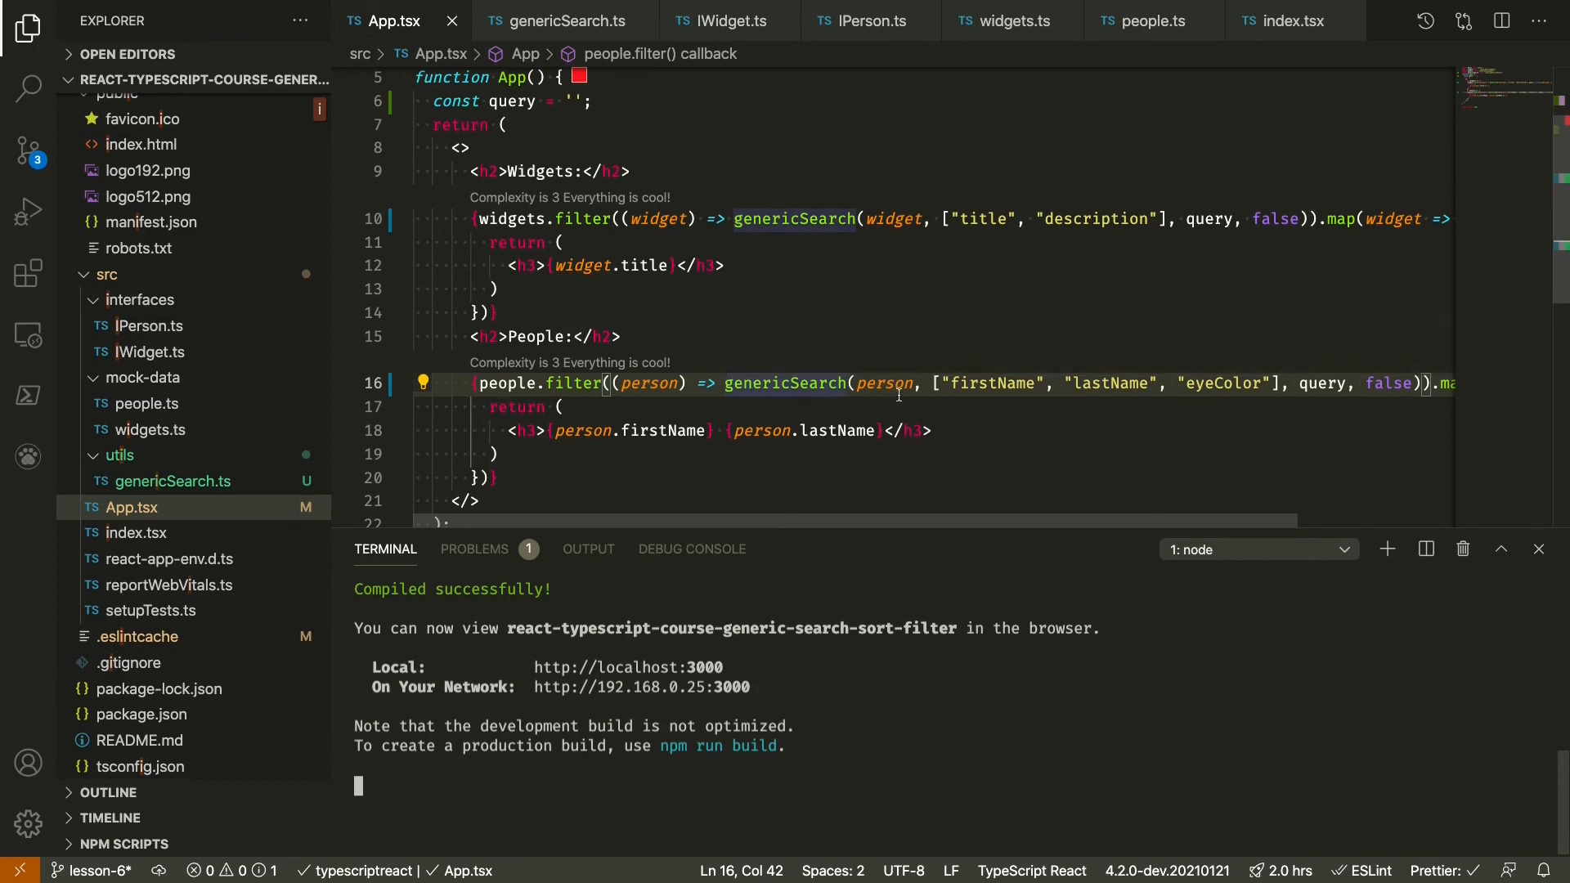
{"action": "mouse_move", "coordinate": [779, 297]}
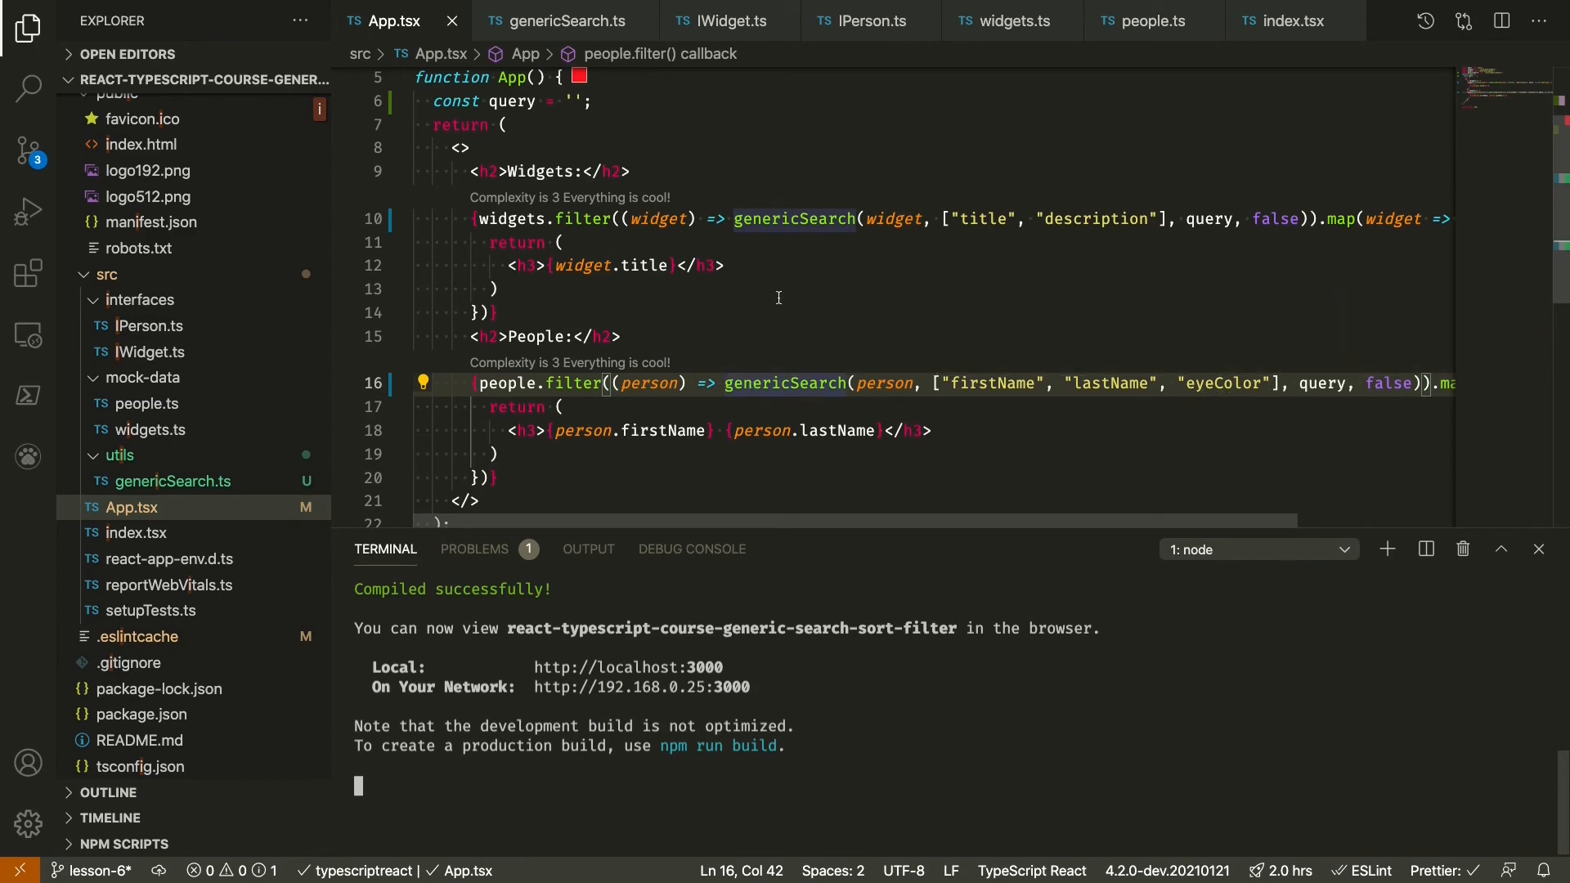
{"action": "left_click", "coordinate": [558, 20]}
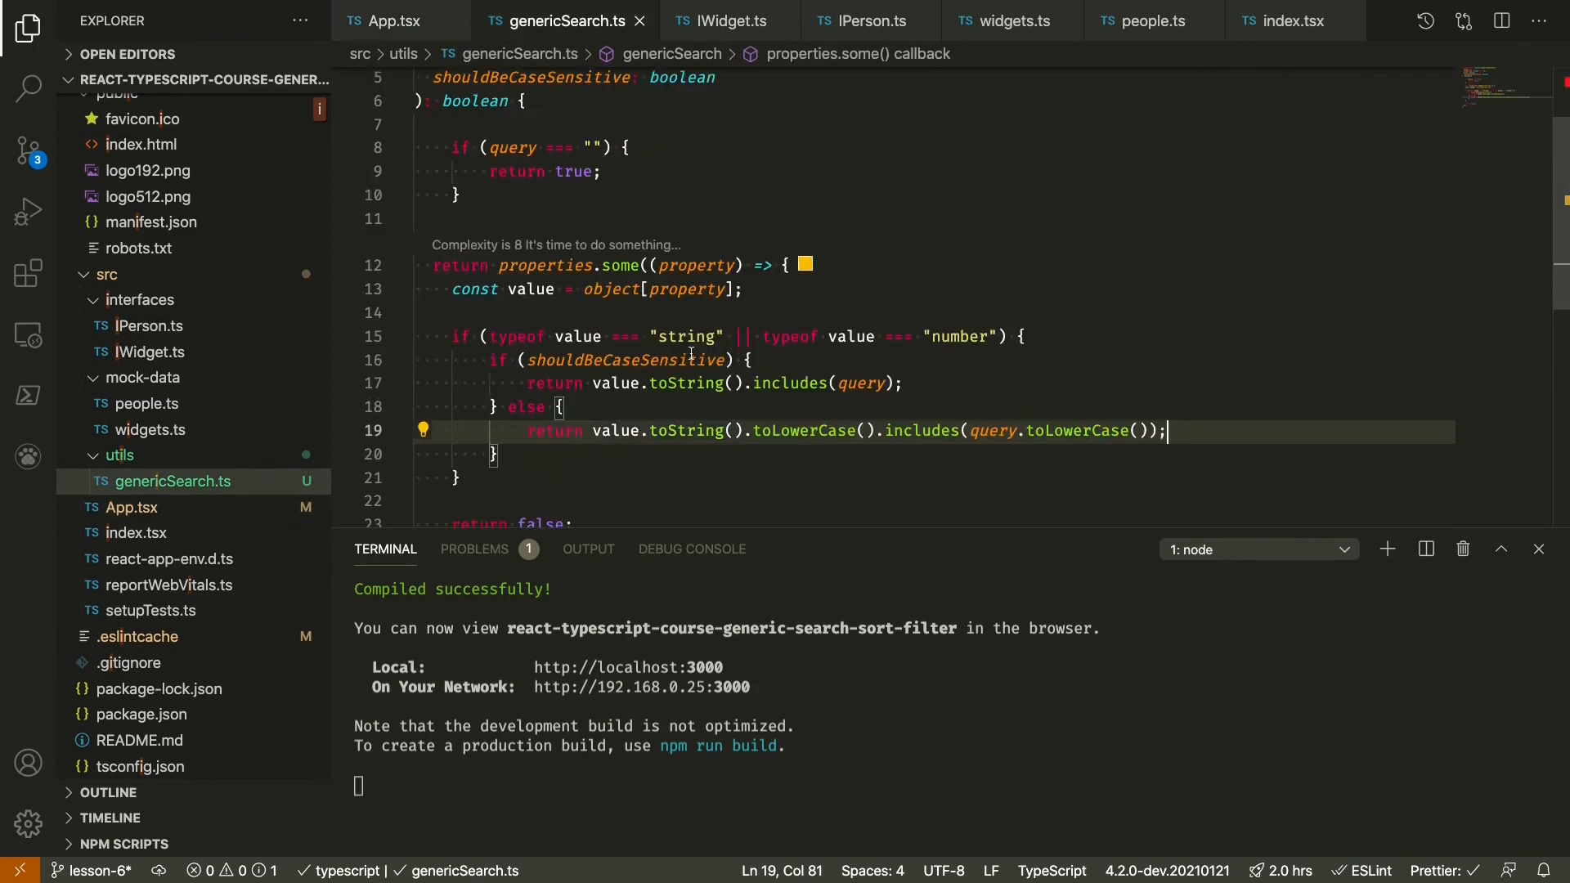
{"action": "scroll", "scroll_direction": "down", "scroll_amount": 3}
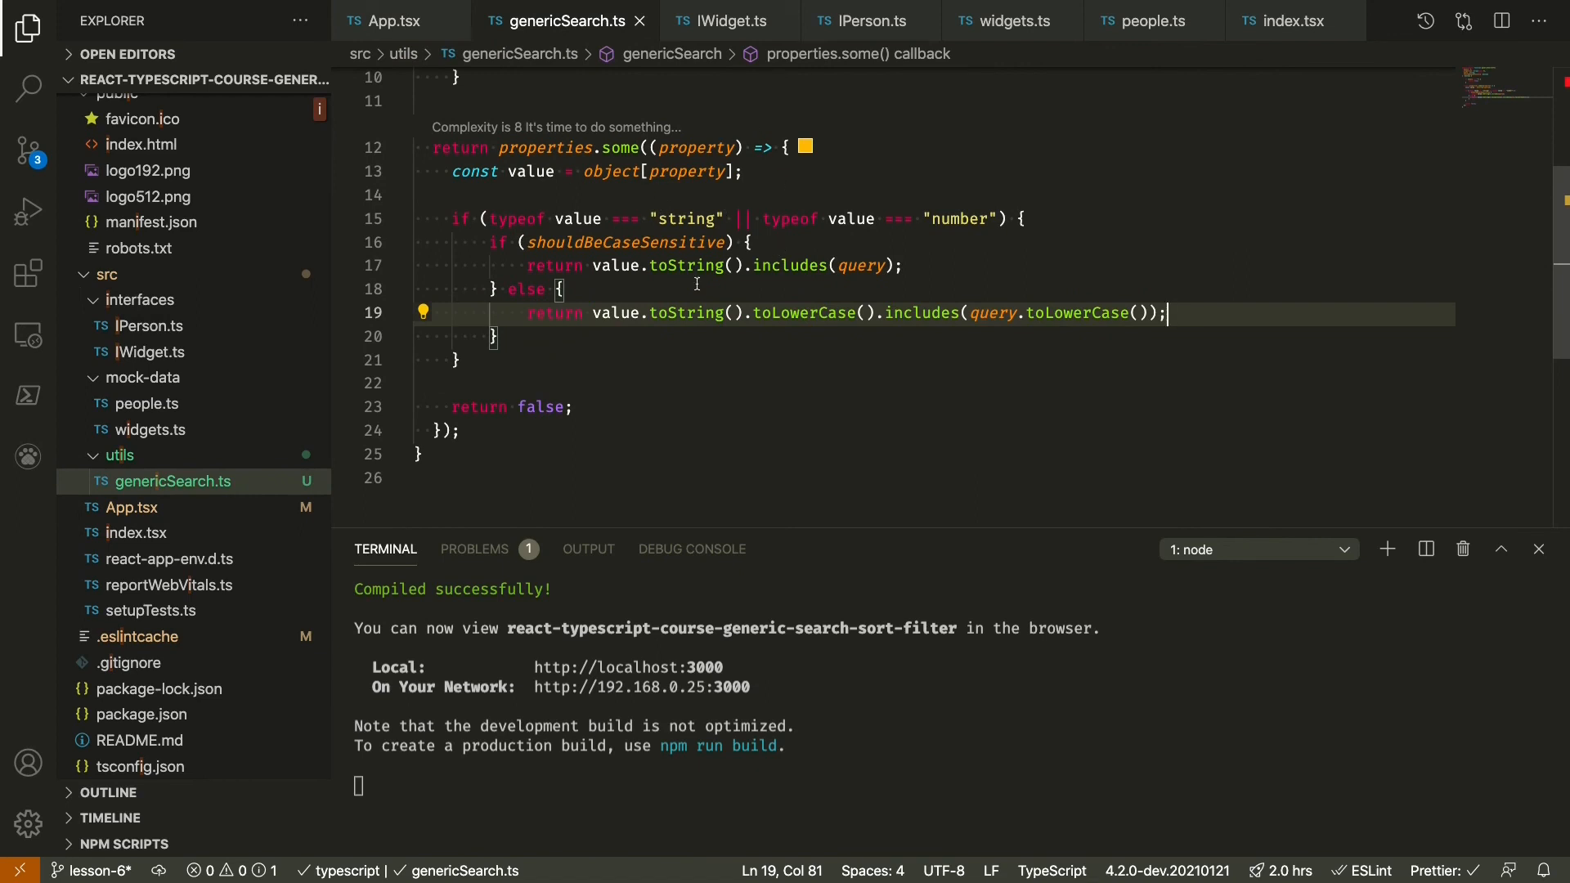
{"action": "mouse_move", "coordinate": [906, 377]}
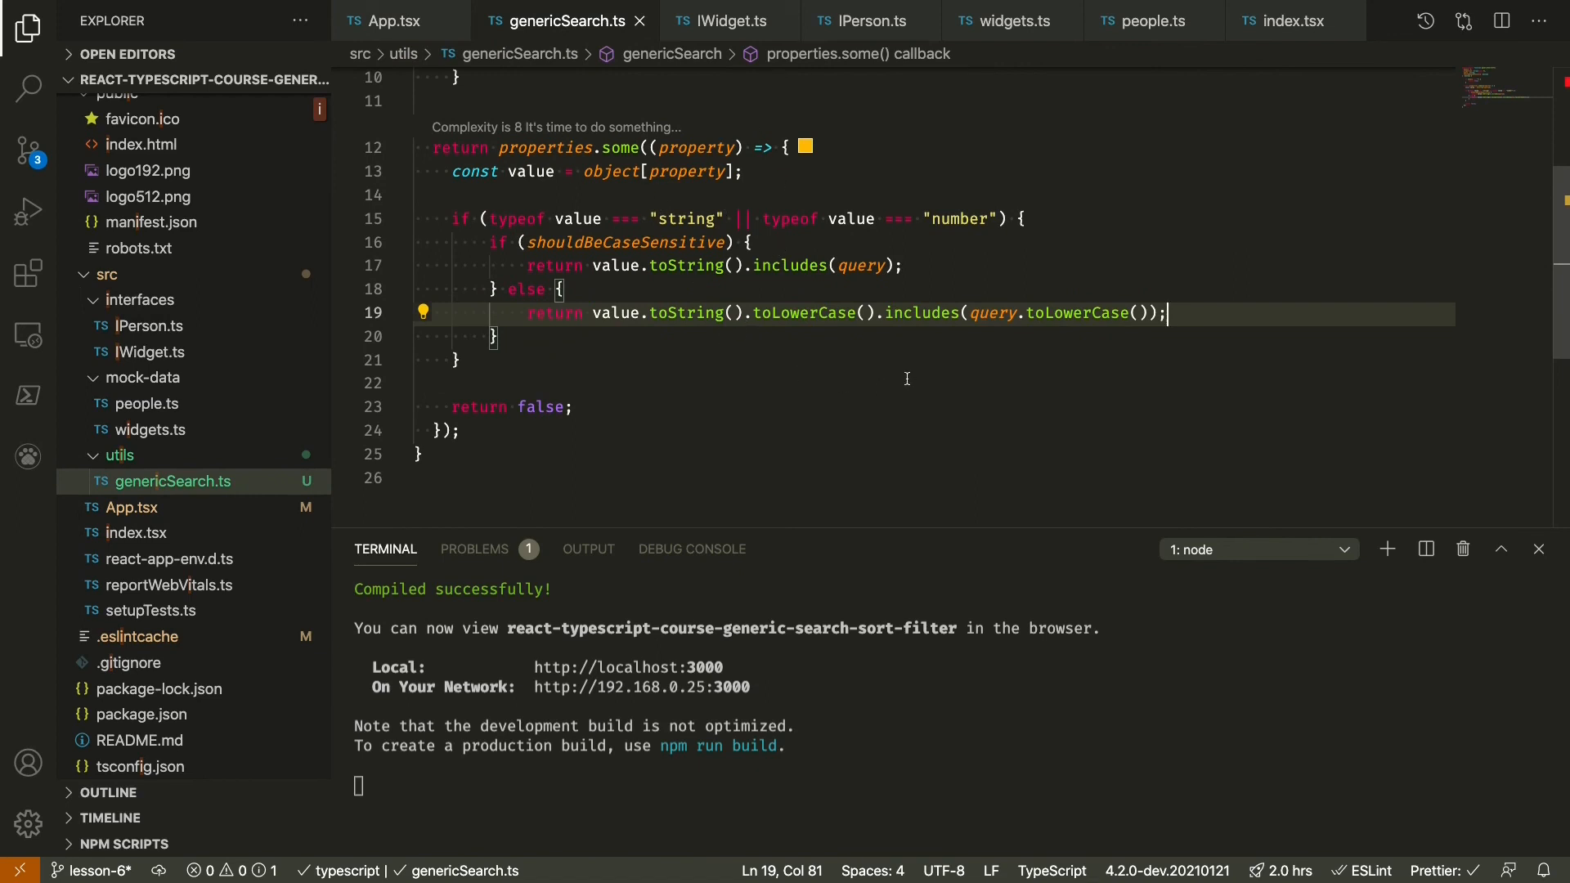
{"action": "mouse_move", "coordinate": [704, 217]}
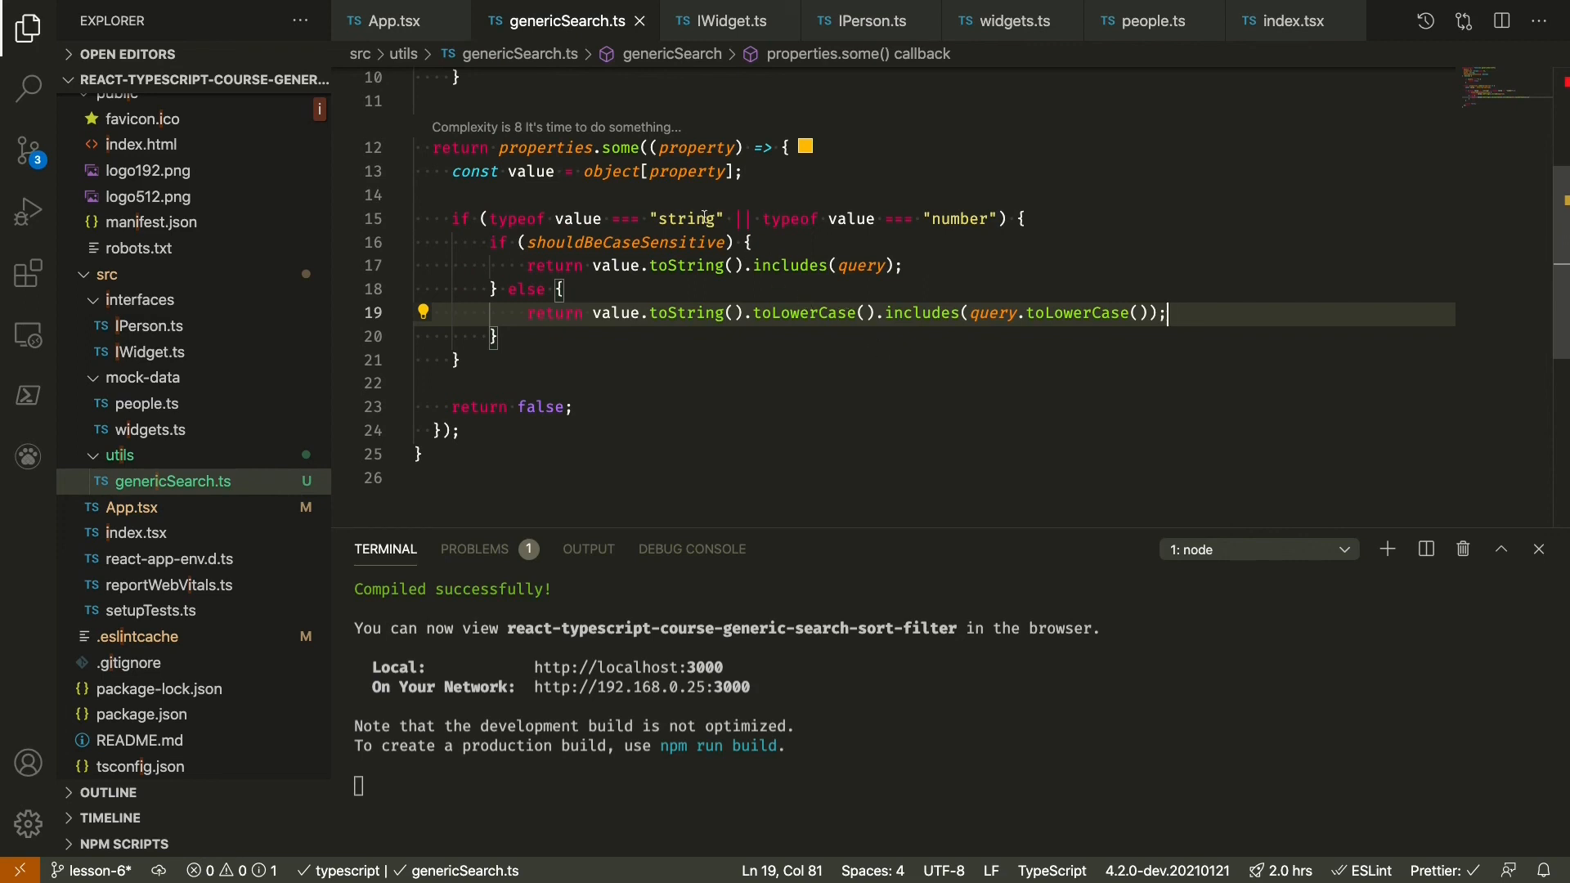
{"action": "left_click", "coordinate": [389, 21]}
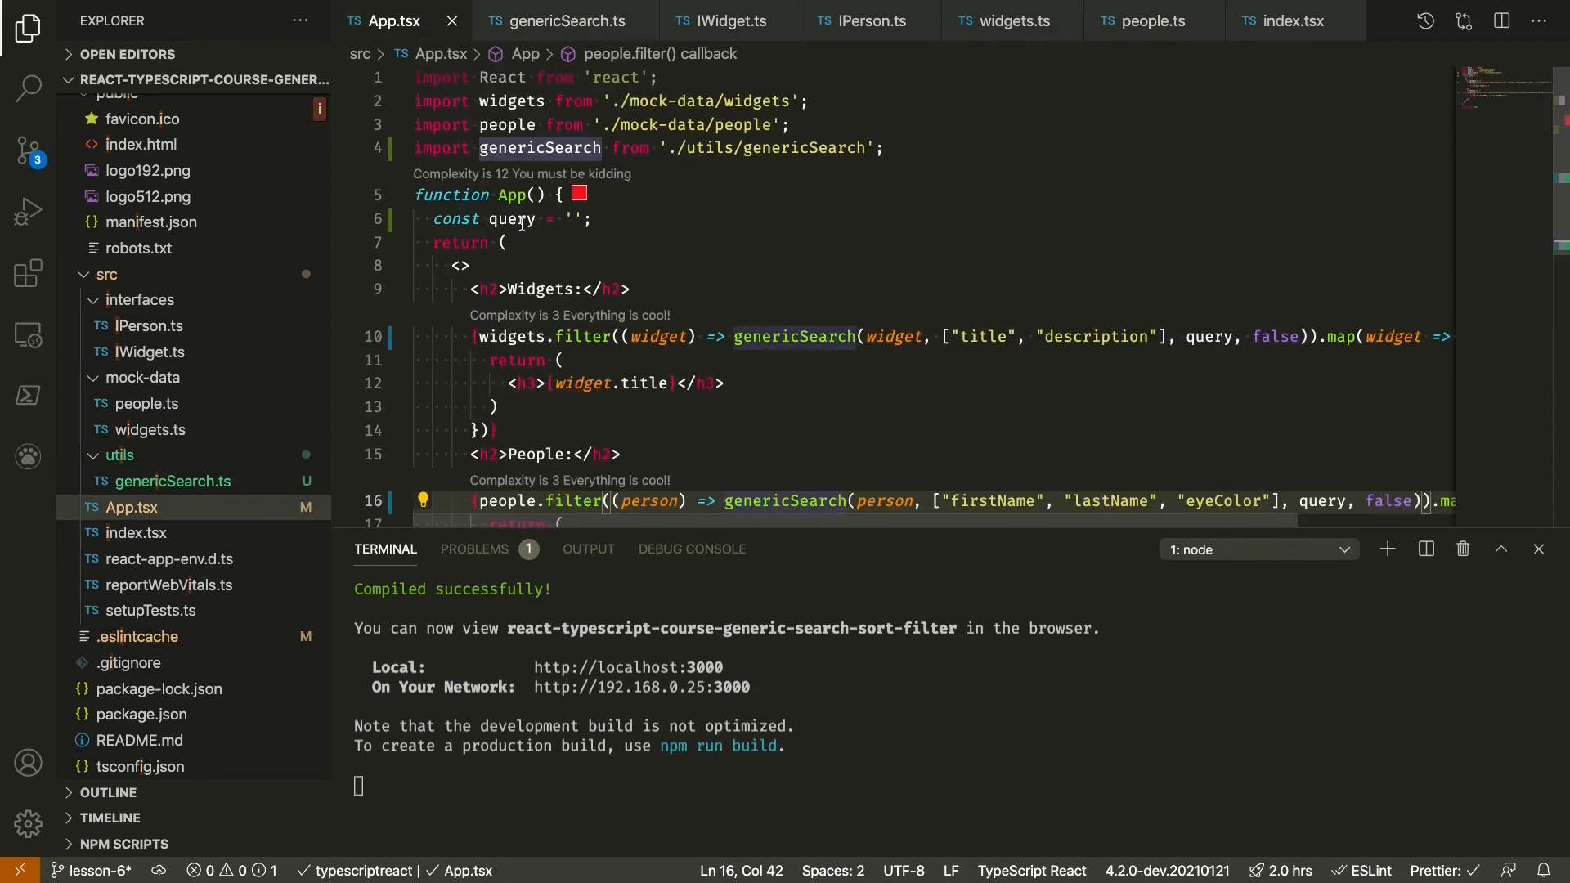
{"action": "mouse_move", "coordinate": [512, 219]}
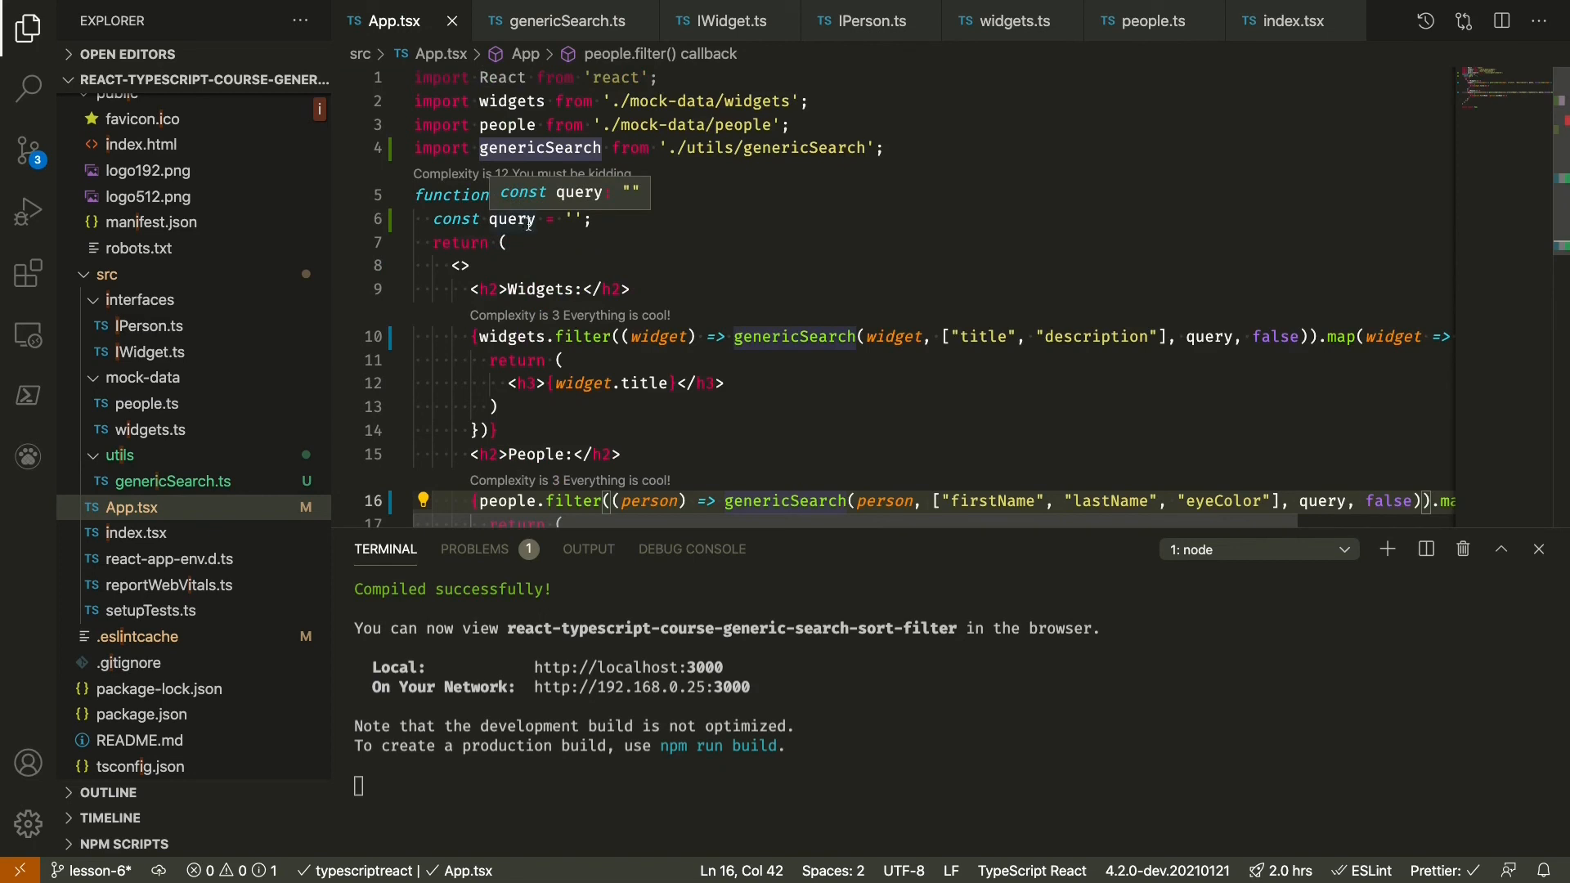
{"action": "mouse_move", "coordinate": [738, 230]}
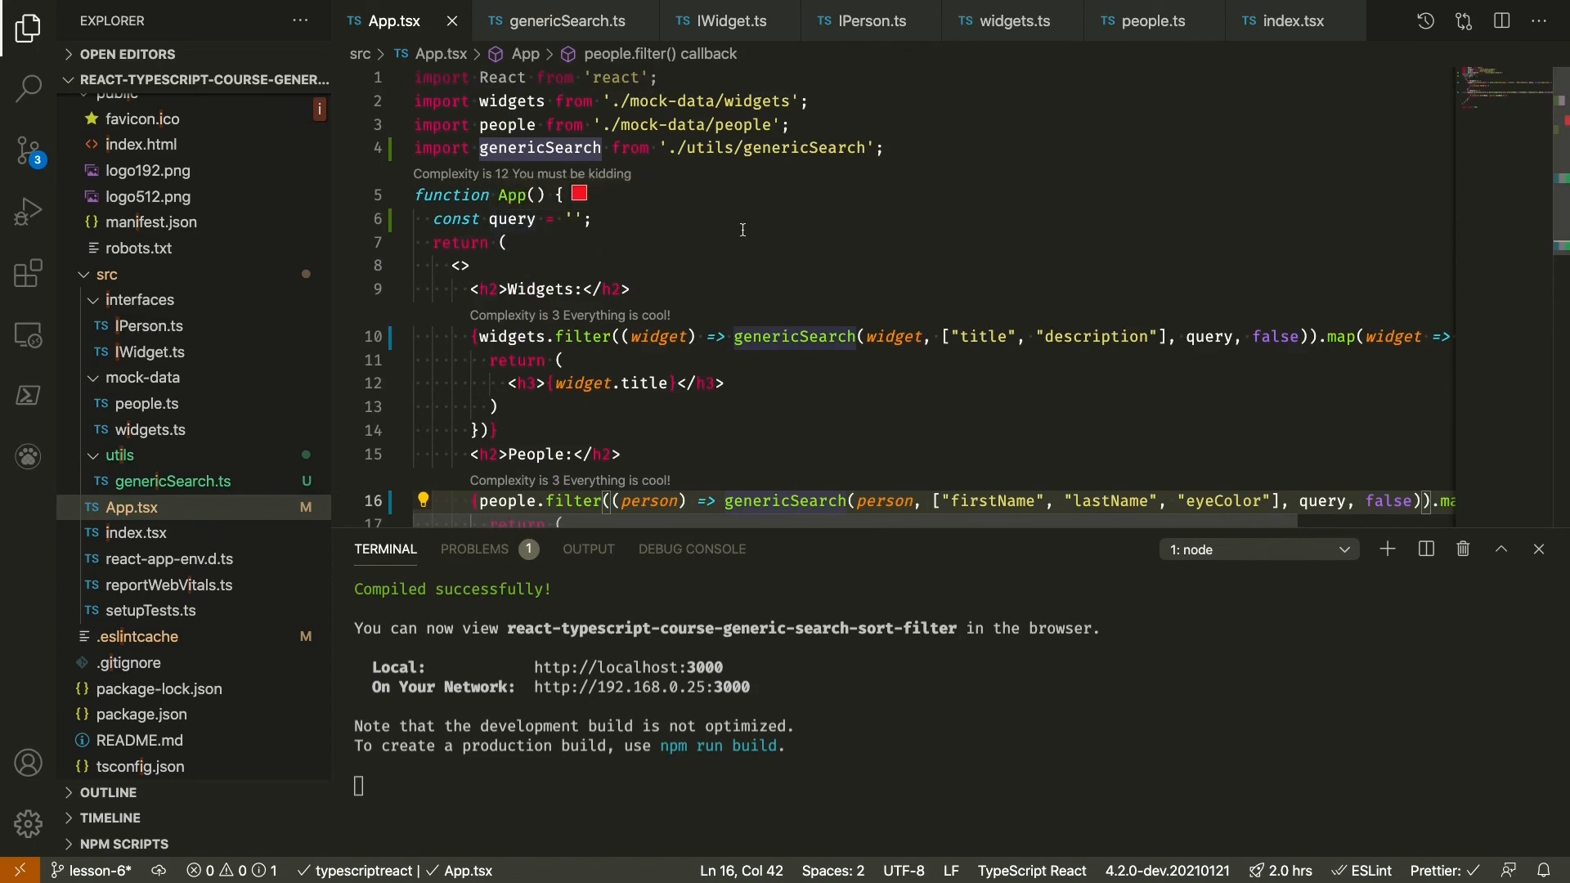
{"action": "mouse_move", "coordinate": [720, 235]}
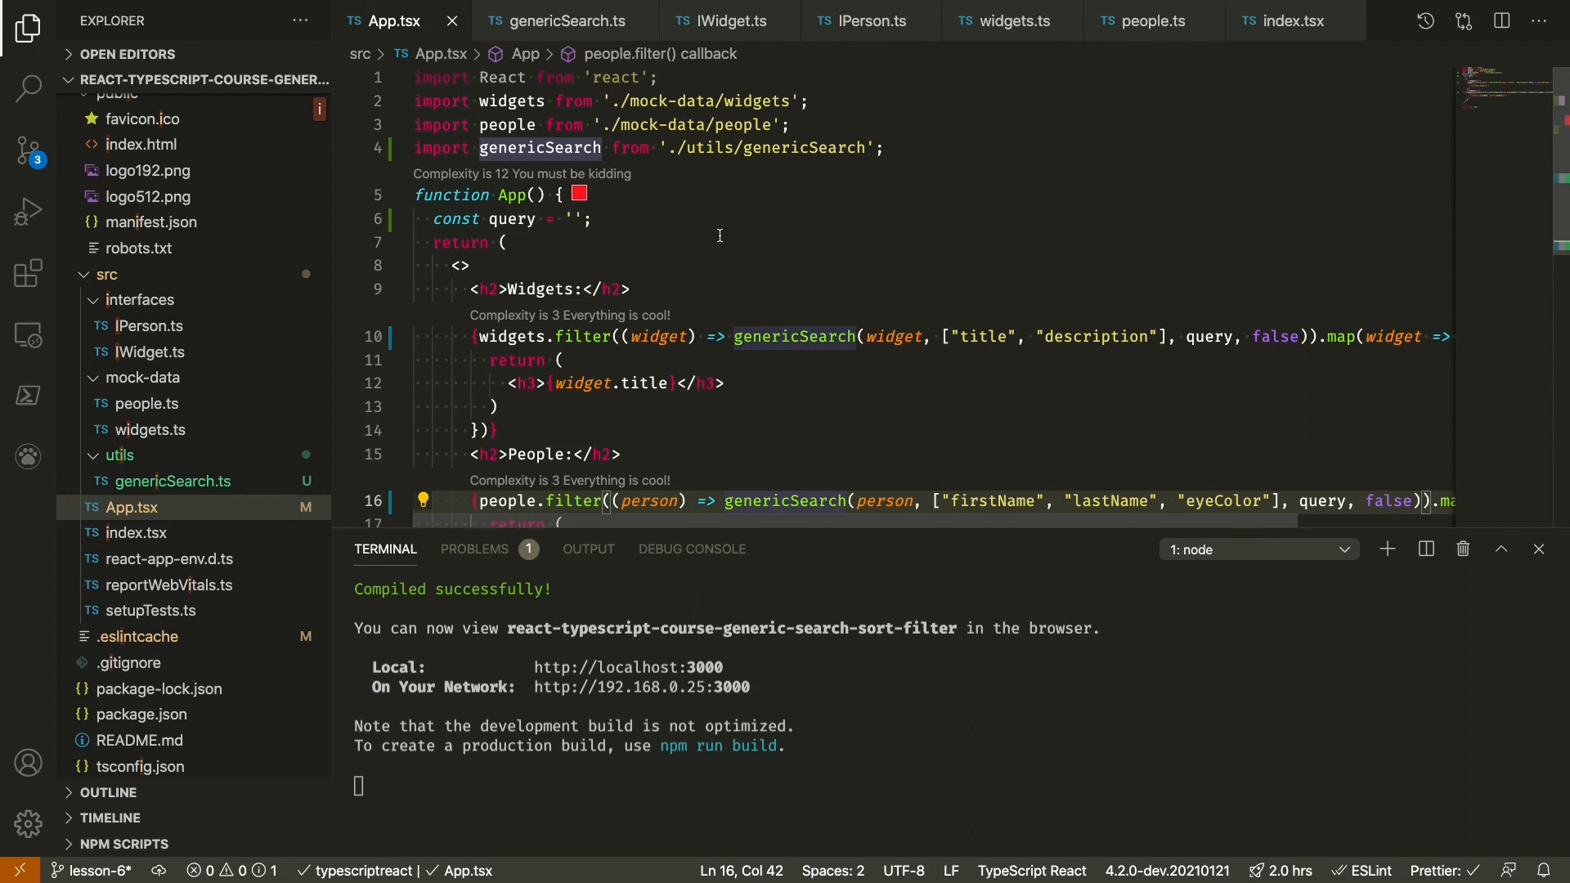
{"action": "mouse_move", "coordinate": [745, 215]}
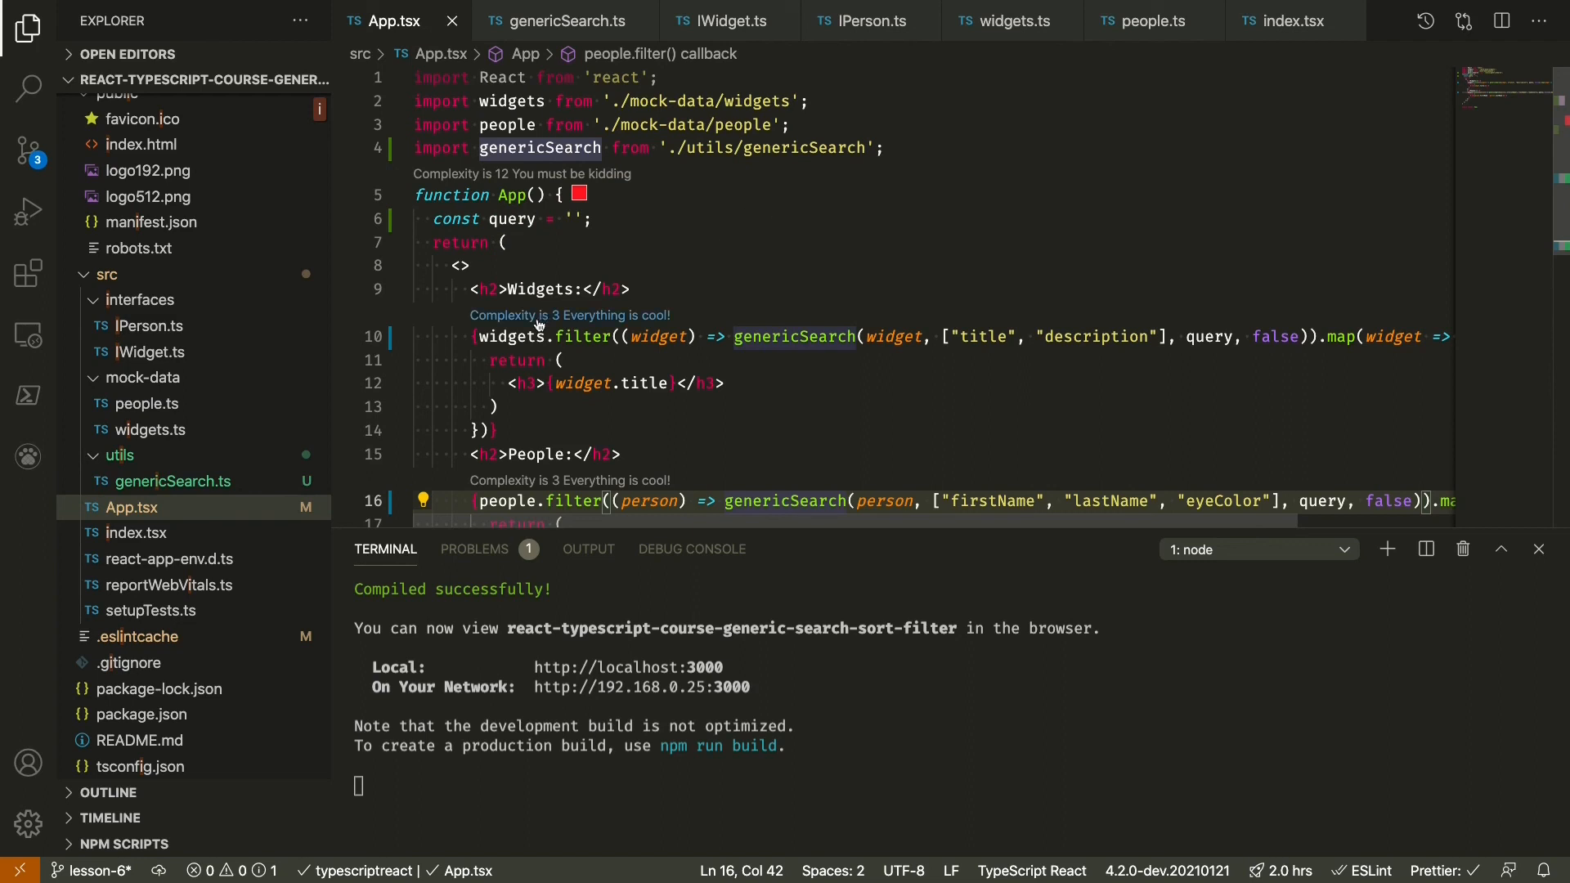
{"action": "scroll", "scroll_direction": "down", "scroll_amount": 3}
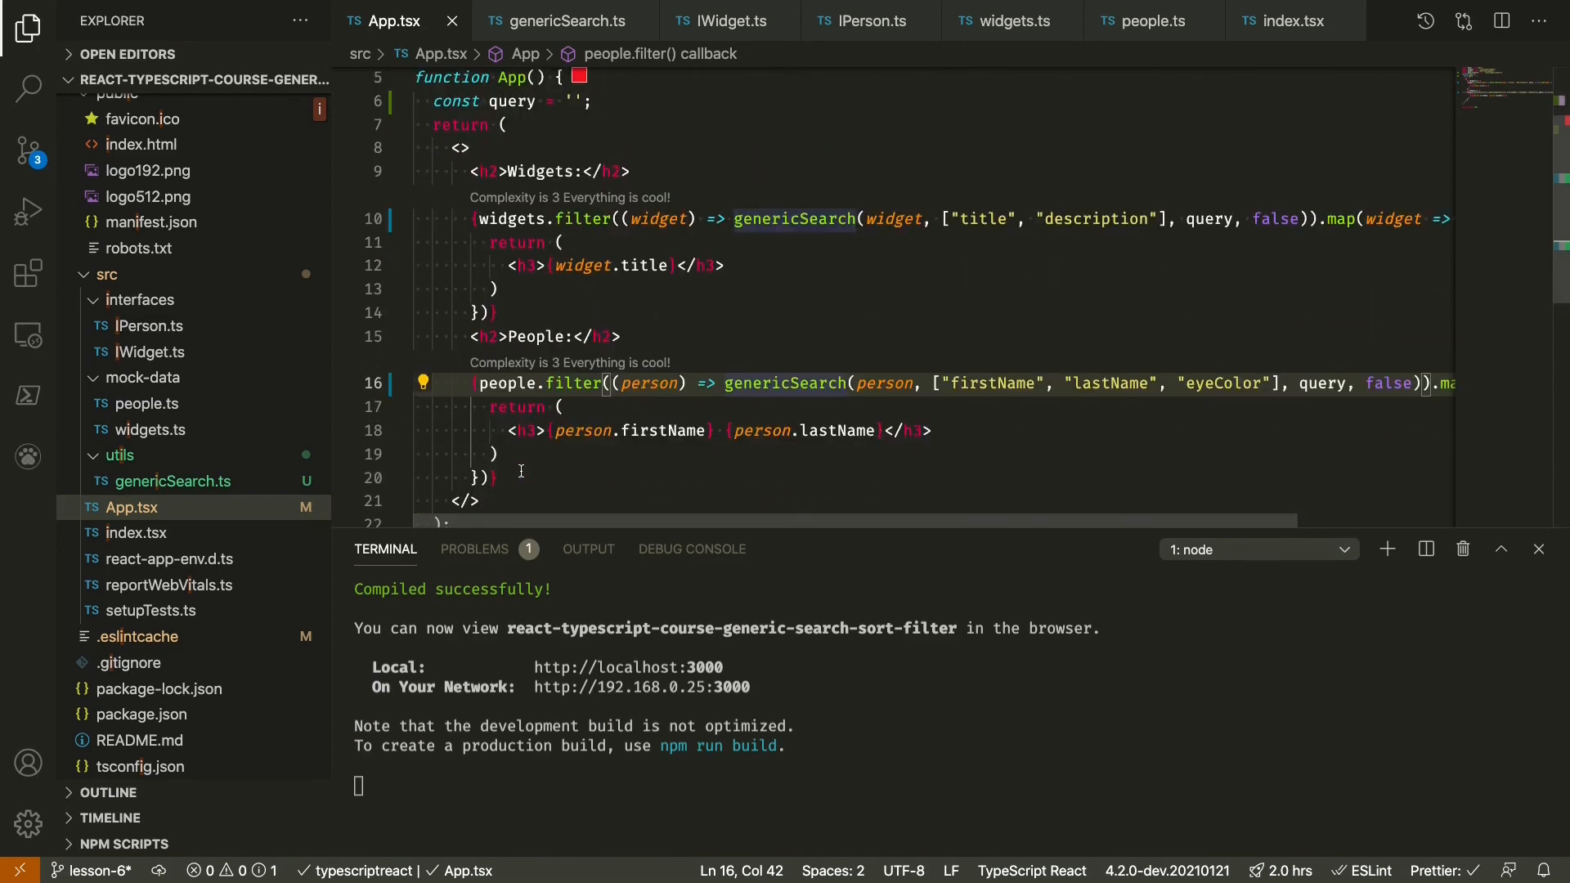